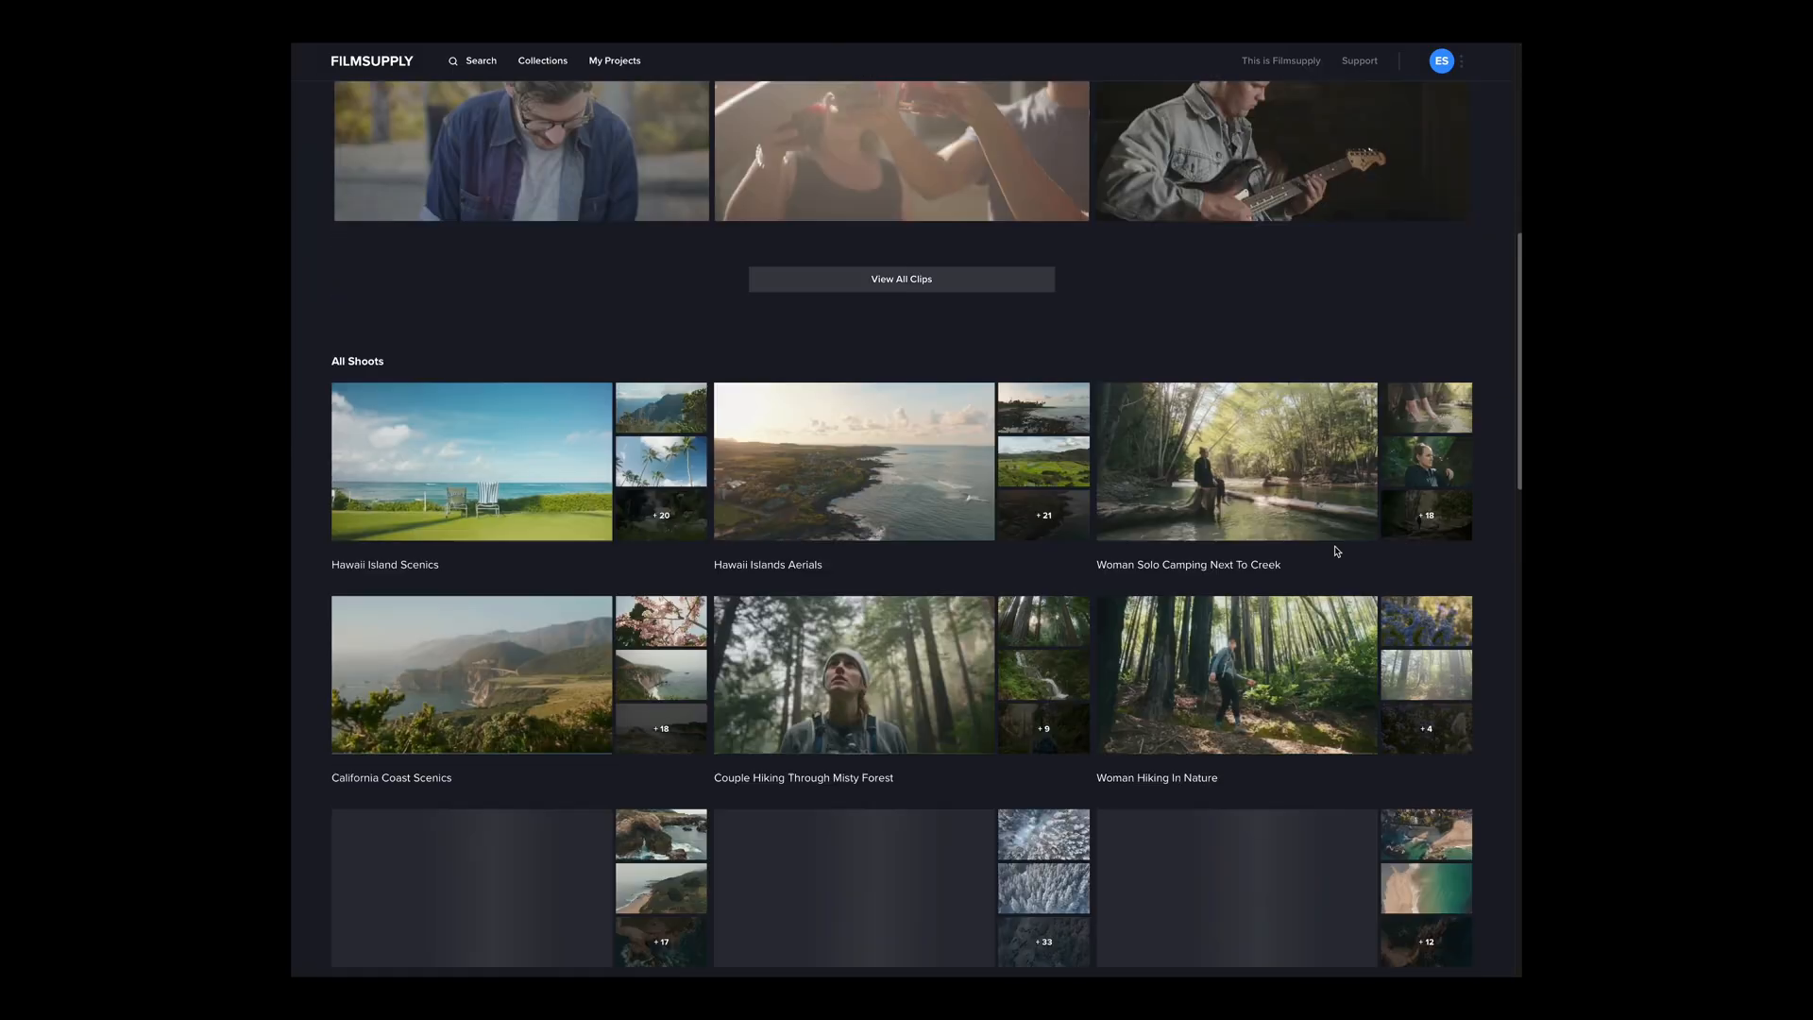
Step: Make the dune-grass clip current in the colour-page timeline
scroll(down, 3)
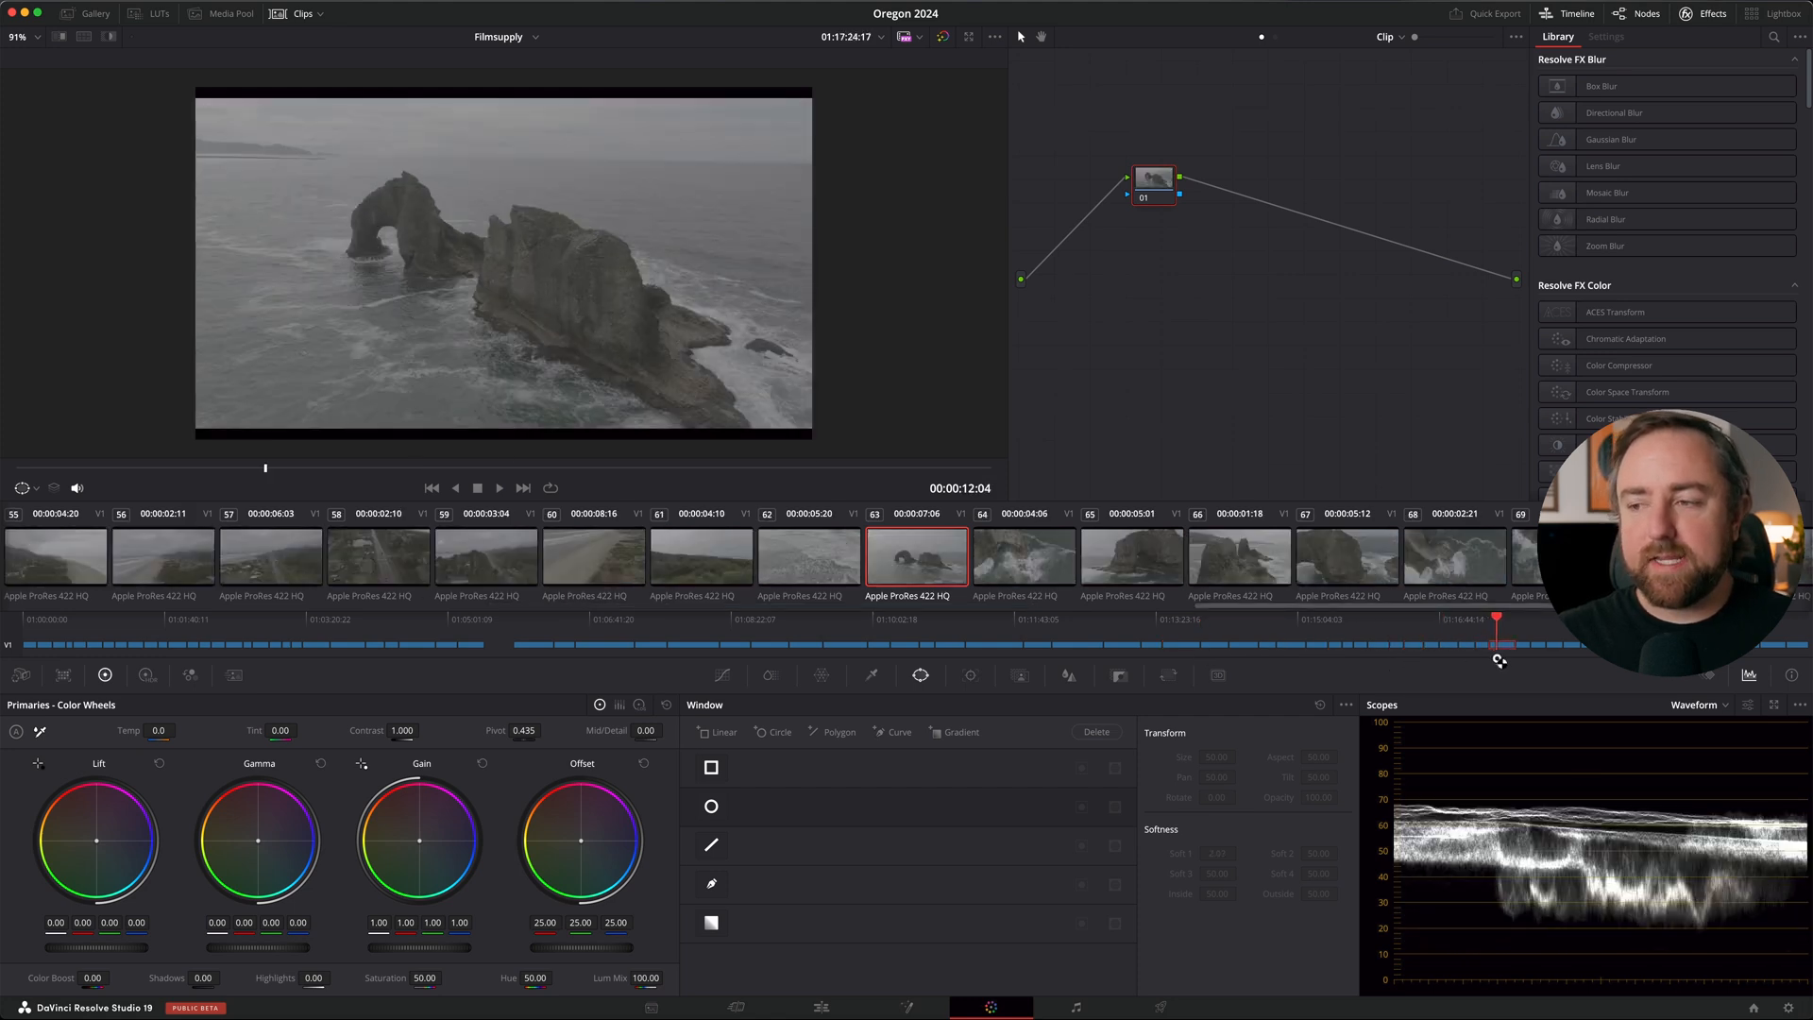
click(408, 644)
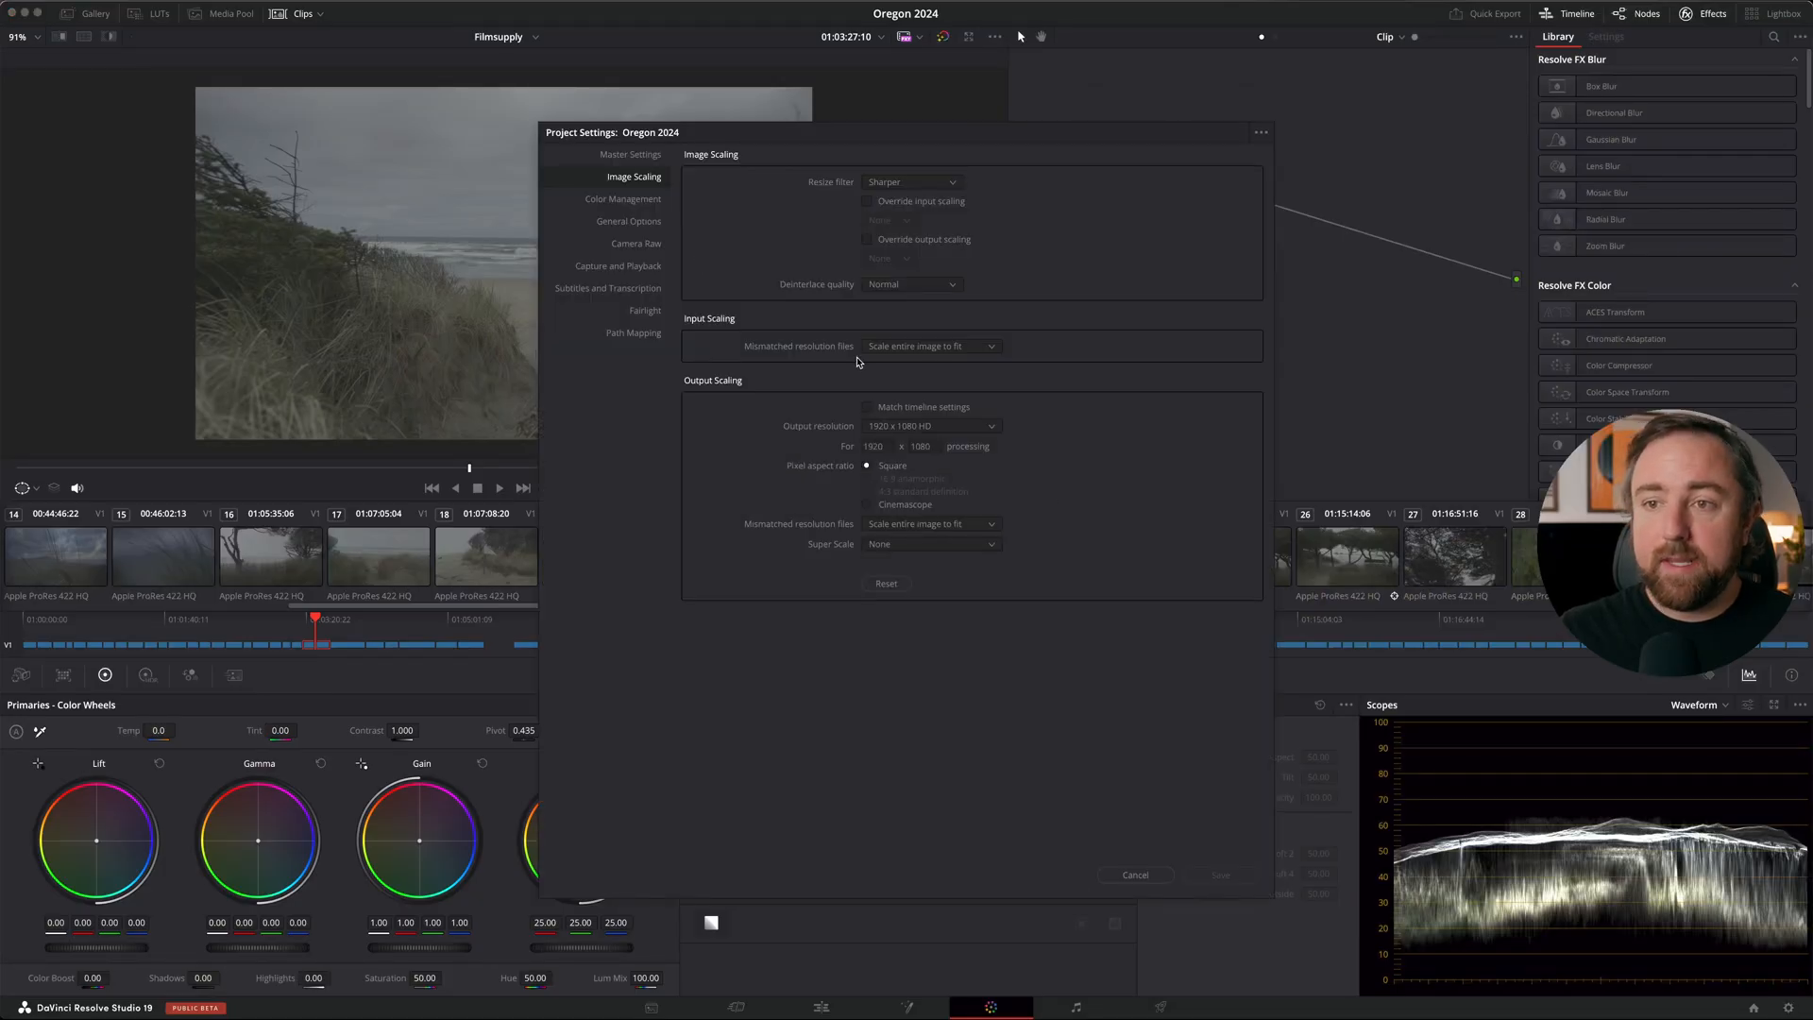
Step: Review Color Management — YRGB Color Managed, HDR Wide Gamut Intermediate, Rec.709 Gamma 2.4 — and cancel without changes
click(622, 198)
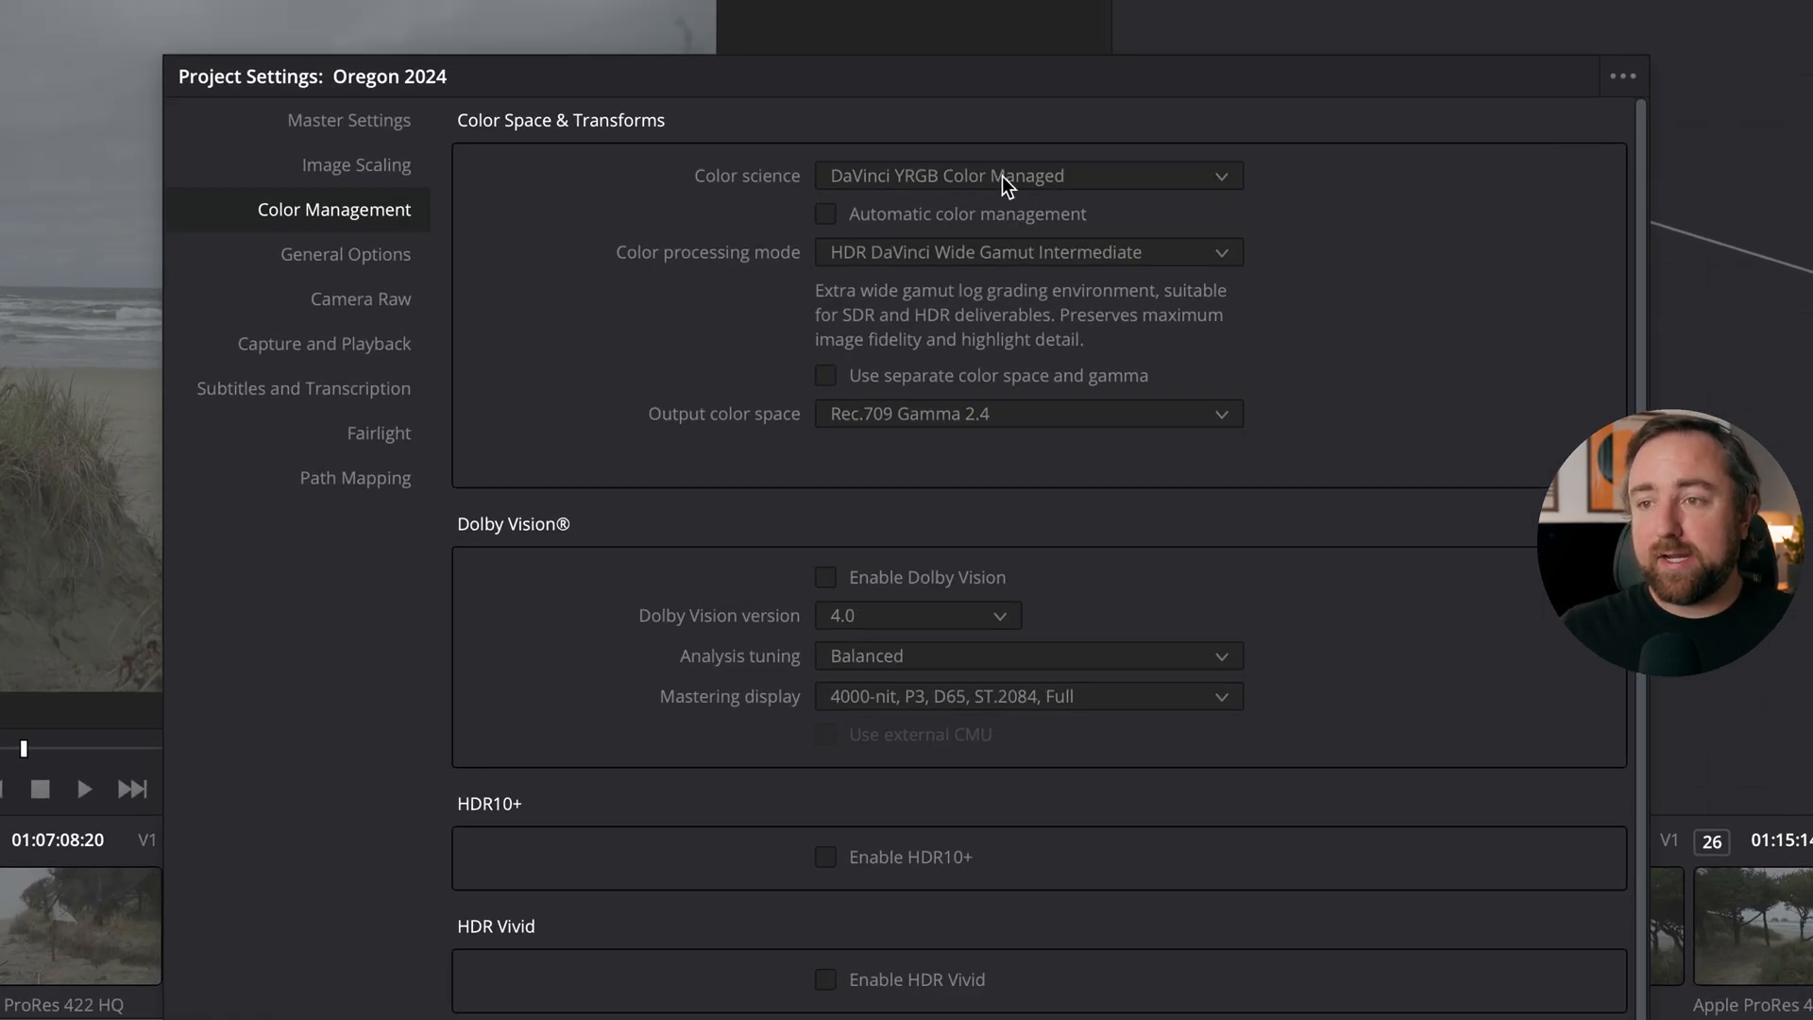
click(1028, 174)
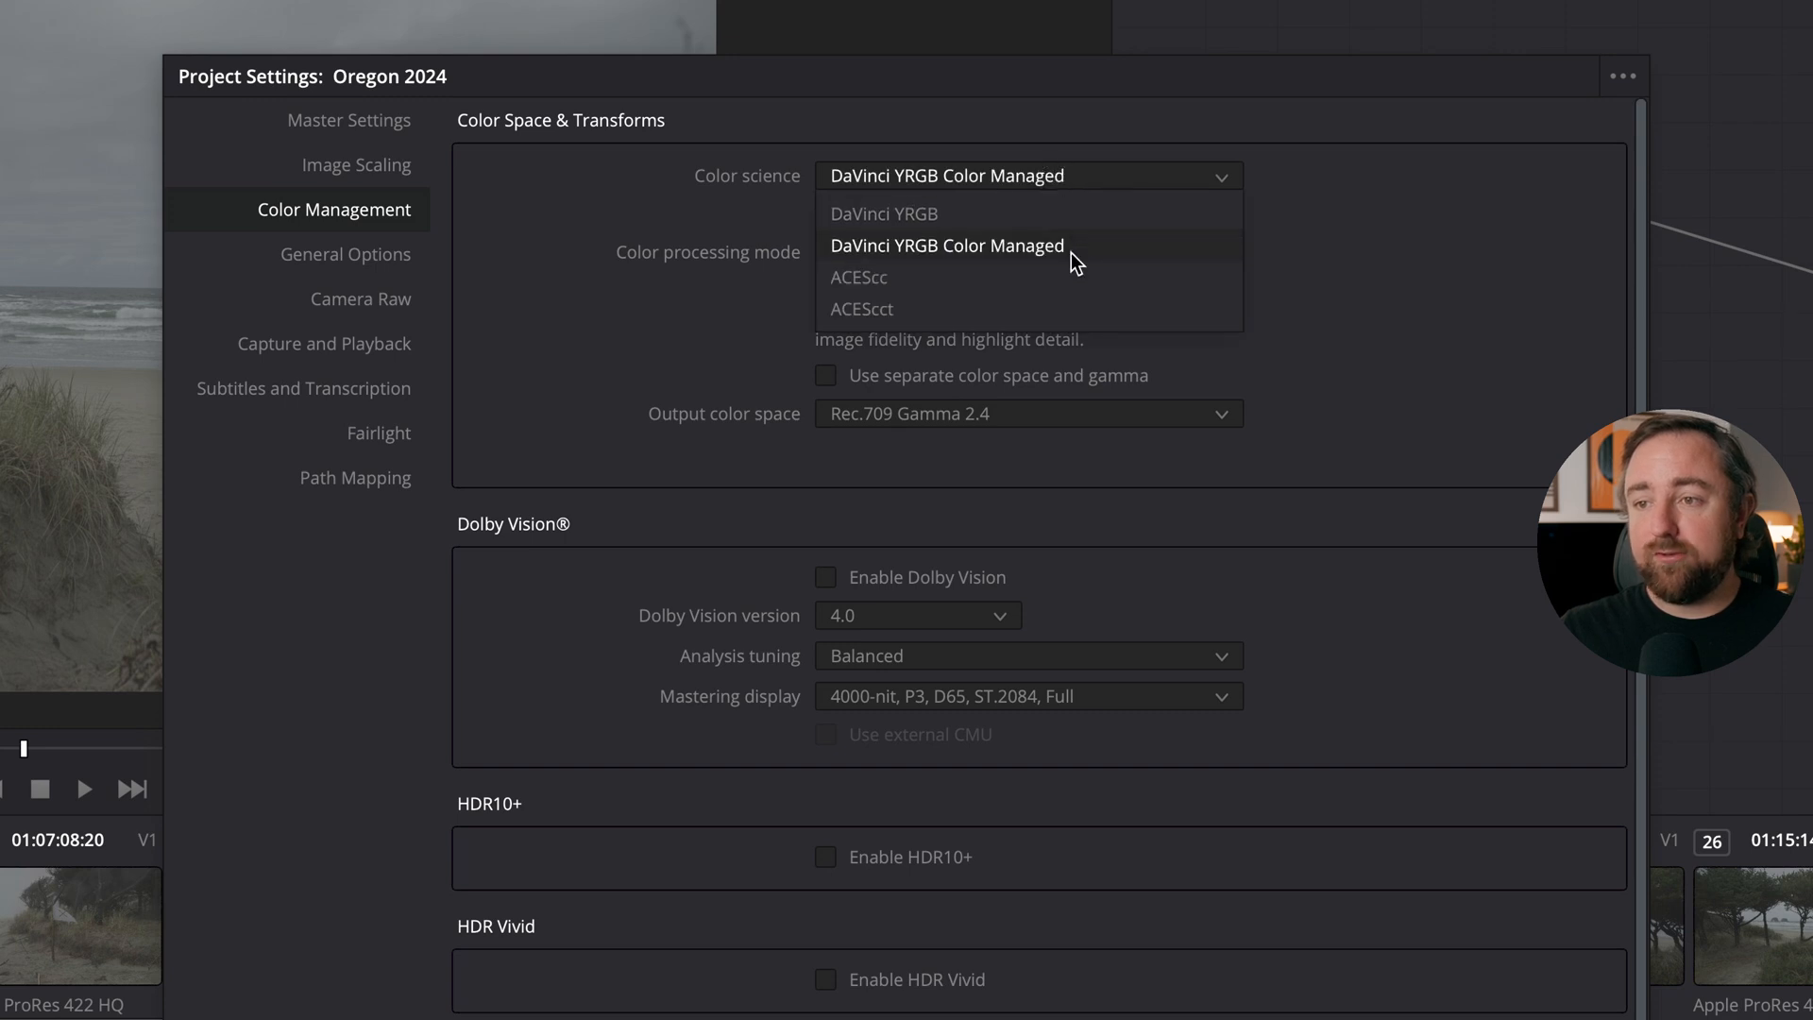
click(946, 246)
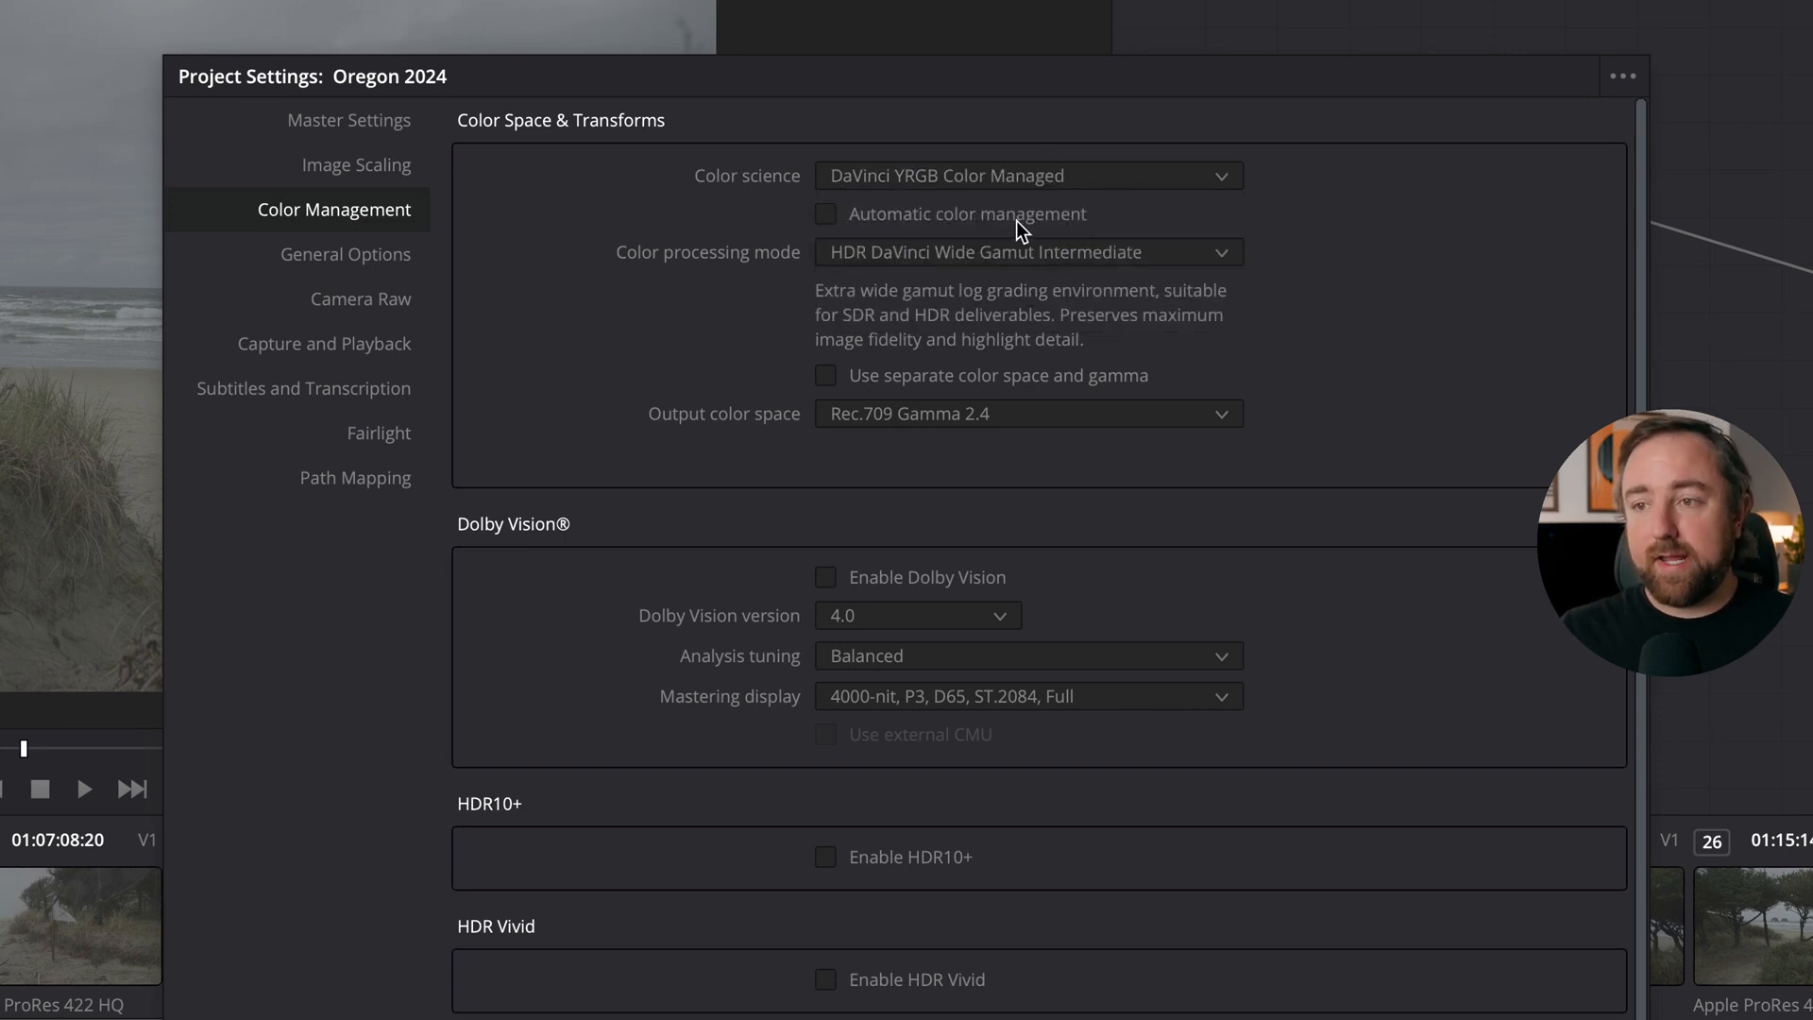
mouse_move(736, 270)
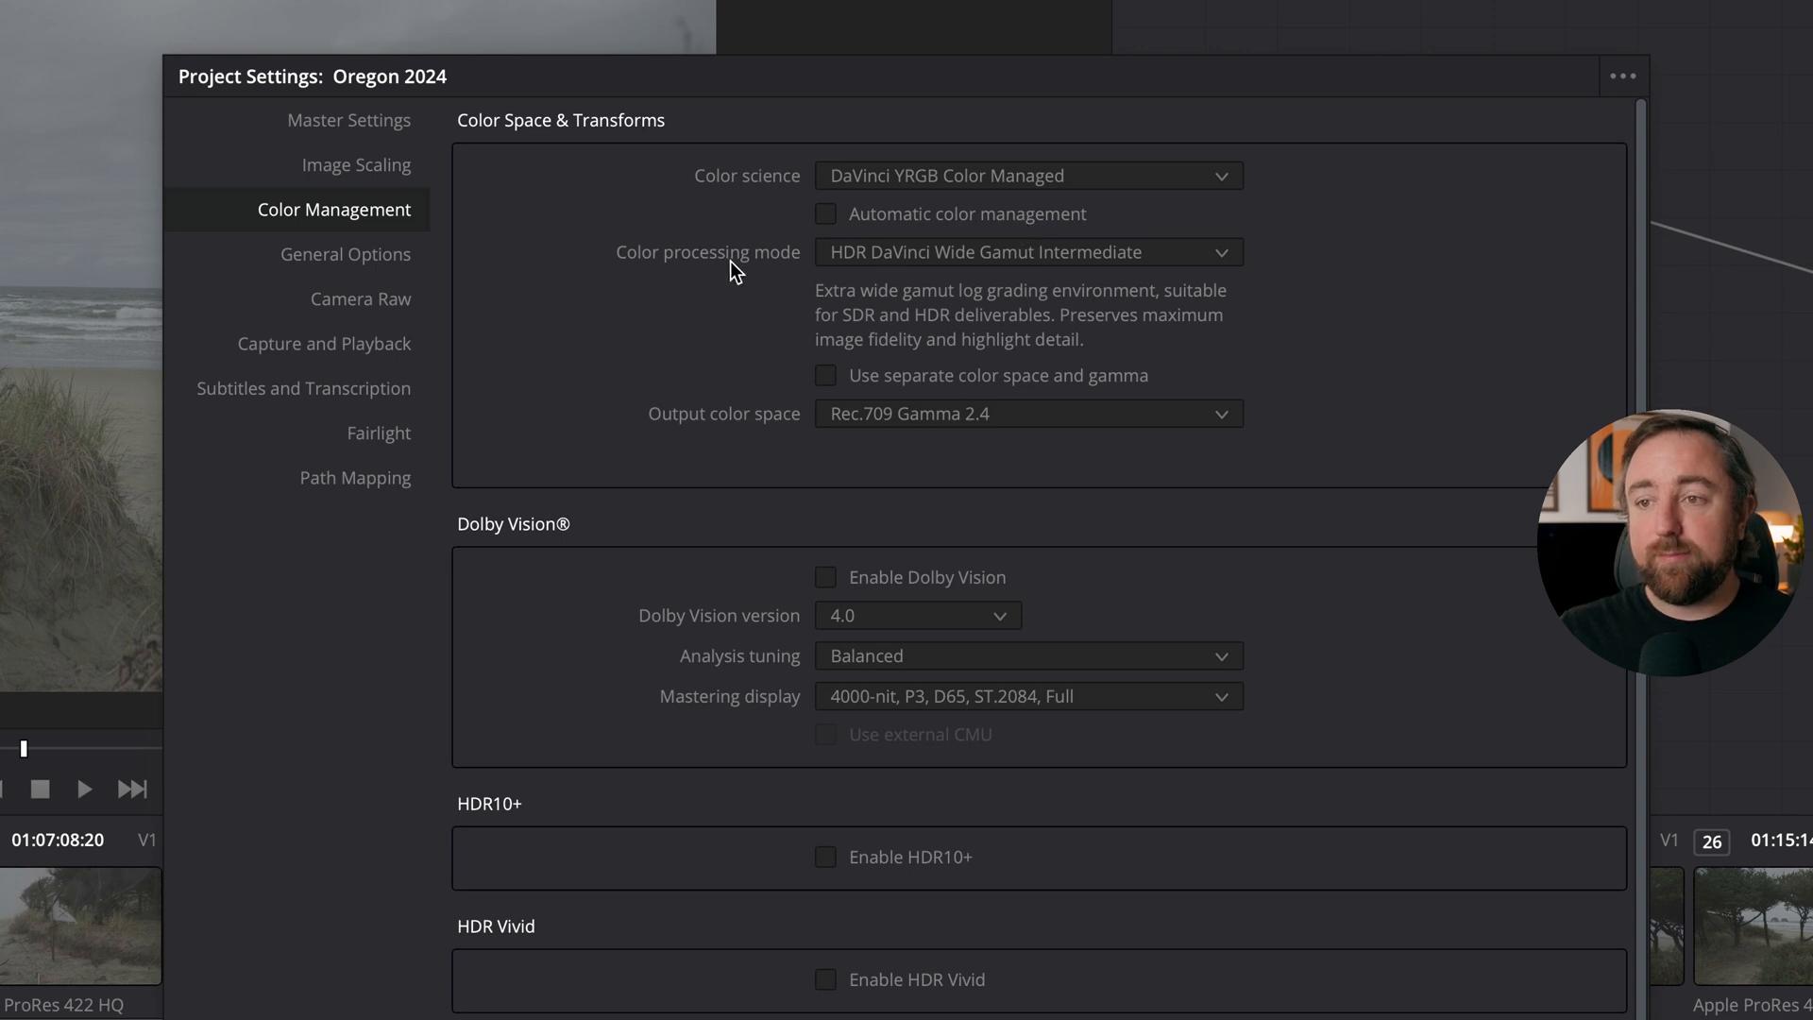
click(1028, 251)
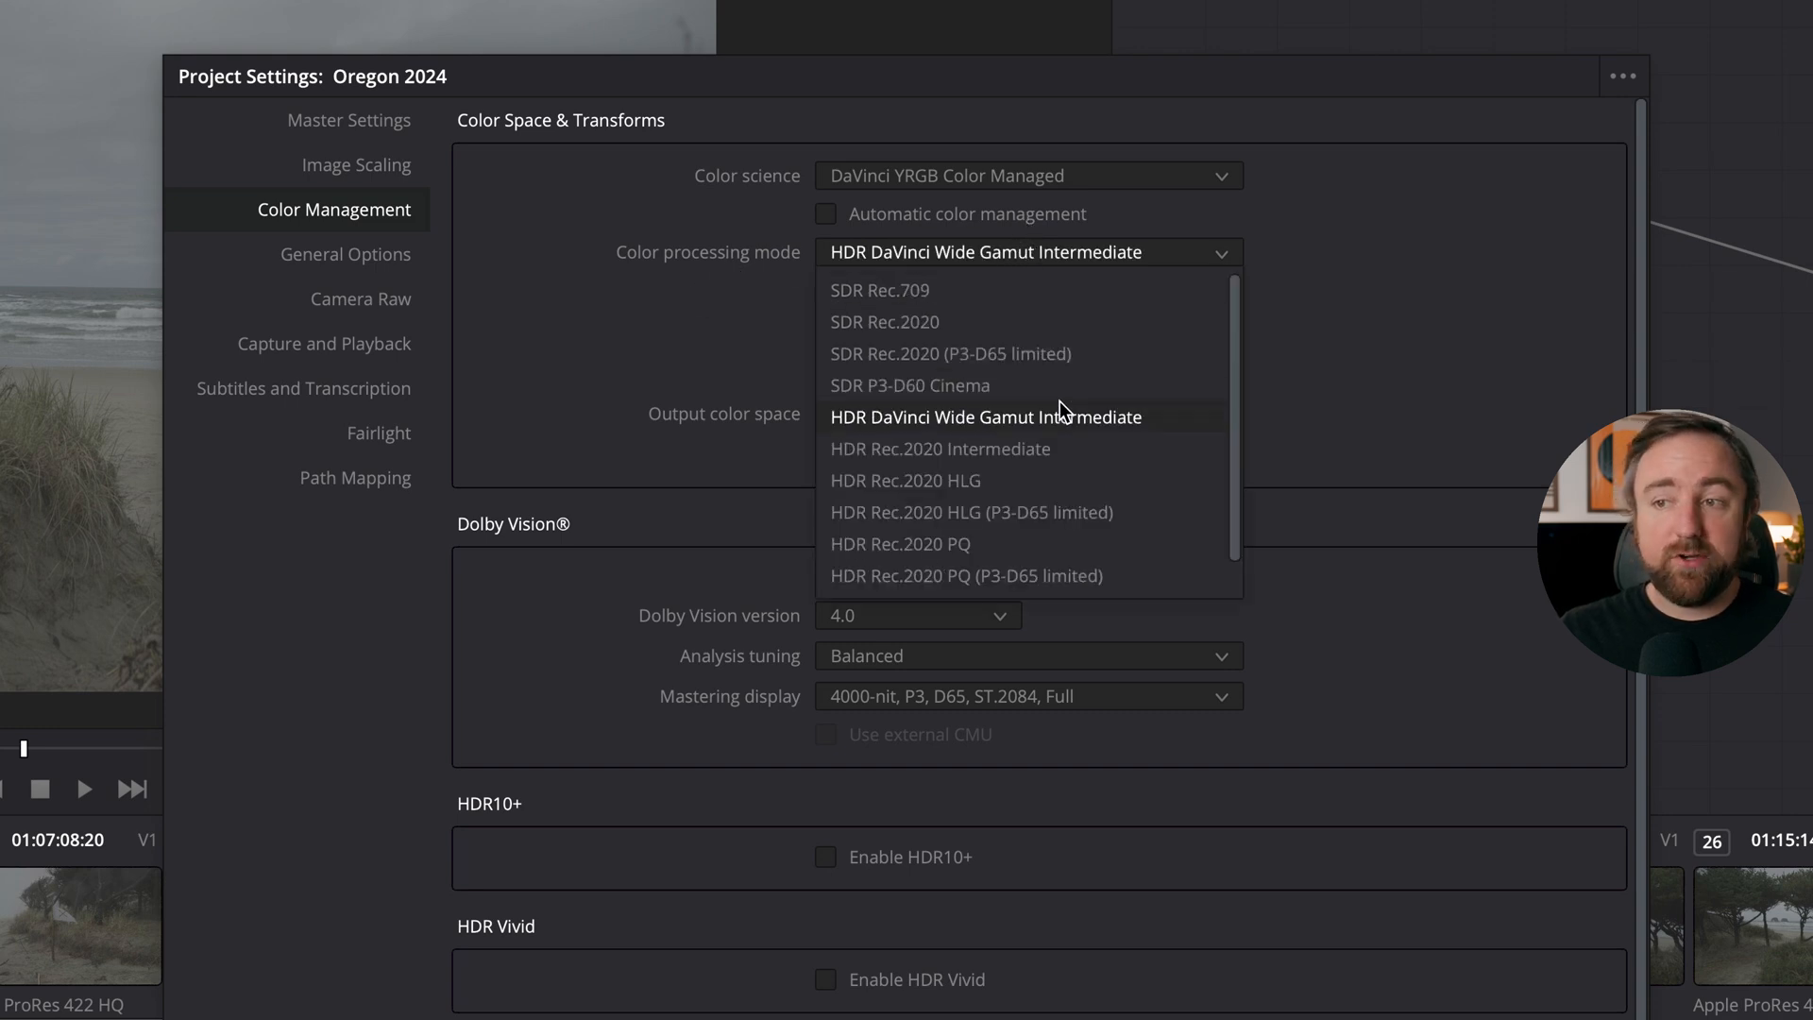
mouse_move(1062, 424)
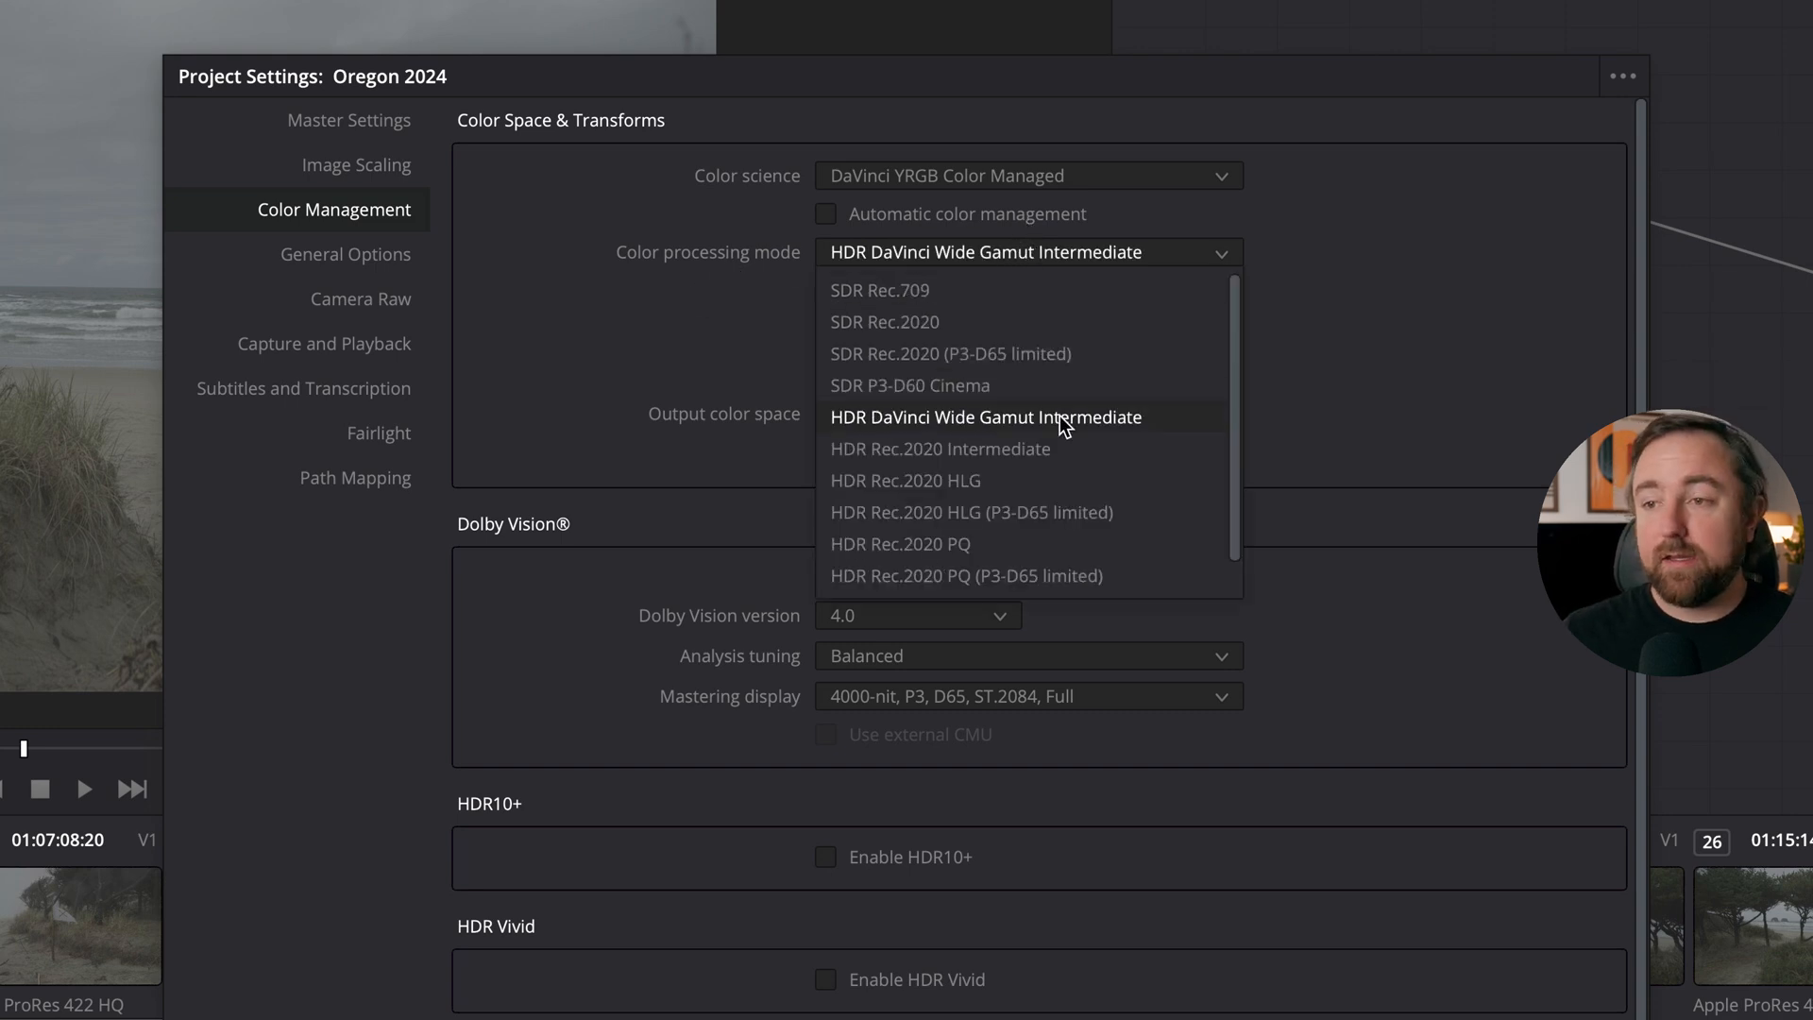
click(987, 415)
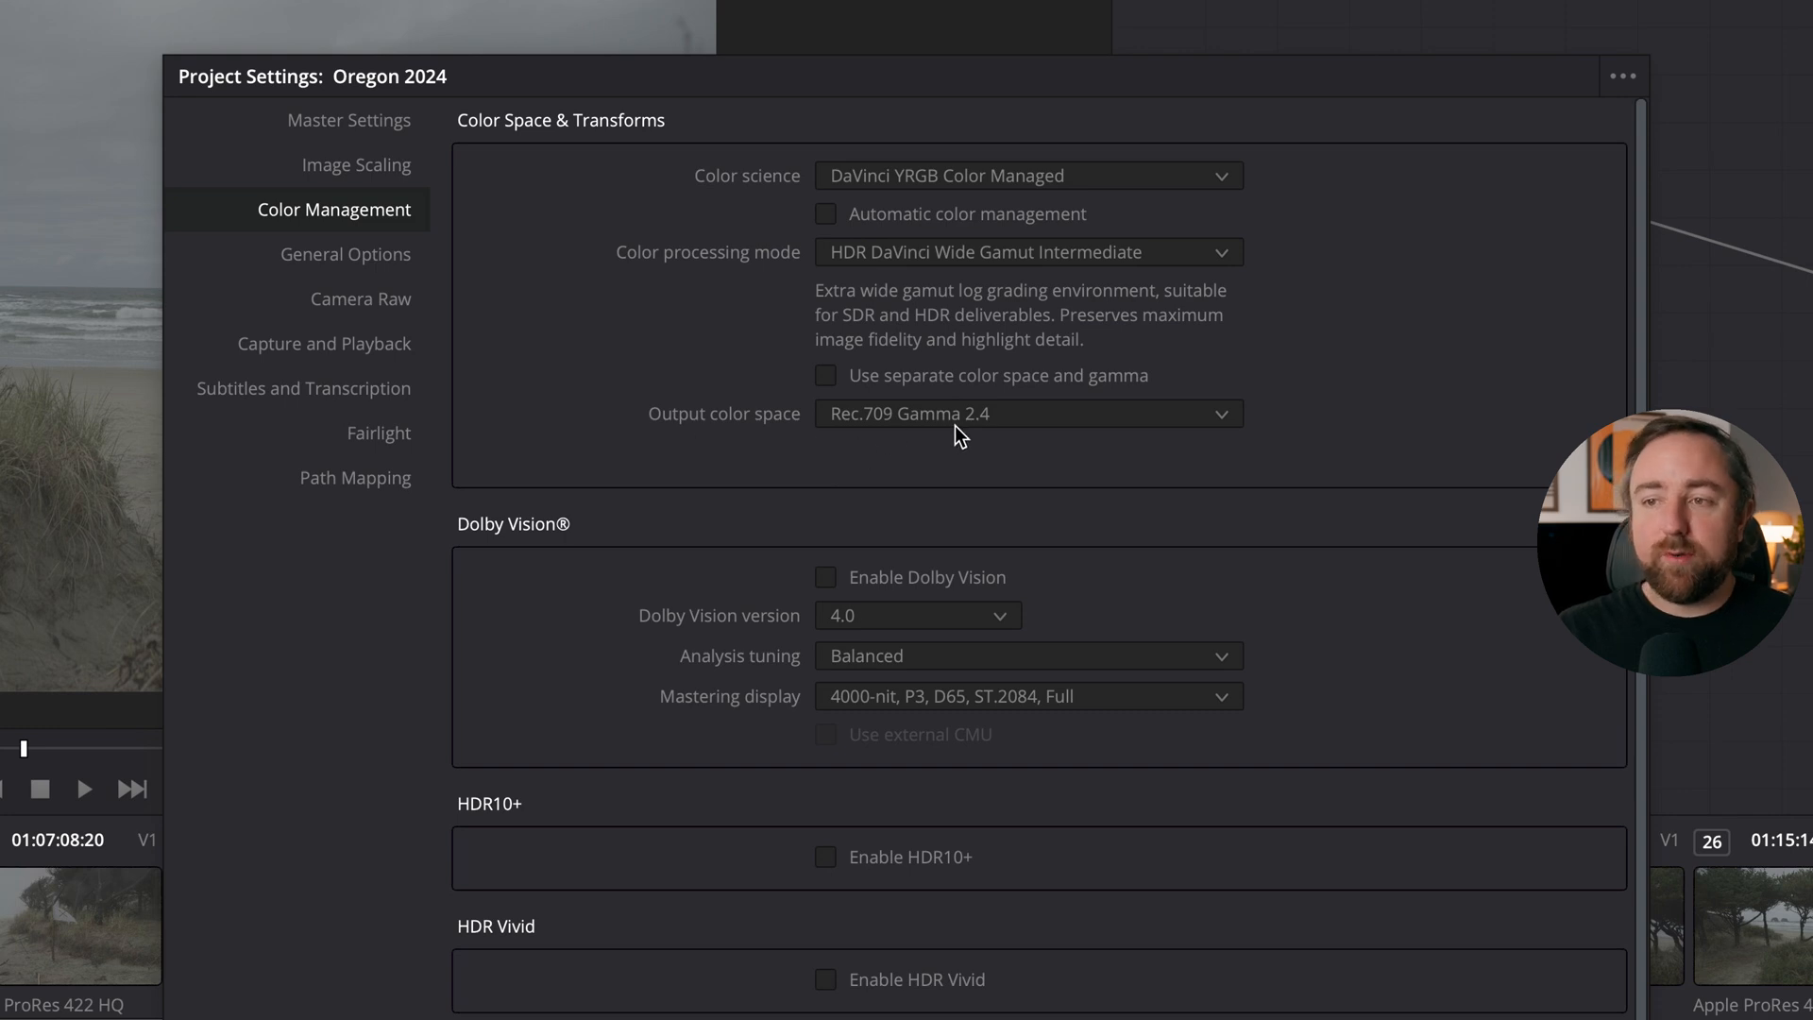
mouse_move(966, 431)
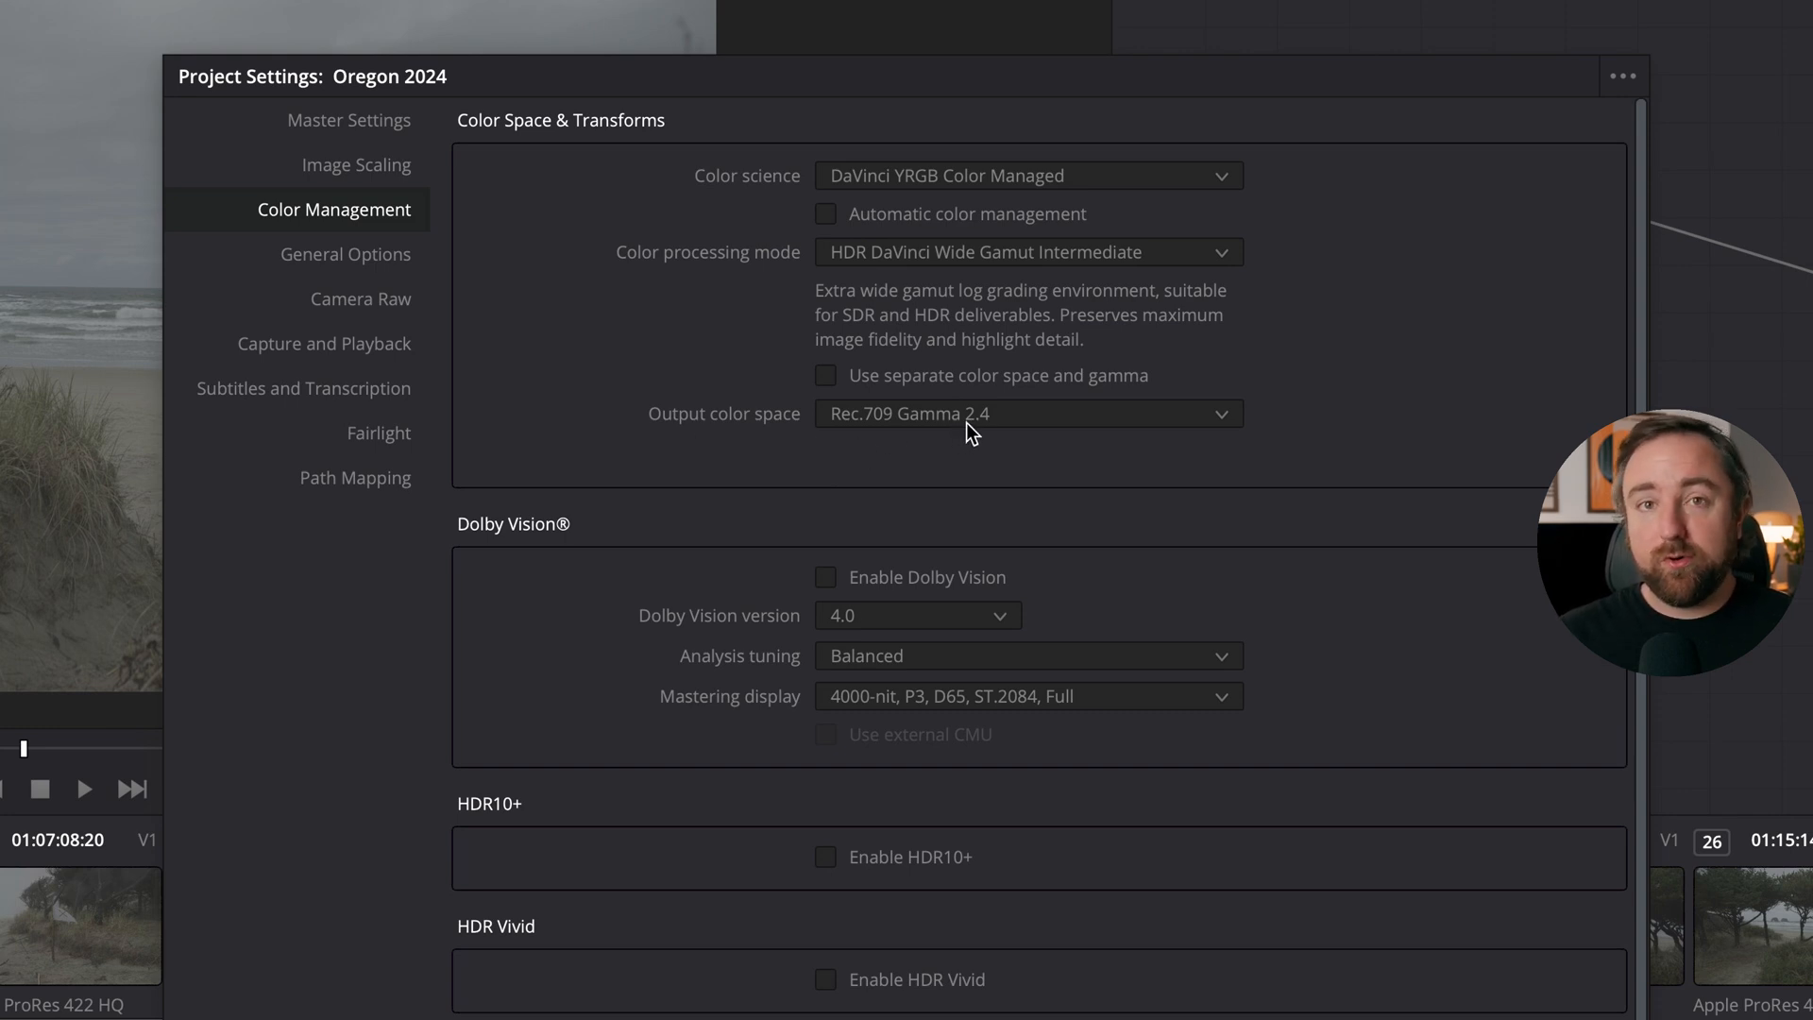
click(1027, 414)
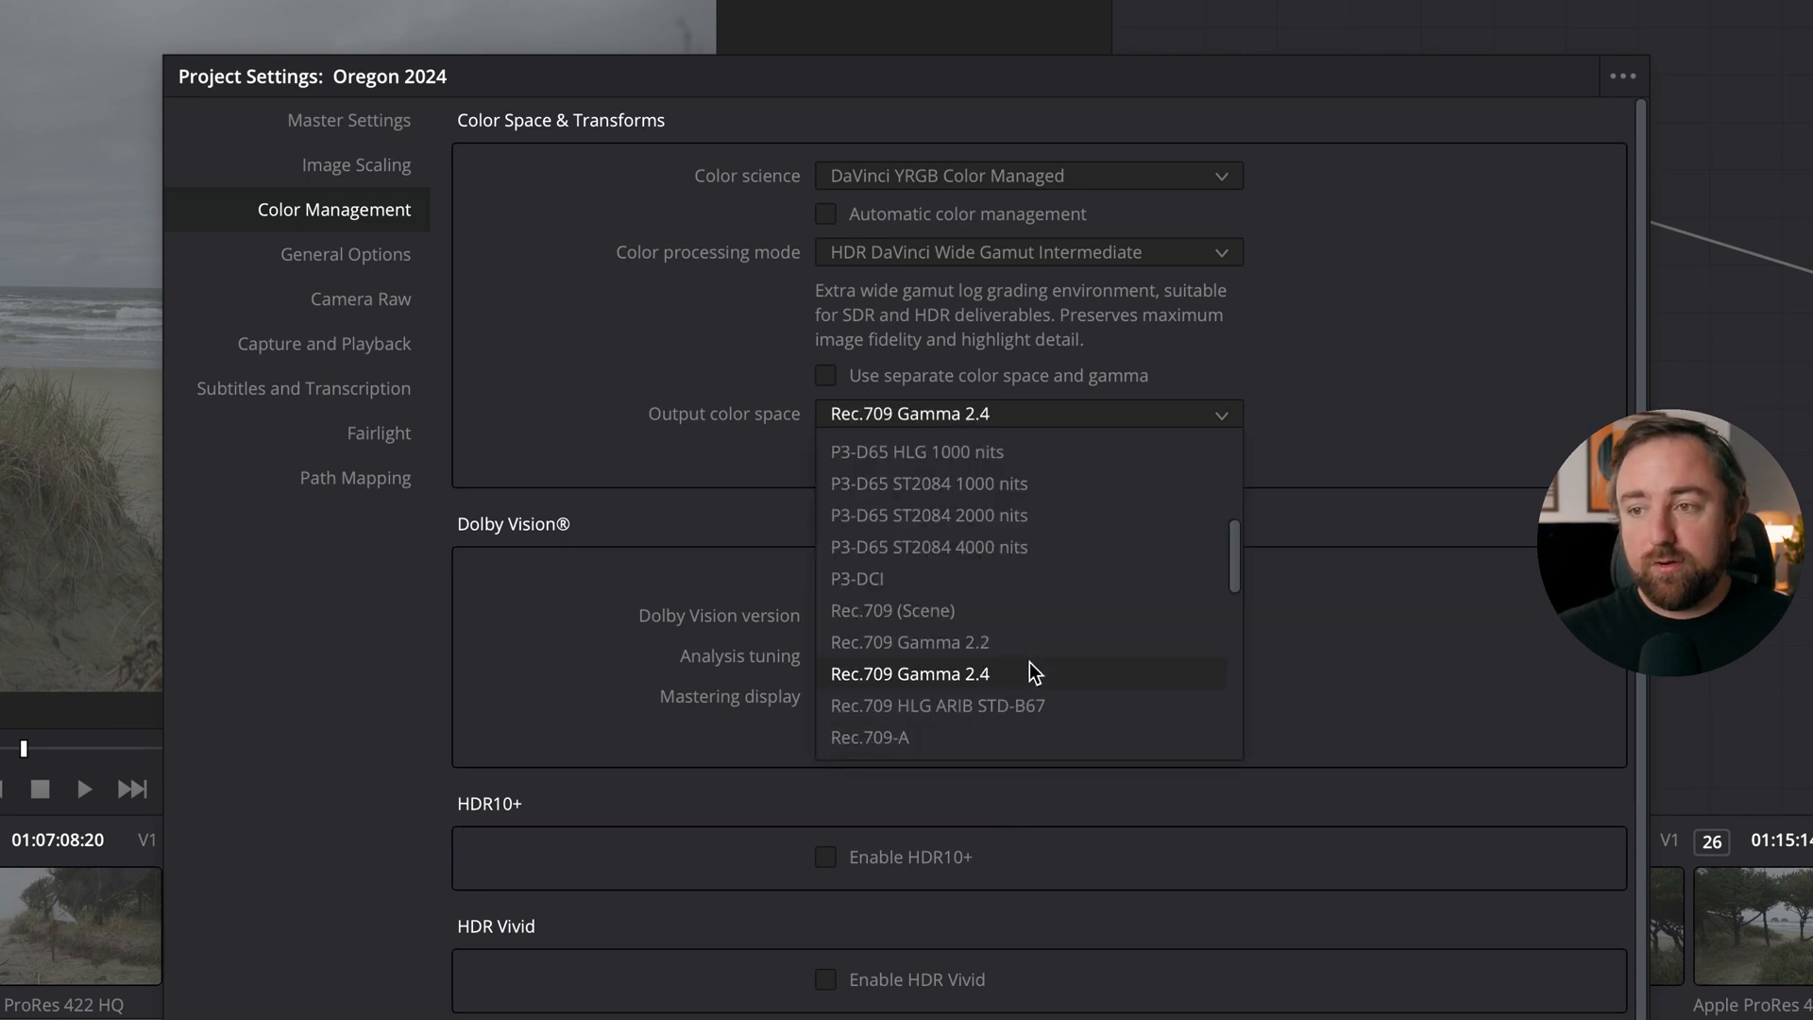
click(908, 672)
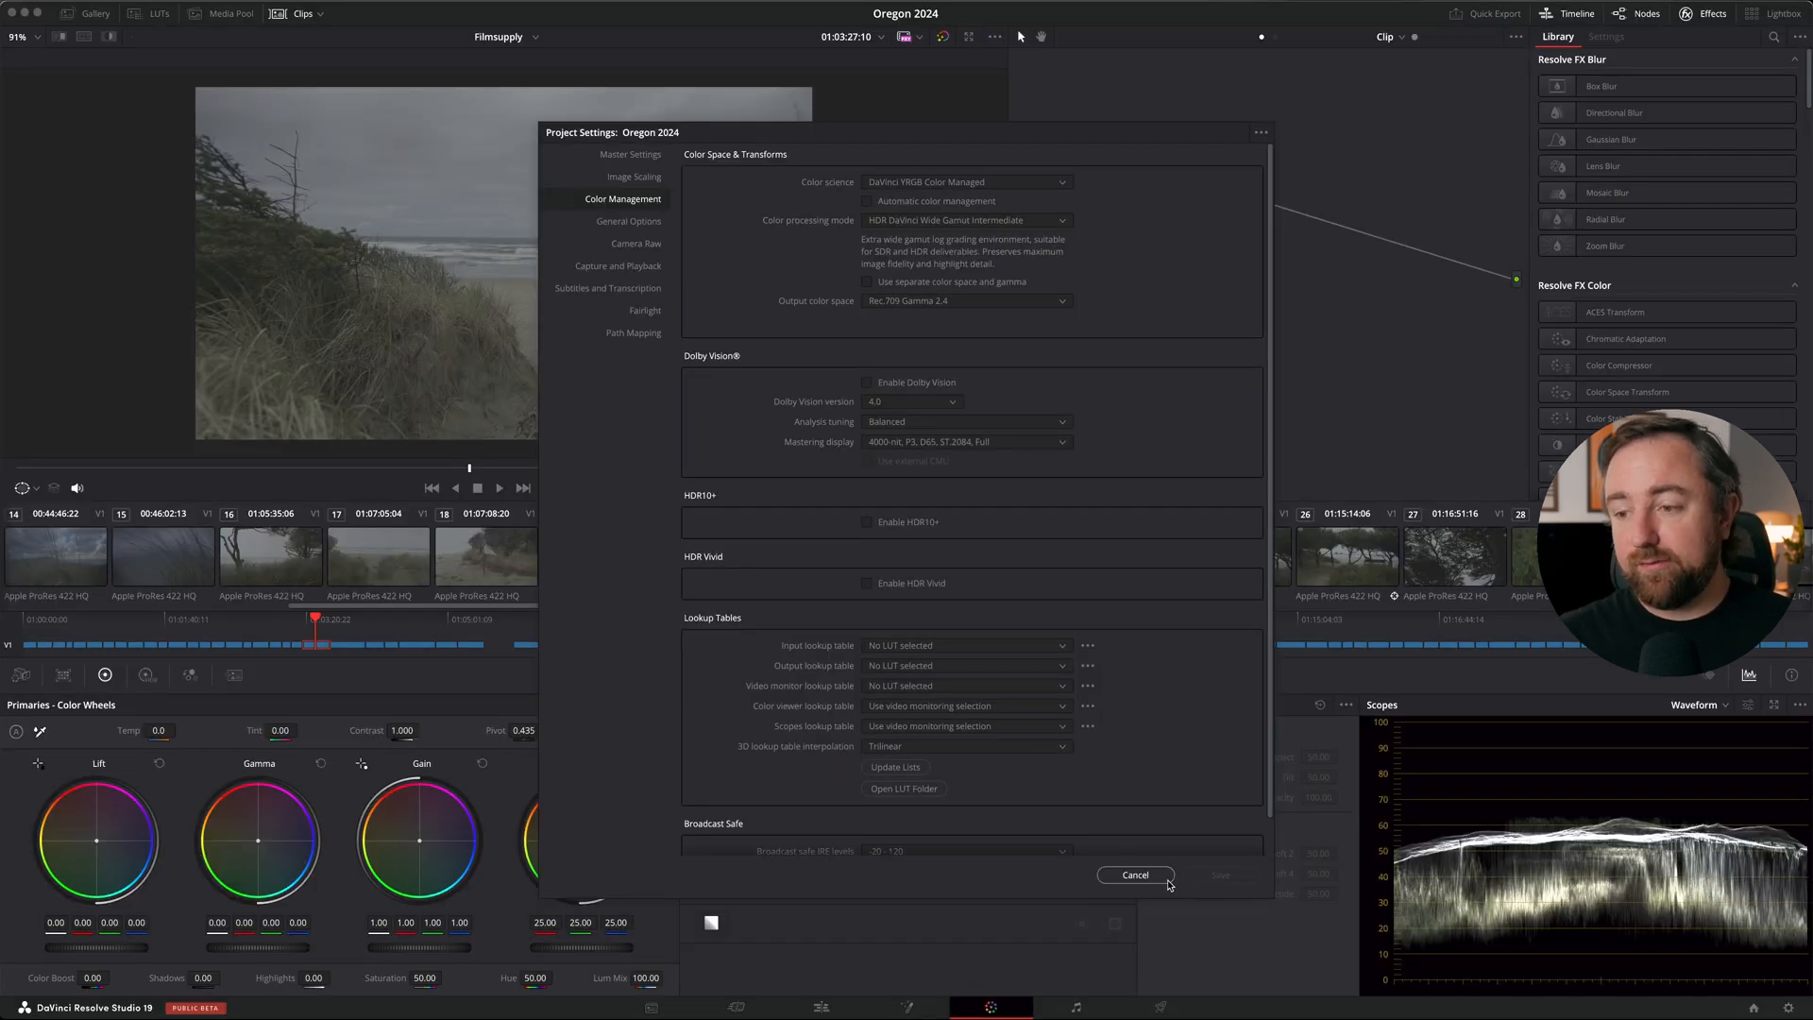
click(1135, 874)
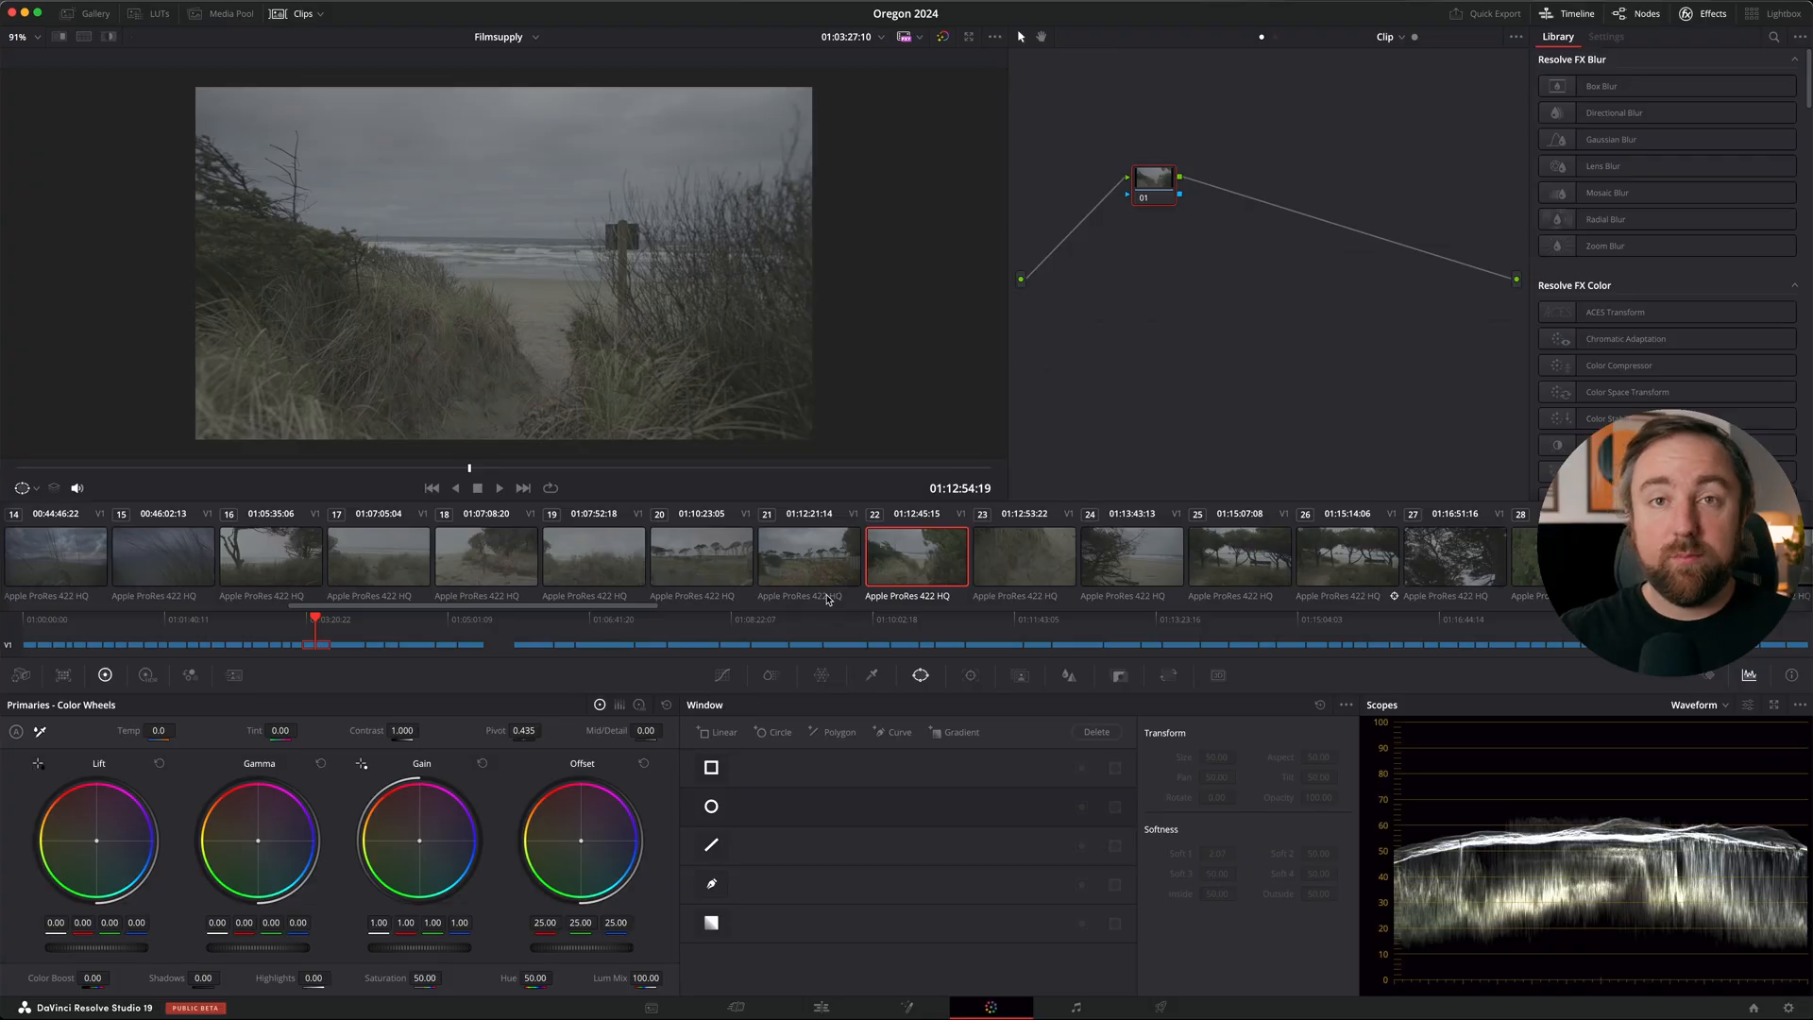
mouse_move(191, 130)
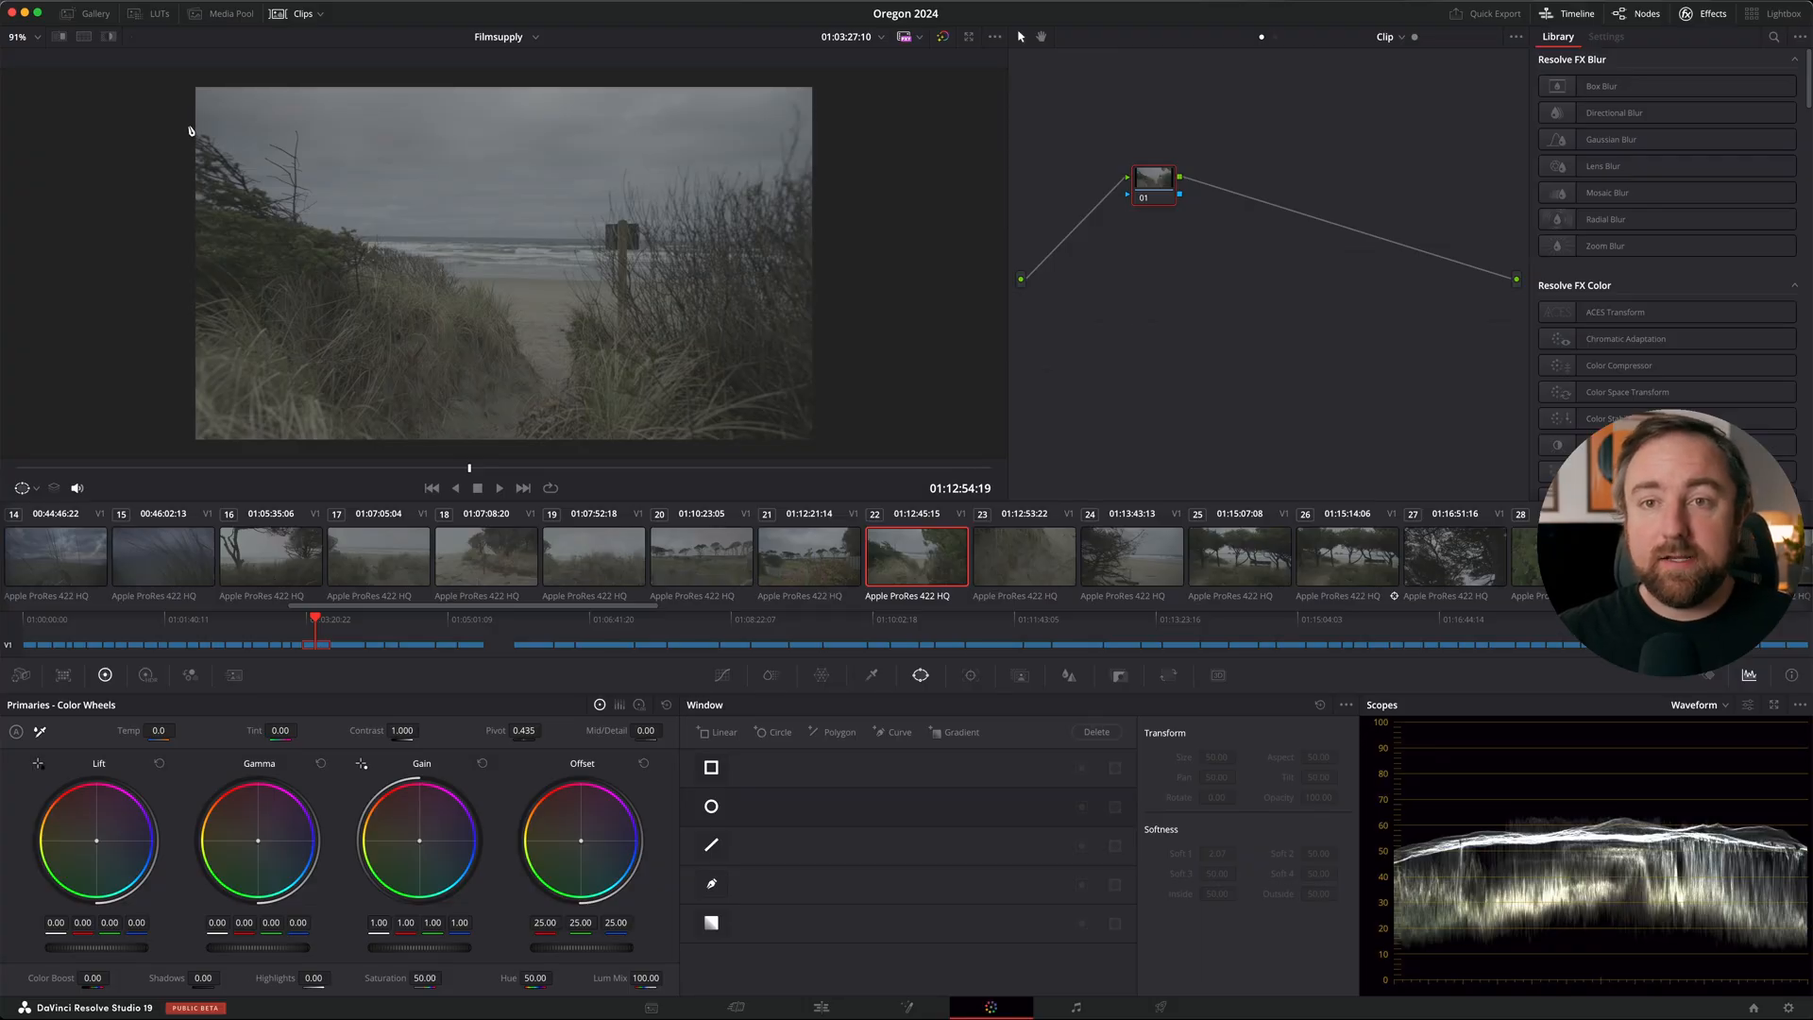
Step: Show the Media Pool and bring up colour-space options for the selected Mavic 3 Cine drone clips
click(228, 13)
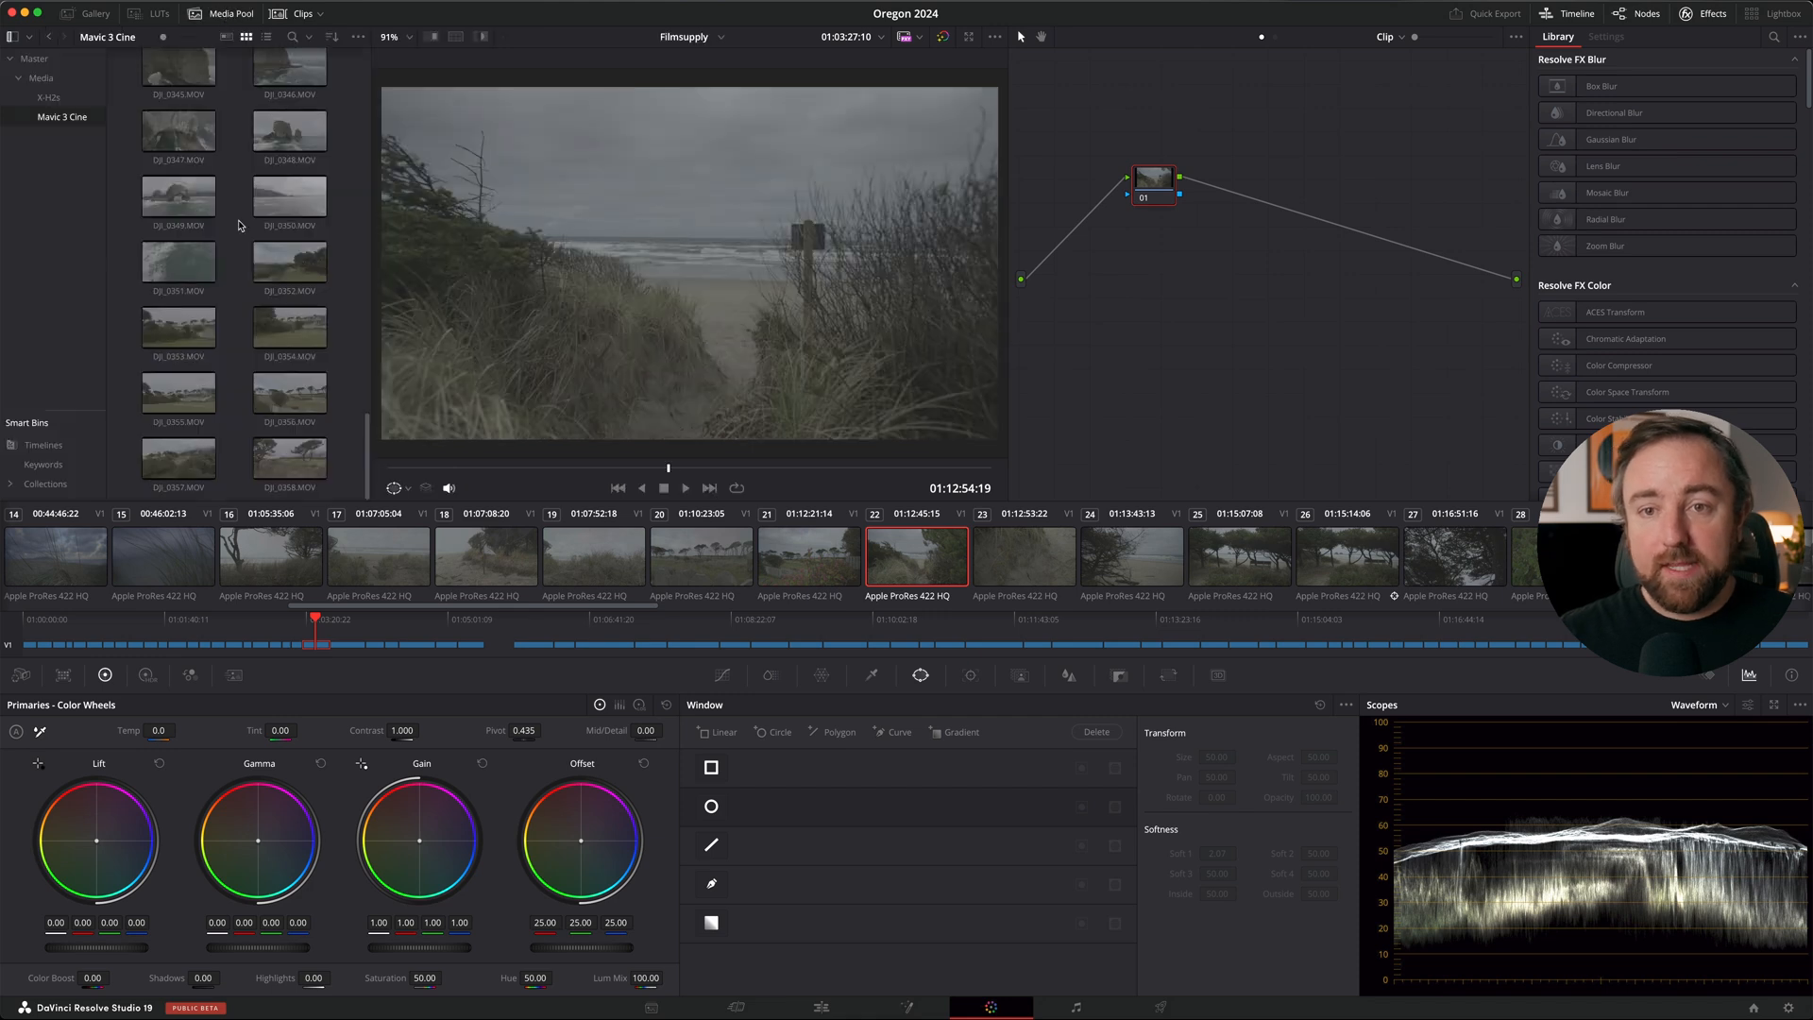
scroll(up, 3)
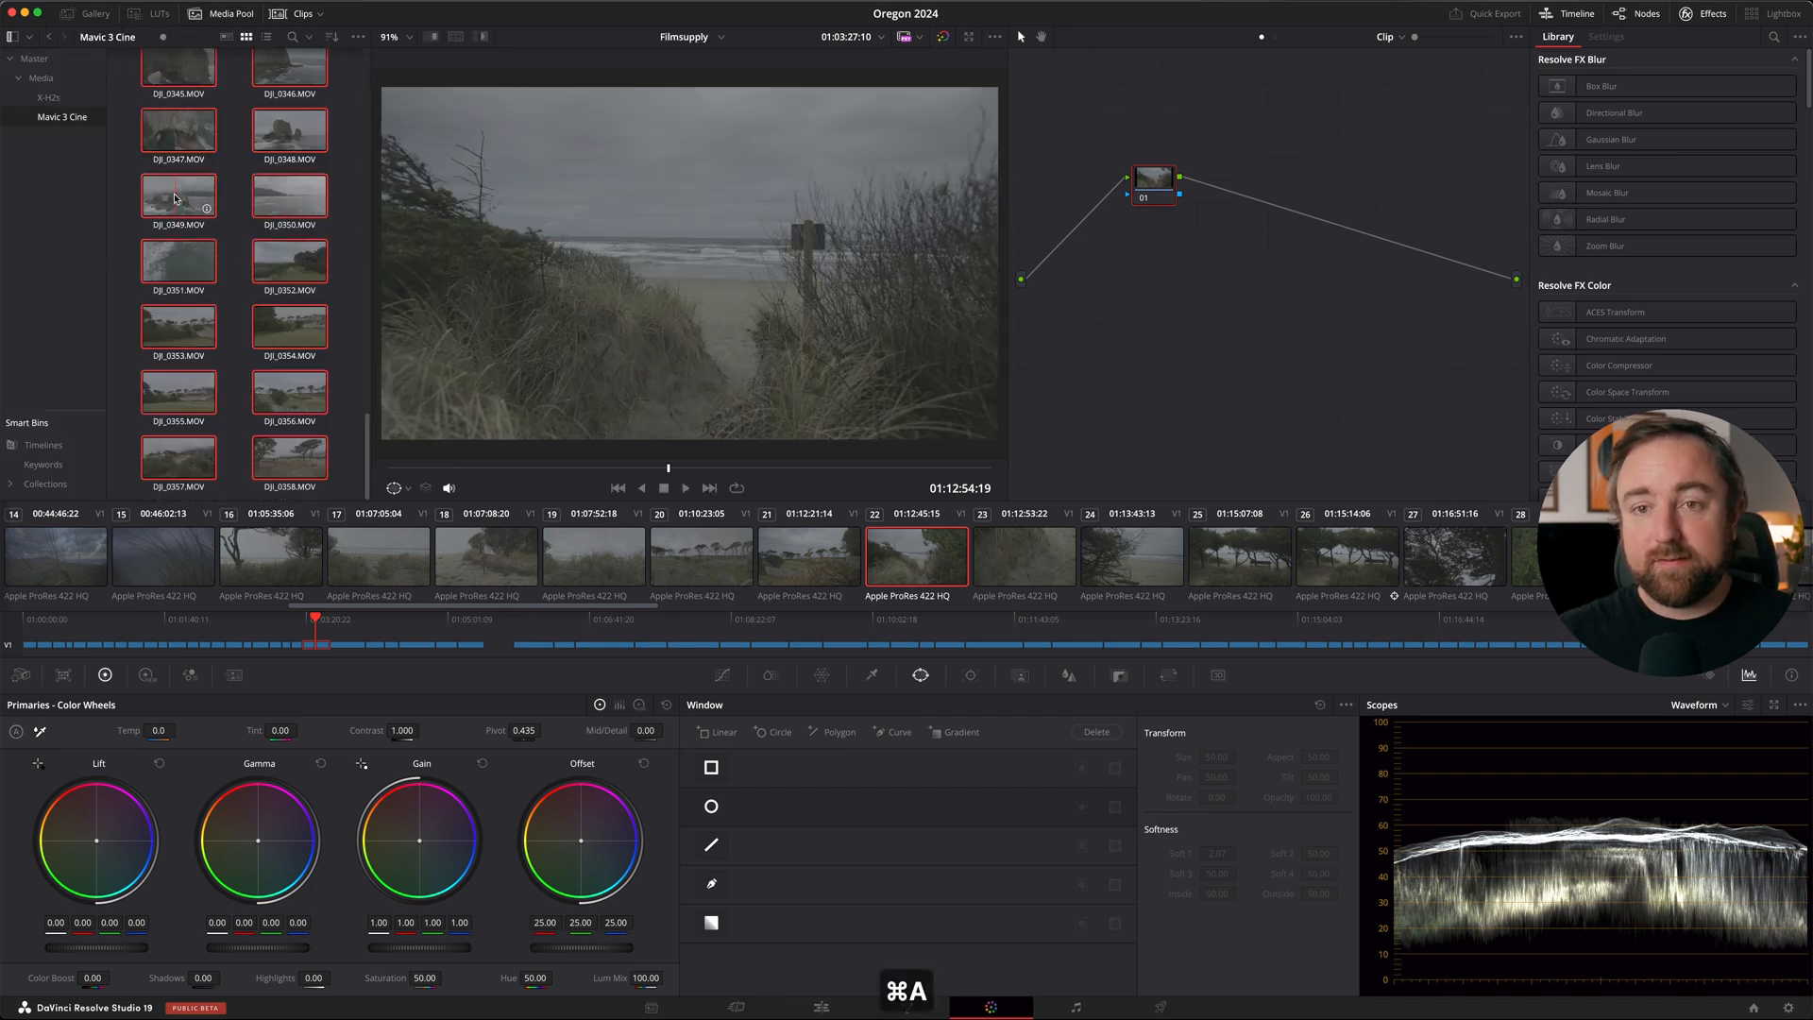
right_click(178, 196)
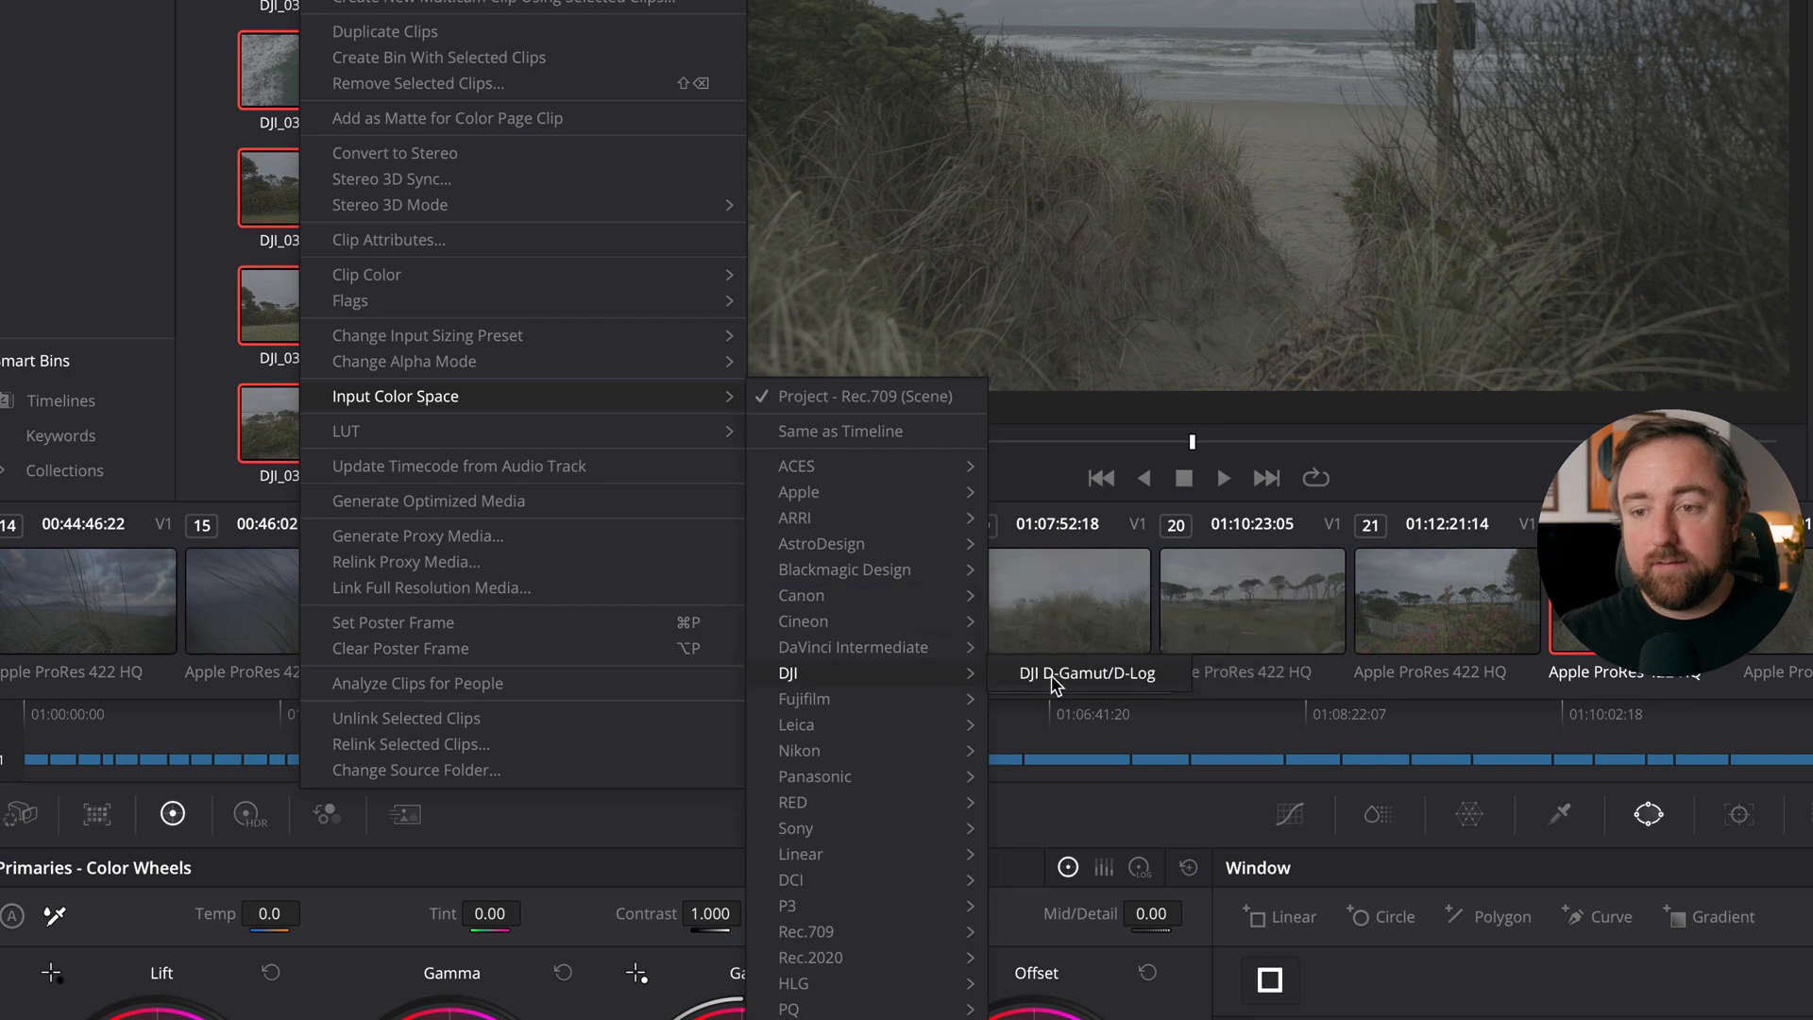
mouse_move(1122, 682)
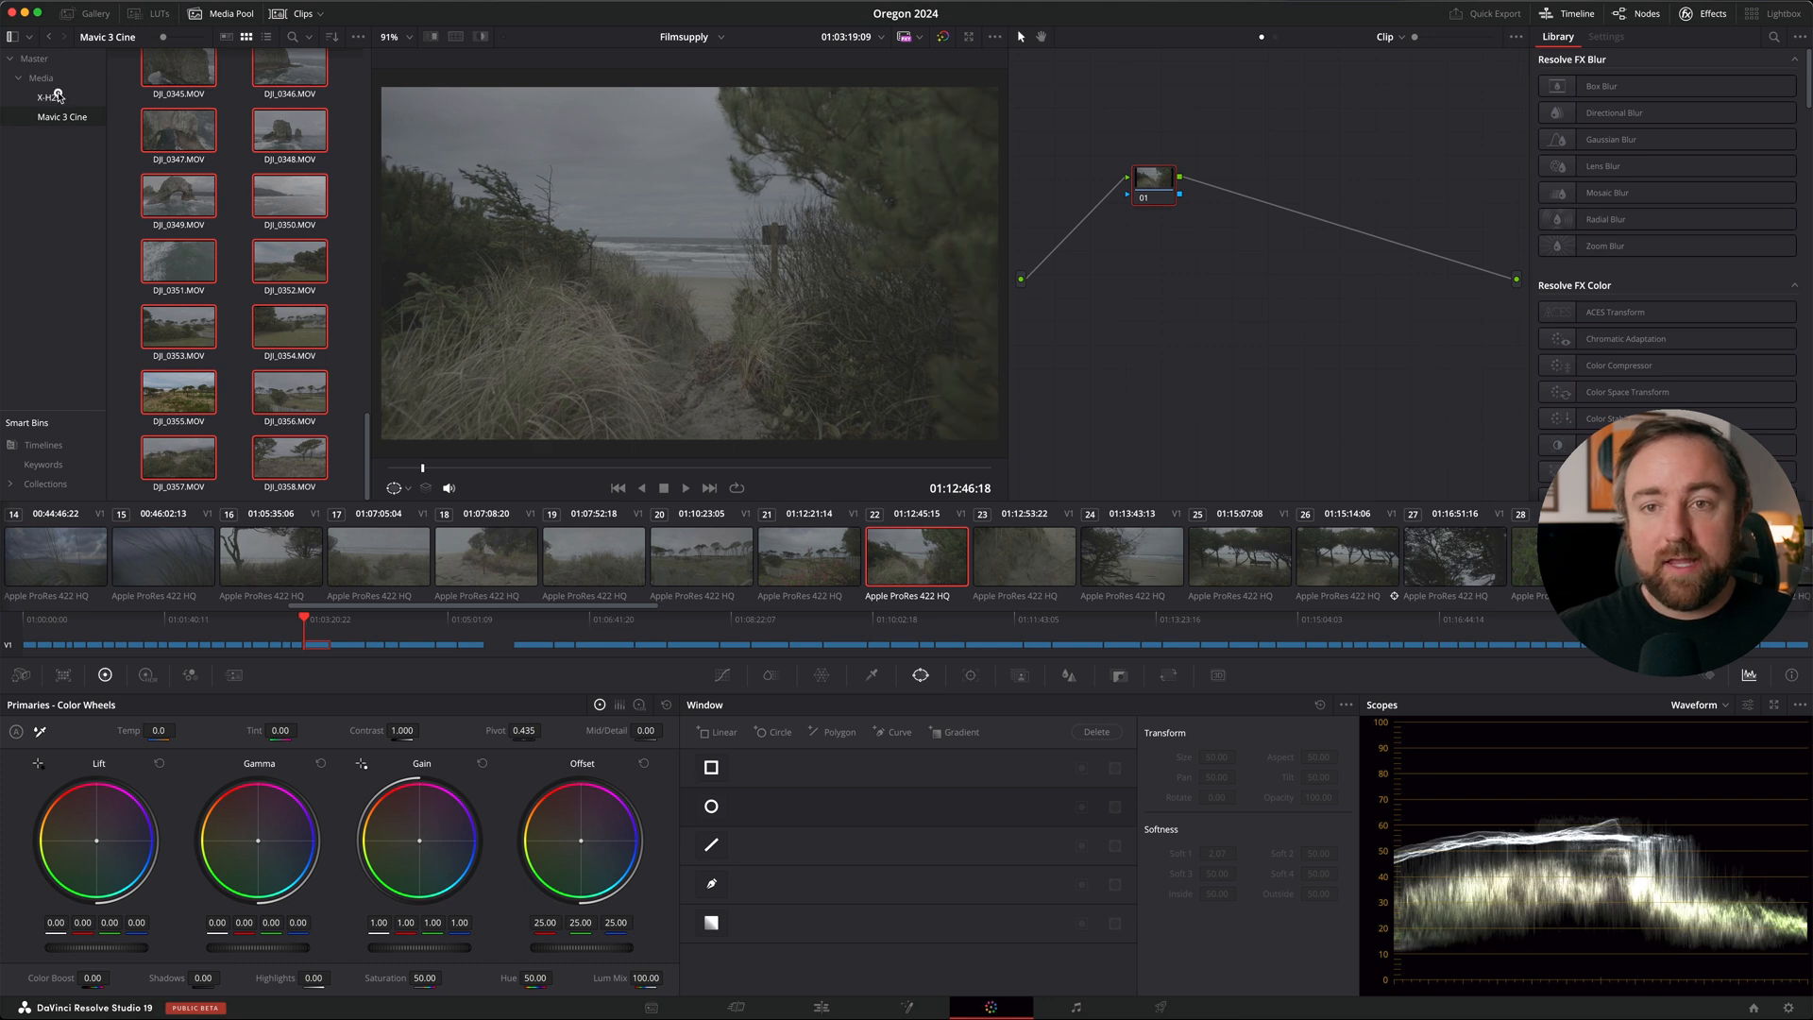
Step: Select every clip in the X-H2s bin for input colour space tagging
click(49, 96)
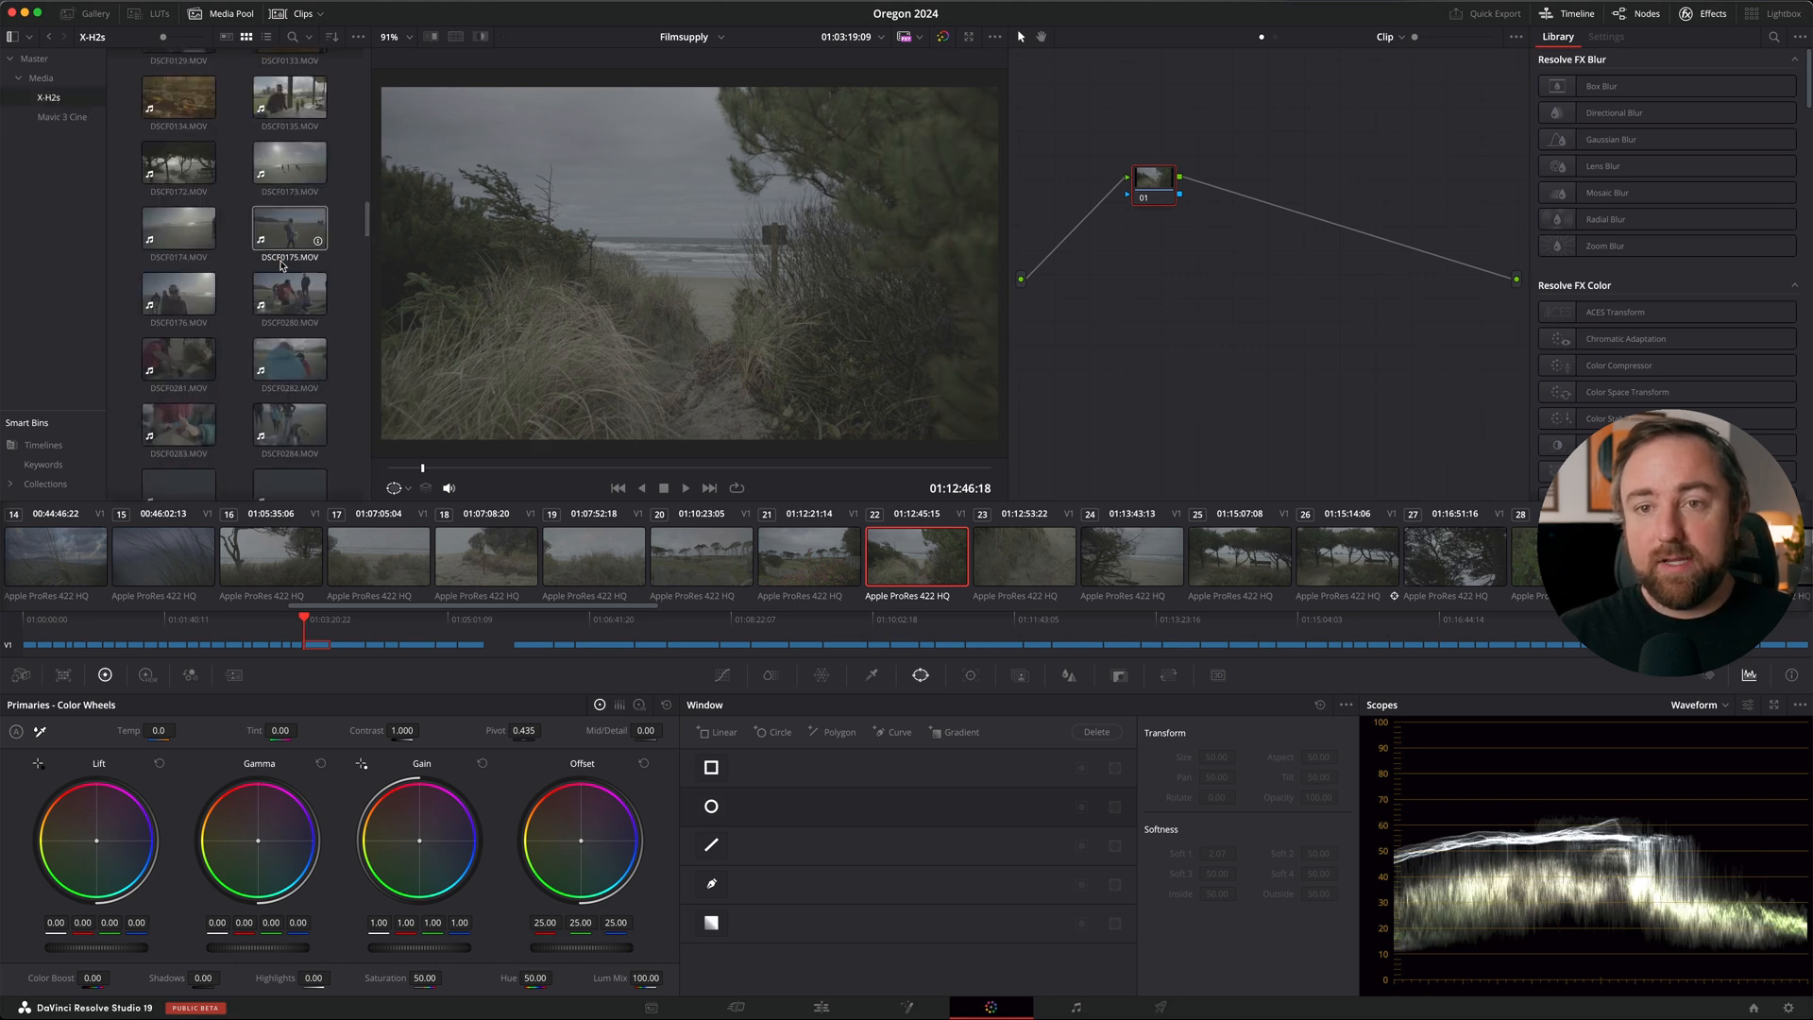
key(cmd+a)
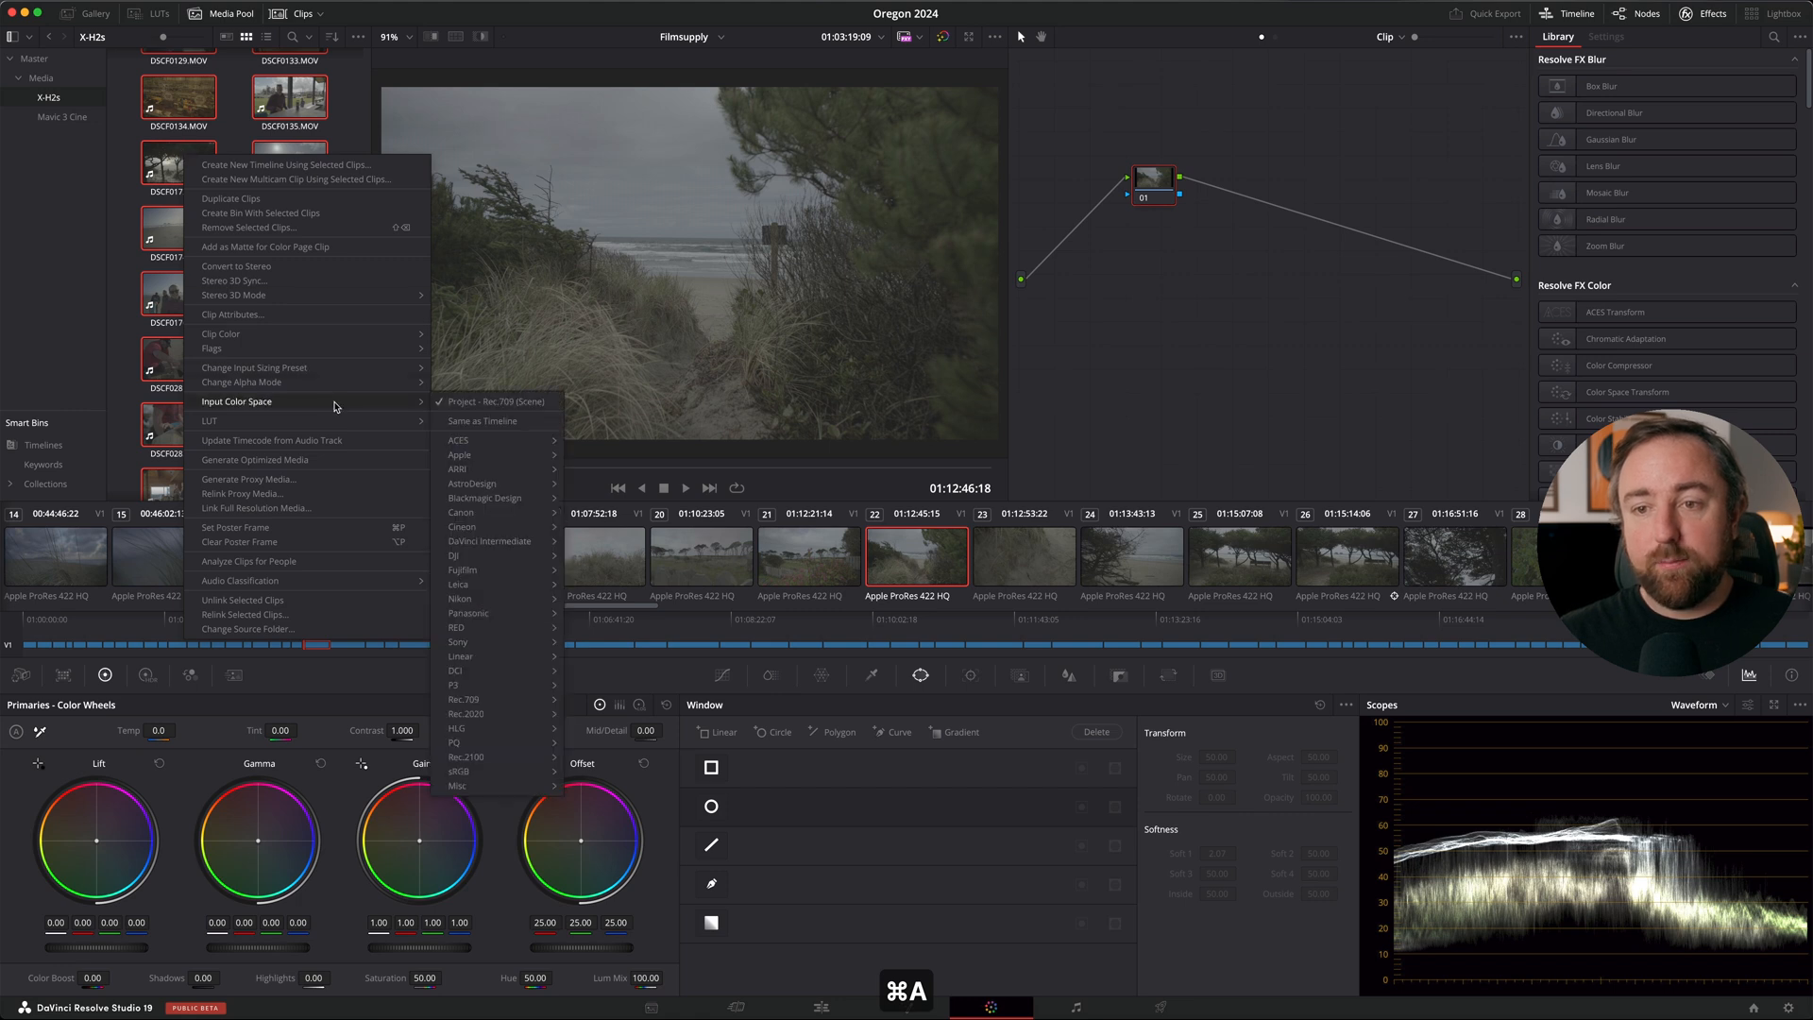
mouse_move(463, 569)
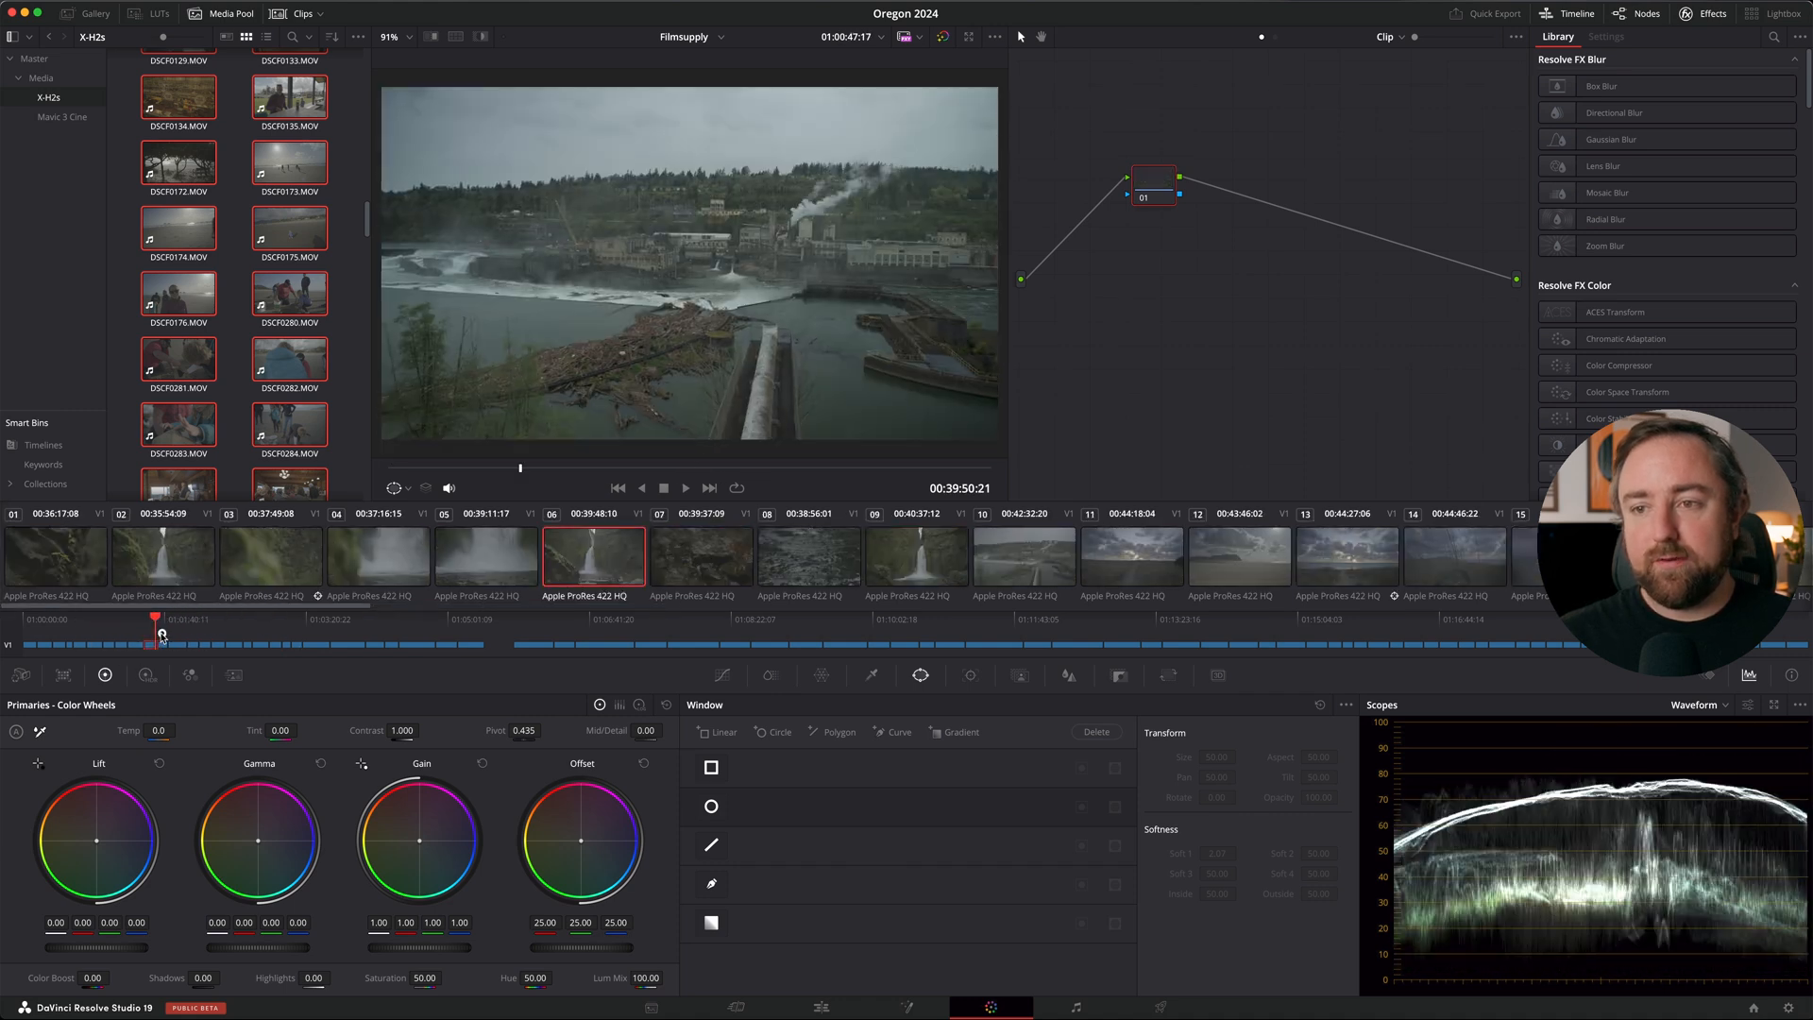
Step: Step through the timeline clips to land on the city river clip for the five-node grade
click(468, 644)
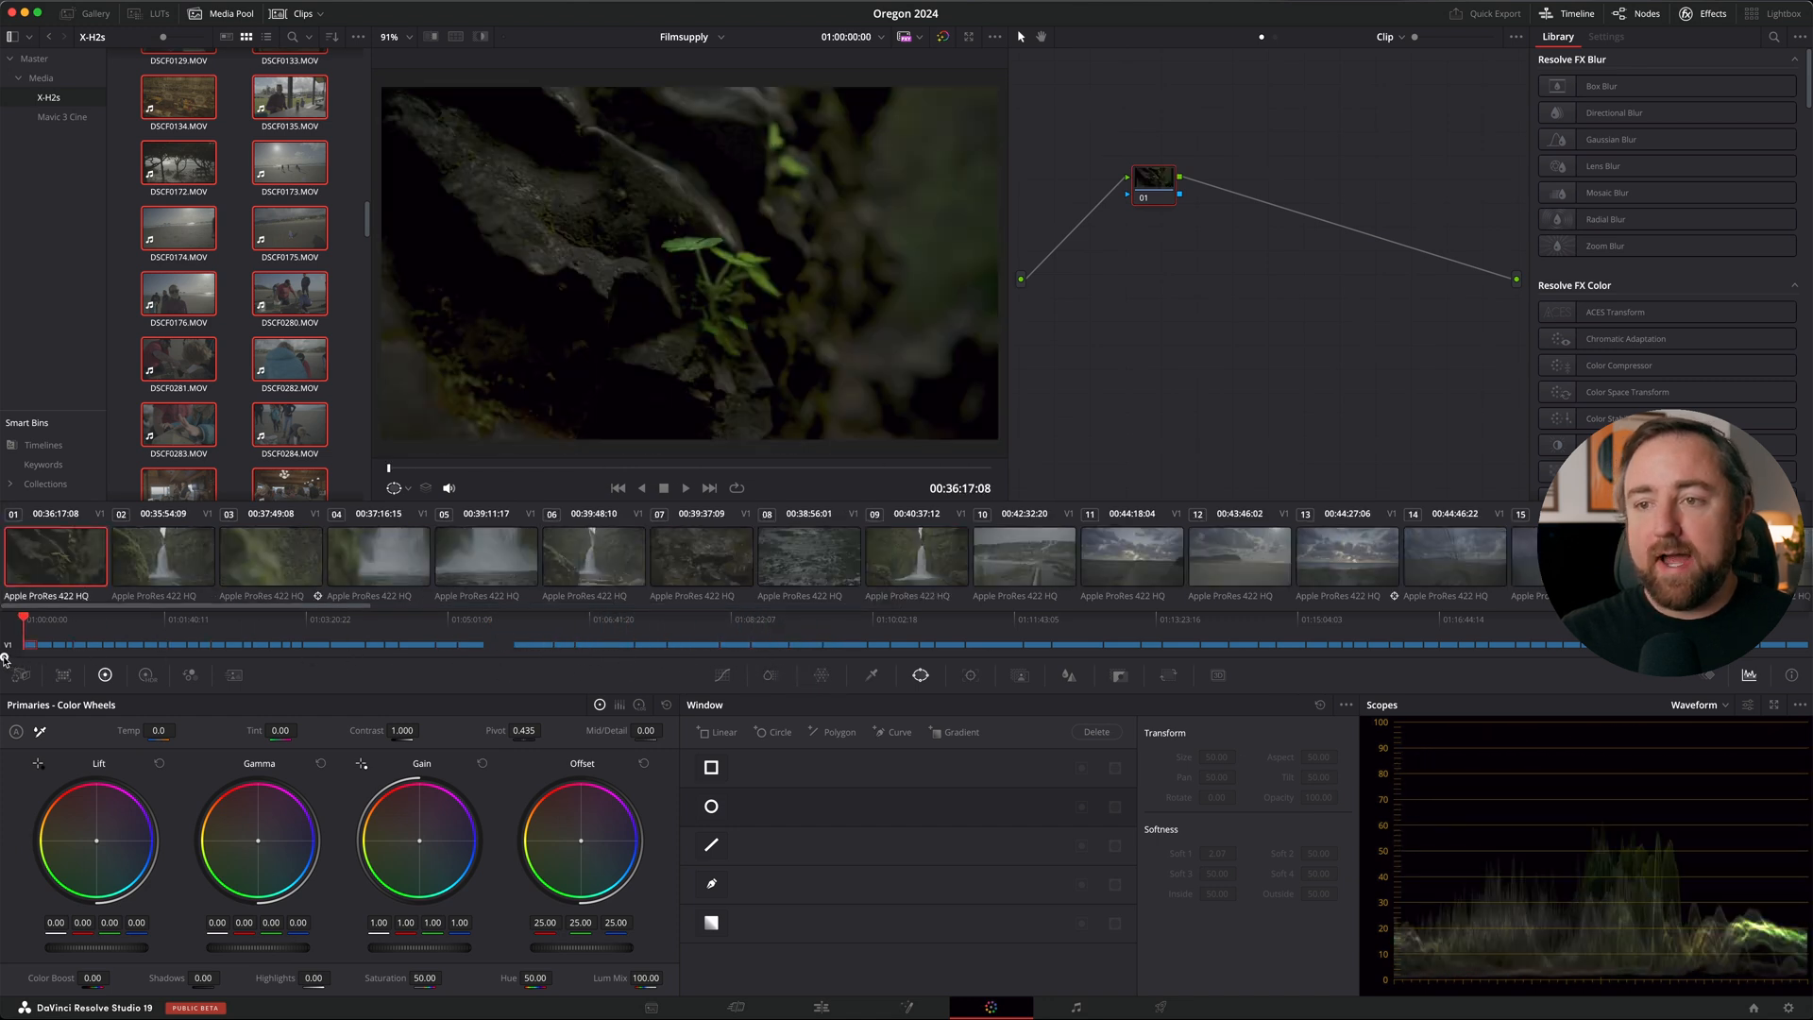
click(486, 555)
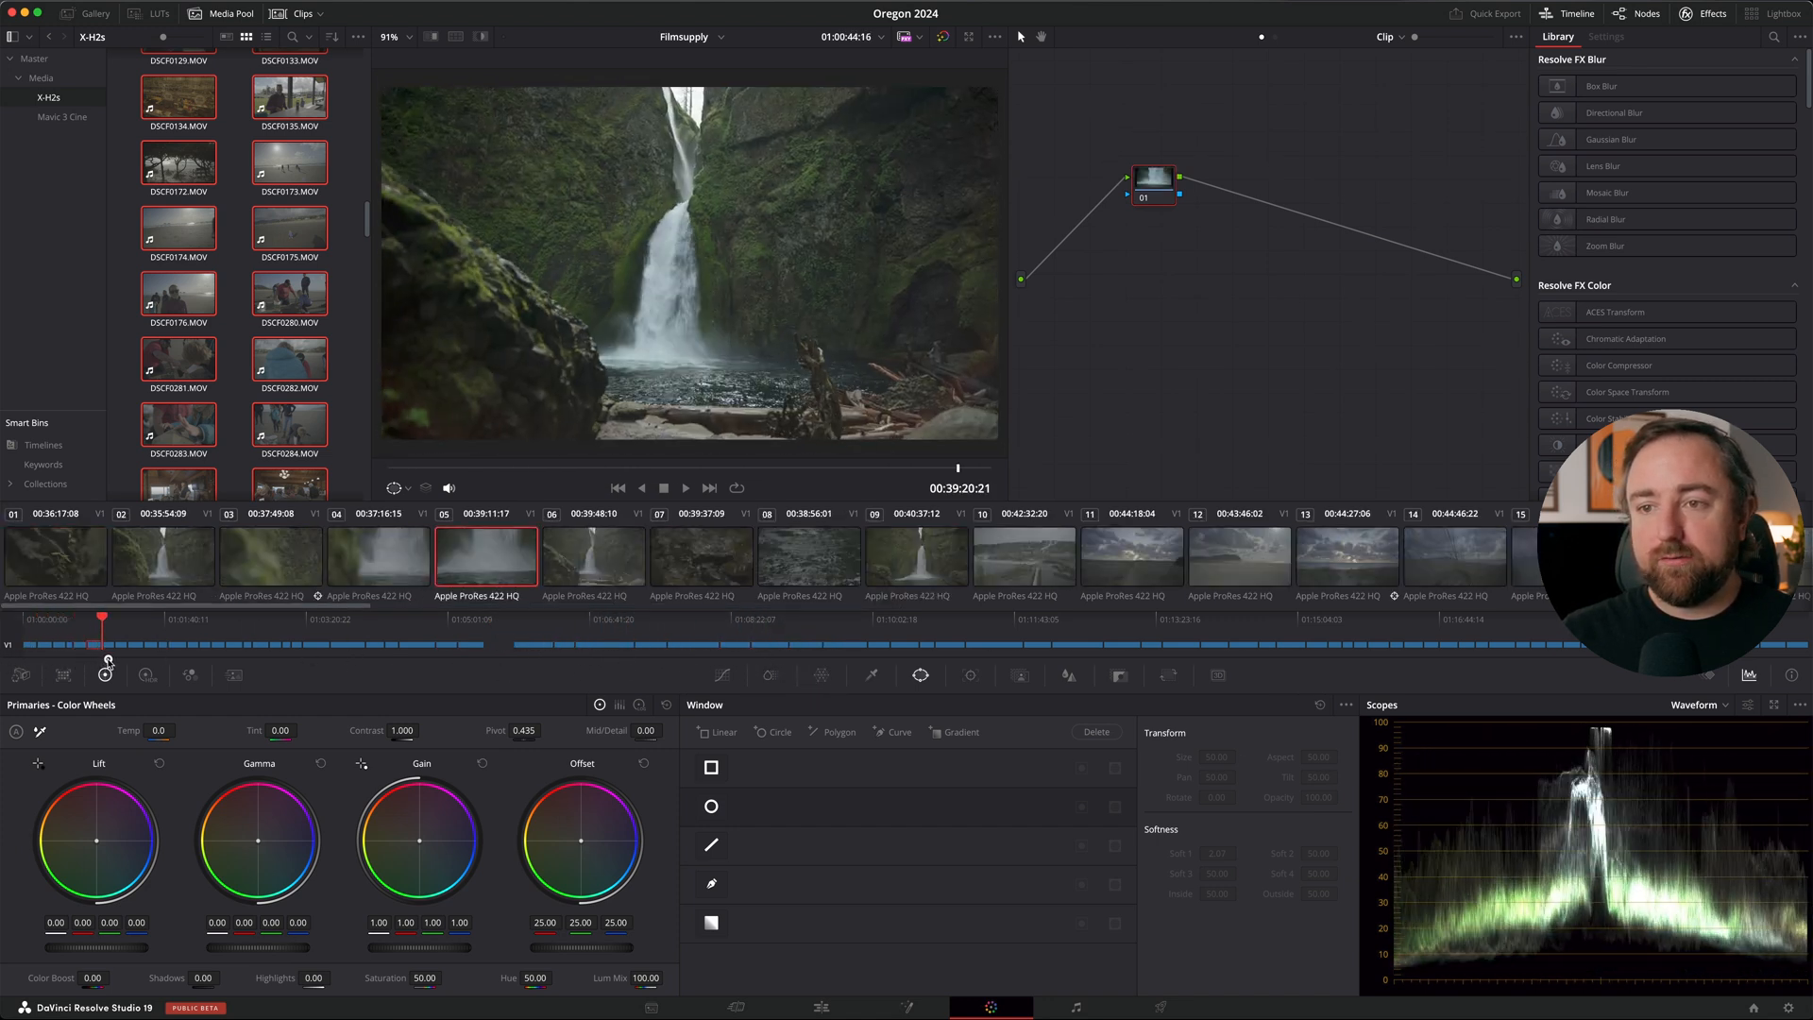
click(918, 555)
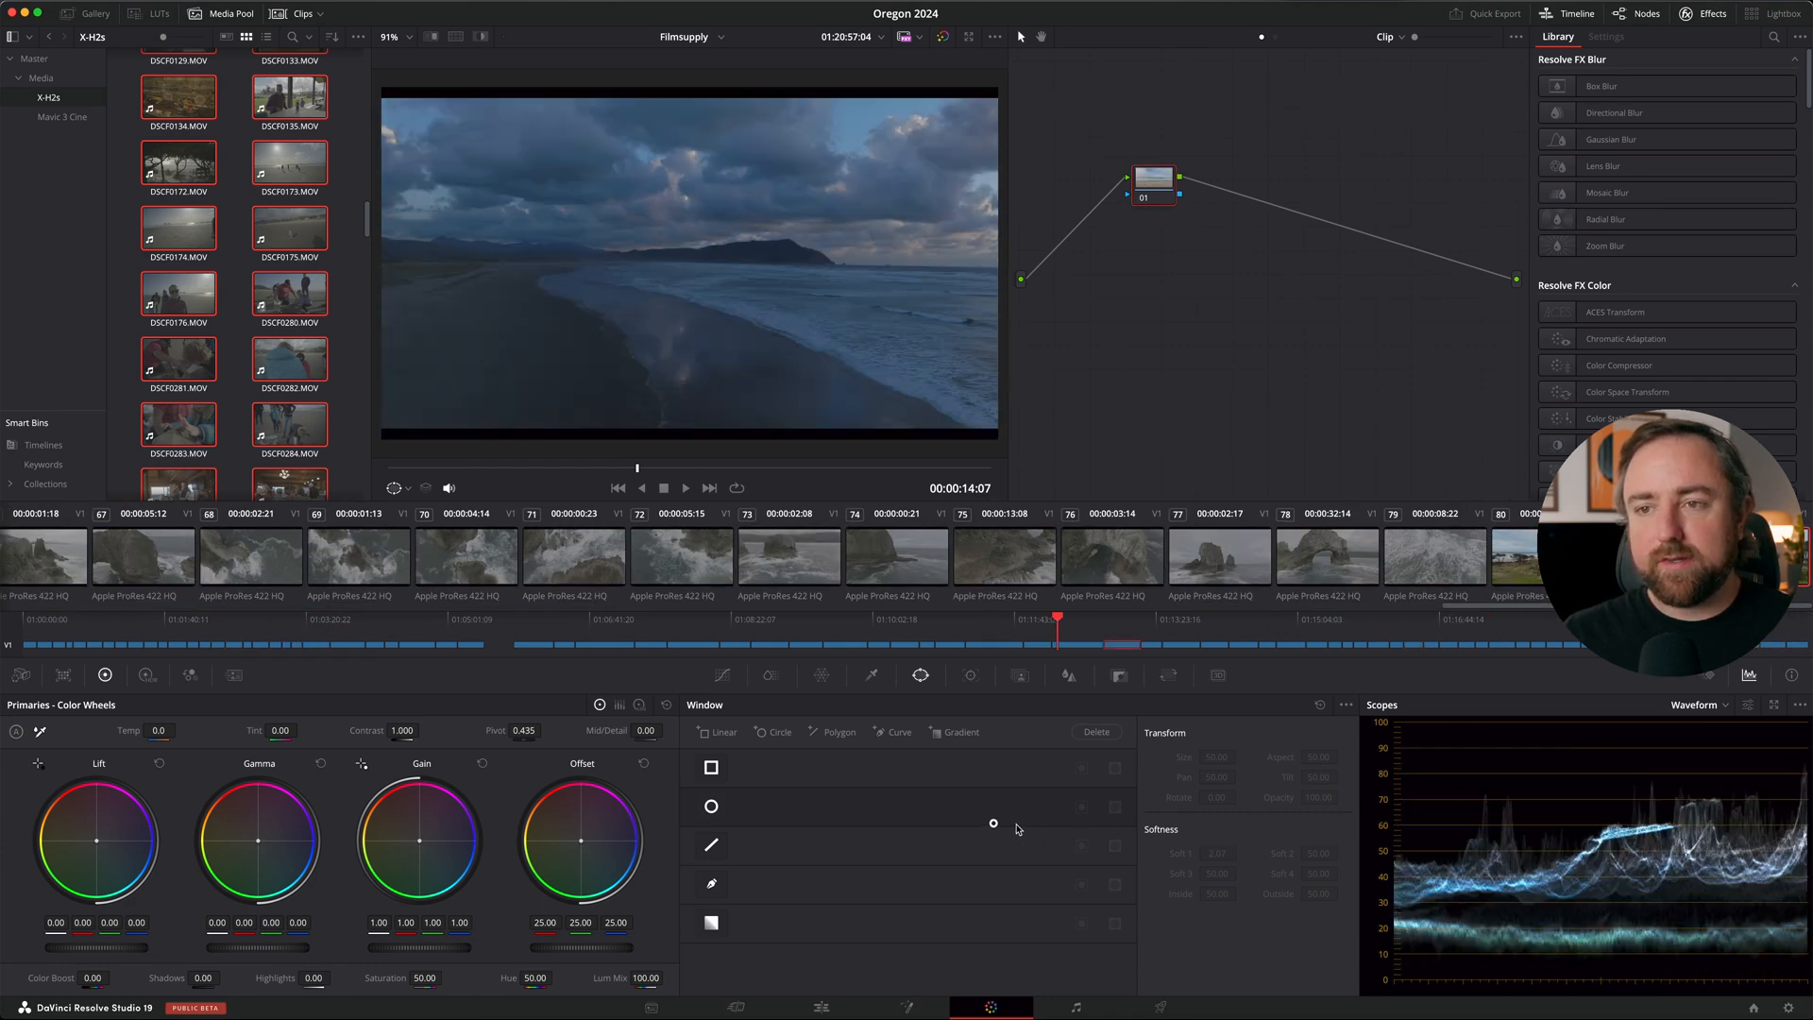
click(191, 620)
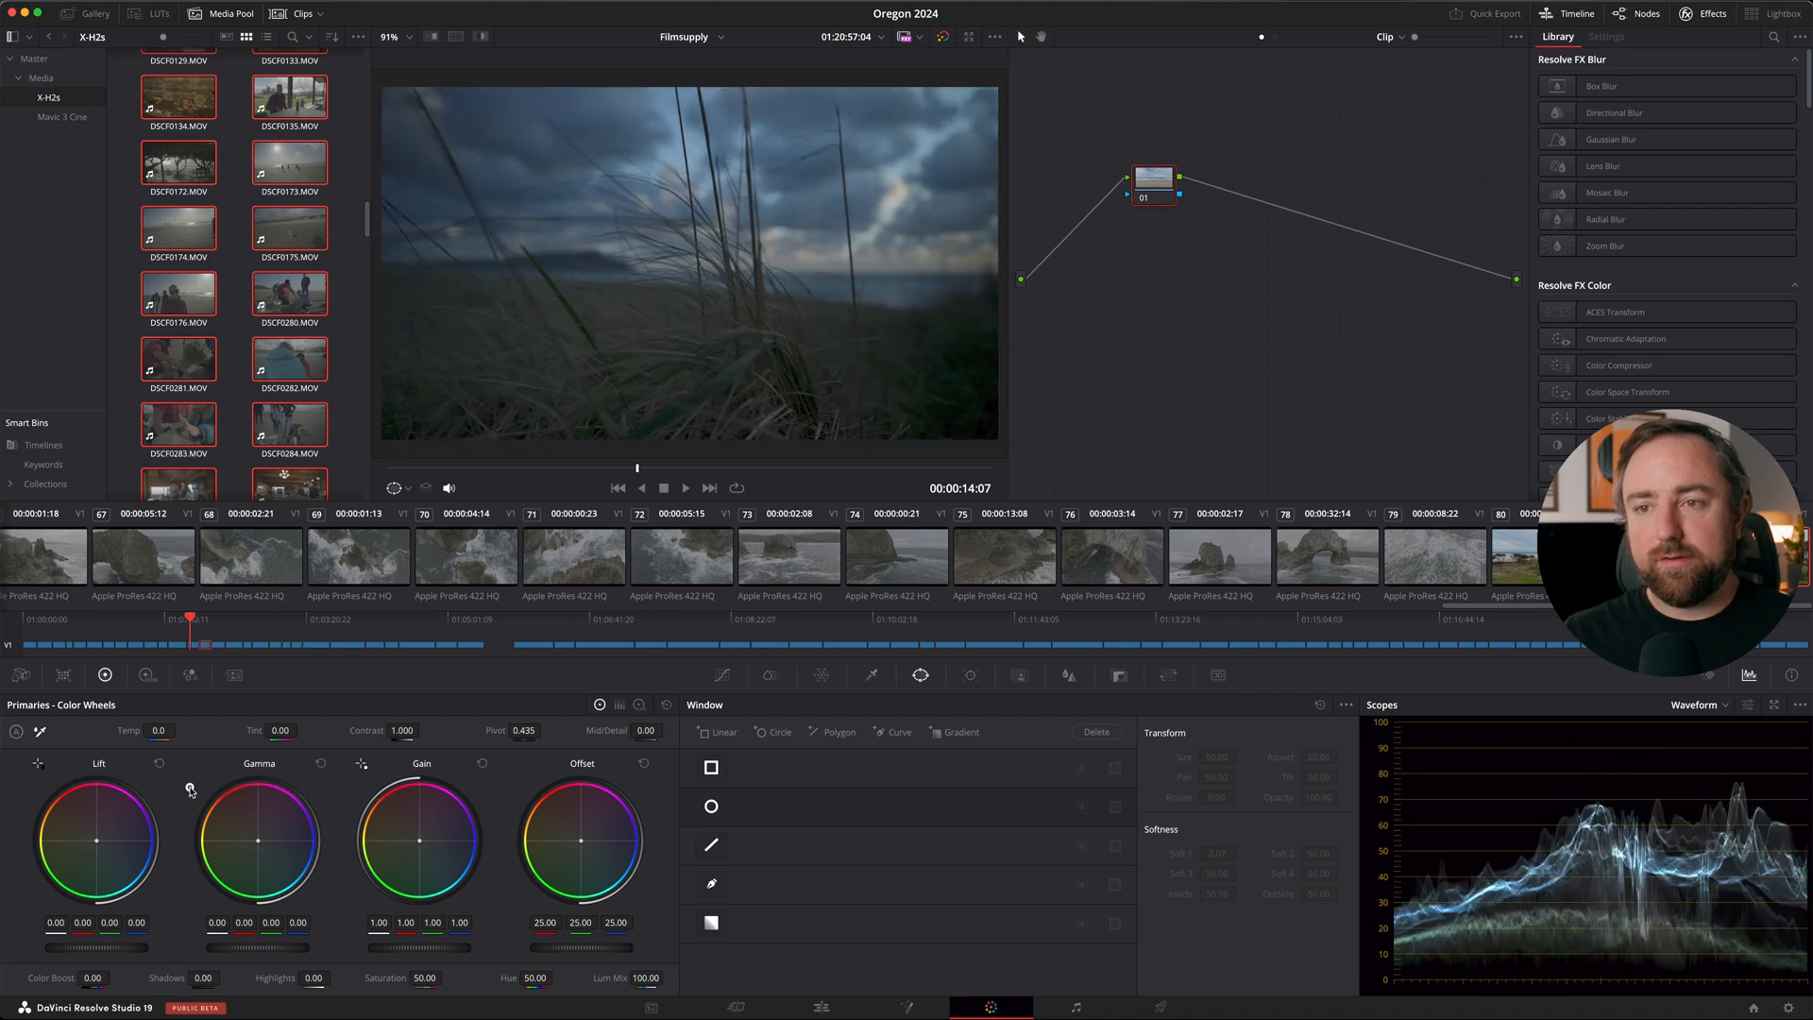
click(662, 487)
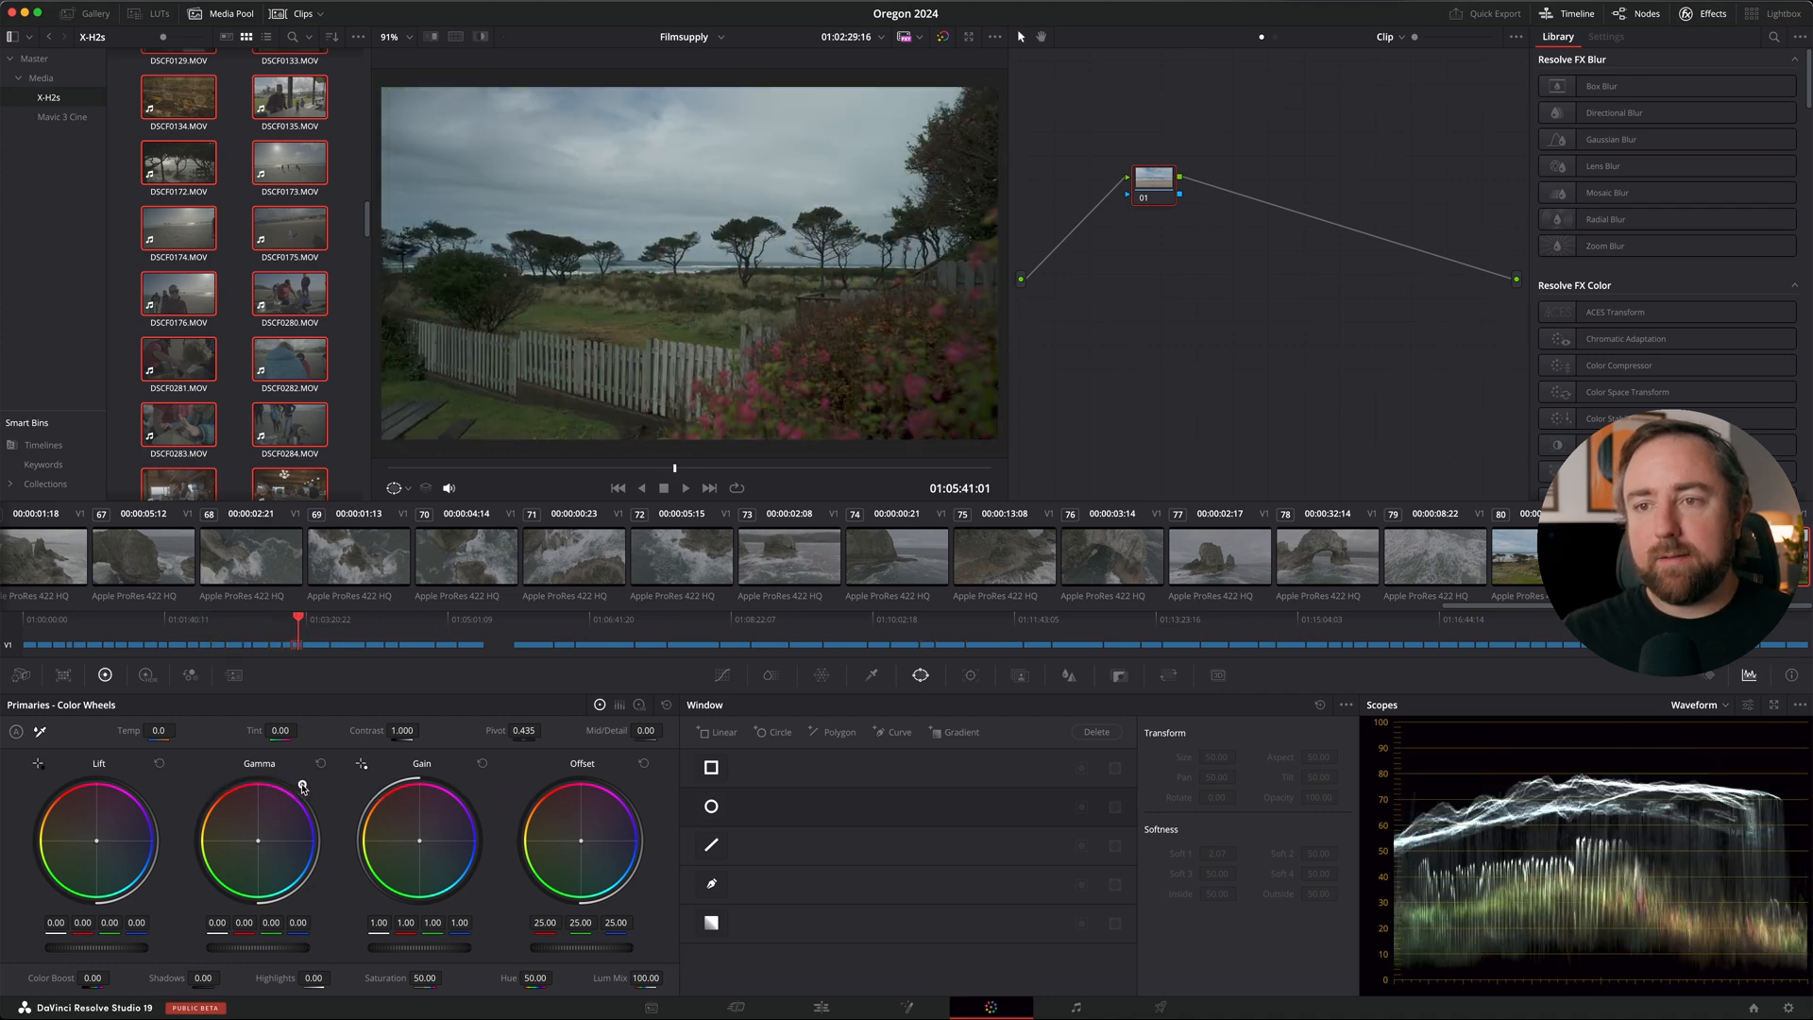
click(699, 635)
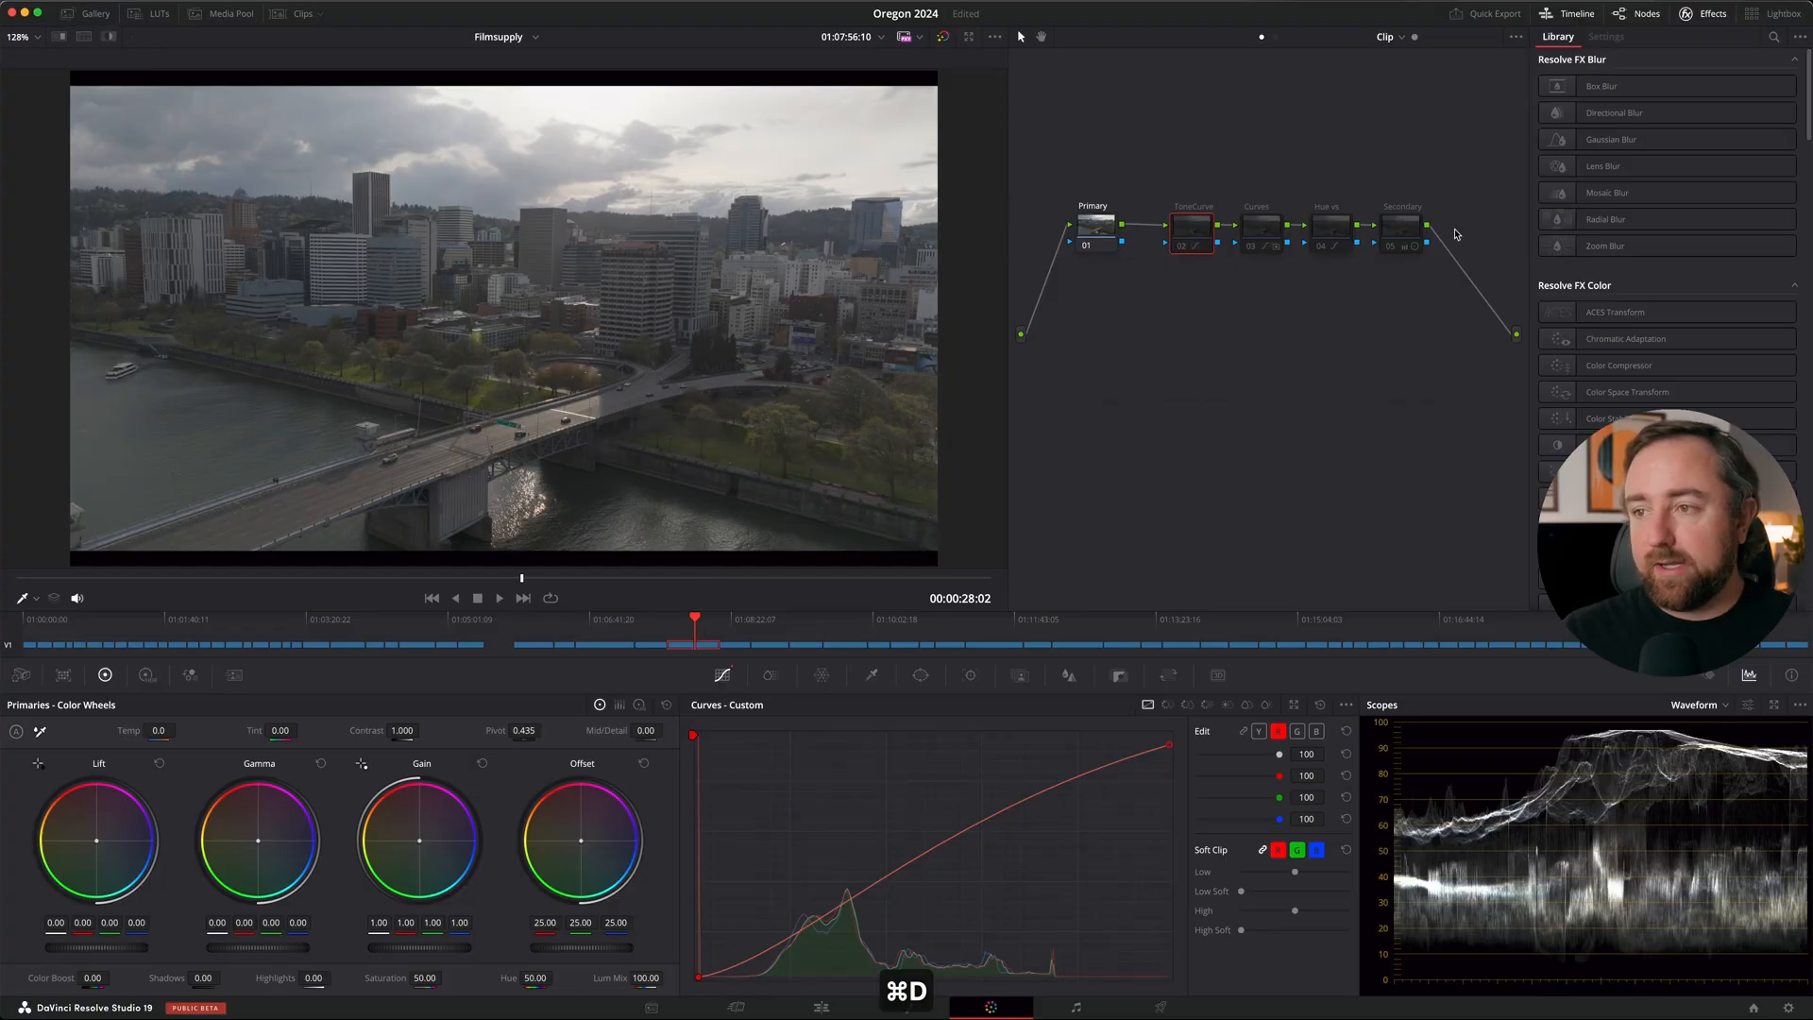
Step: Shape the contrast tone curve on node 02 with editable splines and compare it bypassed
click(1094, 225)
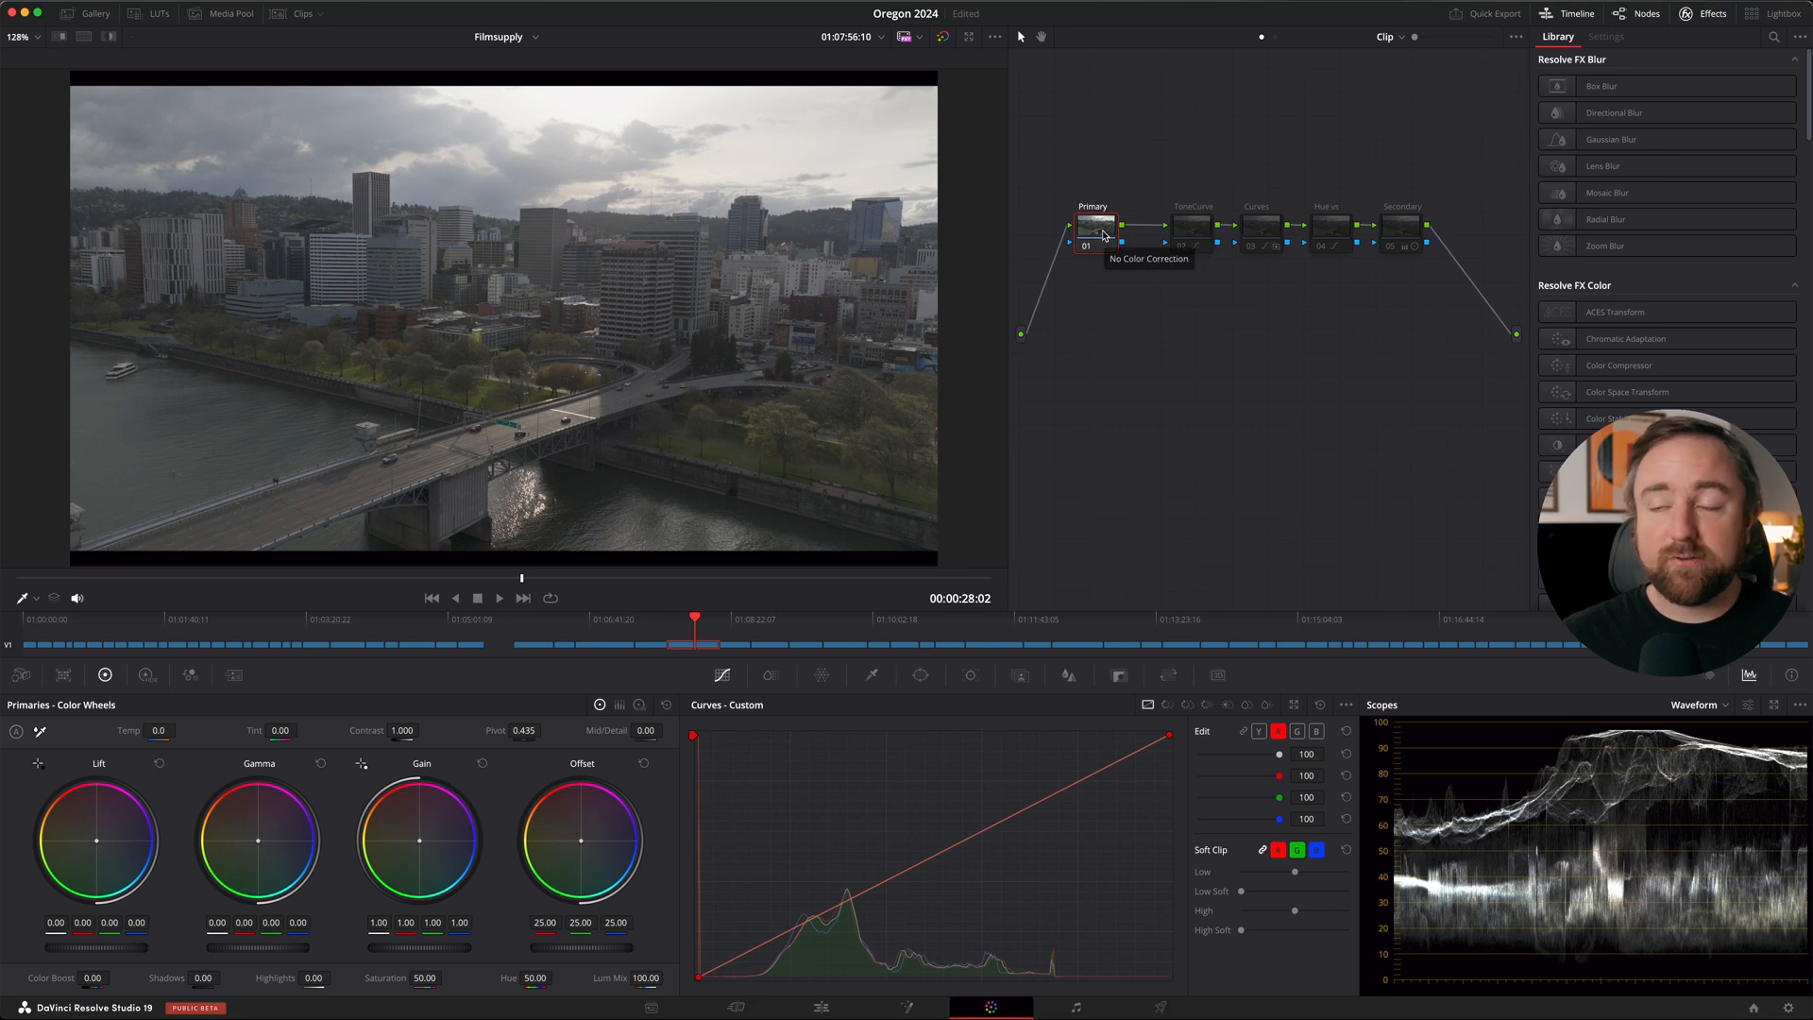
click(1192, 225)
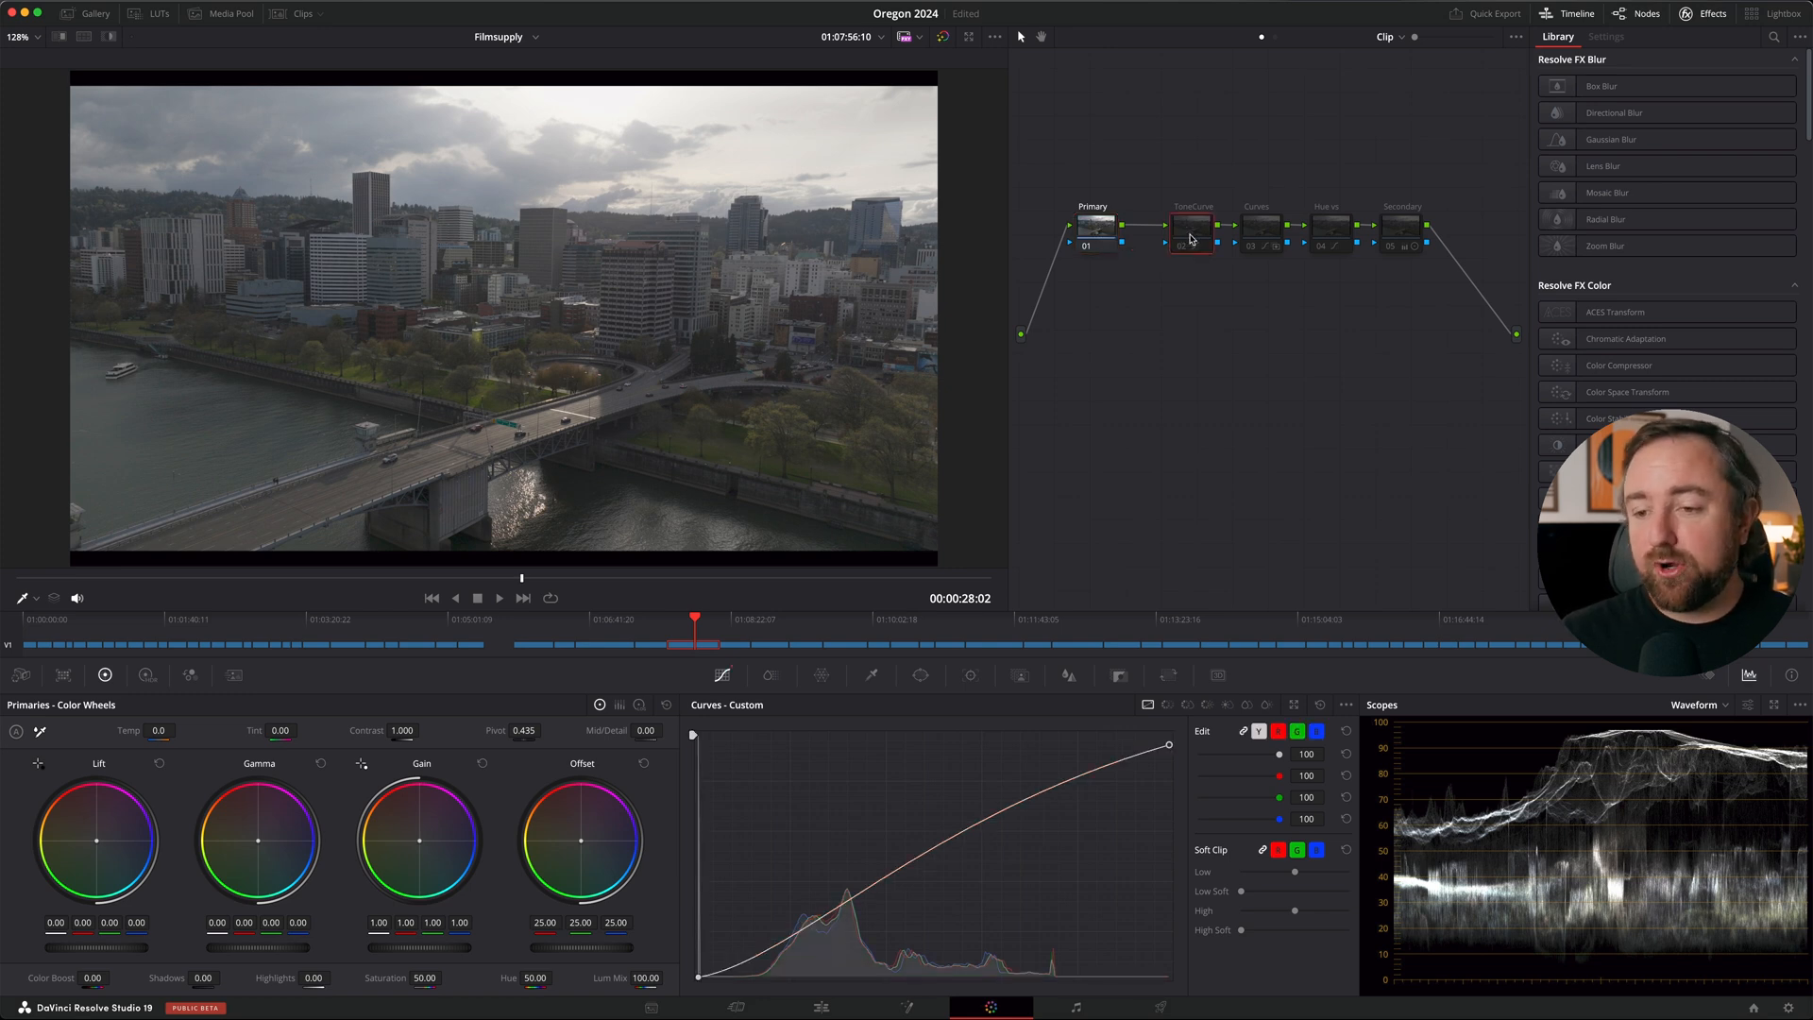
key(cmd+d)
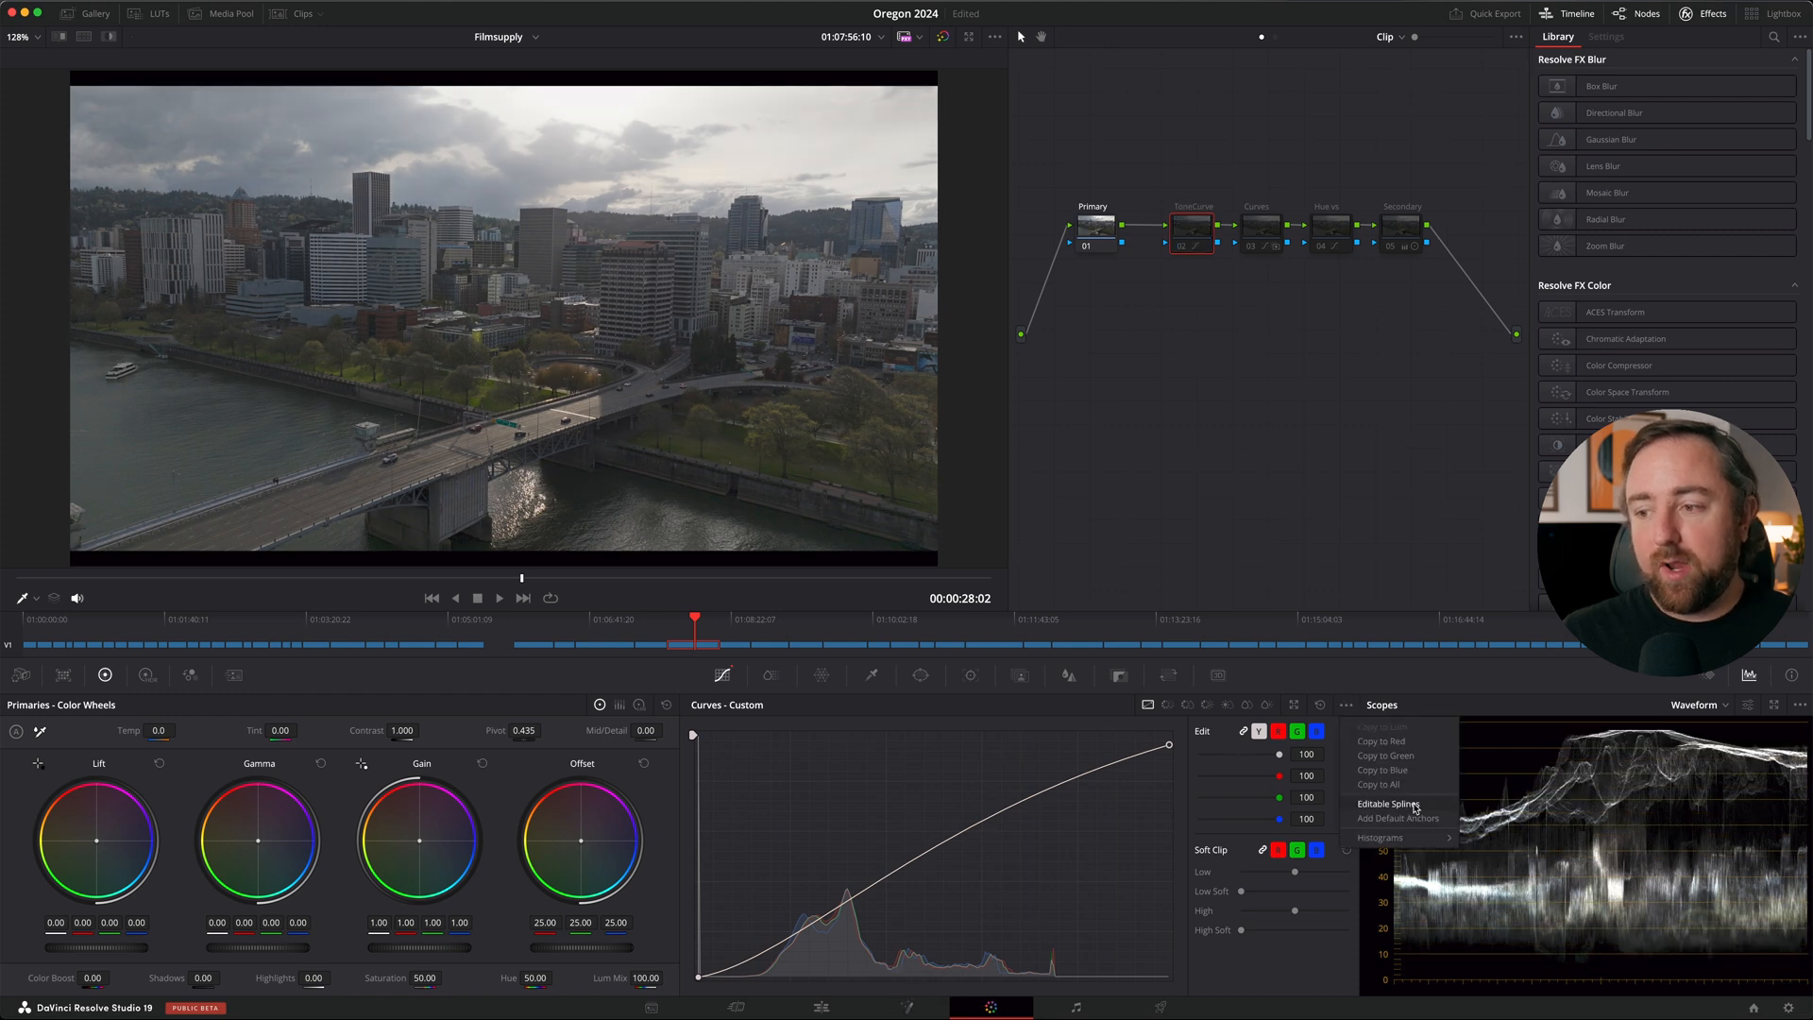
click(1388, 805)
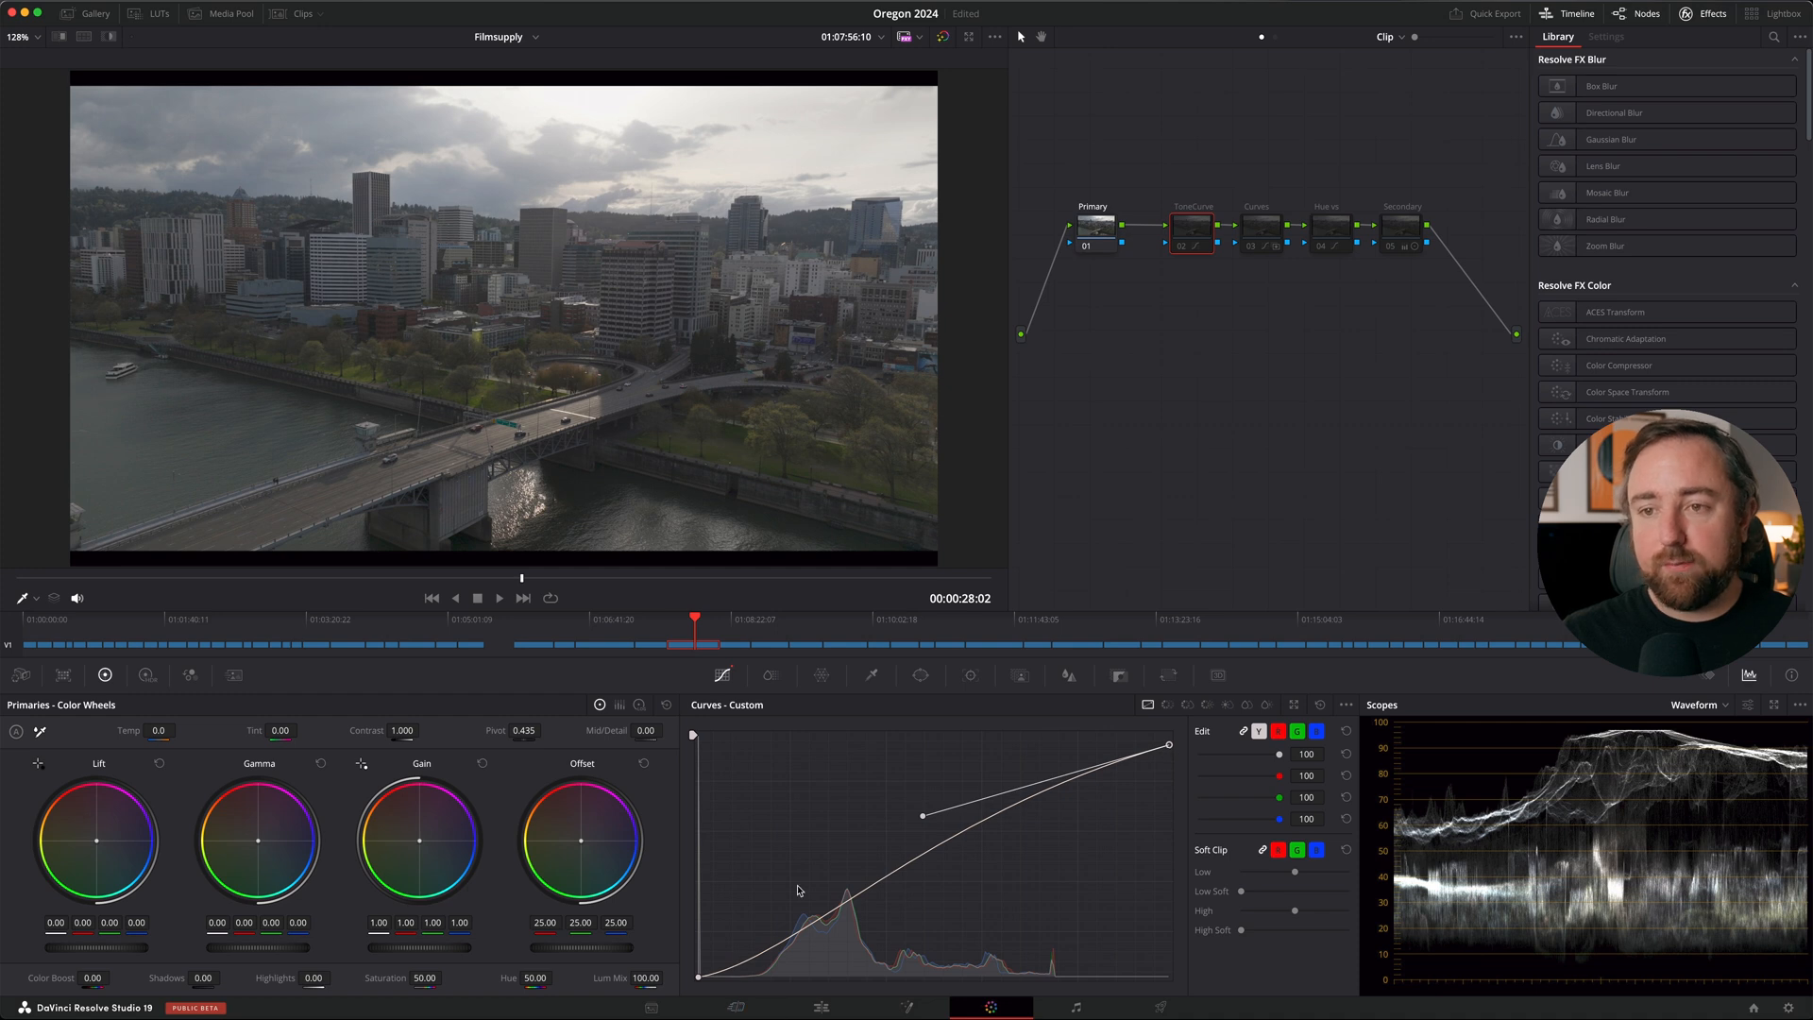
key(cmd+d)
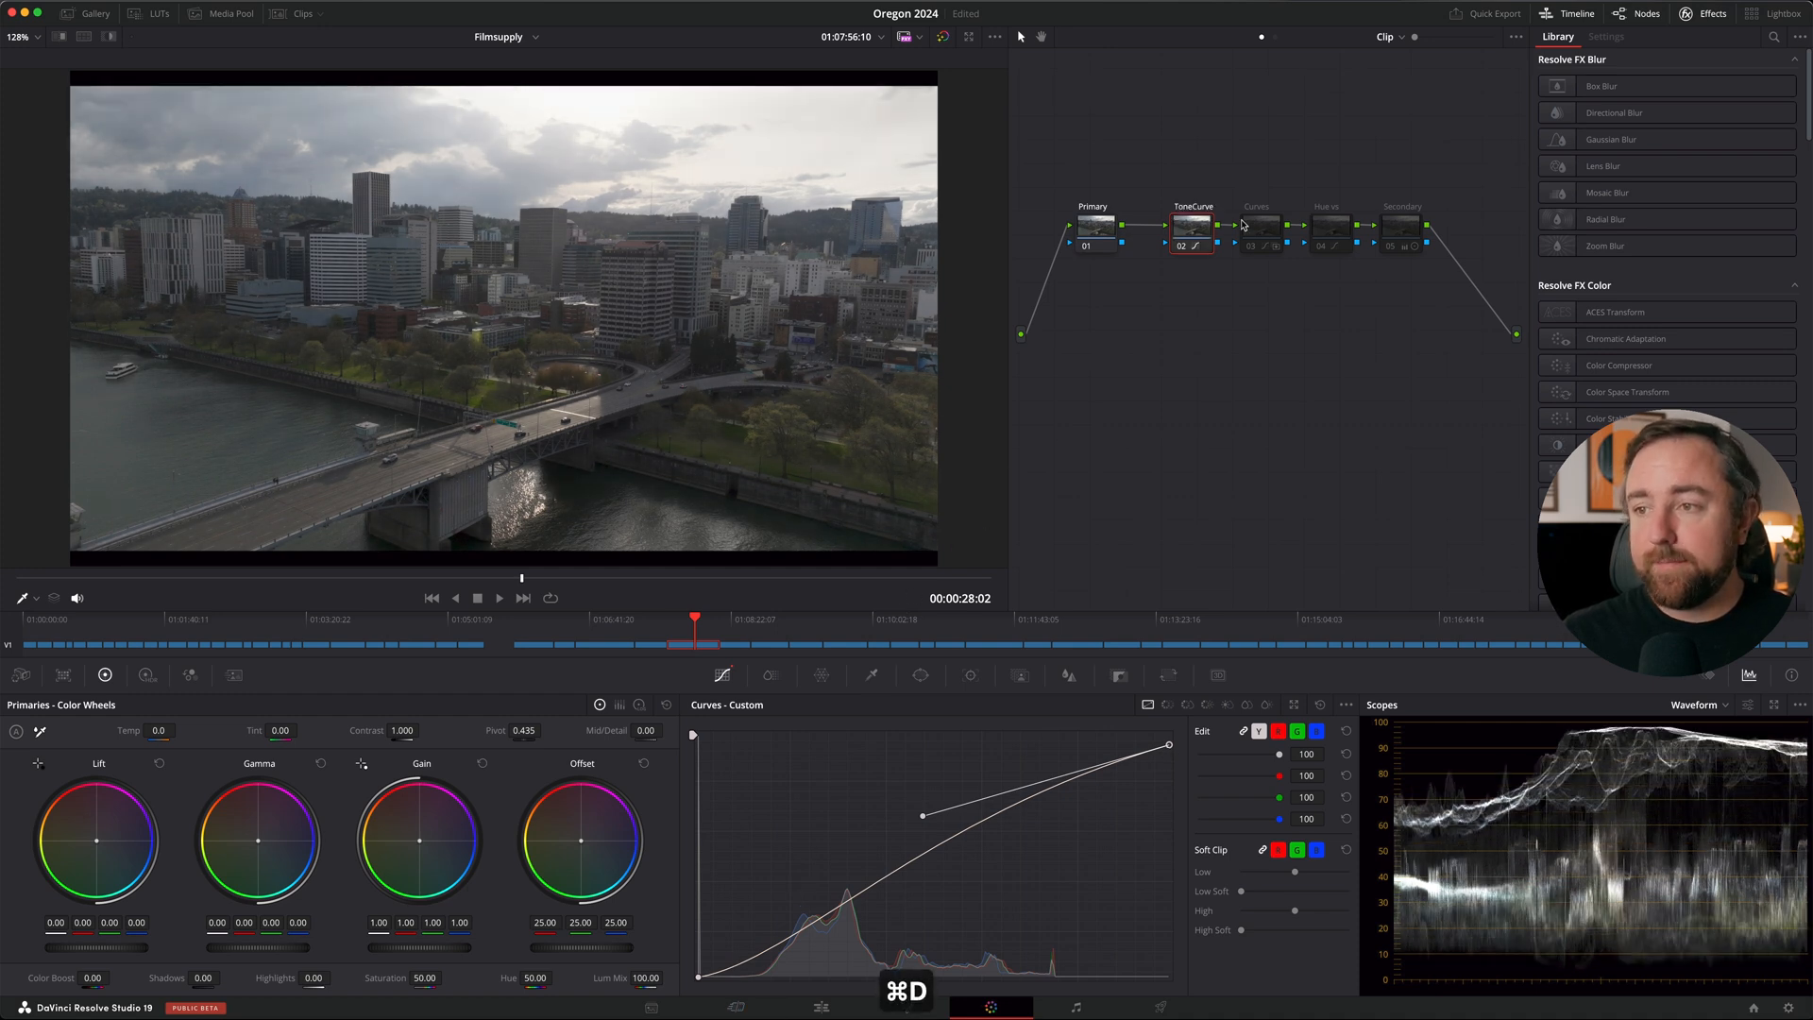
Step: Set split-toned RGB curves on node 03 with Key Output Gain 0.500, toggling to compare
click(1258, 225)
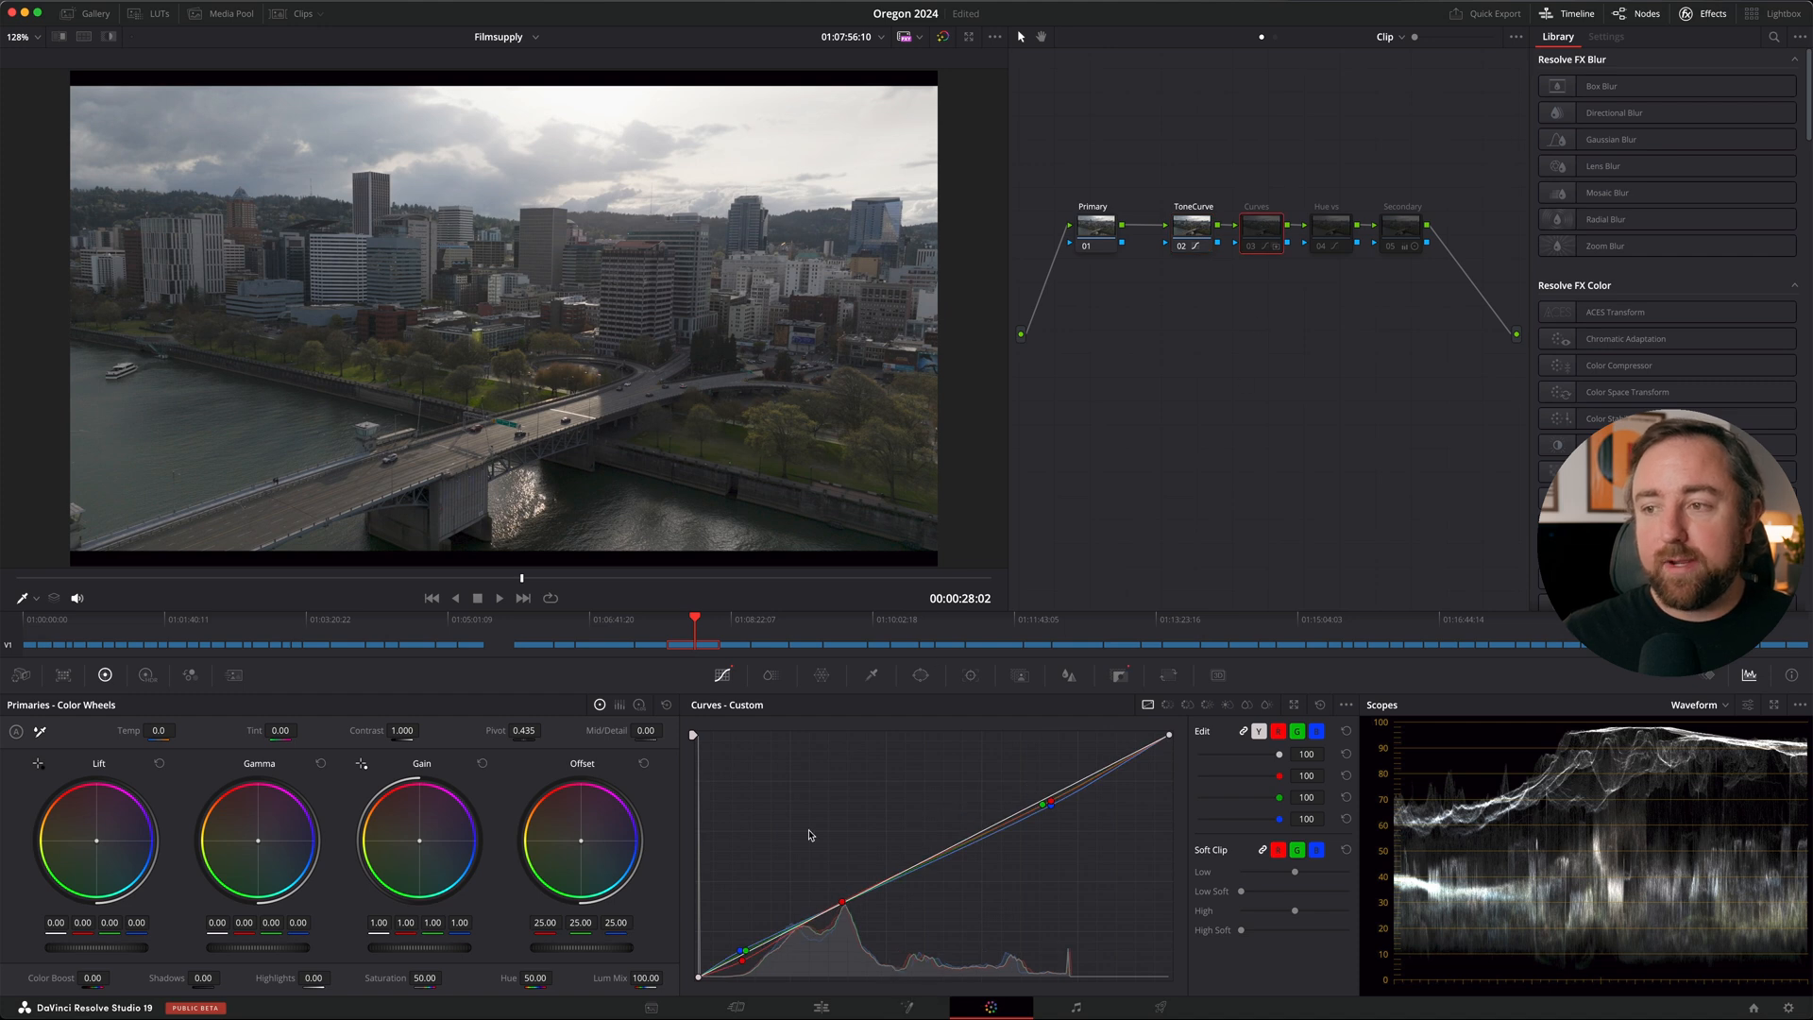
click(1118, 674)
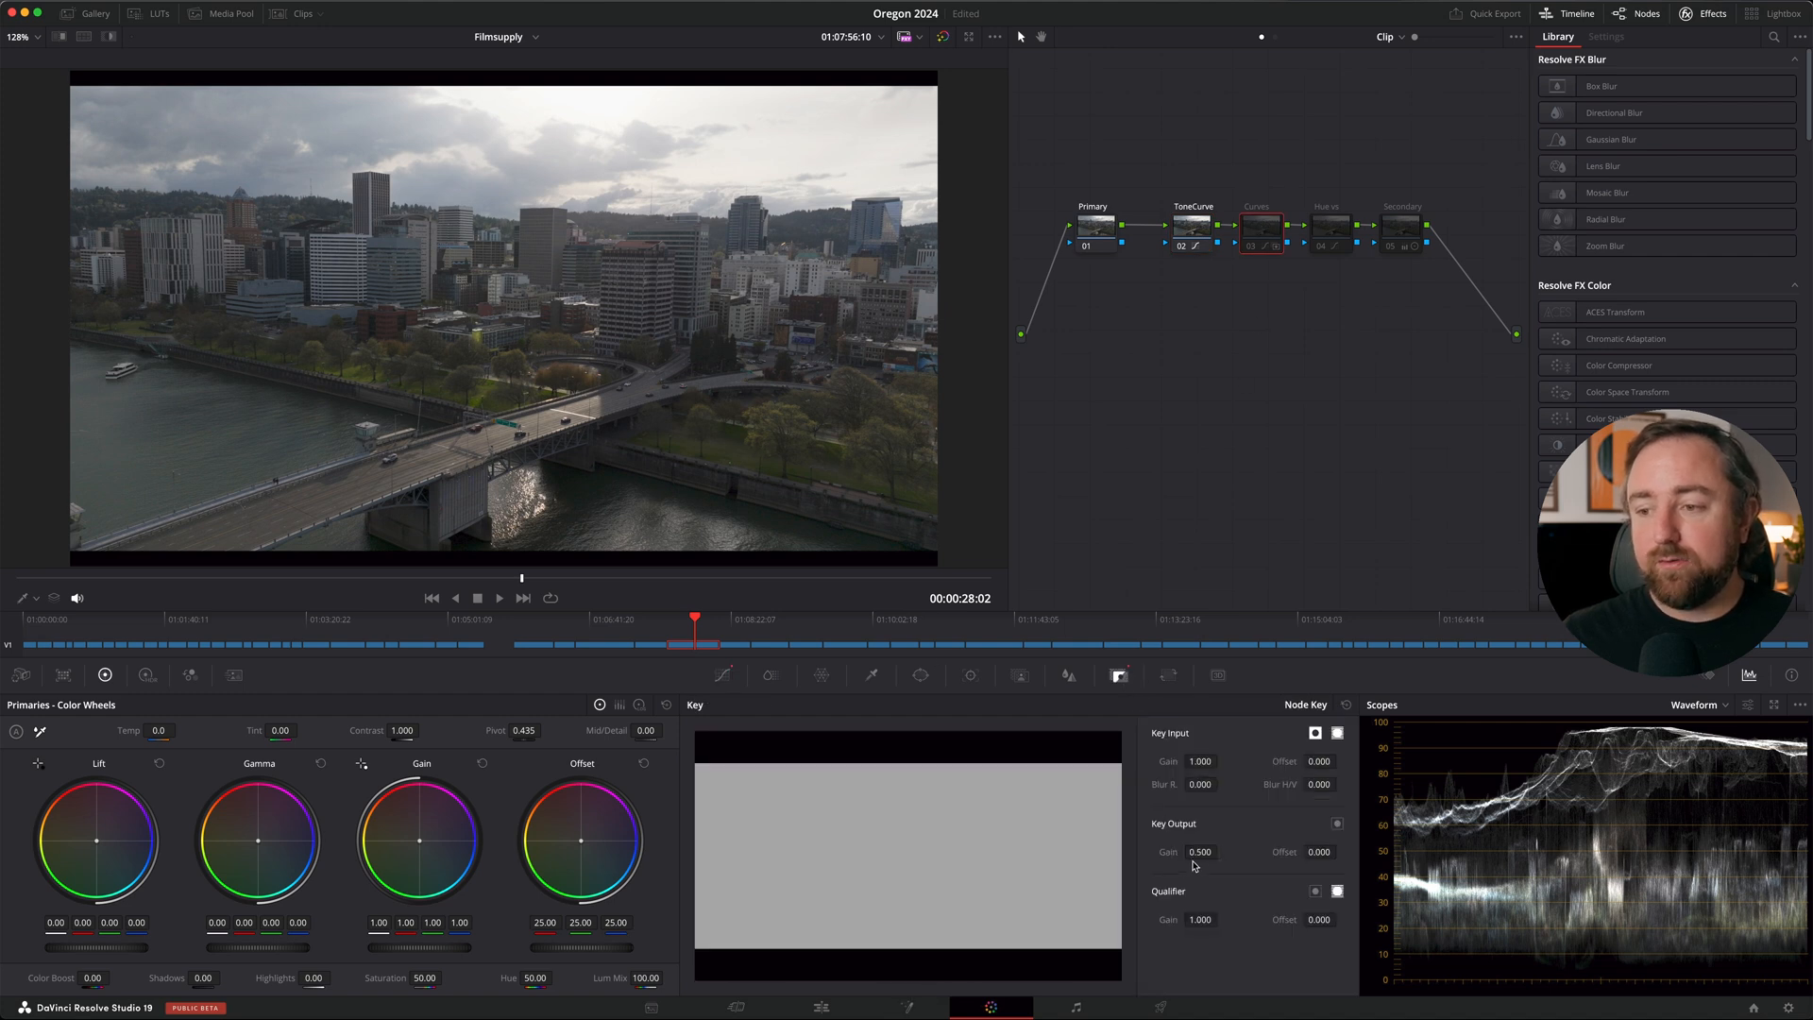
click(721, 676)
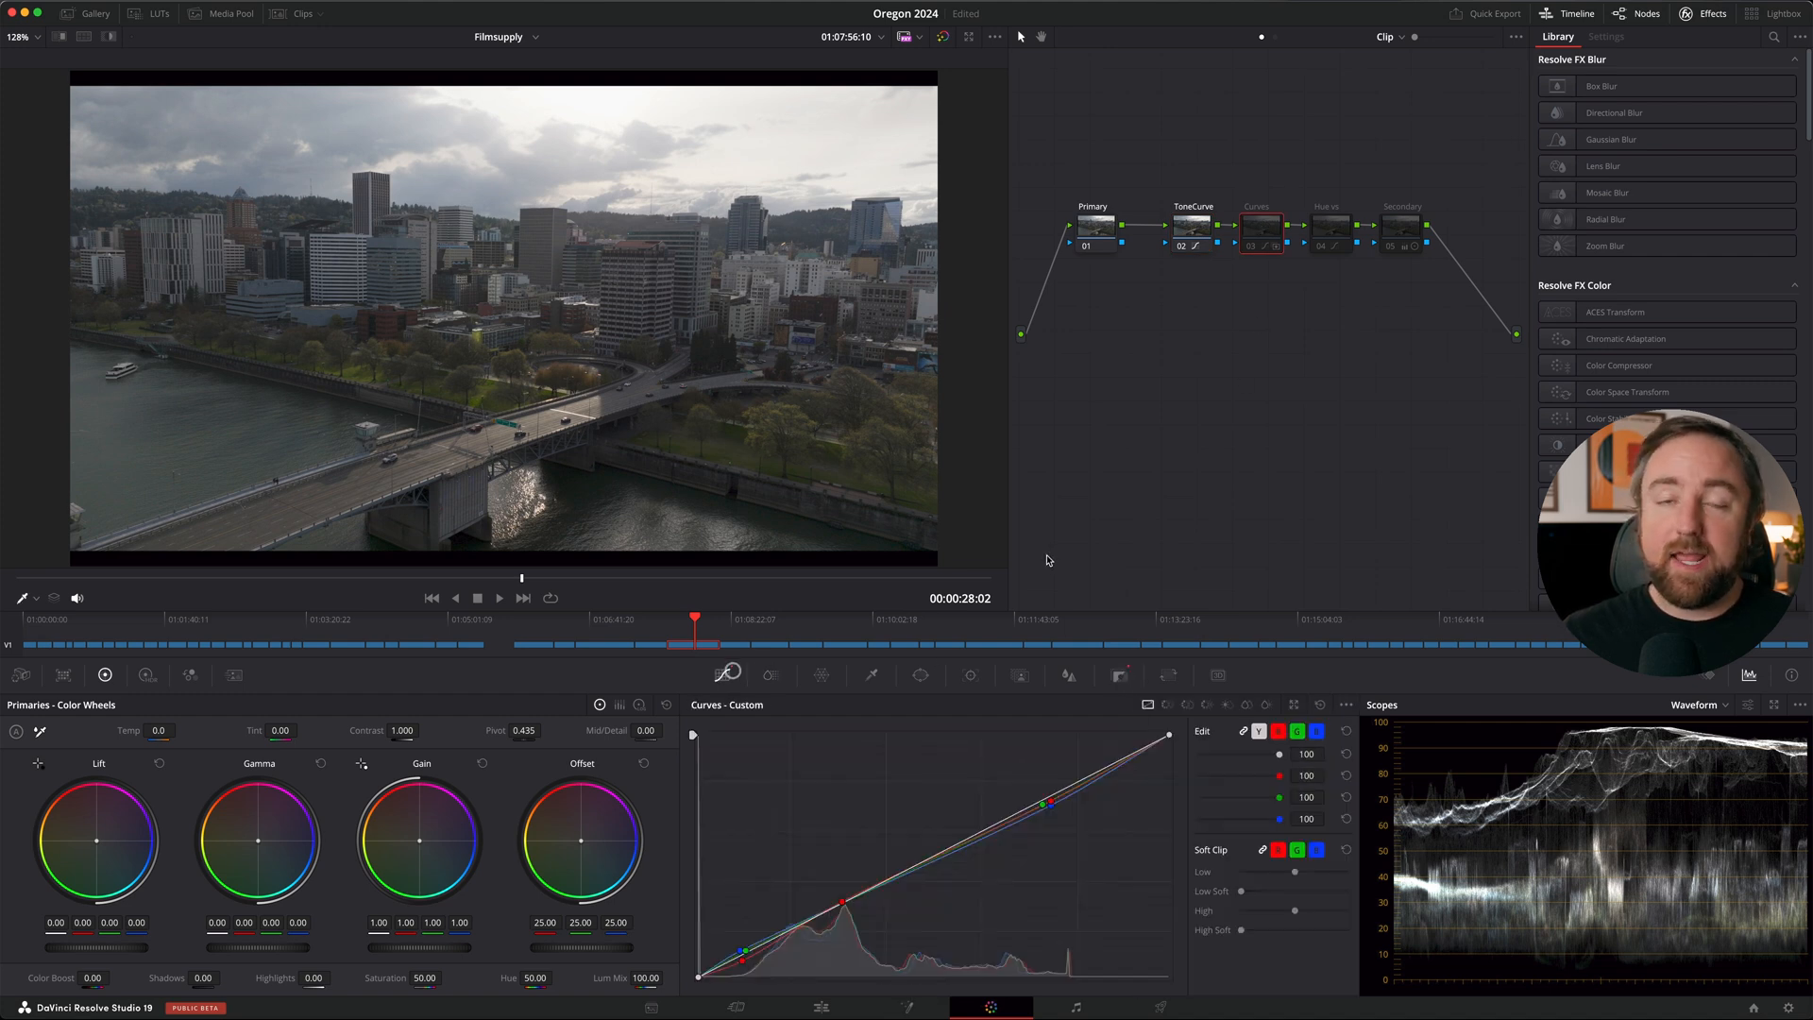
key(cmd+d)
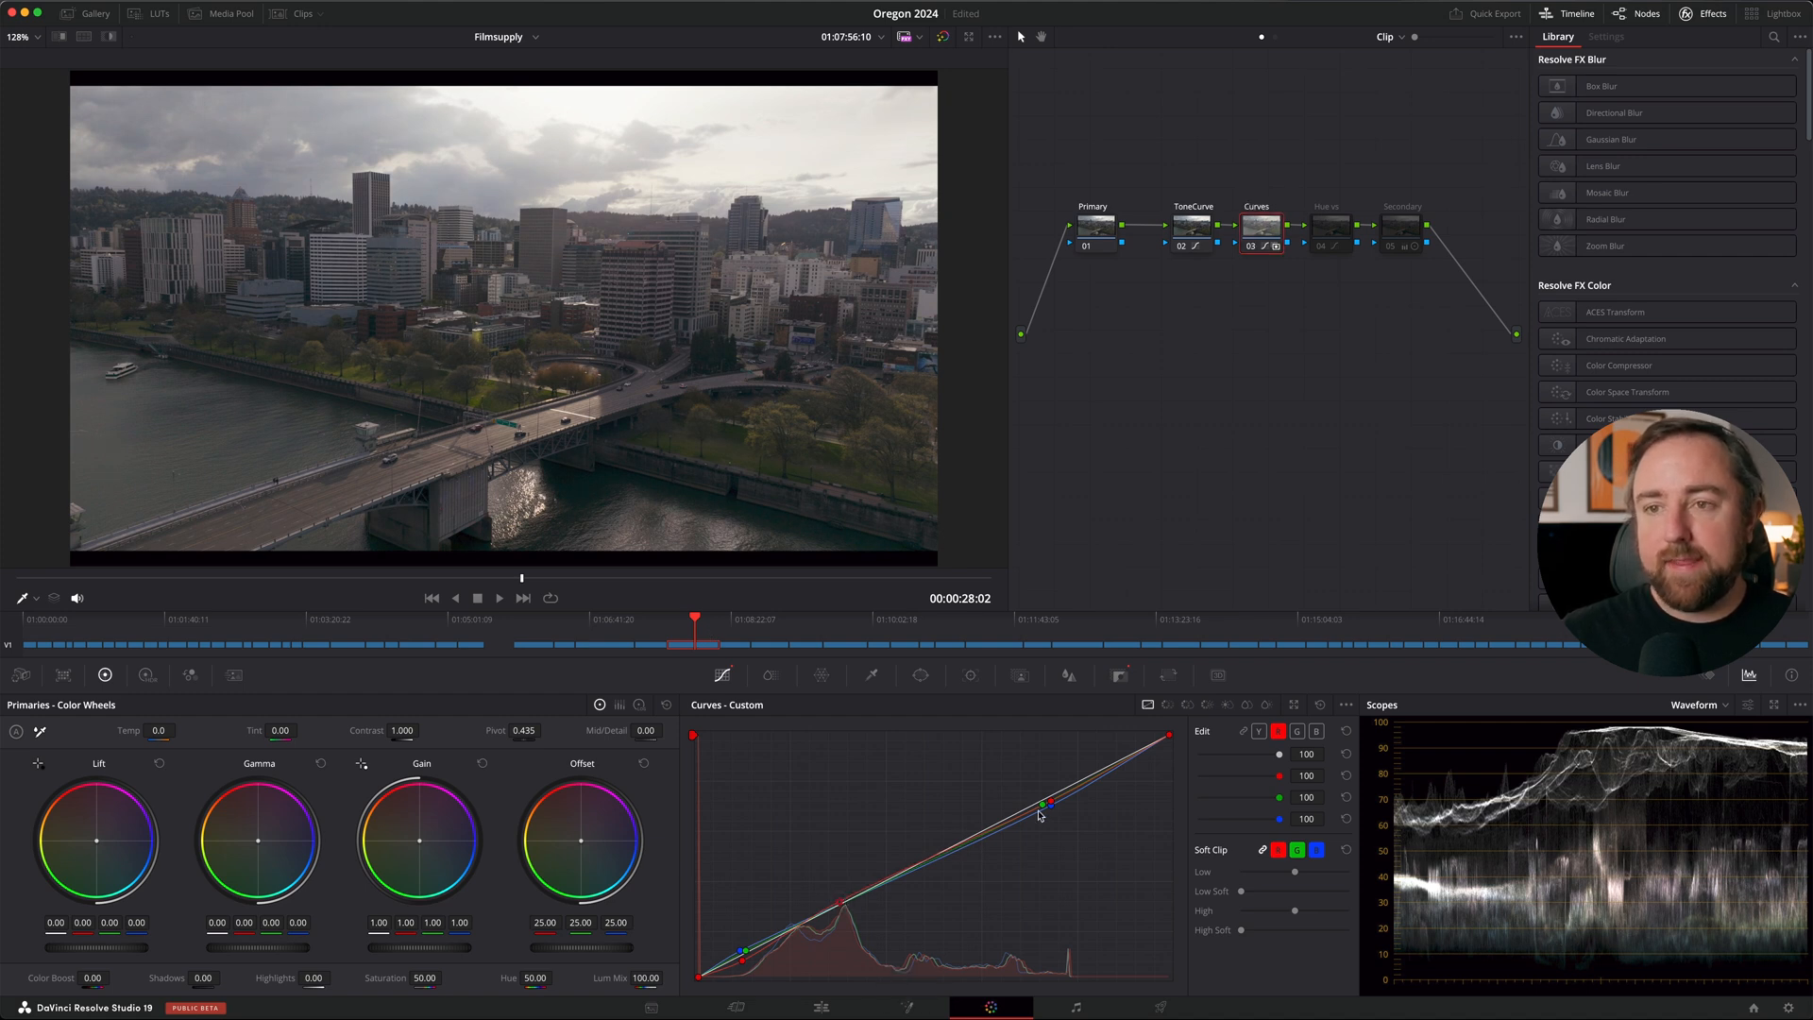
key(cmd+d)
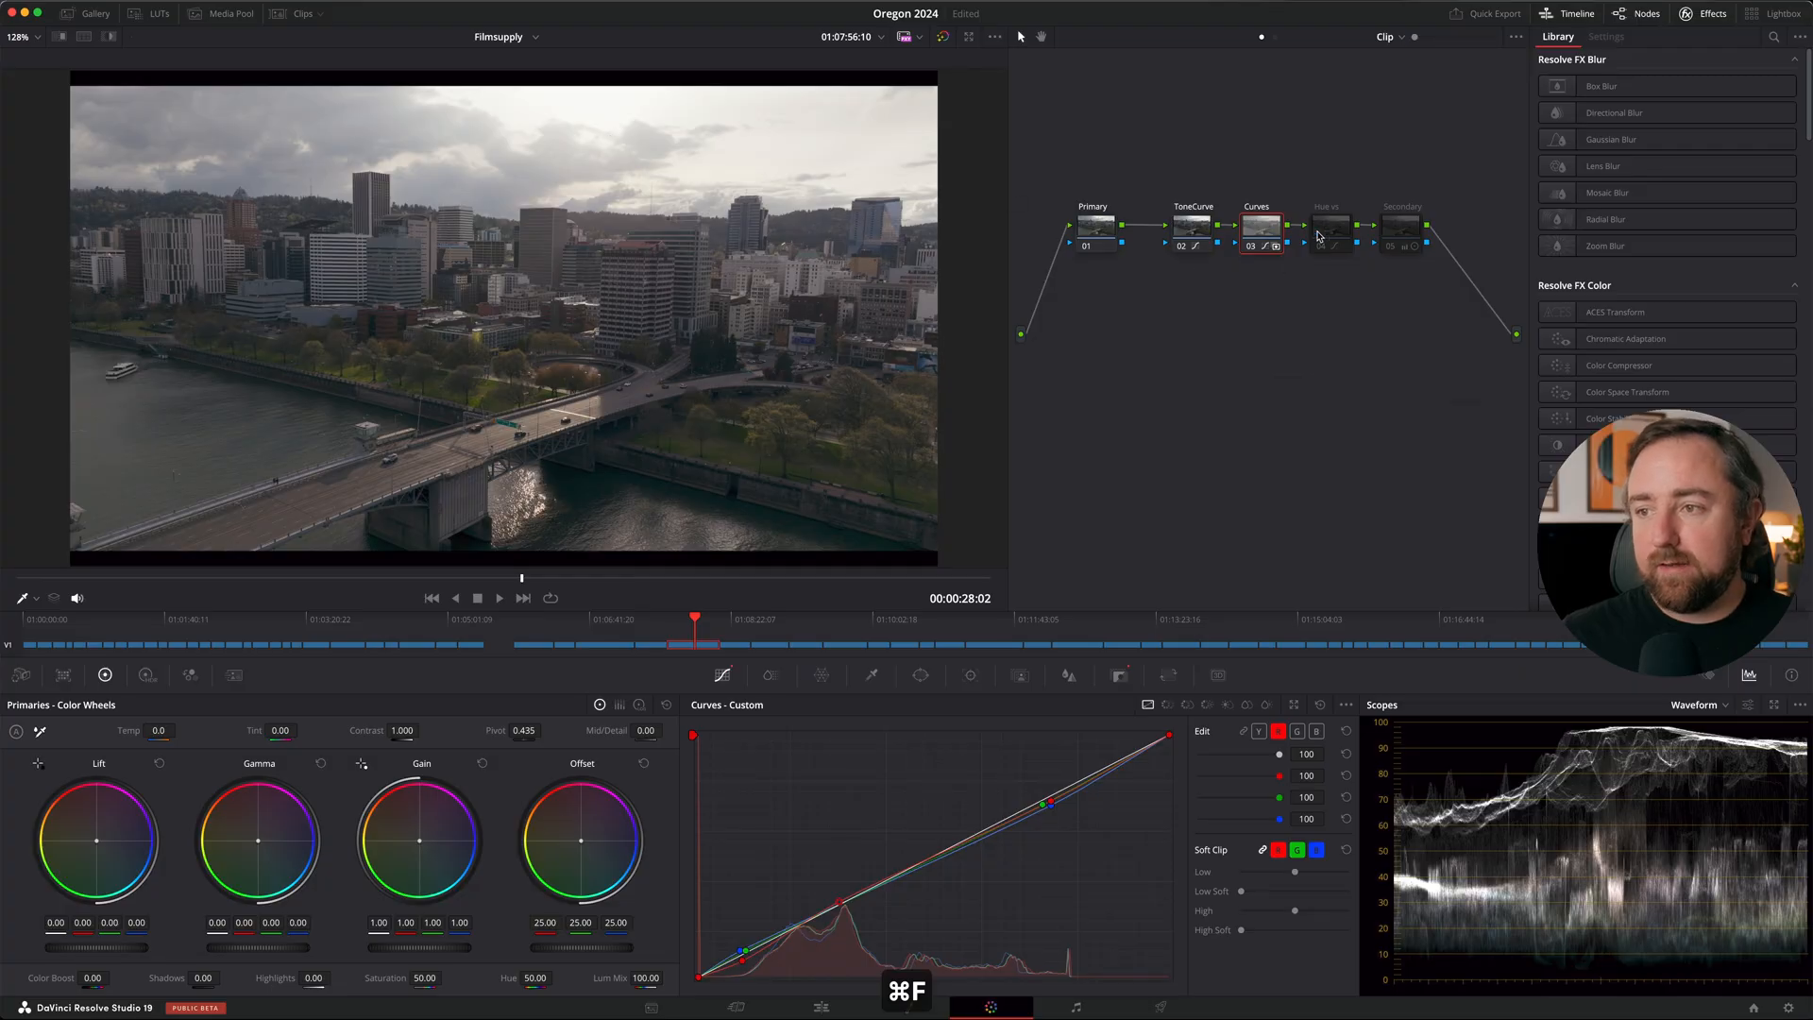
Step: Adjust Hue vs Sat and Lum vs Sat curves on node 04 to rein in saturation
click(1330, 225)
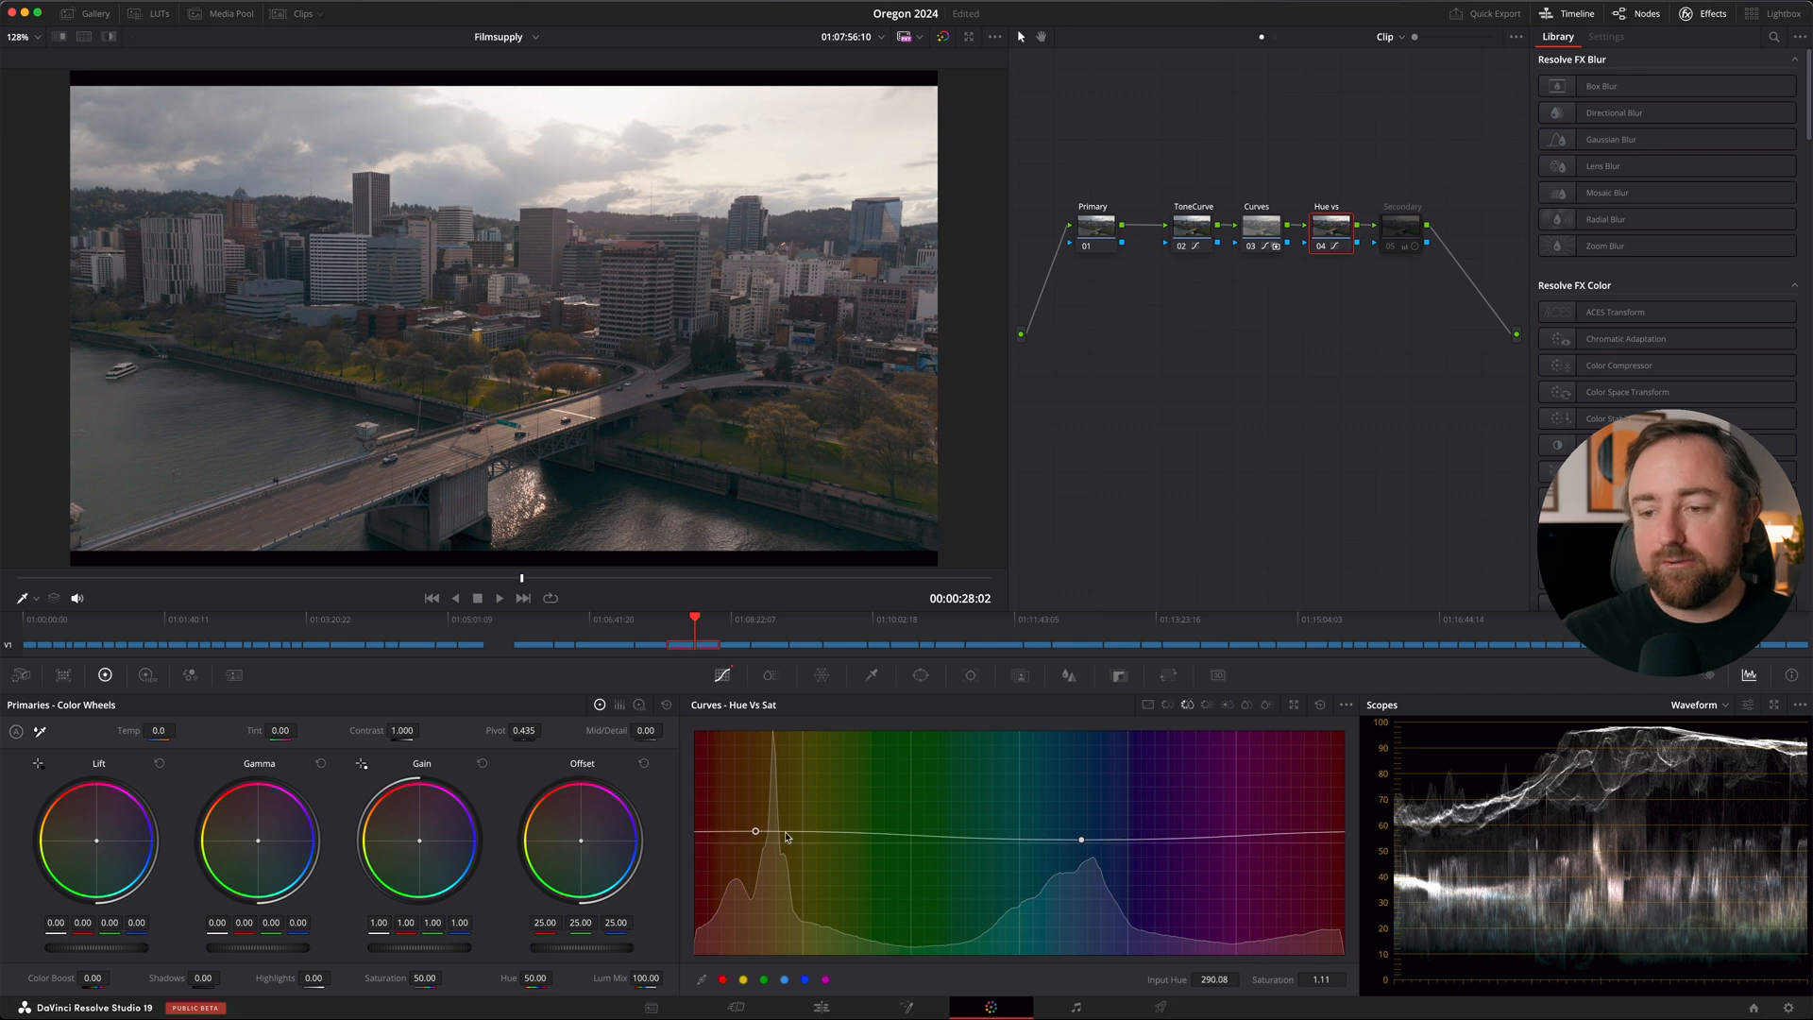
mouse_move(1095, 869)
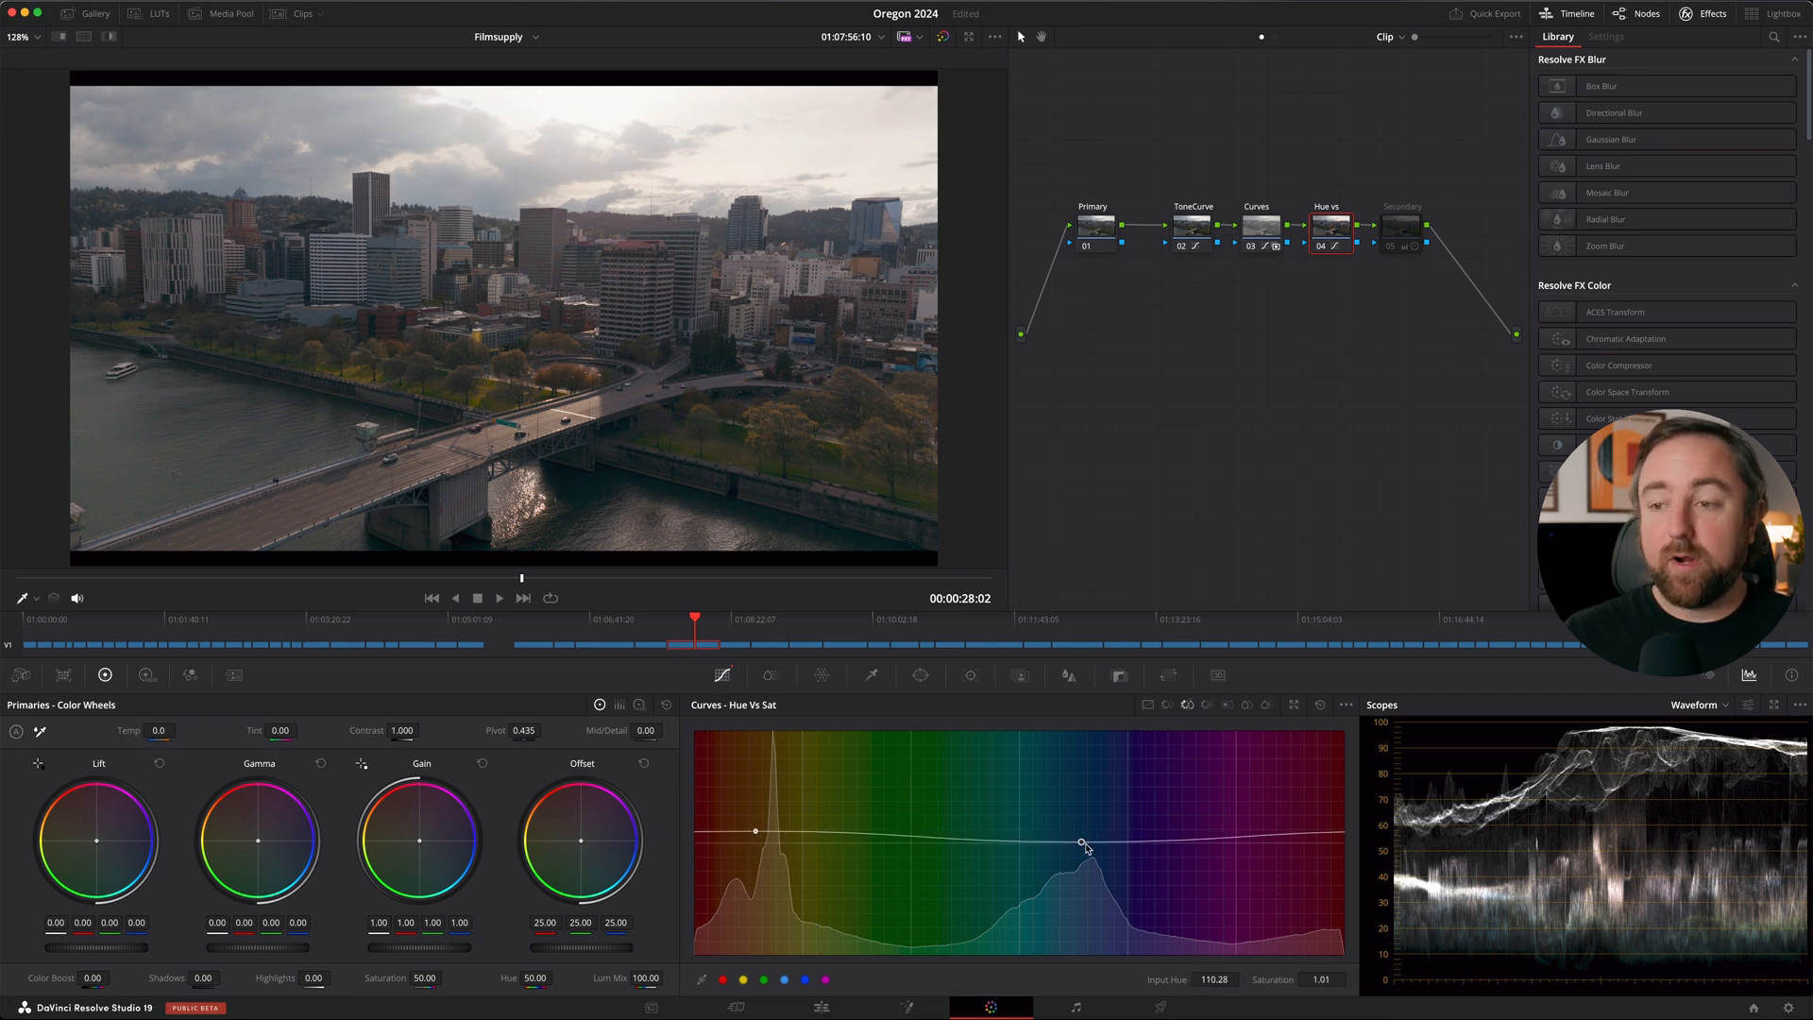
click(1218, 705)
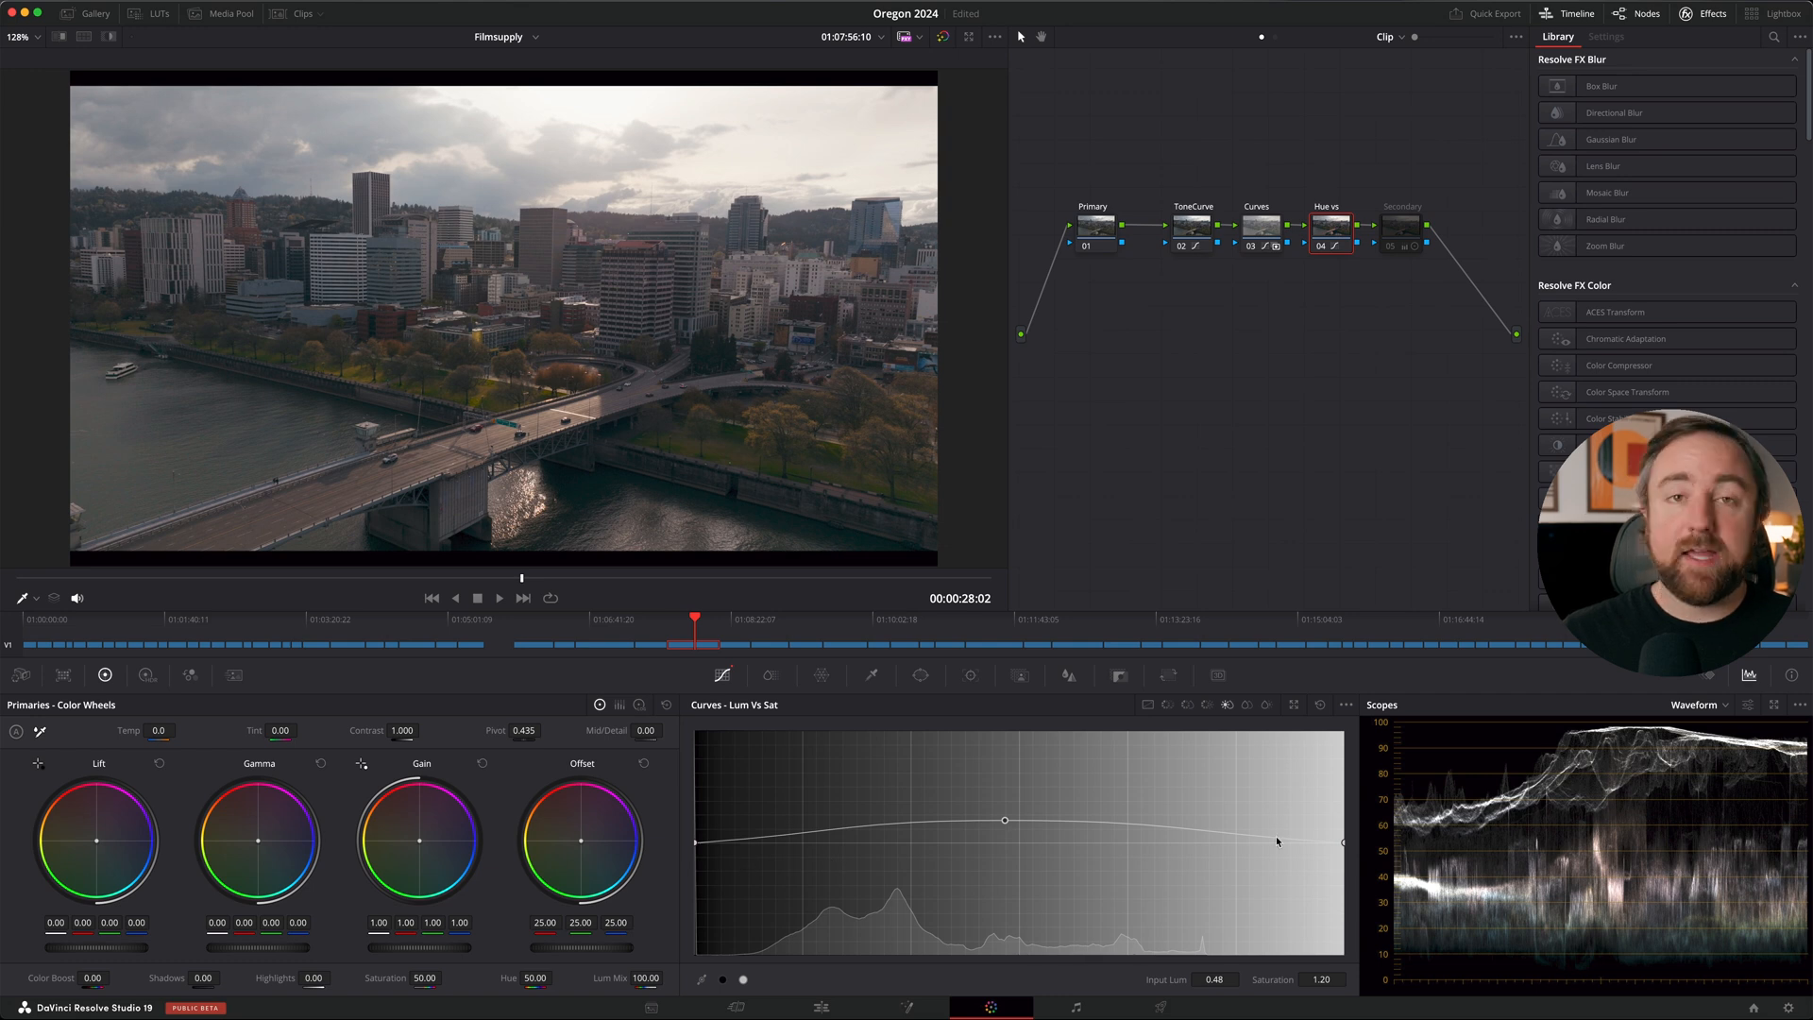
mouse_move(1450, 287)
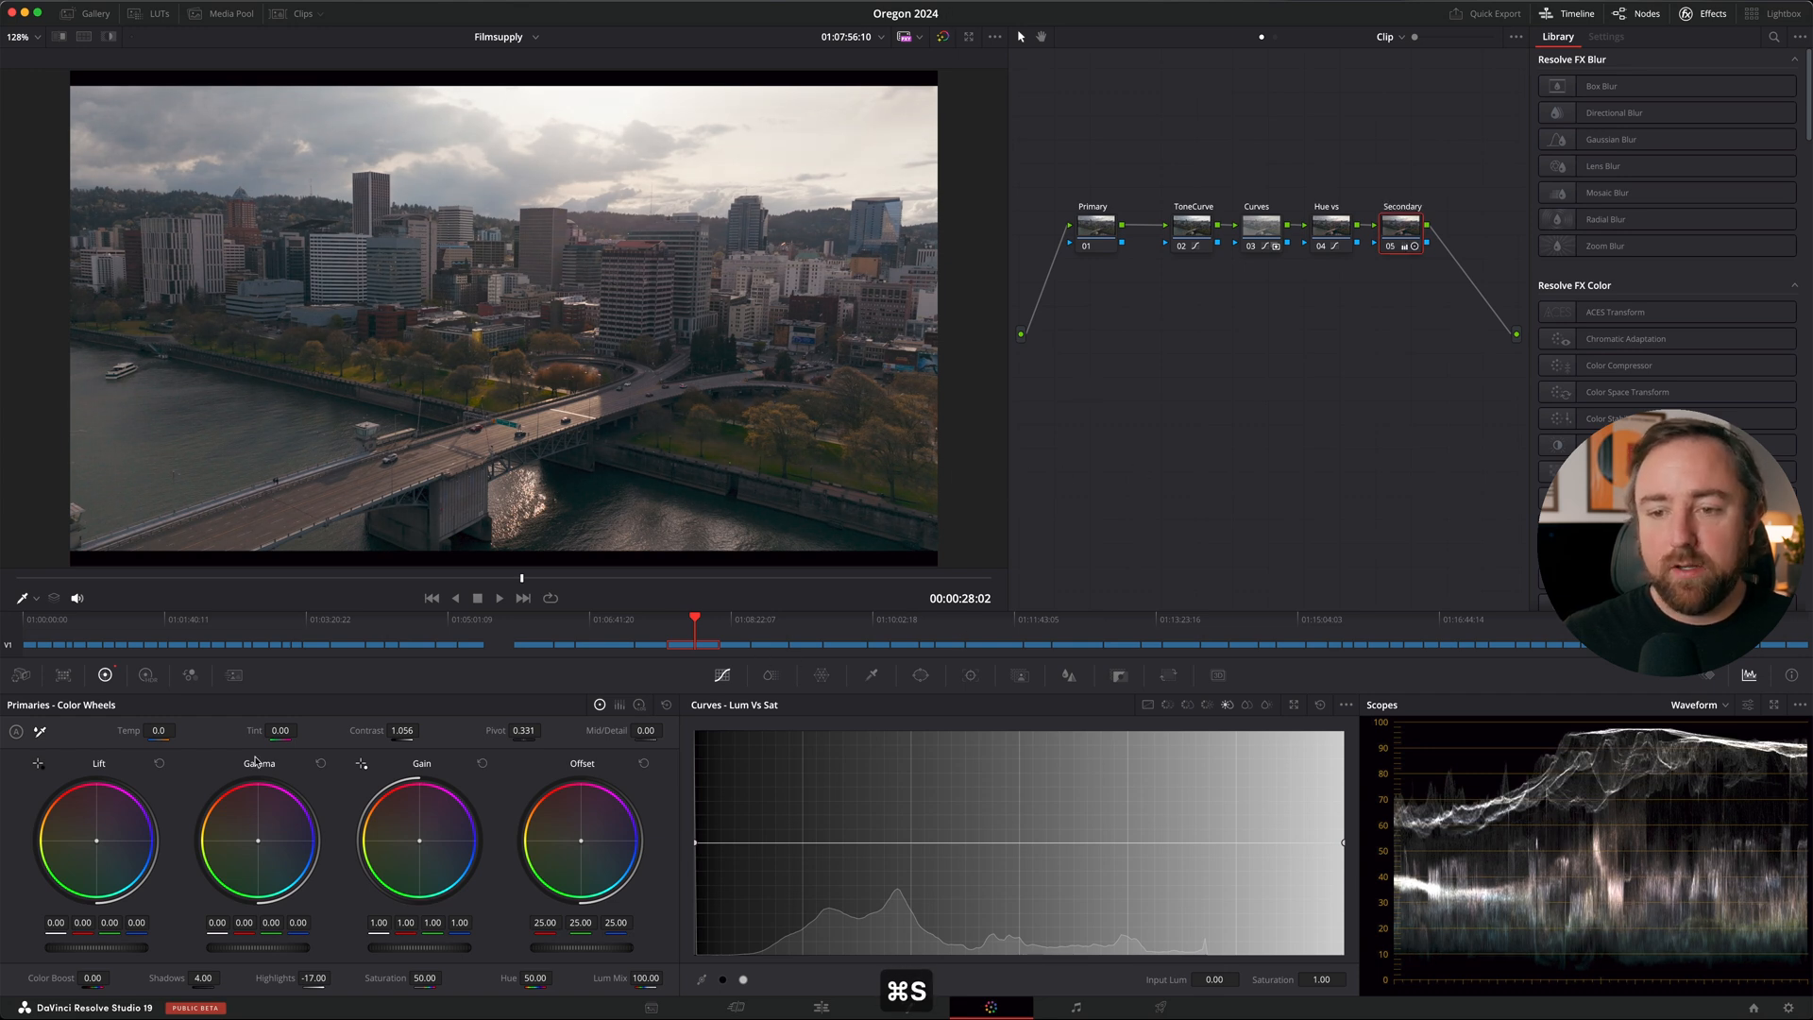
Step: Save the project and re-enable the look's nodes after comparing
key(cmd+s)
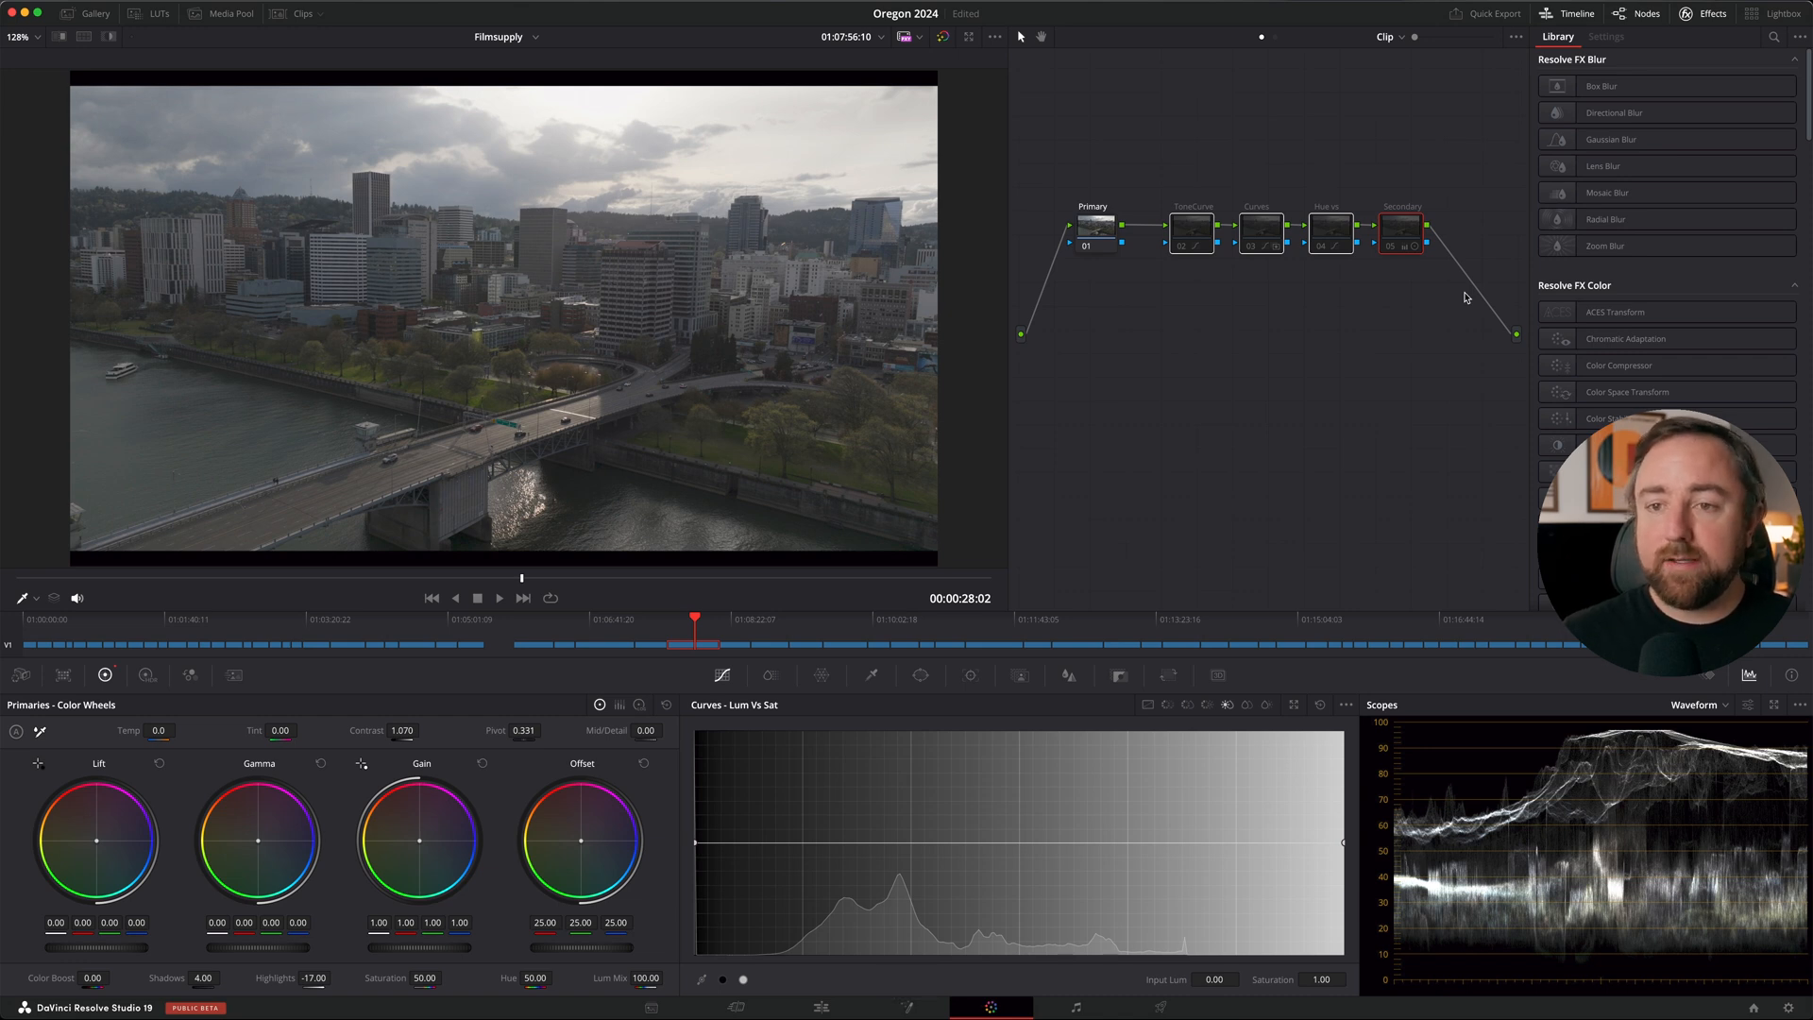
key(cmd+d)
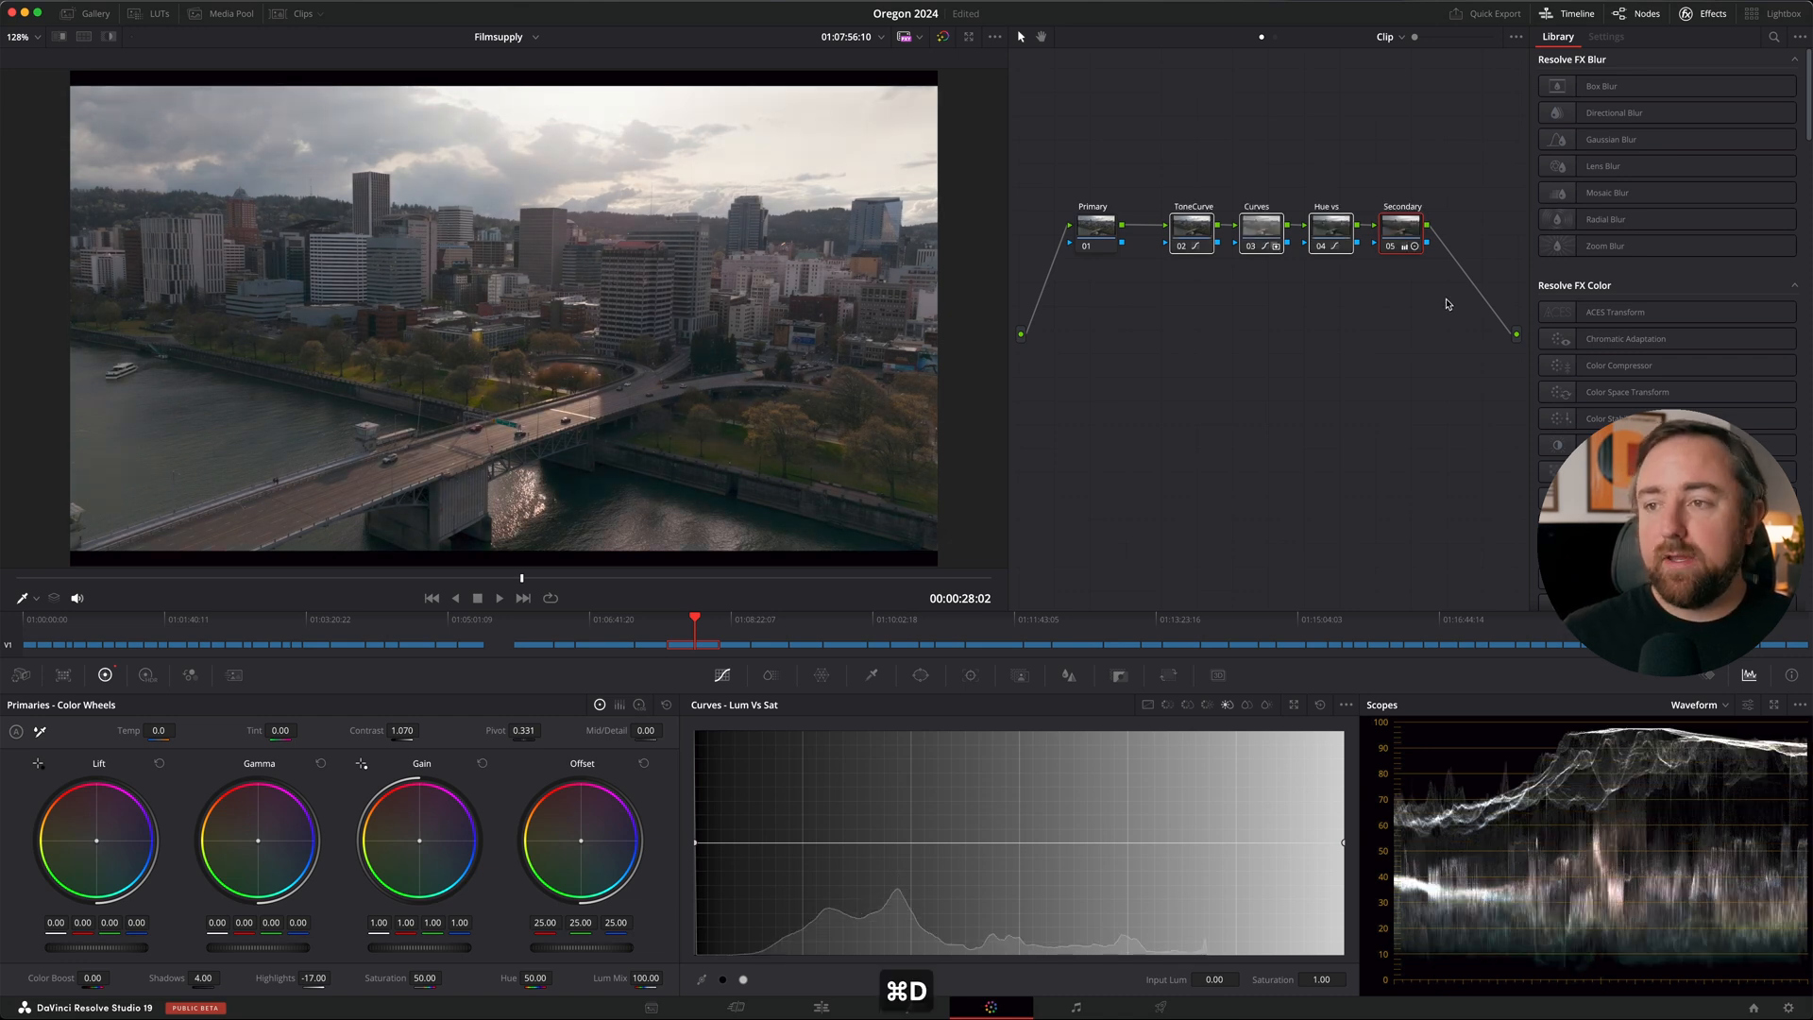
click(1330, 223)
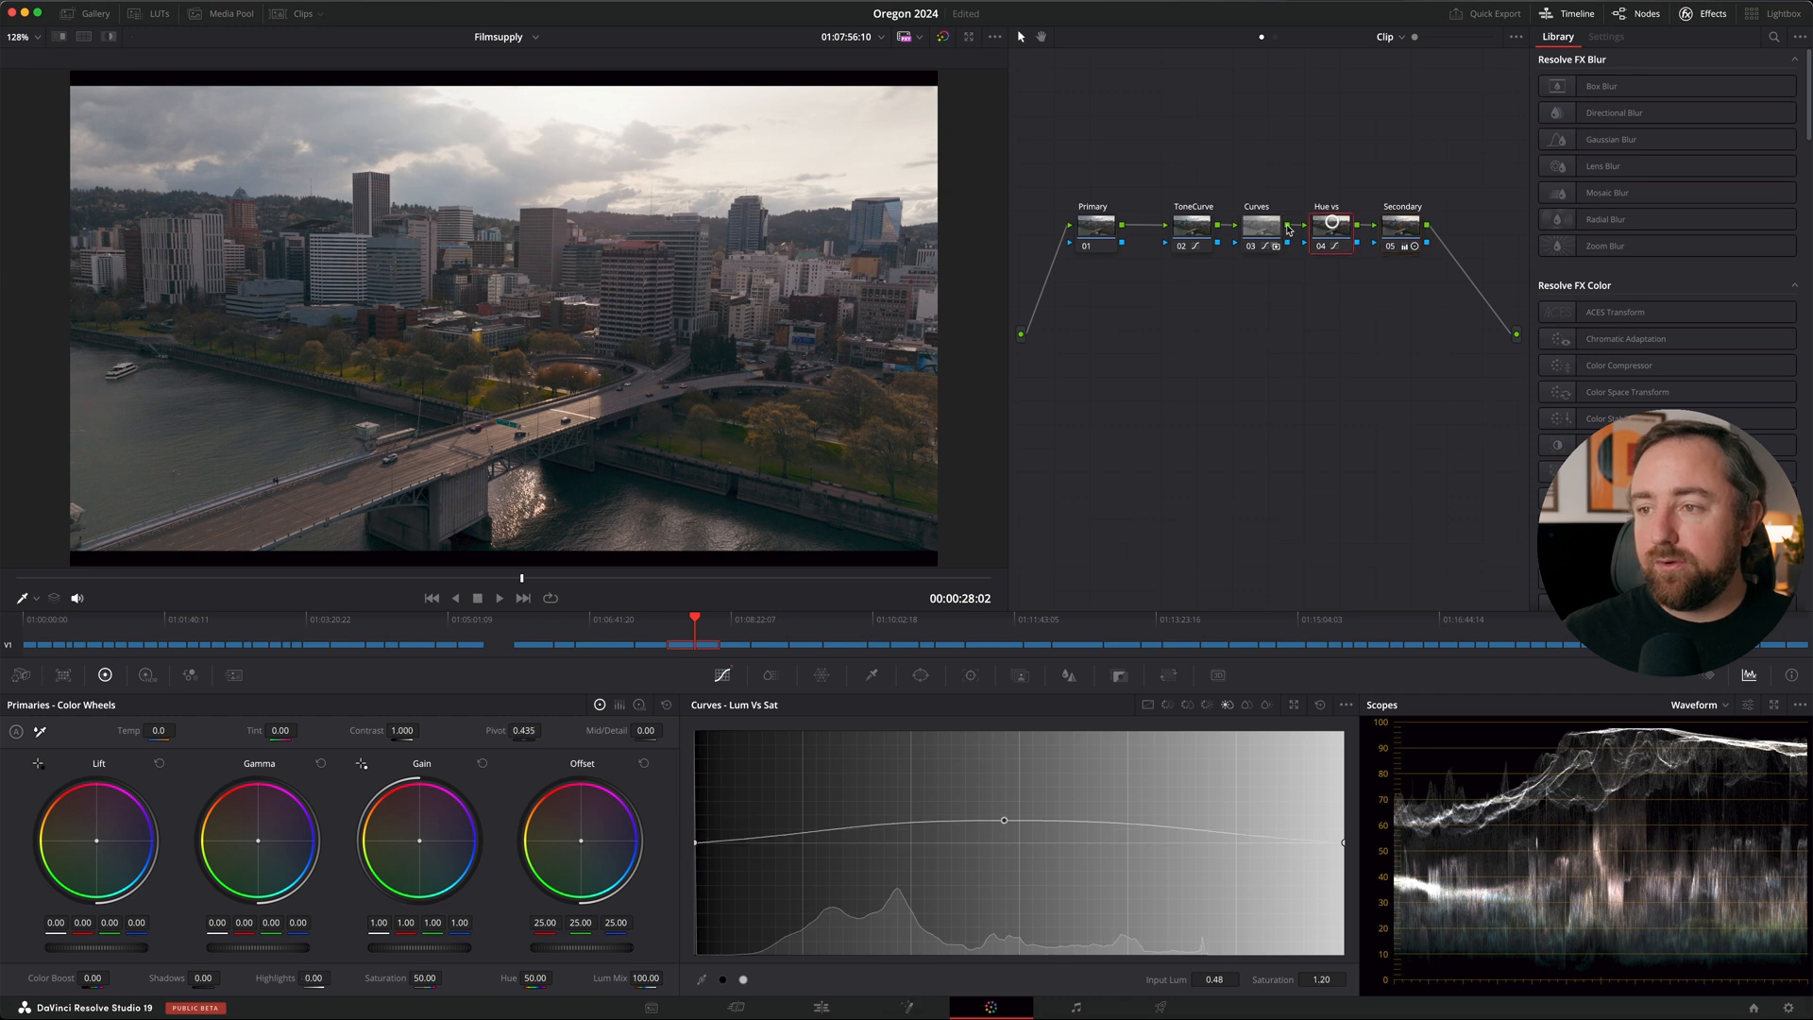
click(1260, 224)
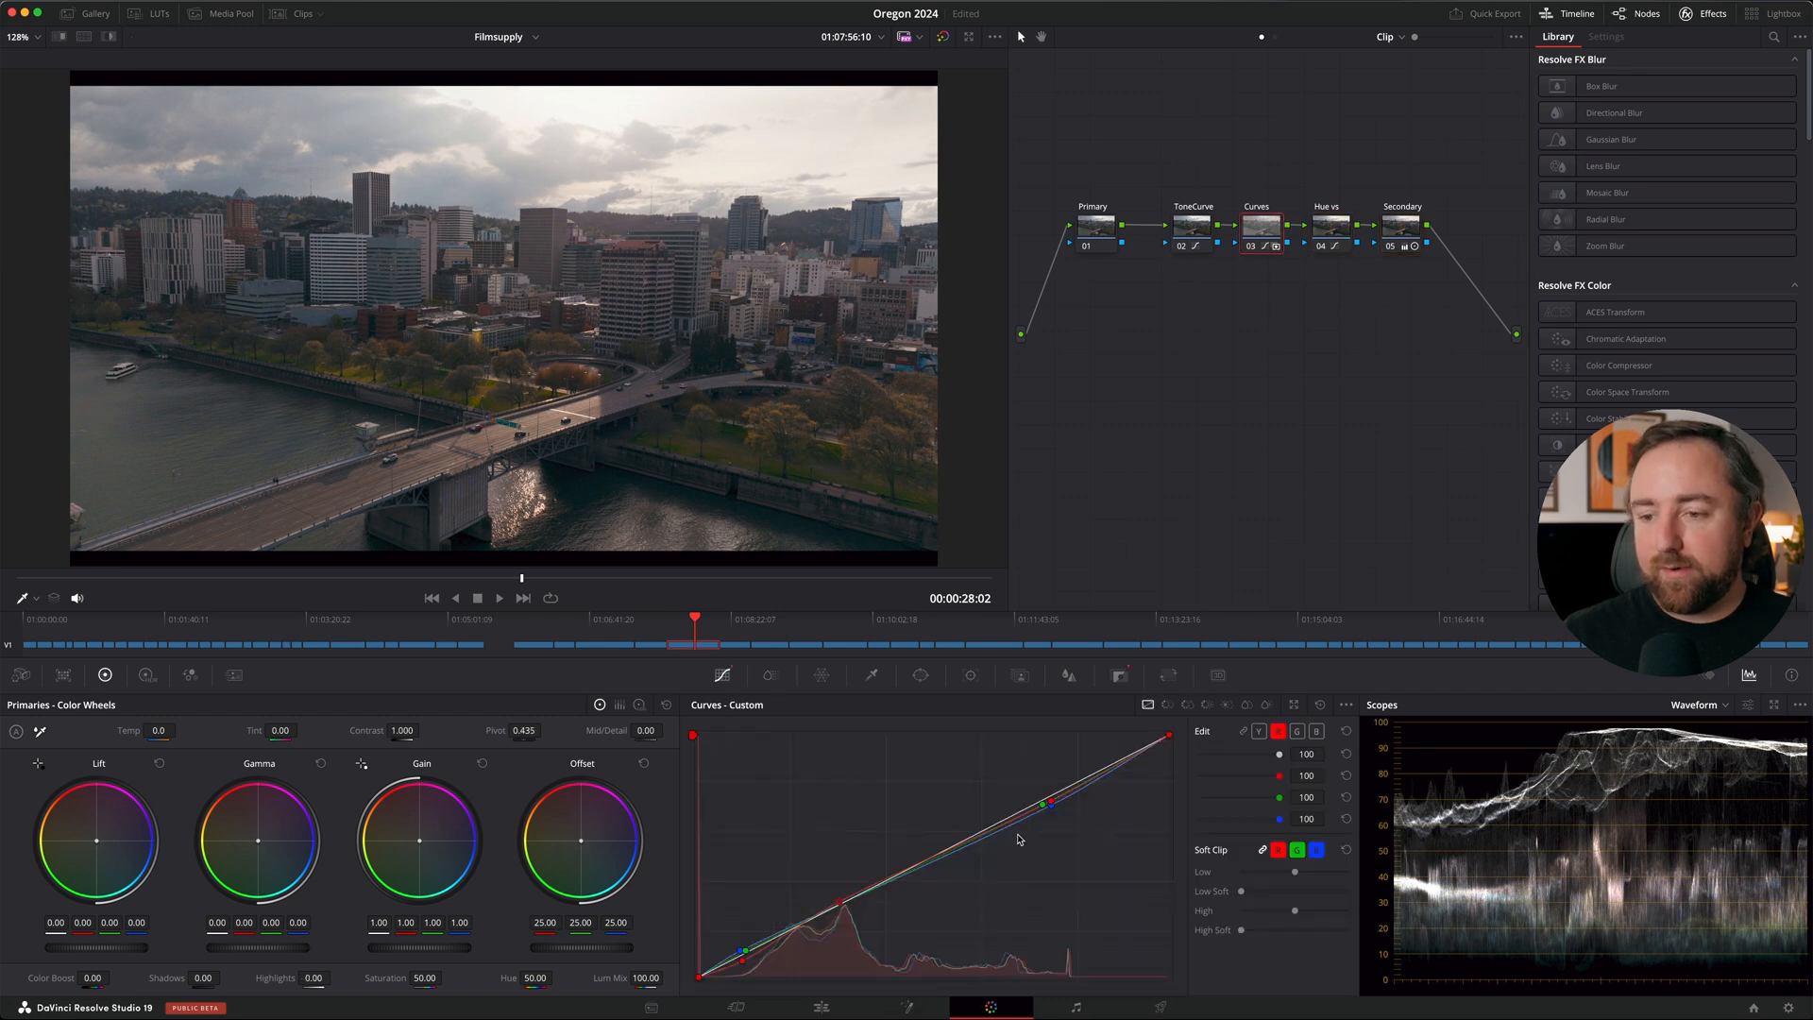
Step: Refine the green channel curve on node 03 and bypass the look to compare the flat image
click(1298, 731)
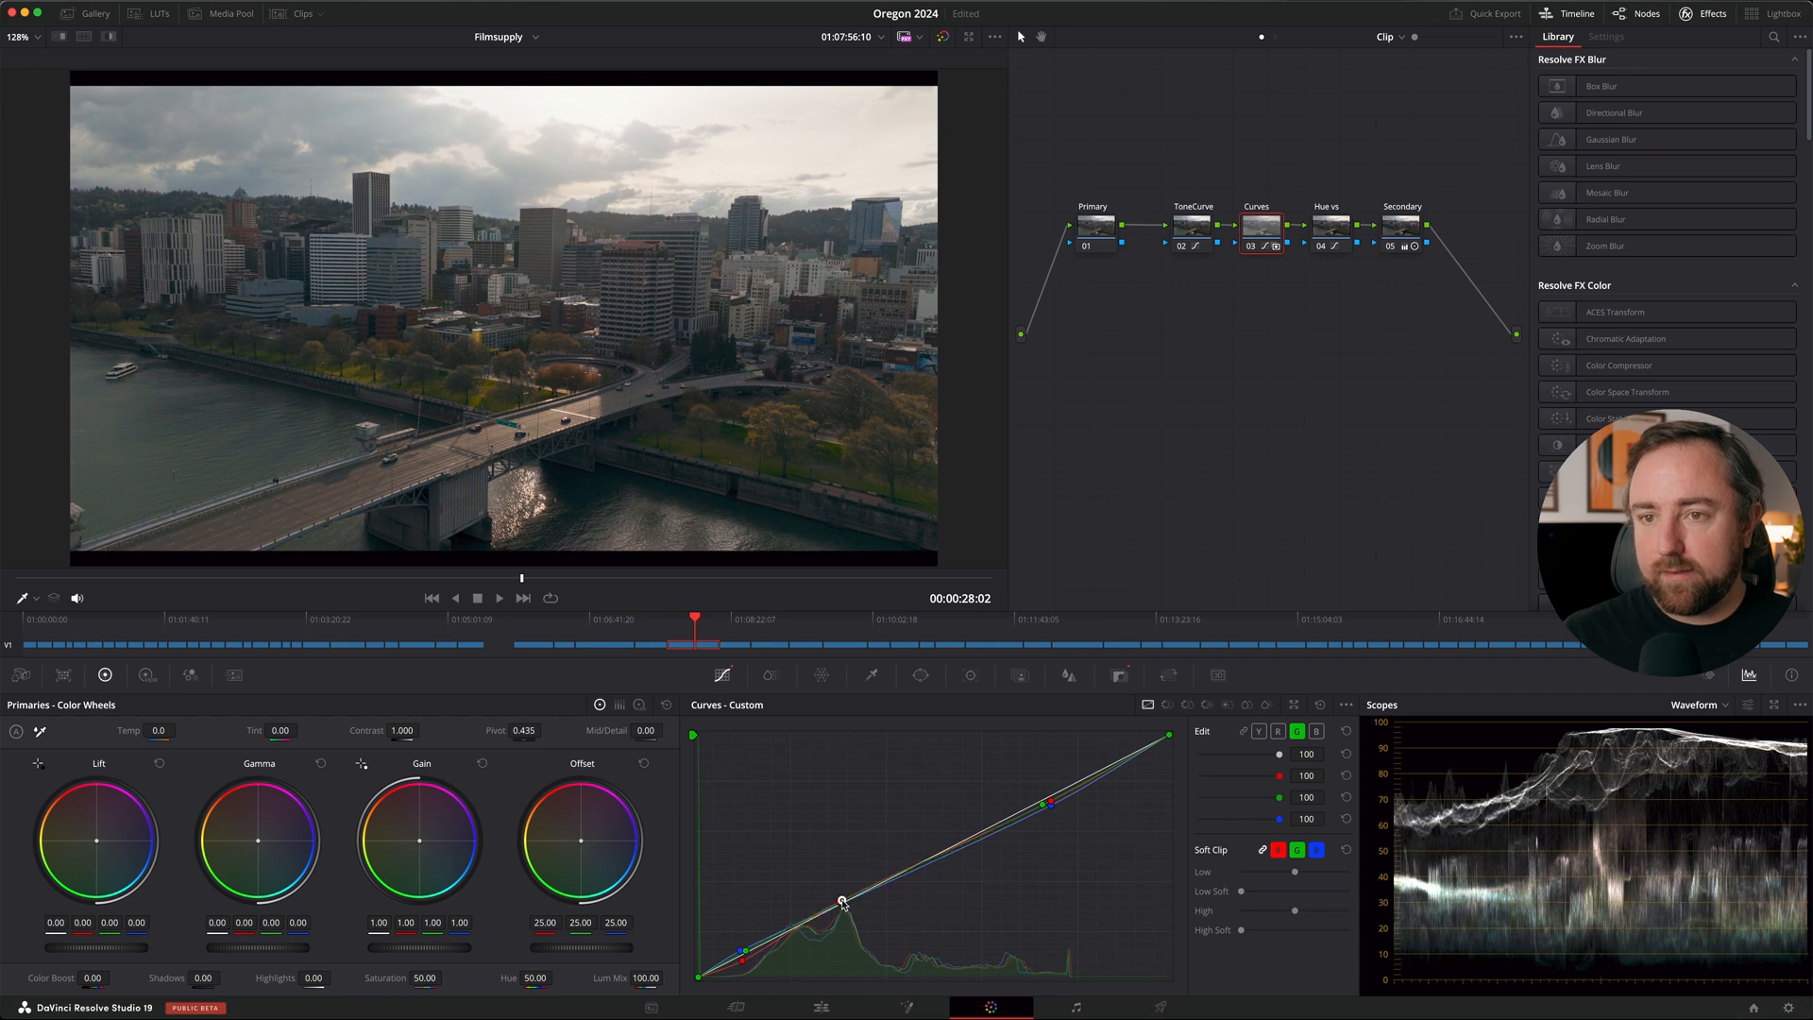
key(cmd+d)
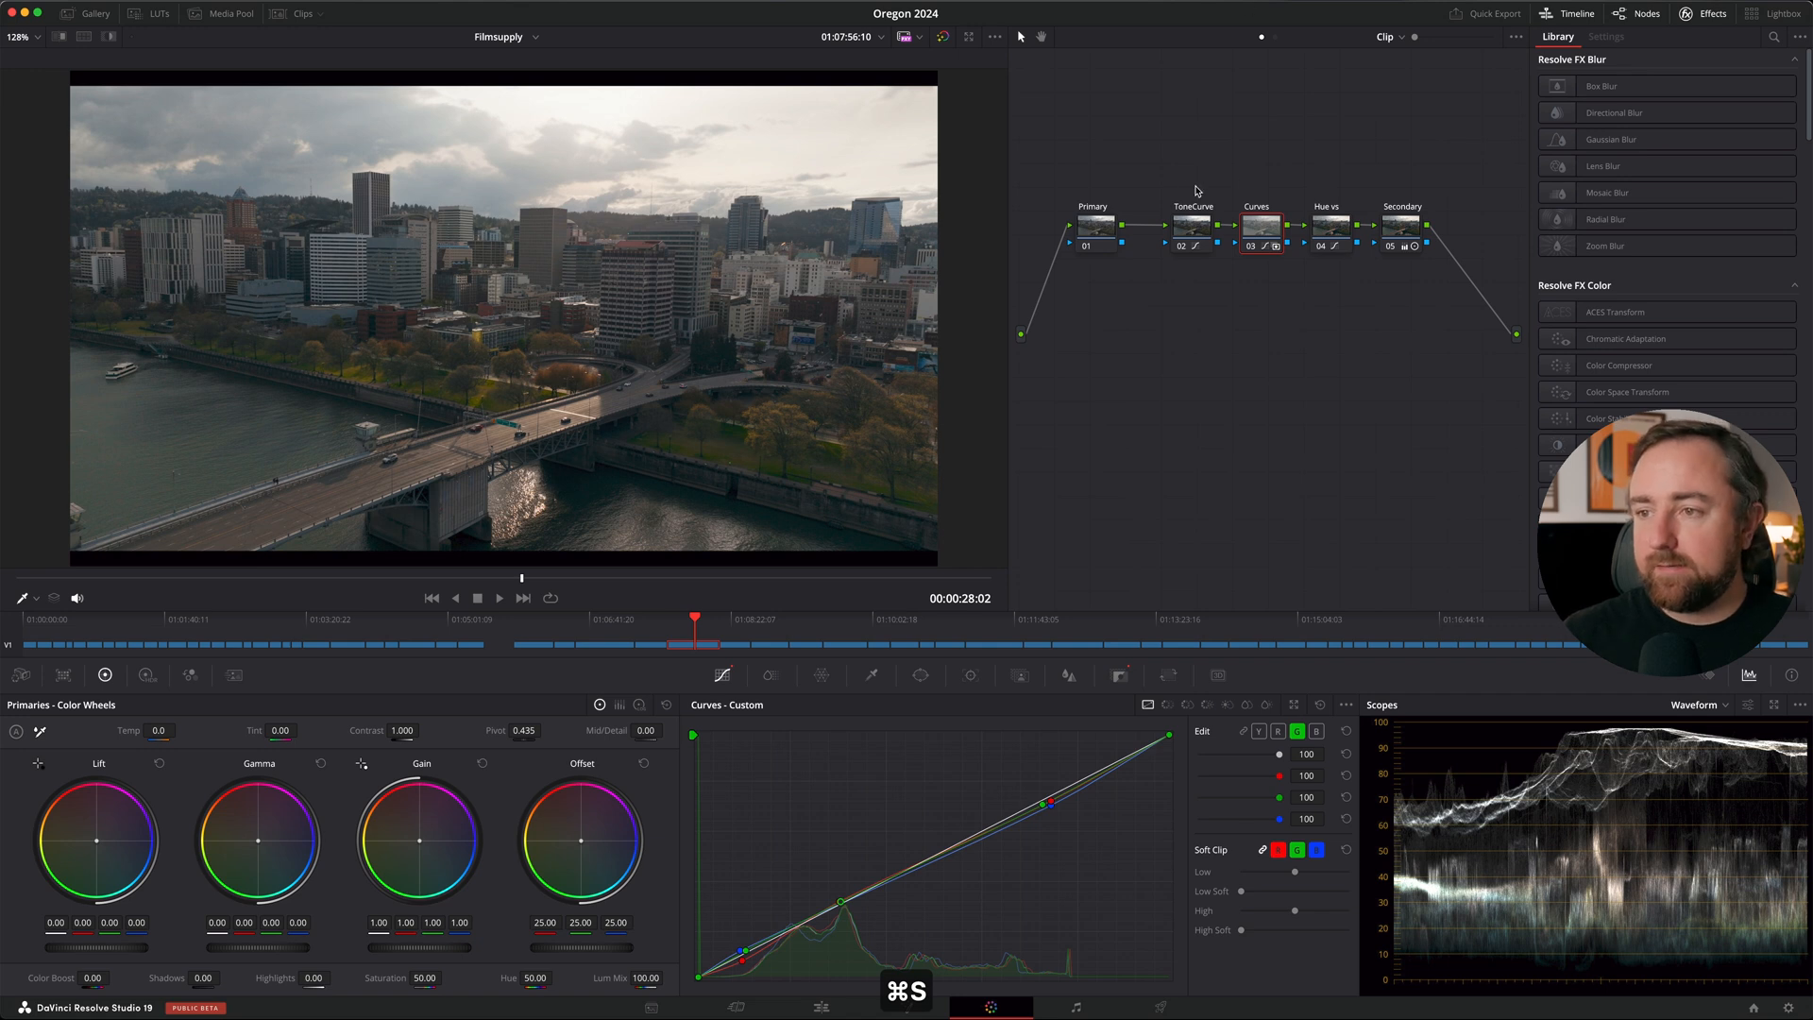
key(cmd+d)
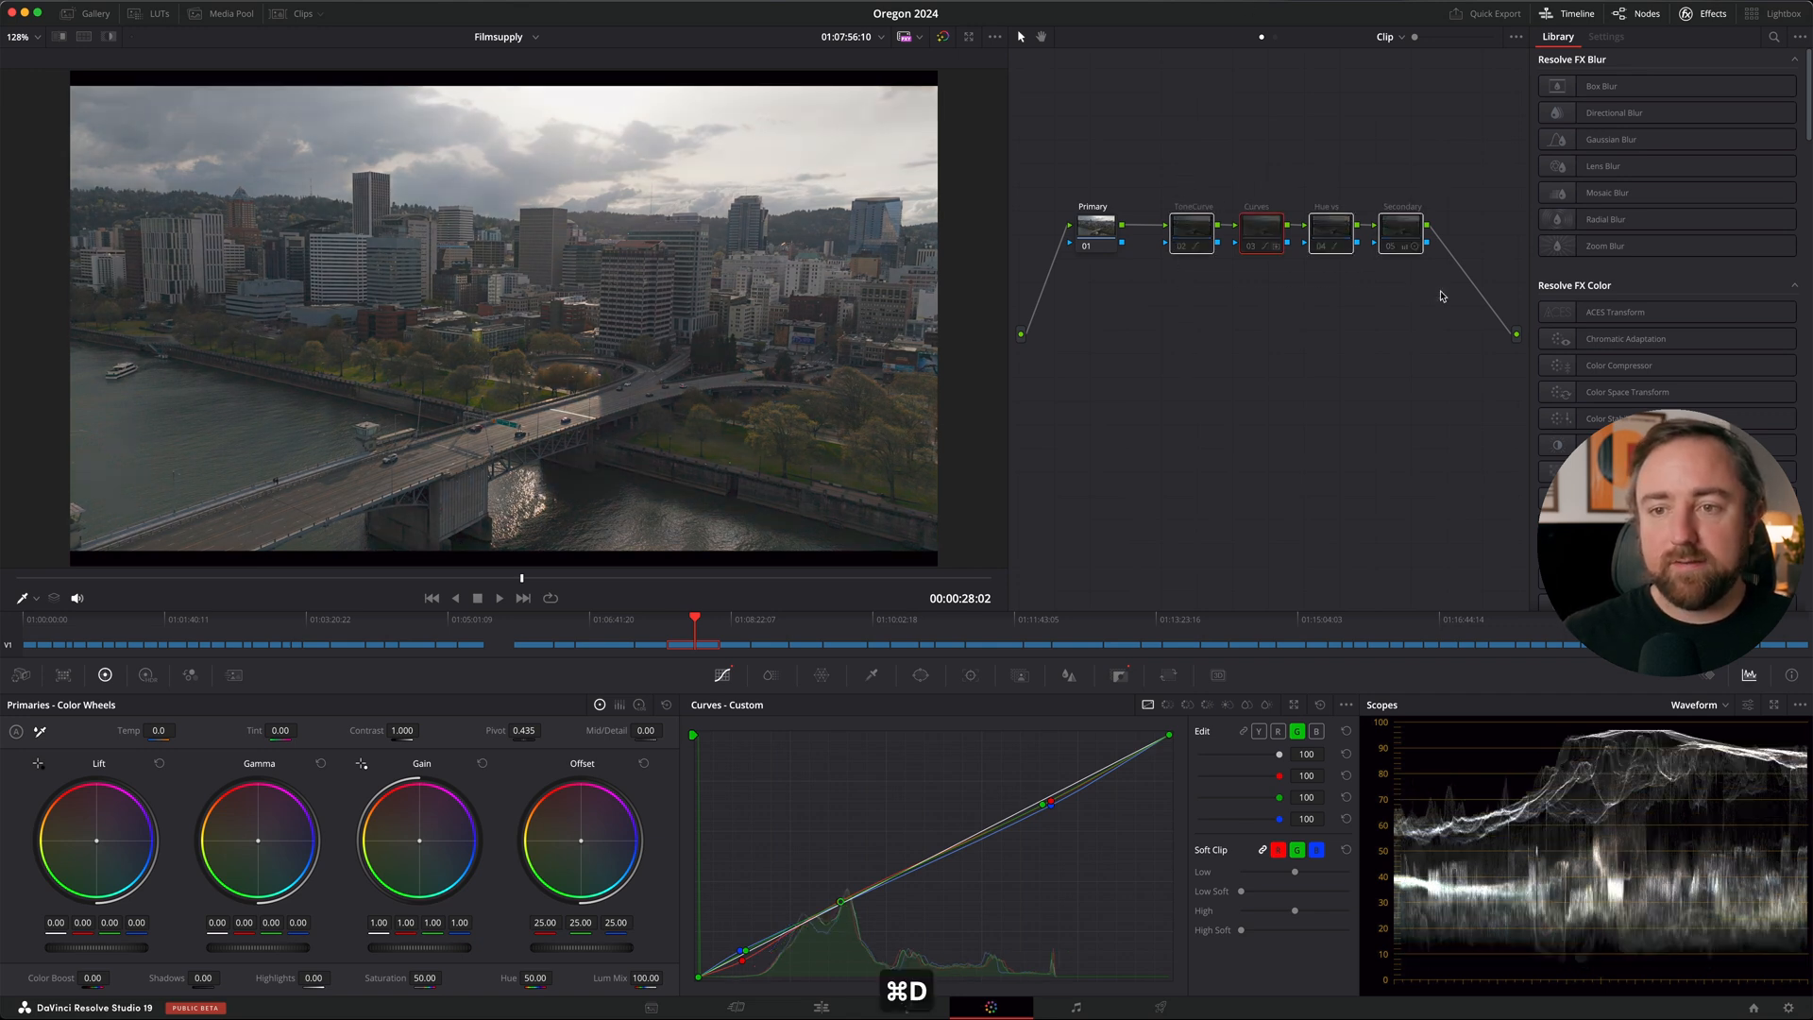
key(cmd+d)
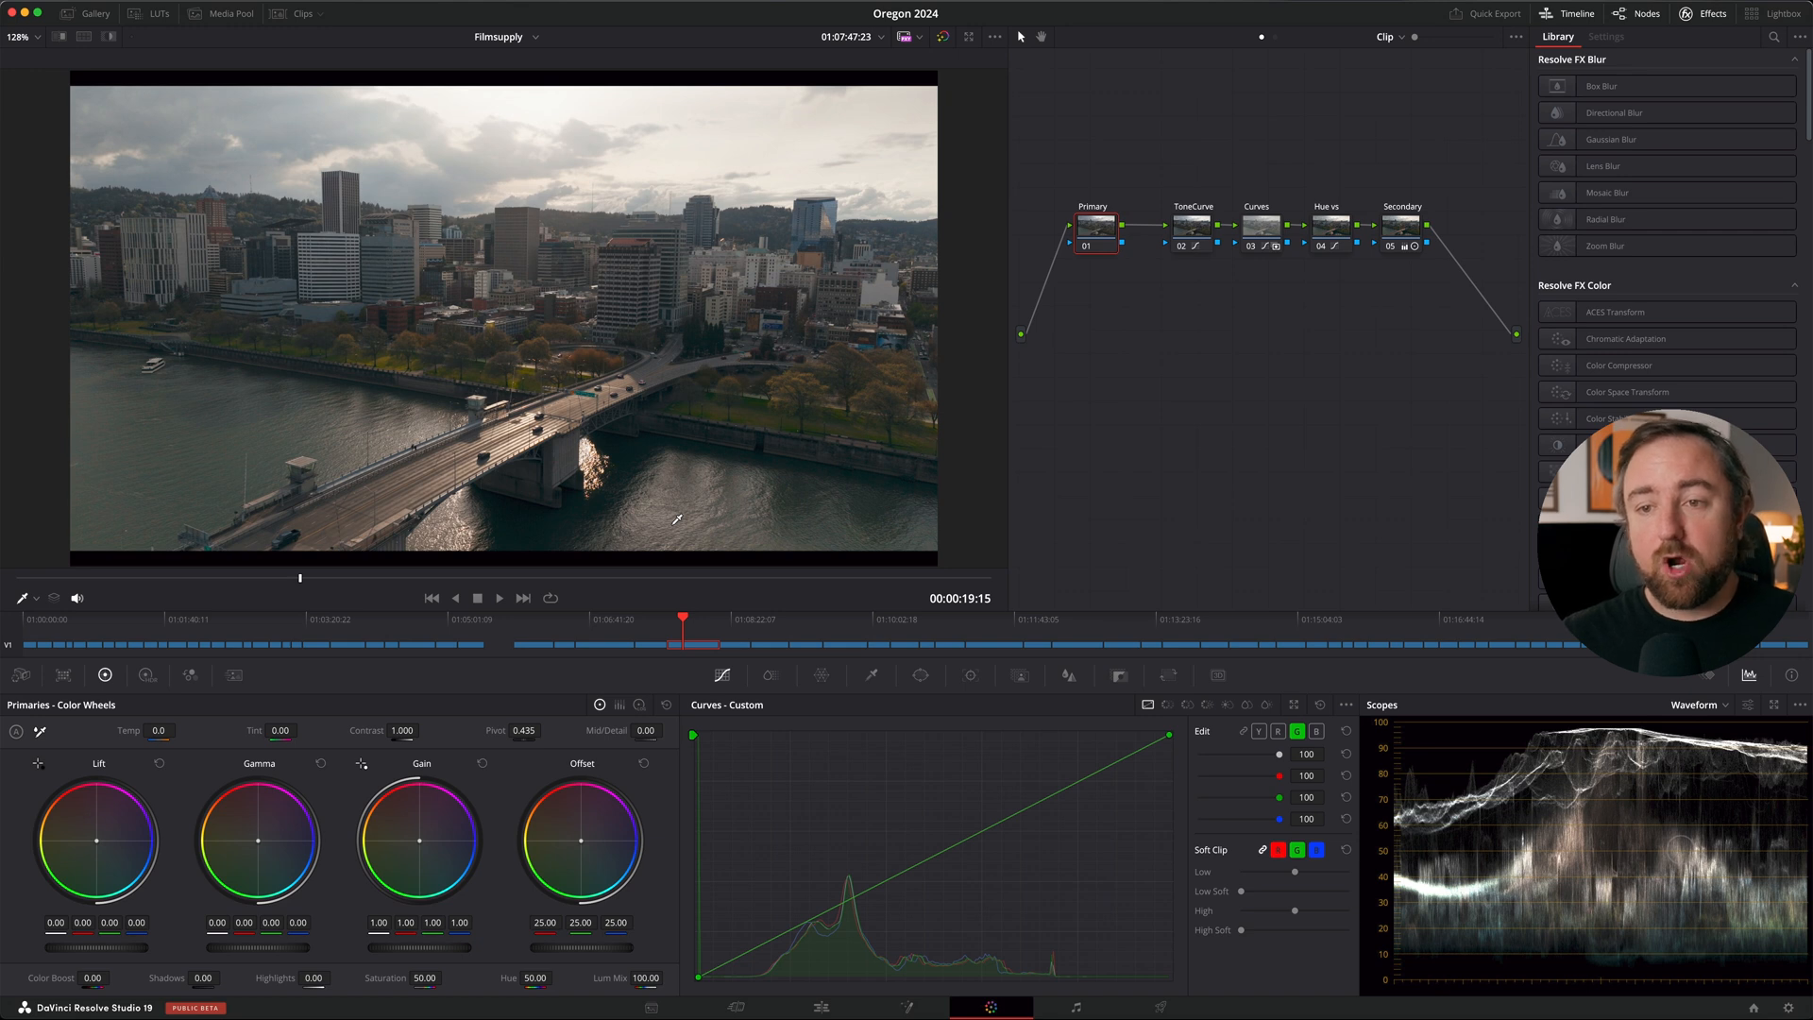
mouse_move(648, 635)
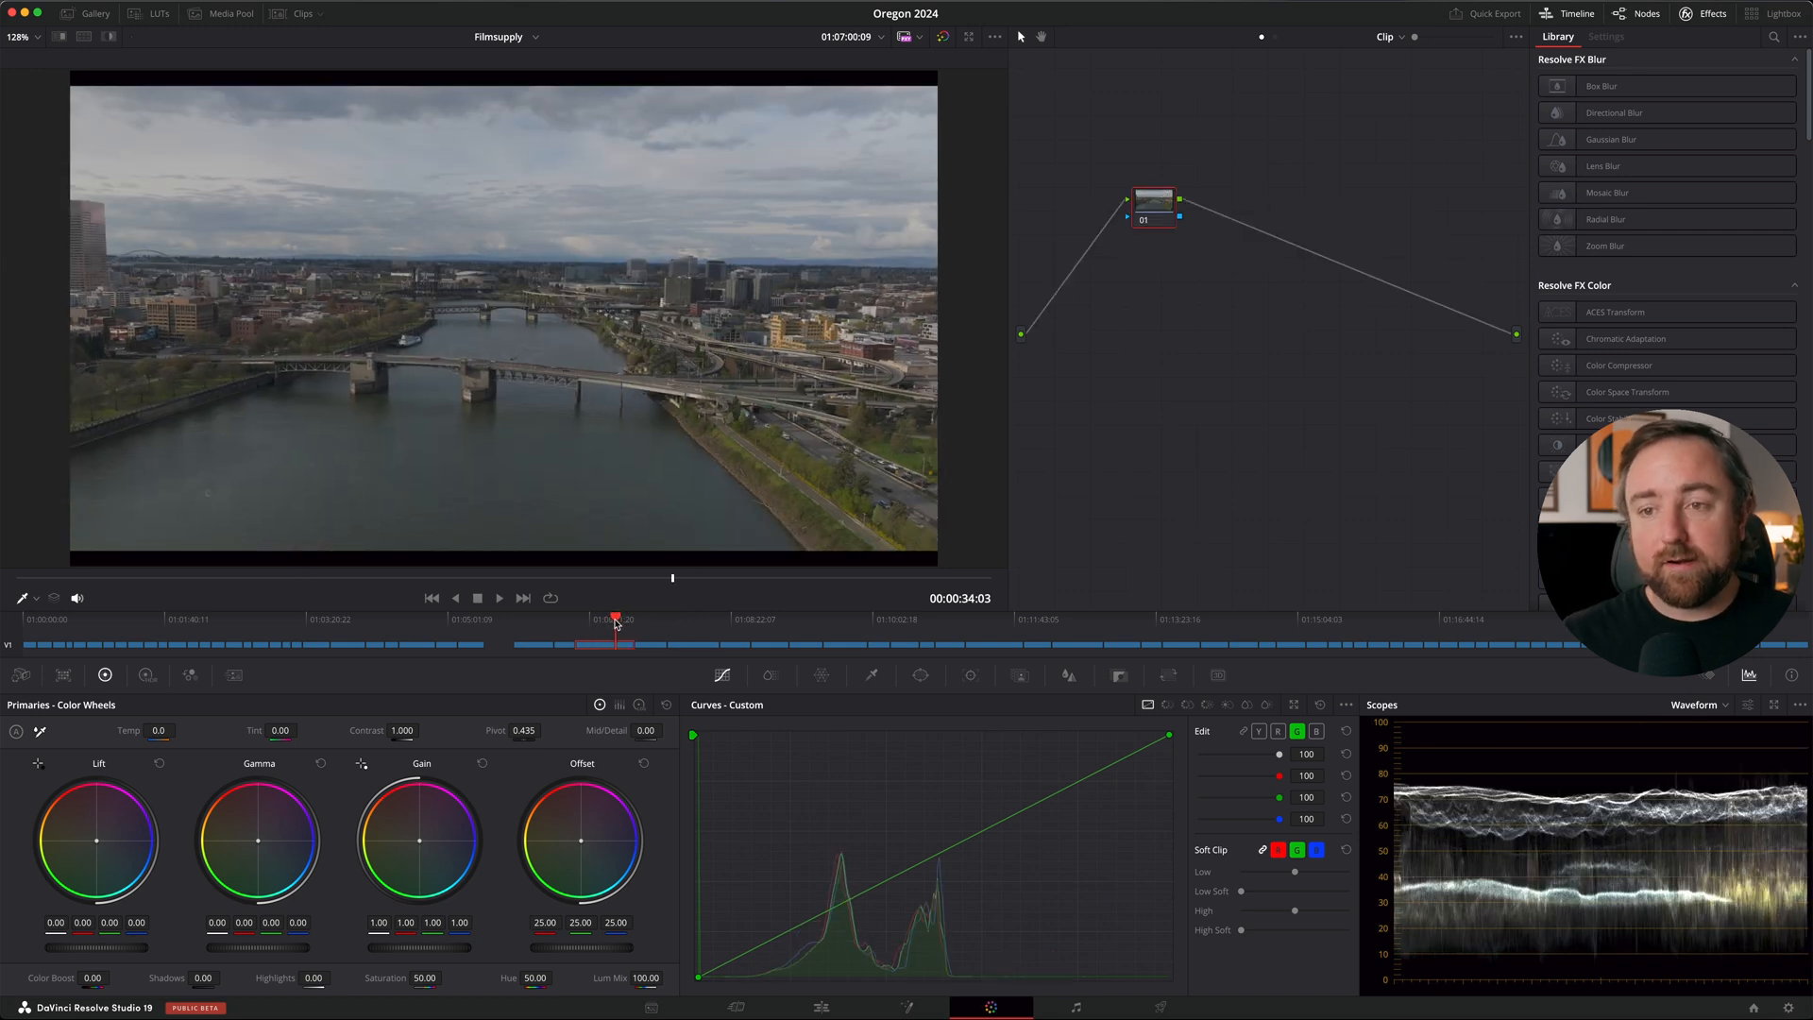
mouse_move(914, 491)
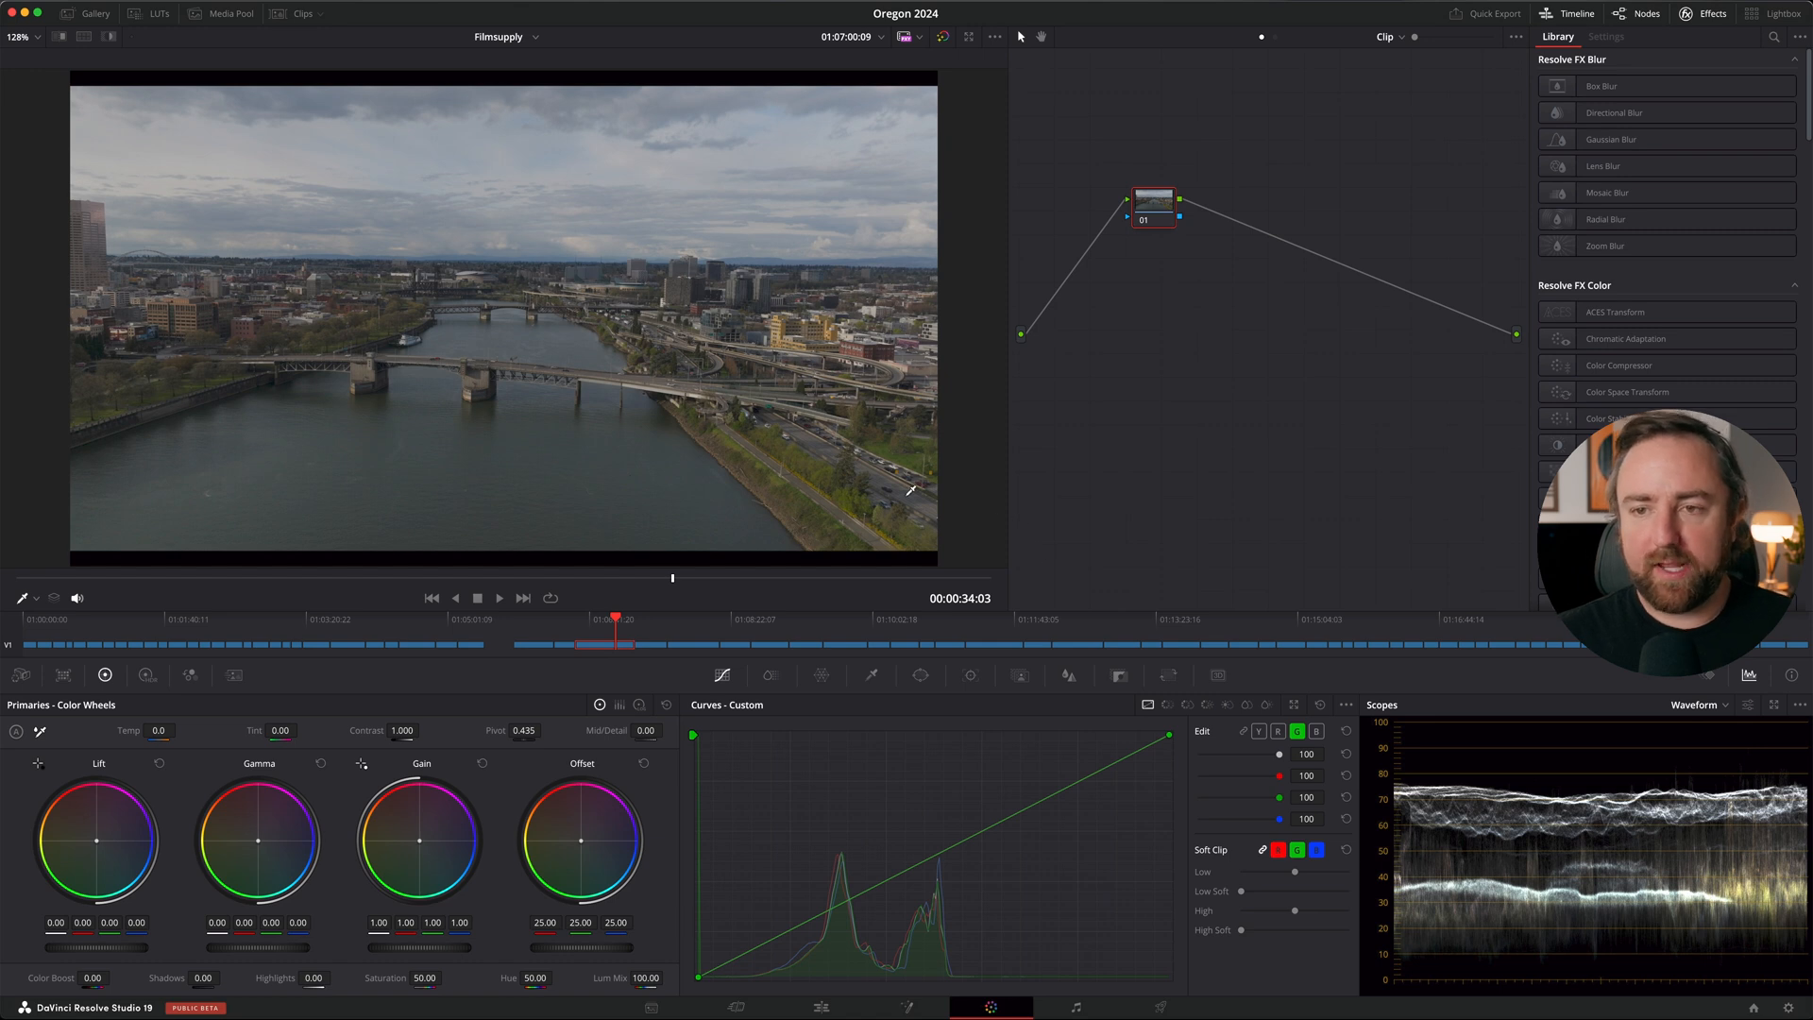
Step: Apply the saved five-node look to the river aerial and tweak its Hue vs and Curves nodes
key(cmd+1)
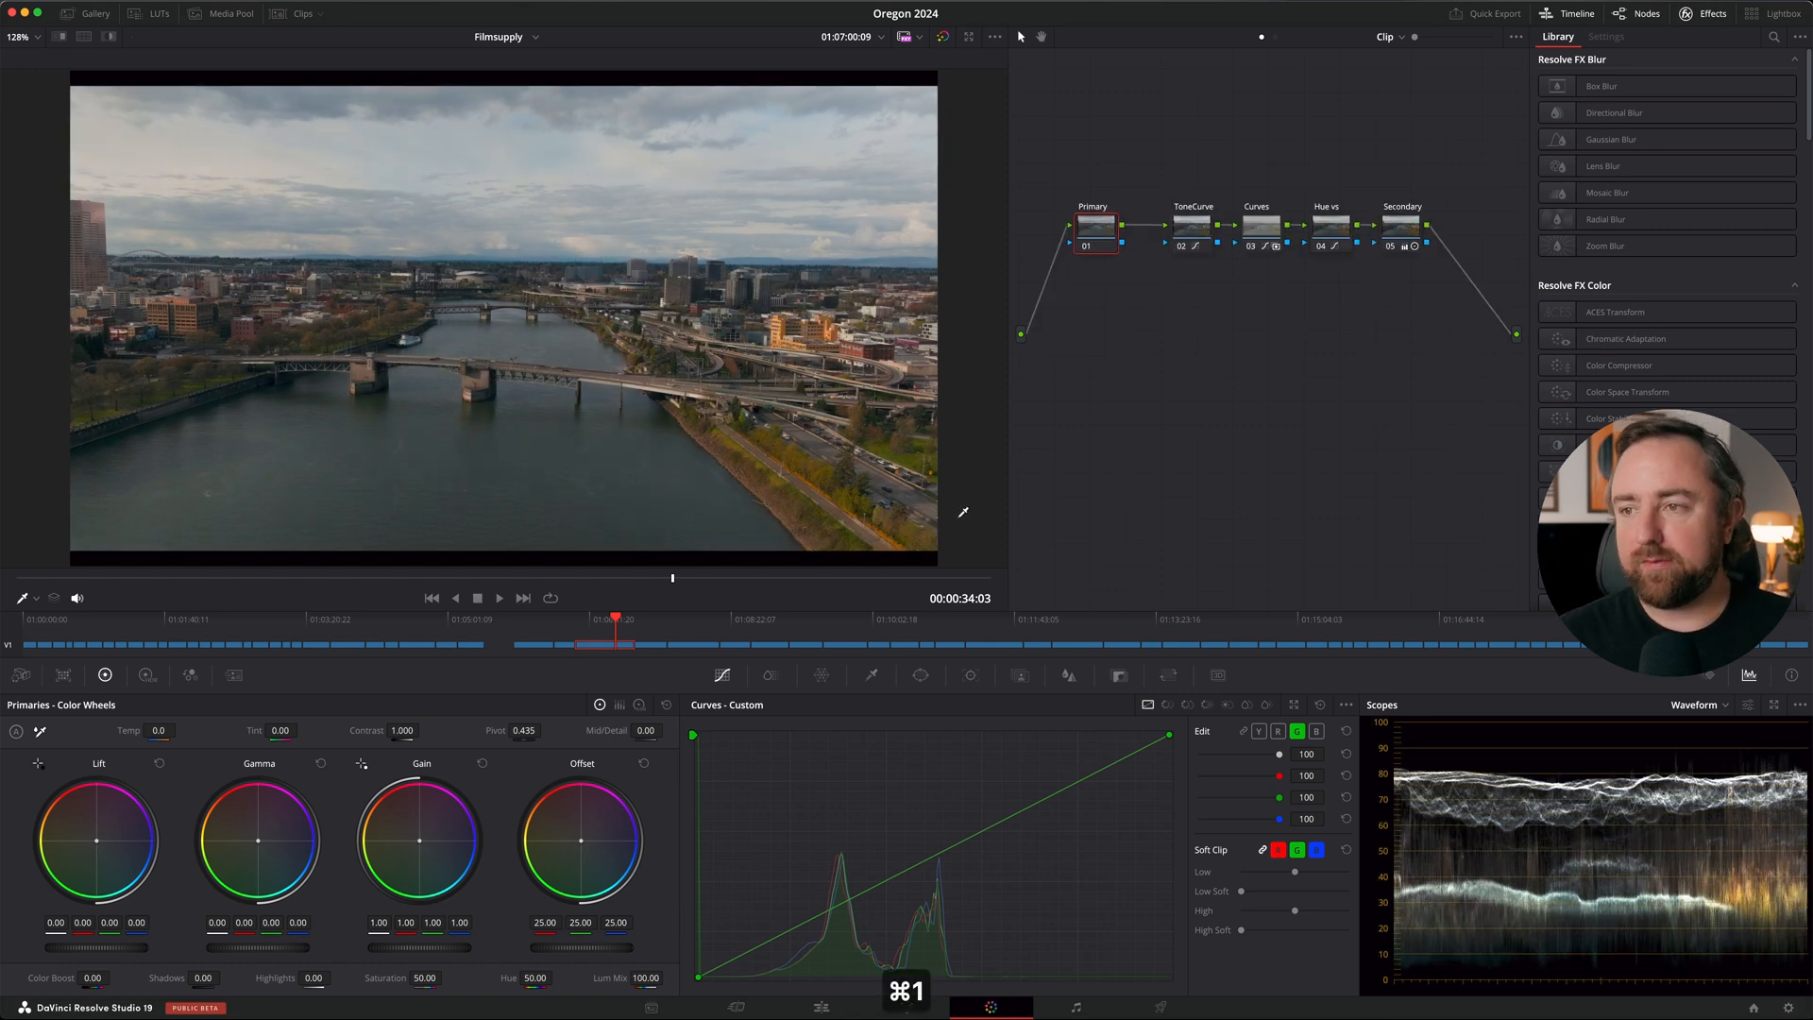
click(1329, 224)
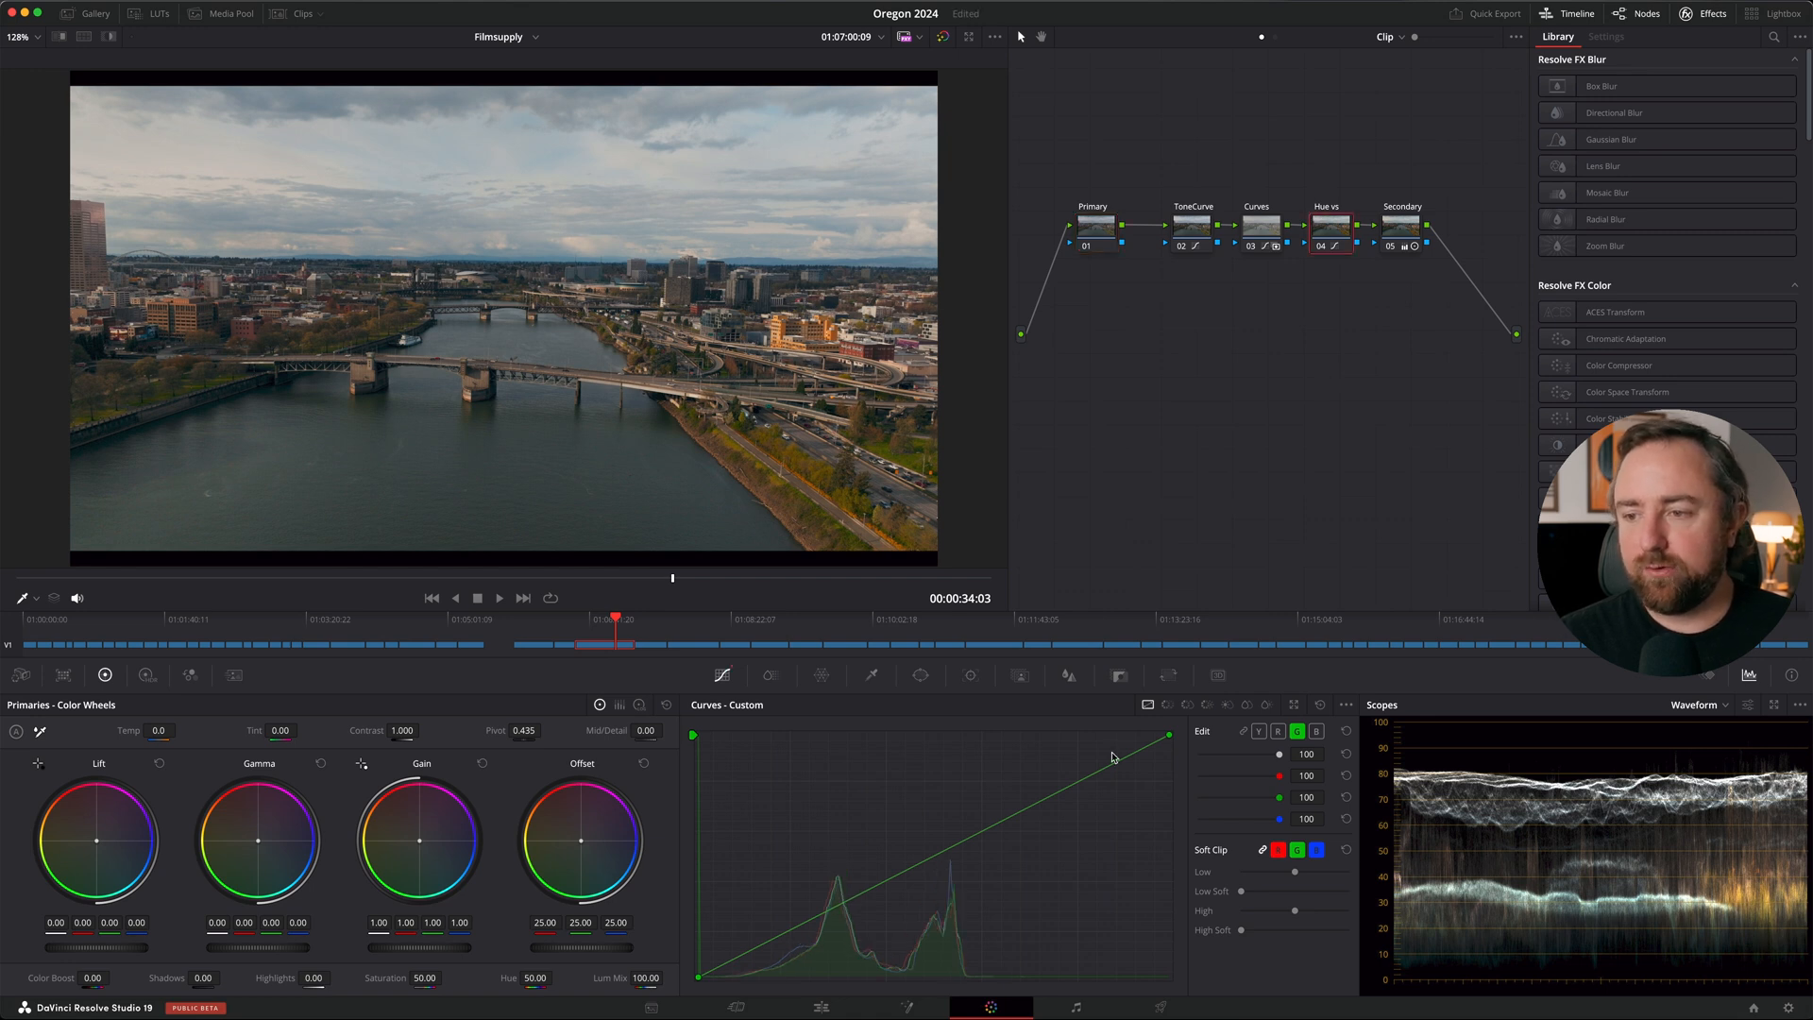
click(1186, 705)
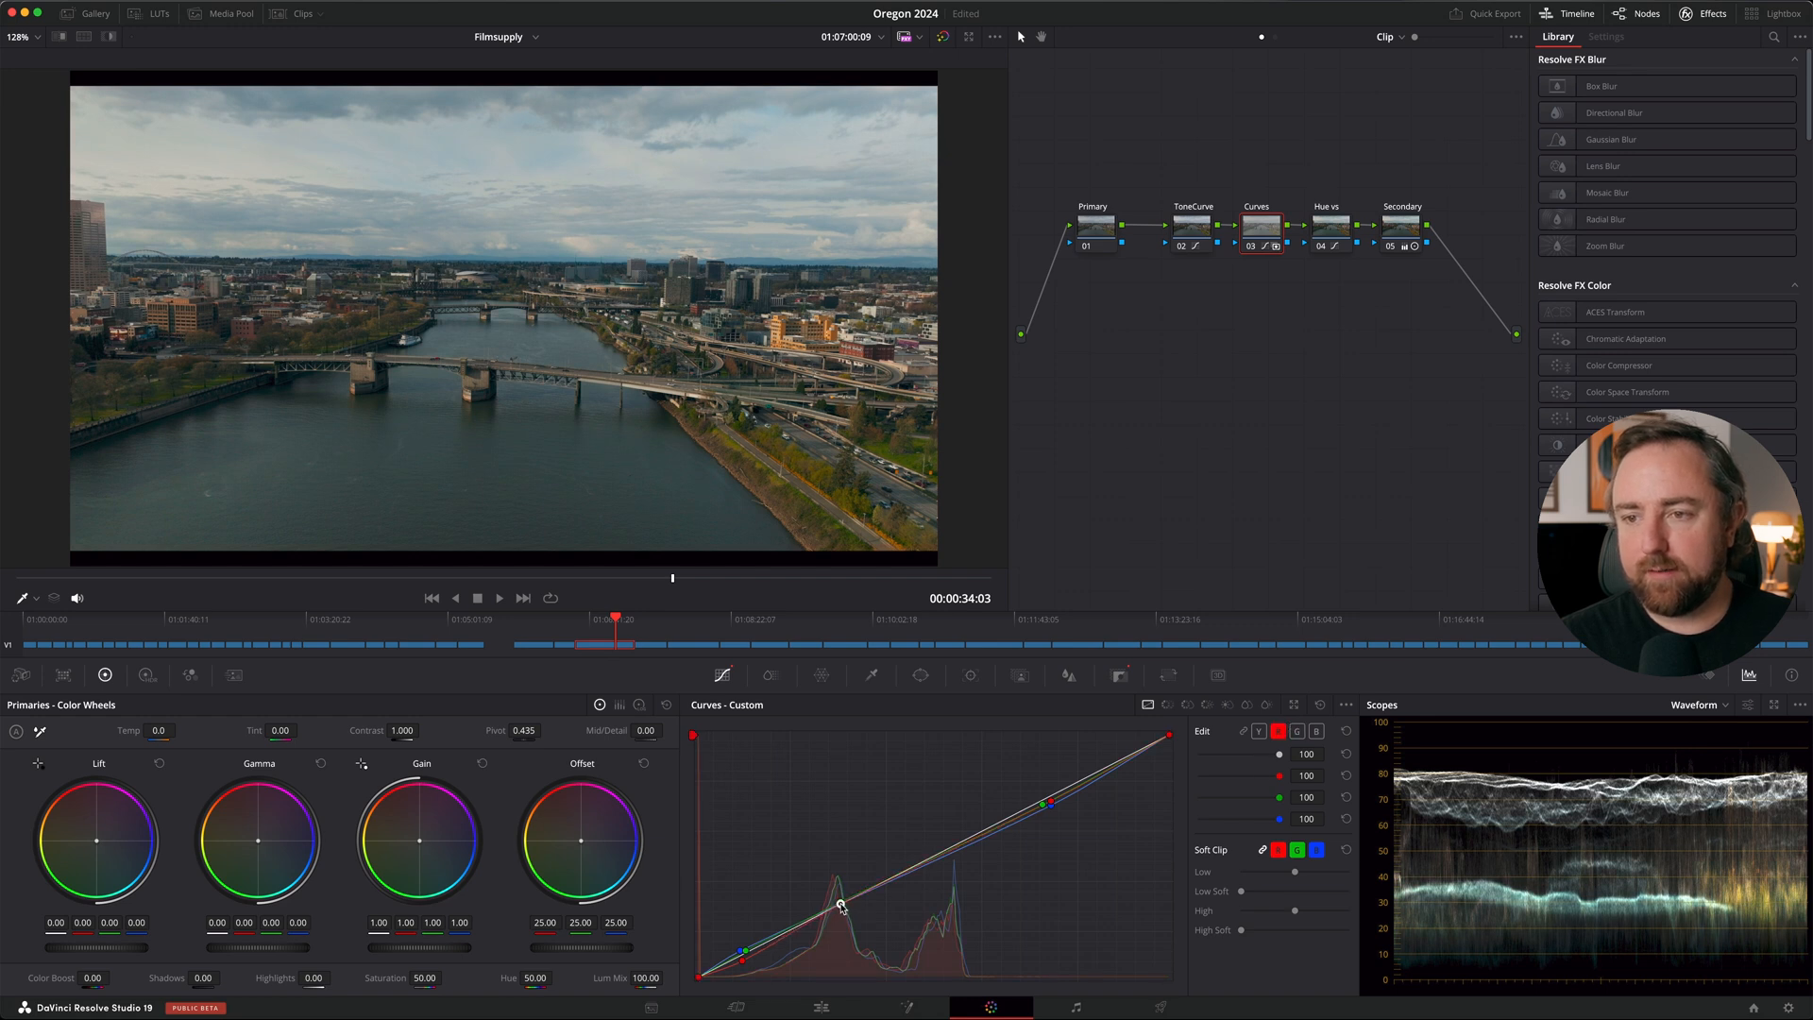
click(1328, 225)
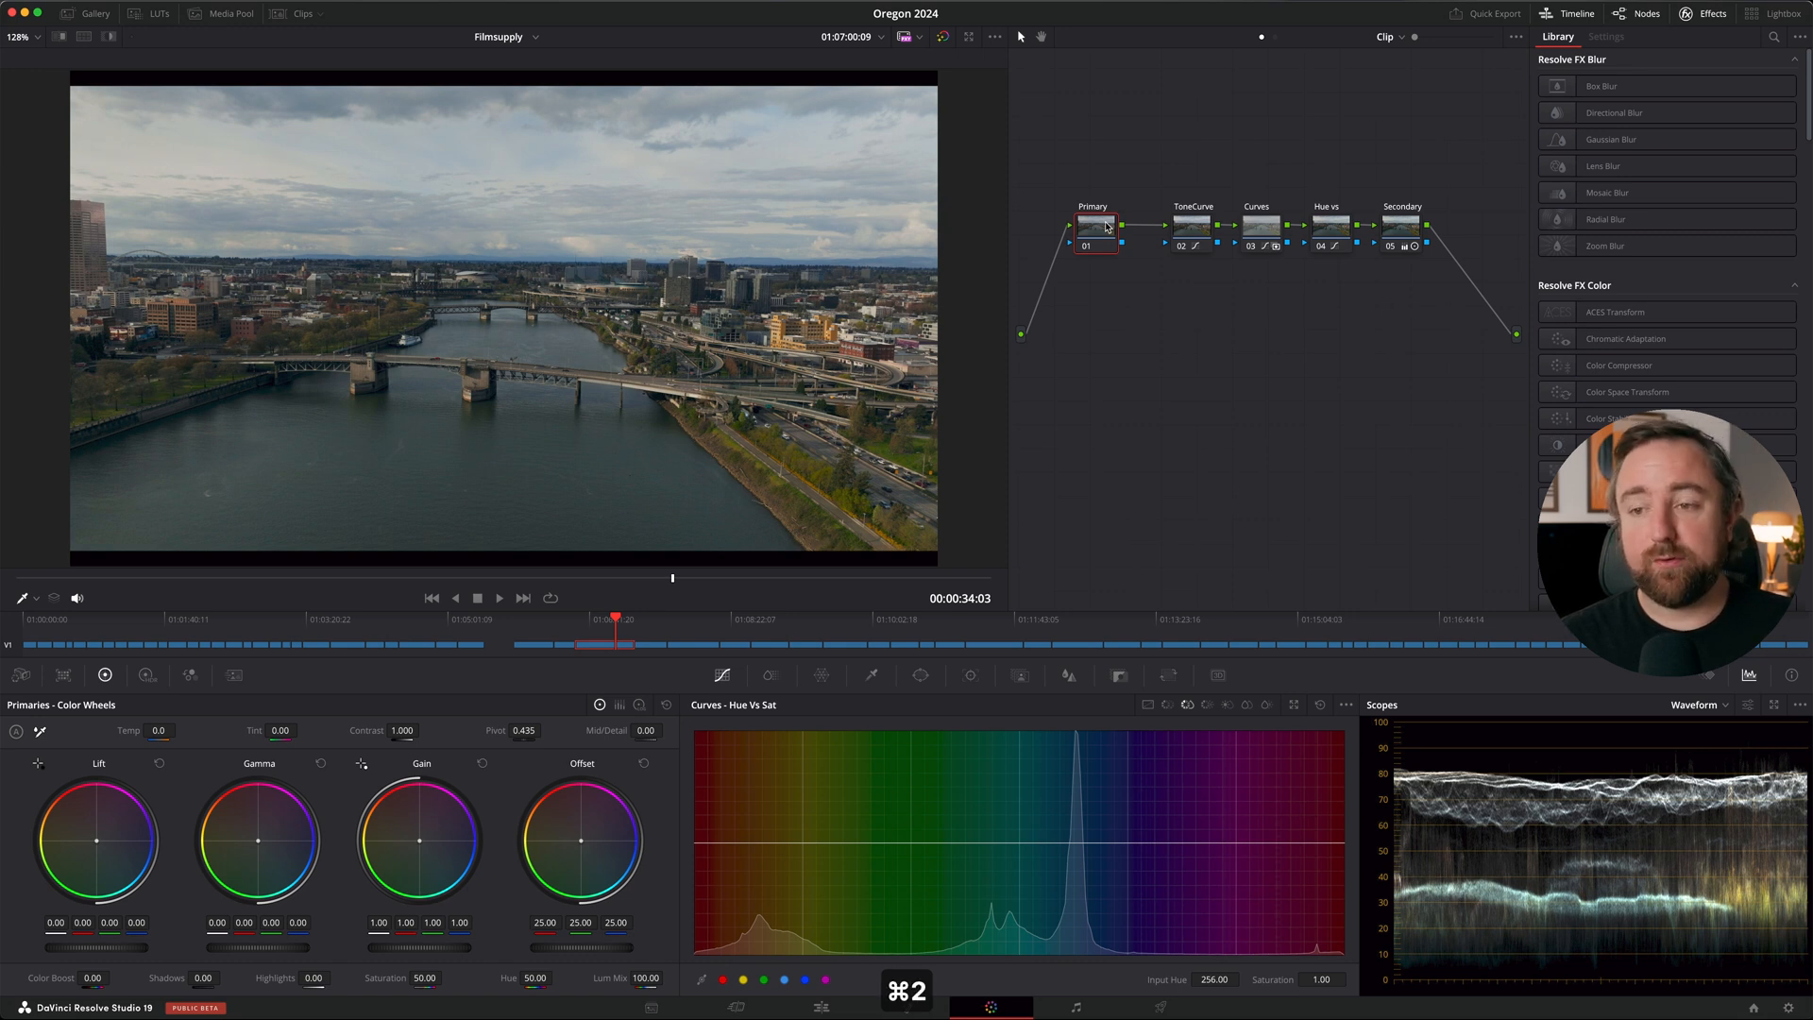
Step: Carry the look onto the dusk beach, rocks-and-surf and beach-grass clips
click(1074, 633)
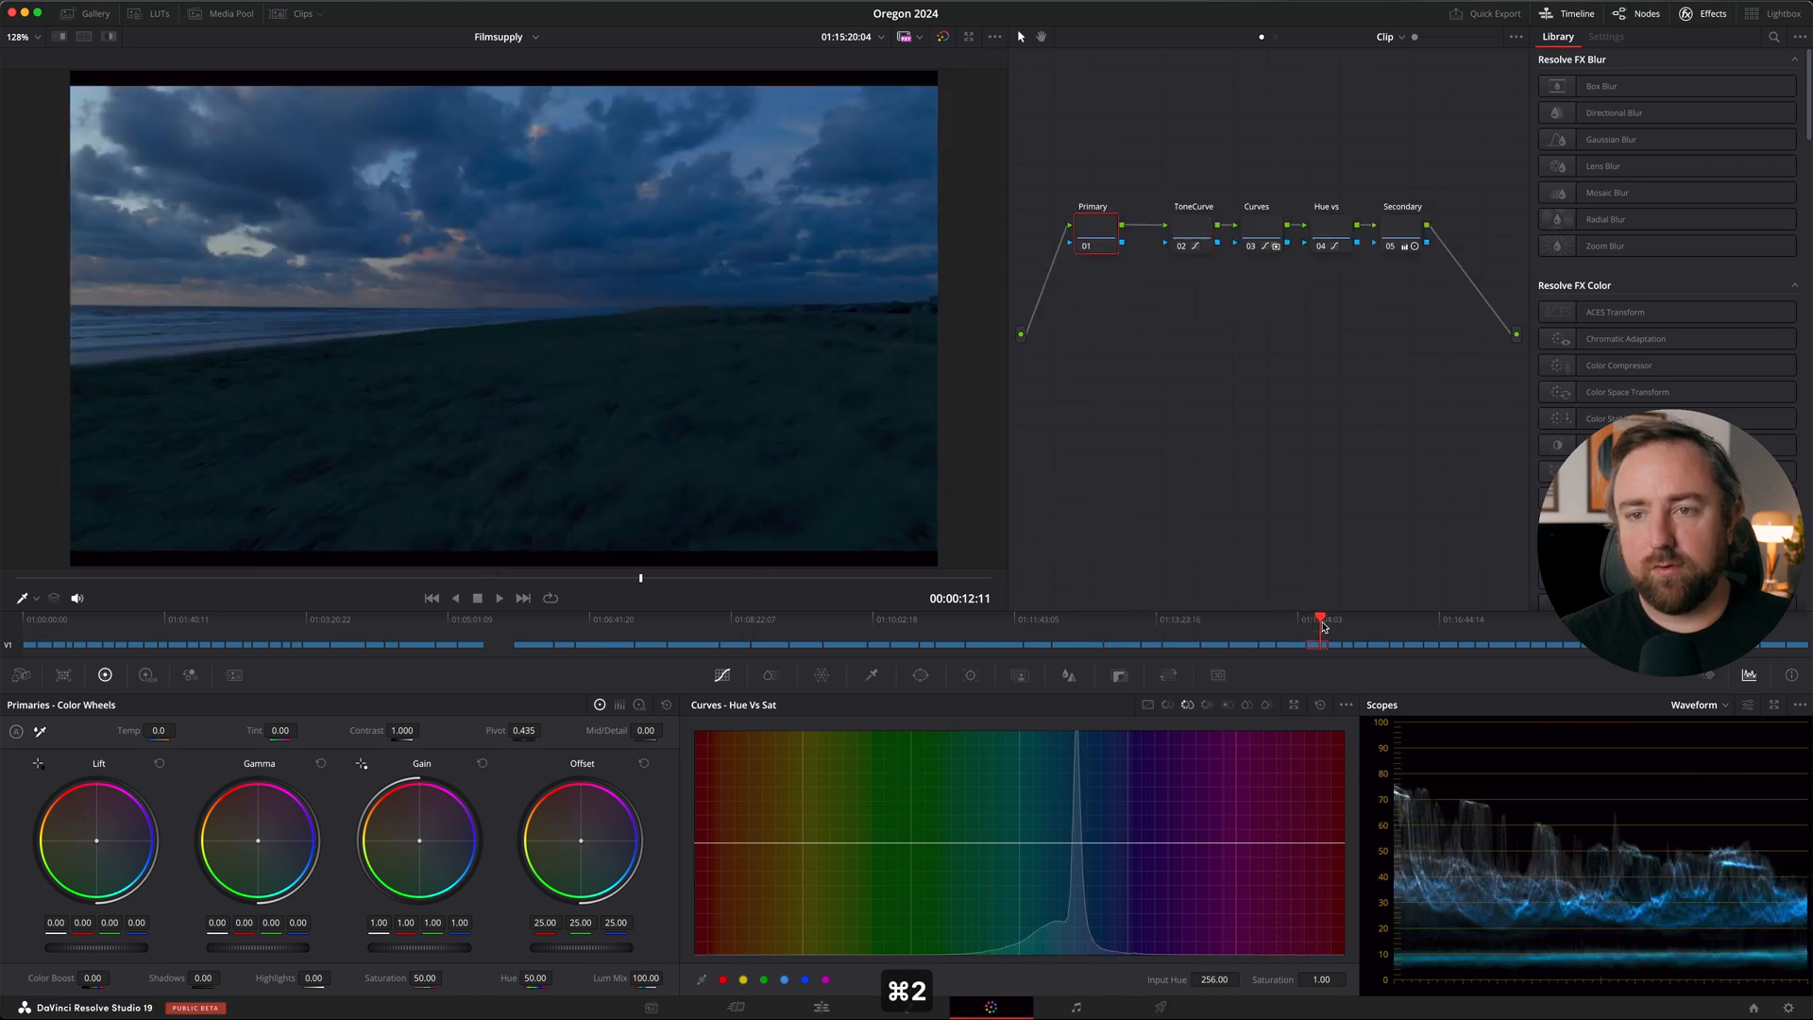
click(1437, 642)
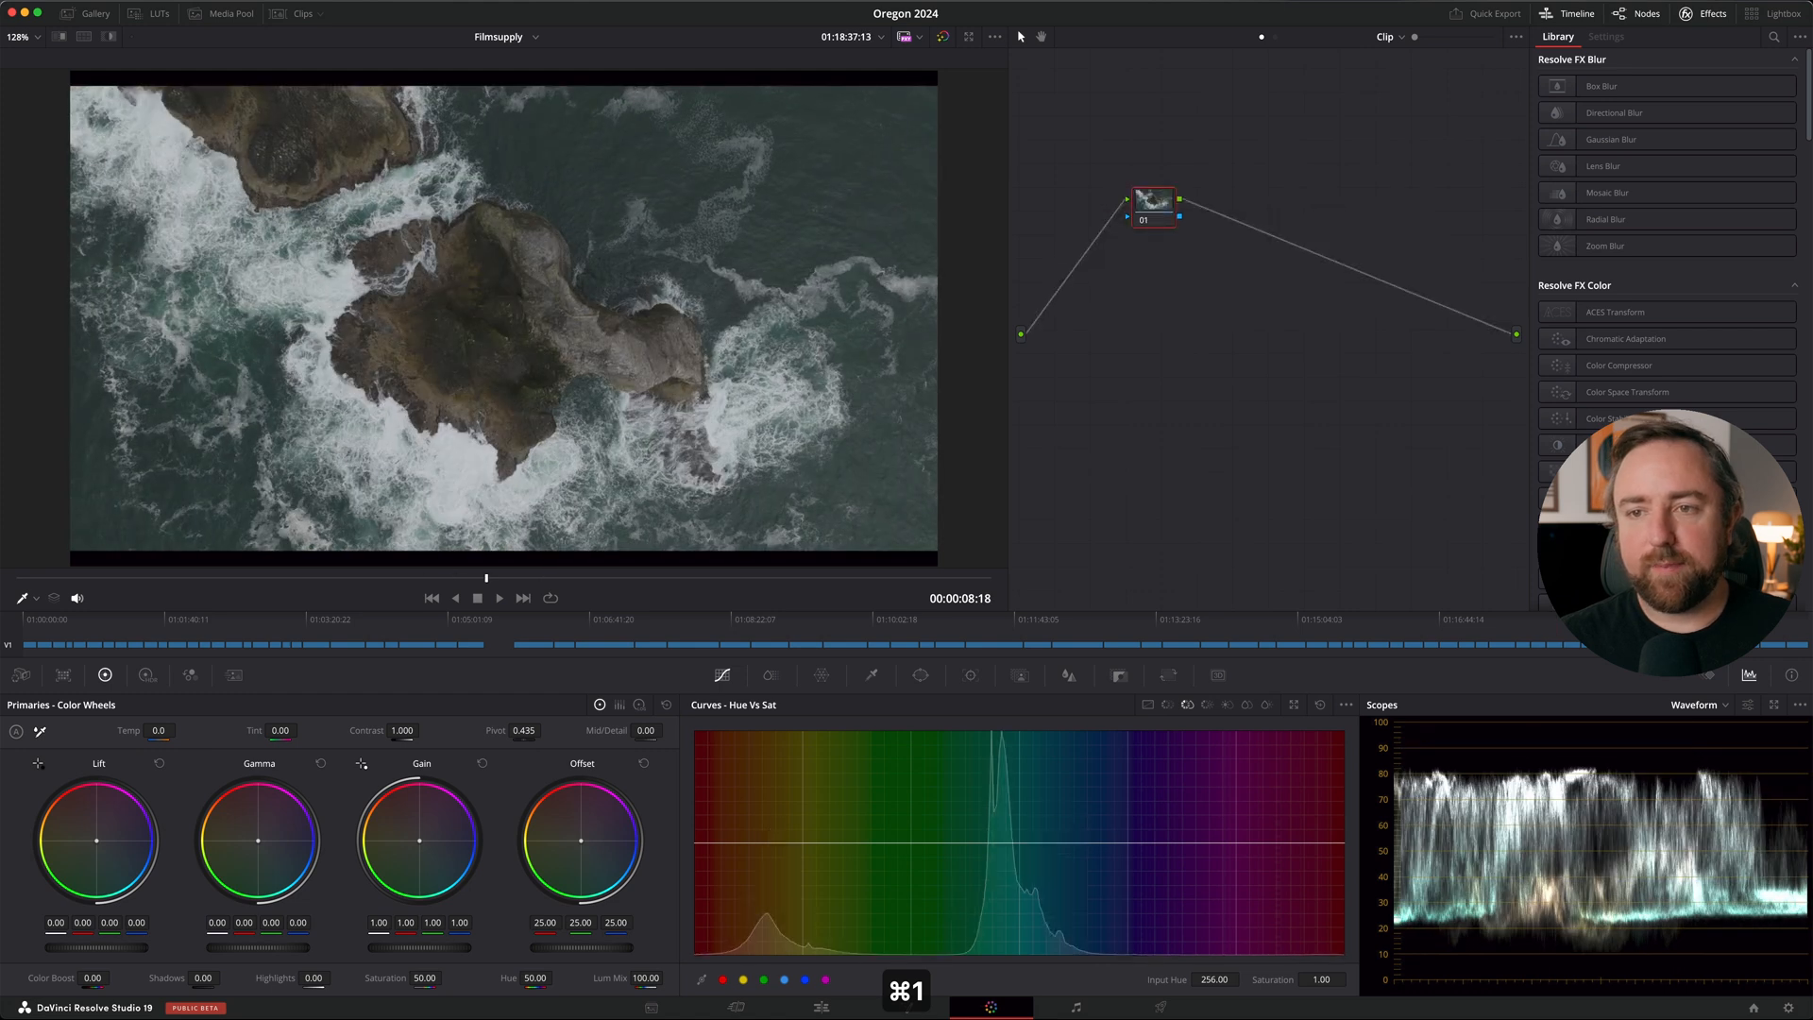
click(274, 644)
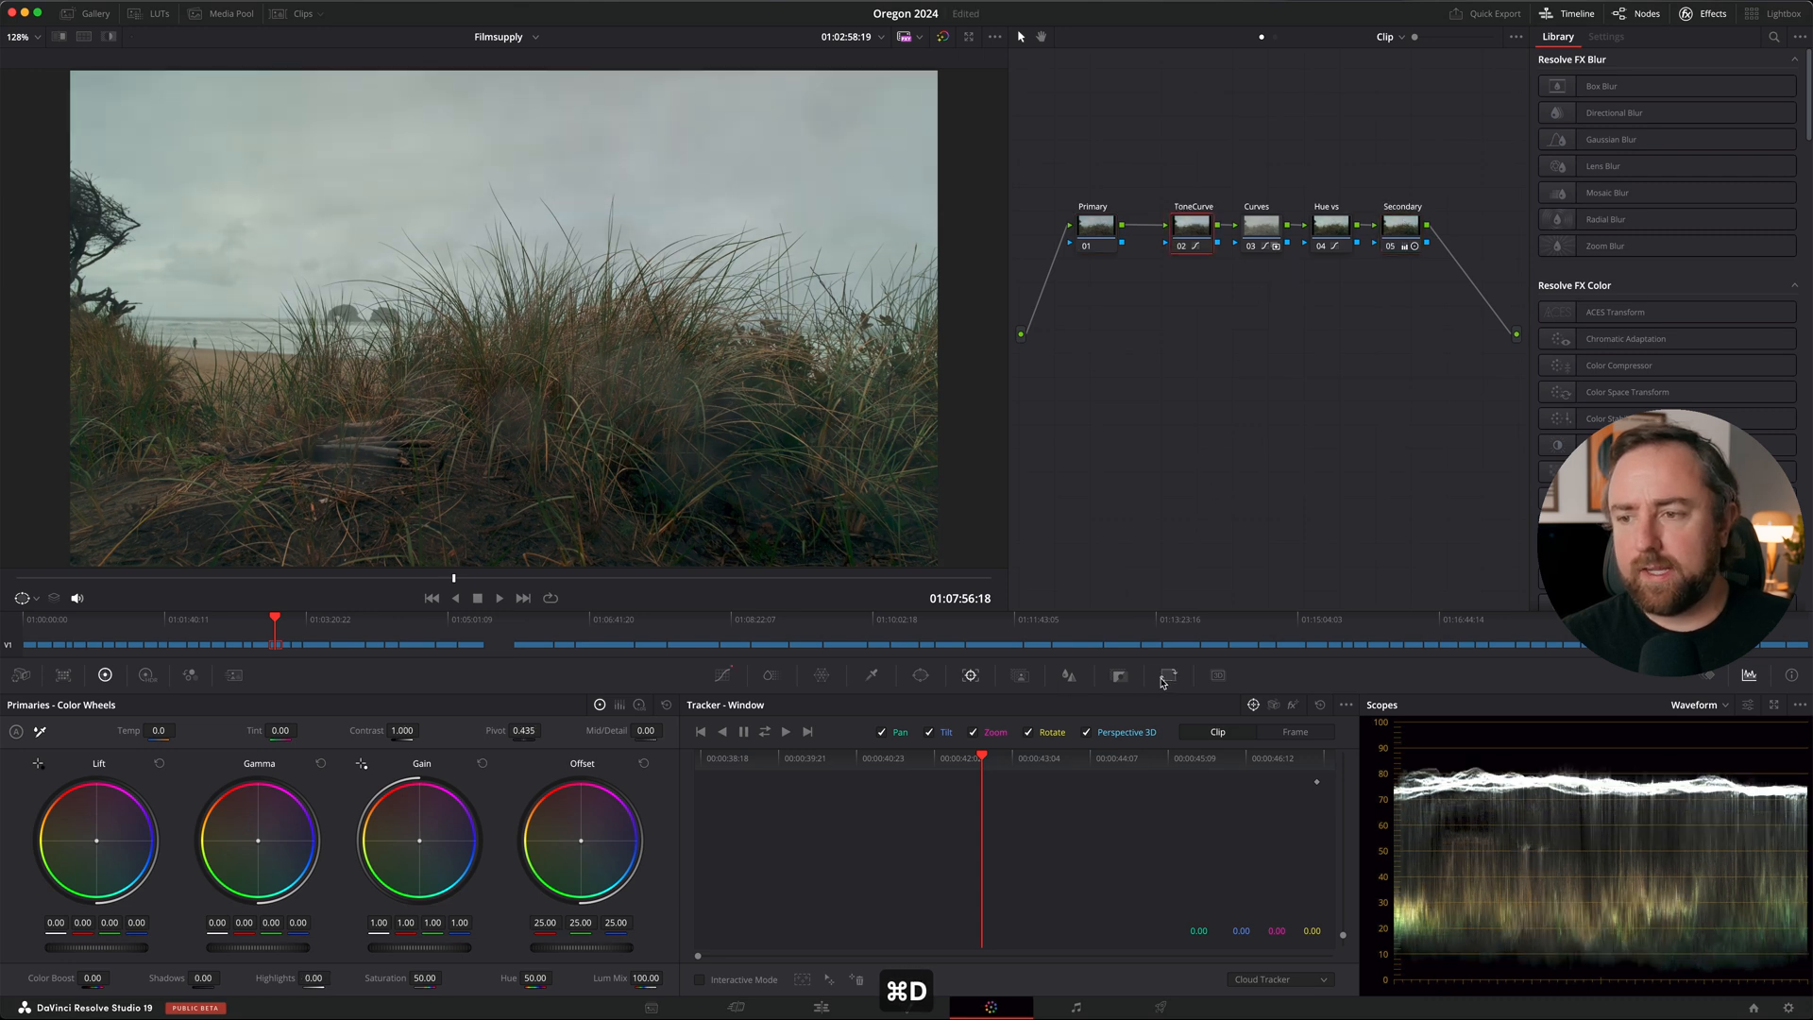
Step: Review the city waterfront clip's Hue vs Hue and custom curves nodes, then advance to the dark tree clip
click(1116, 676)
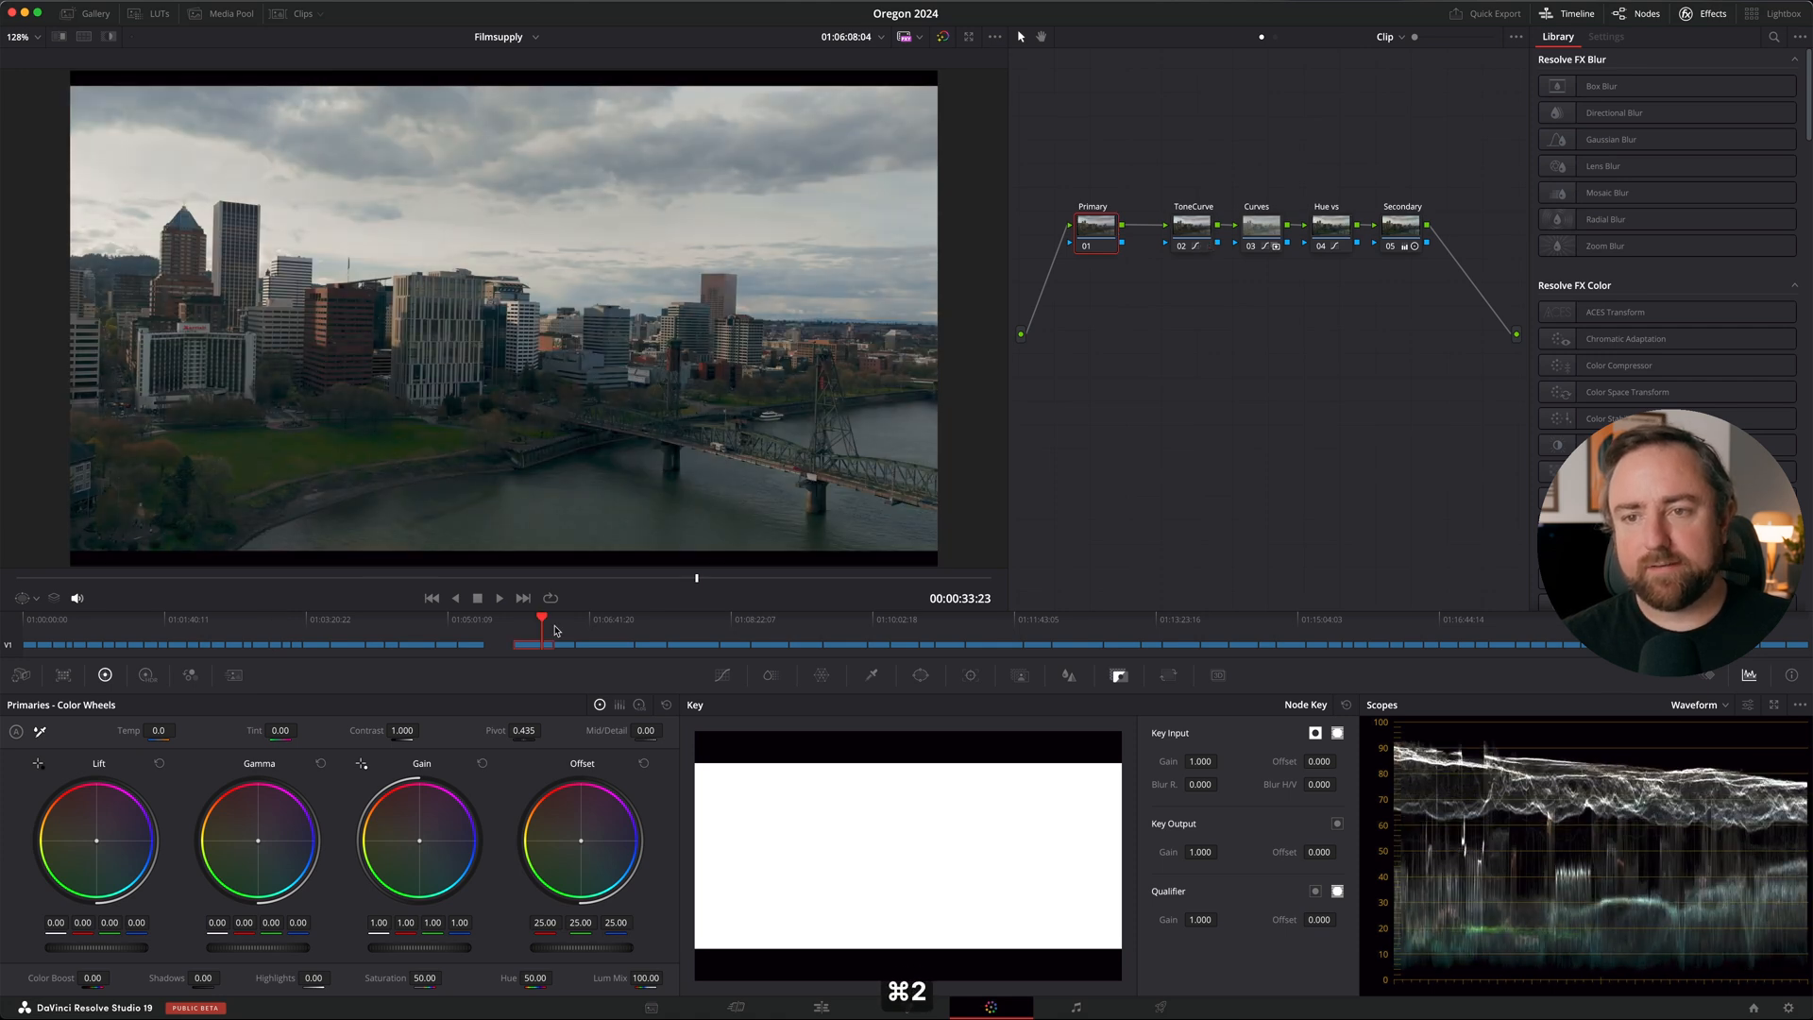
mouse_move(570, 625)
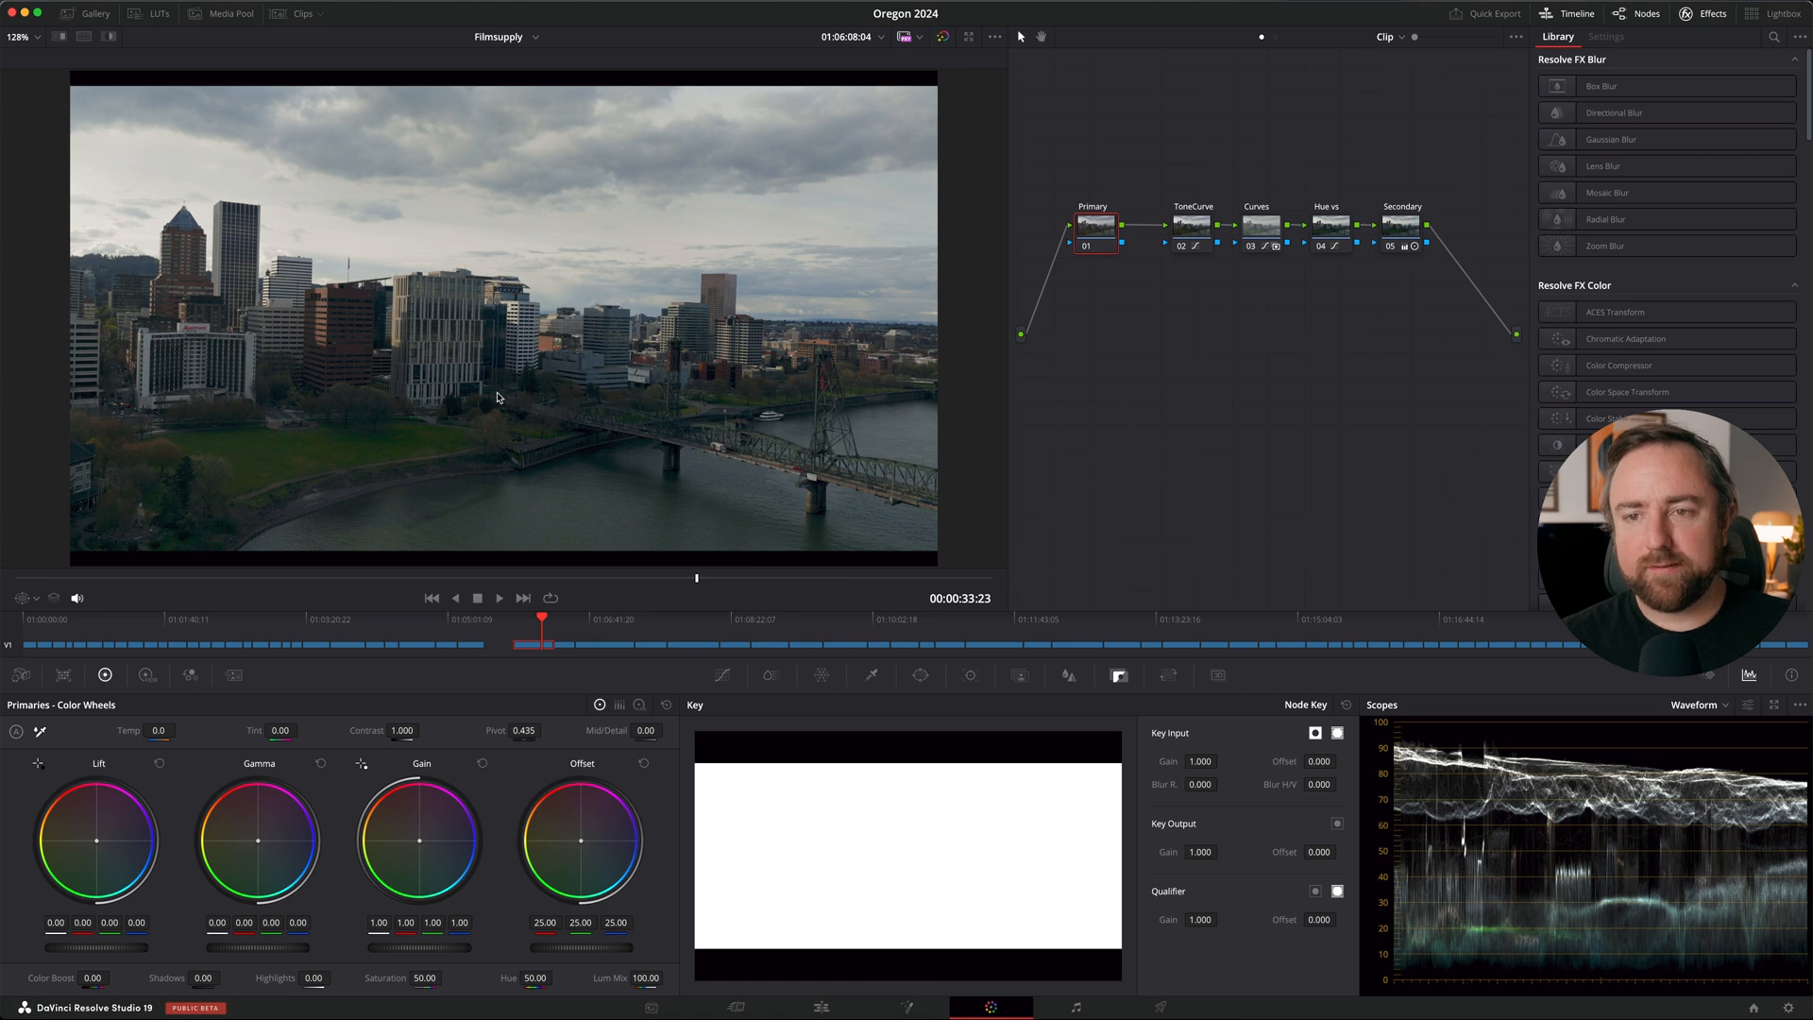
key(cmd+3)
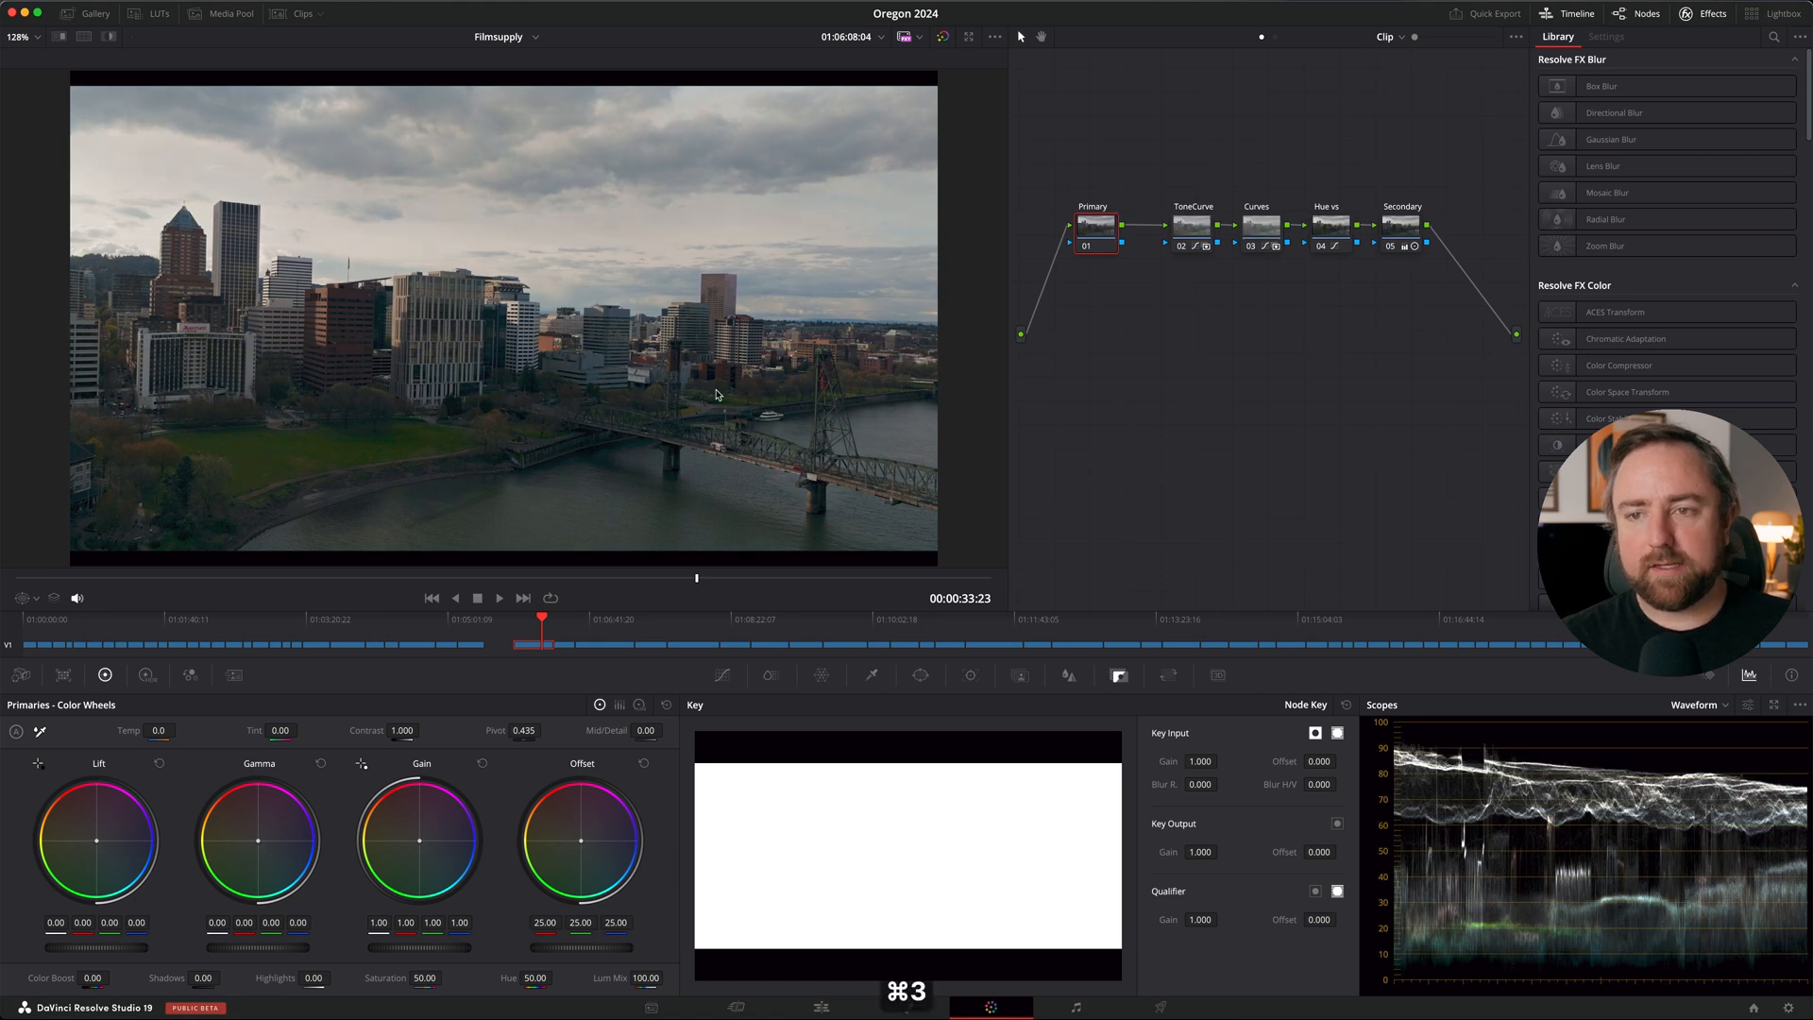
mouse_move(1130, 359)
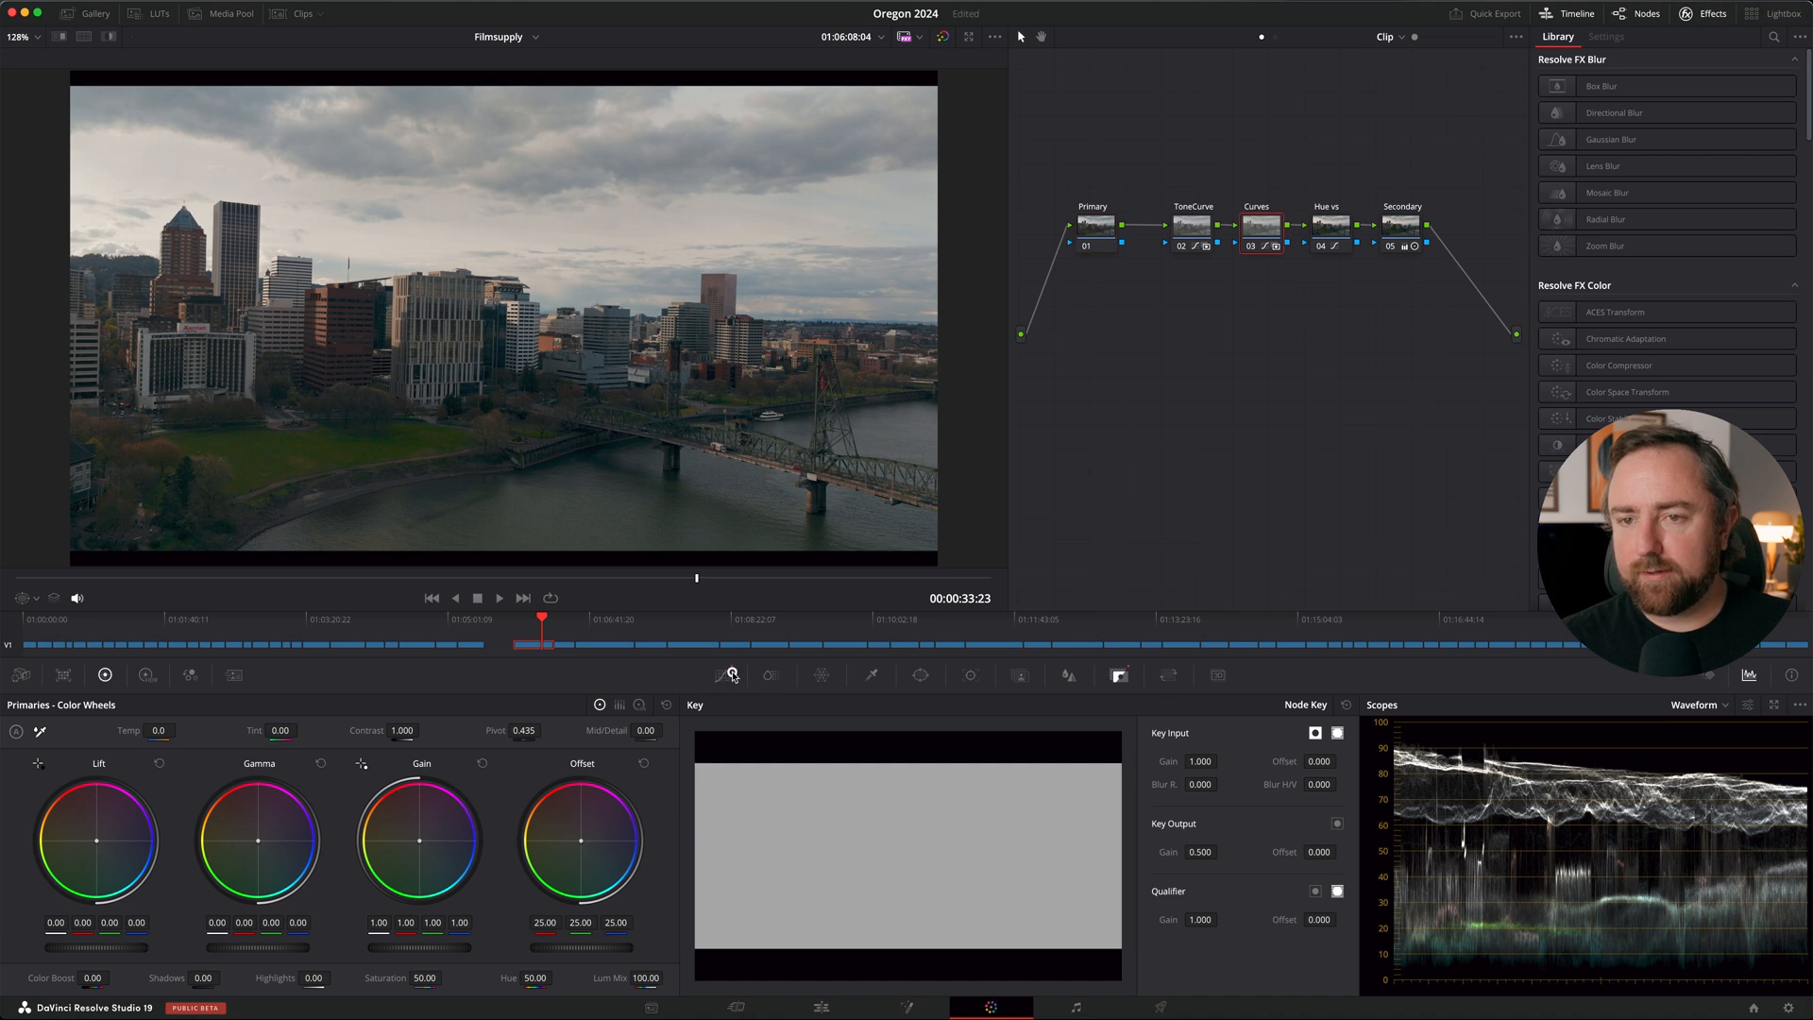
click(725, 675)
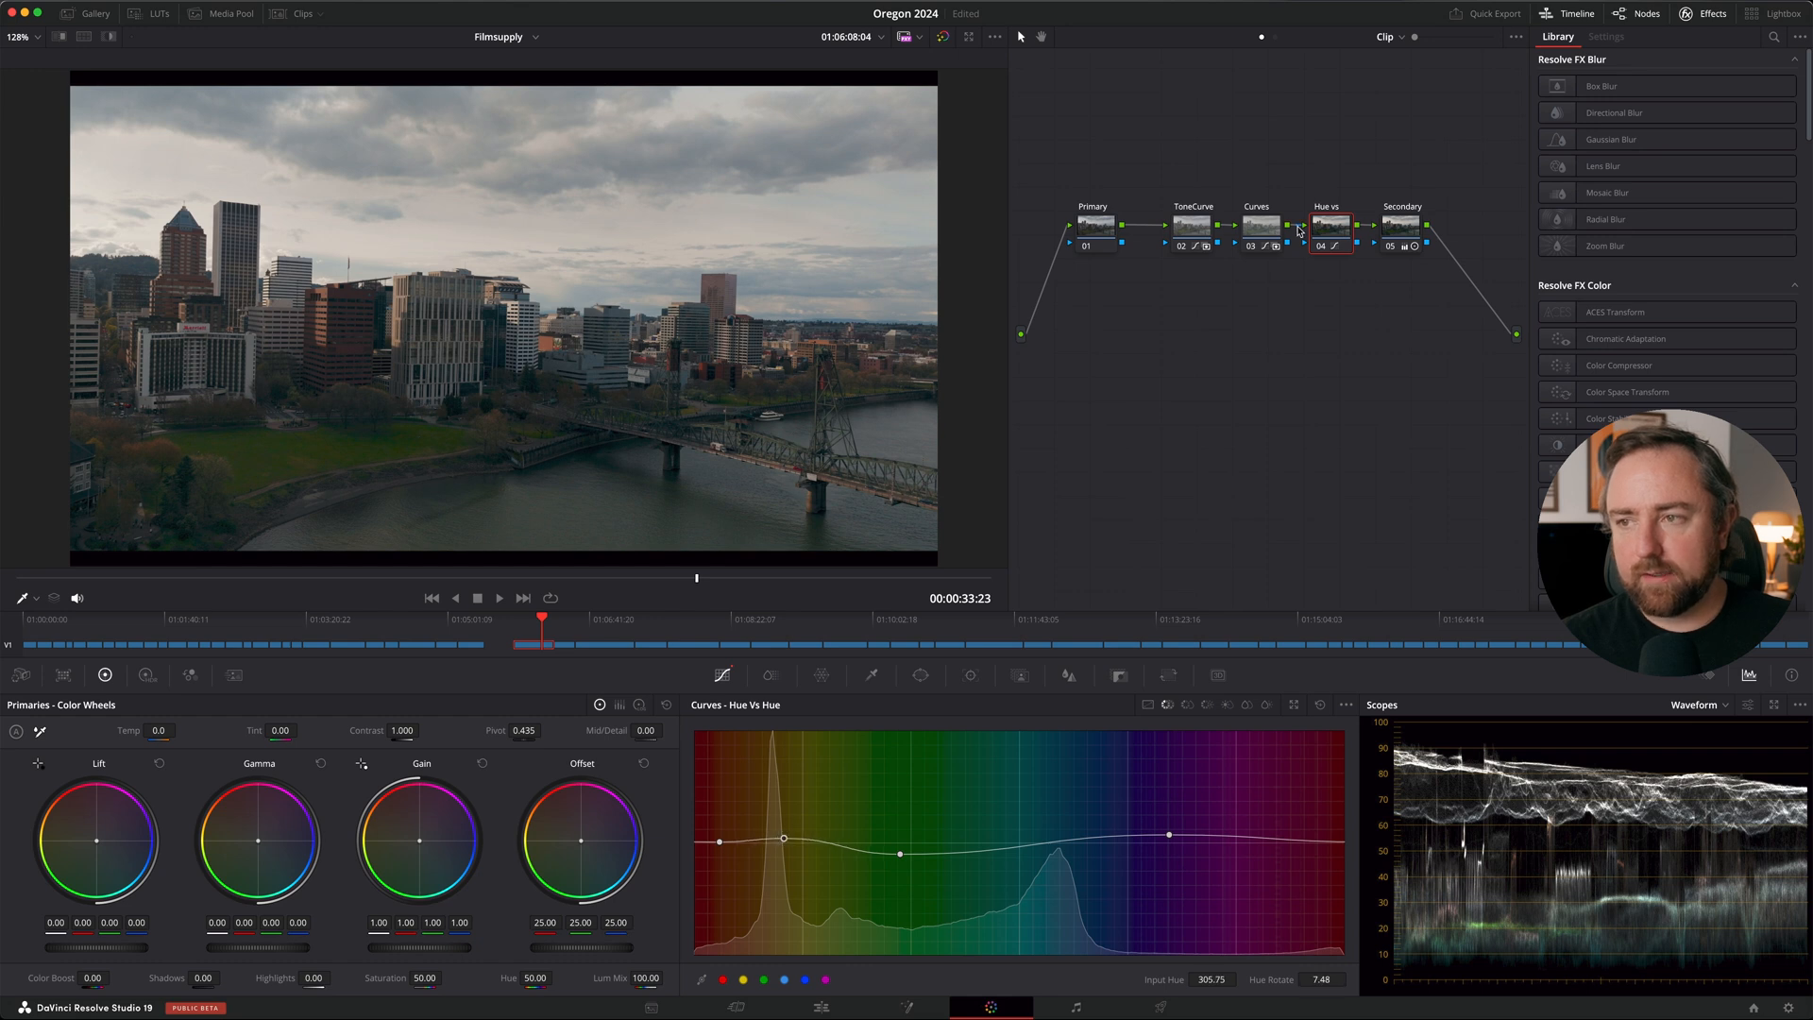
click(1260, 225)
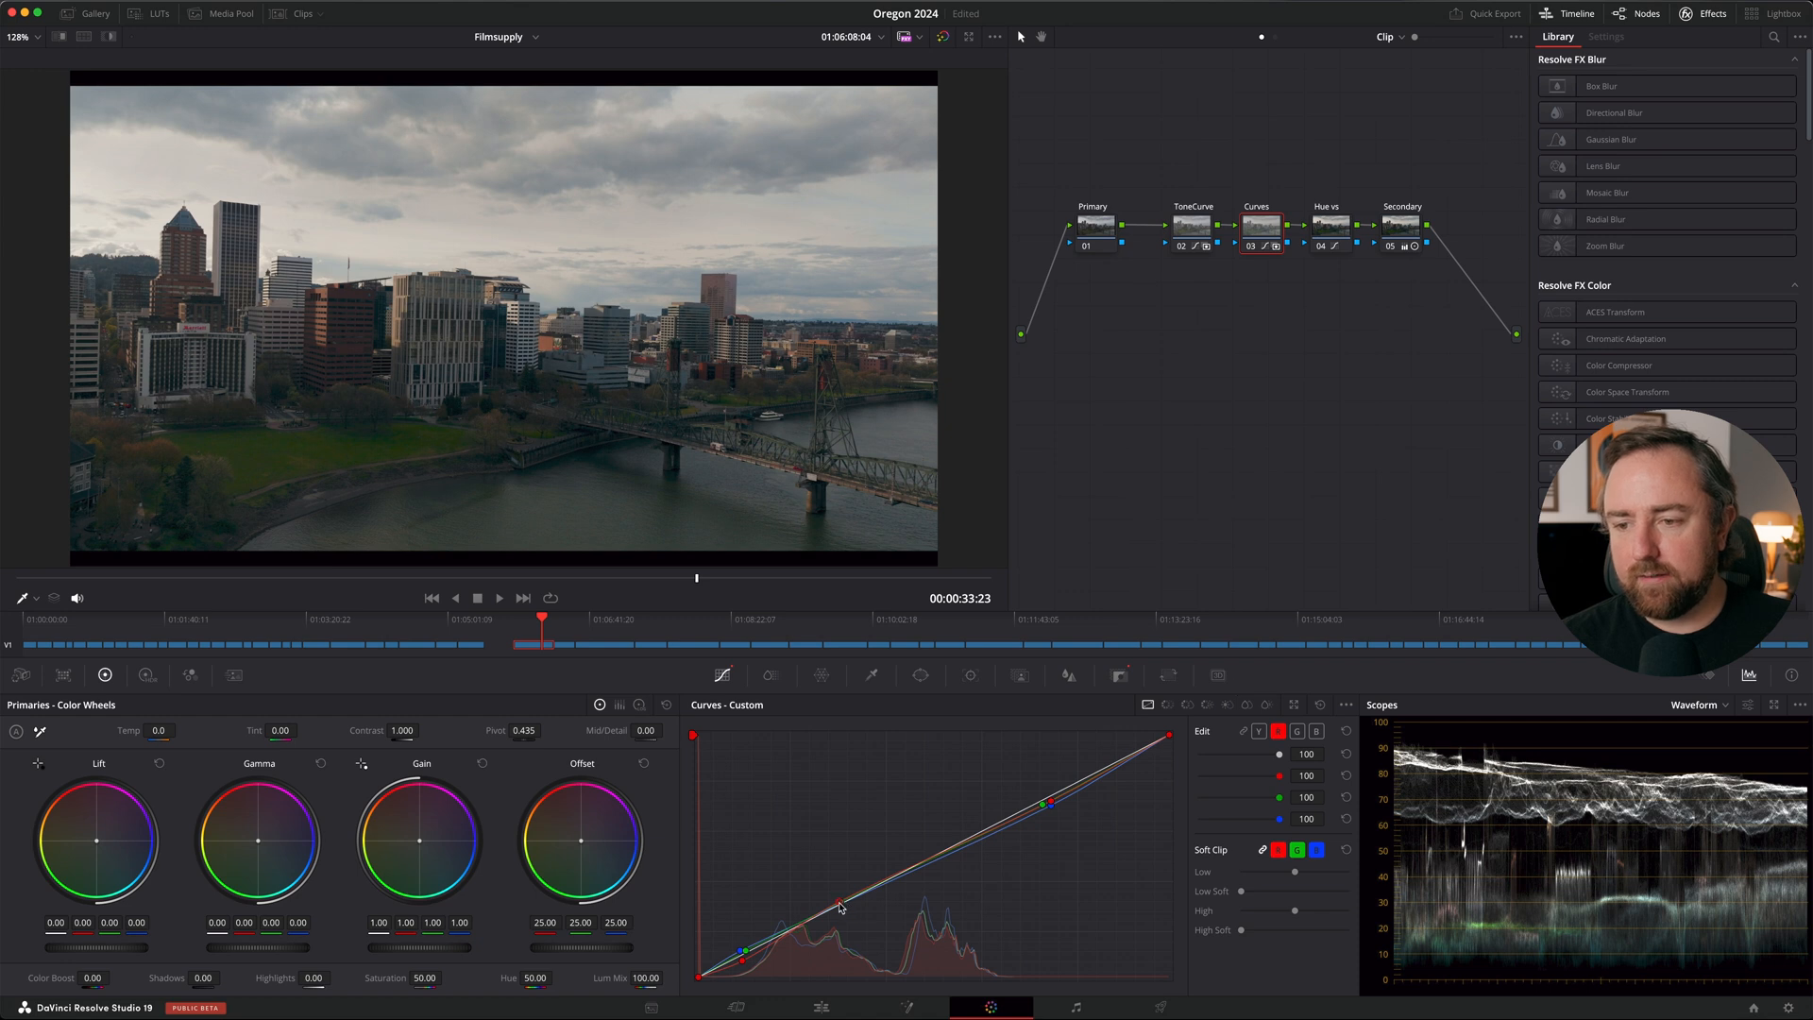
key(cmd+4)
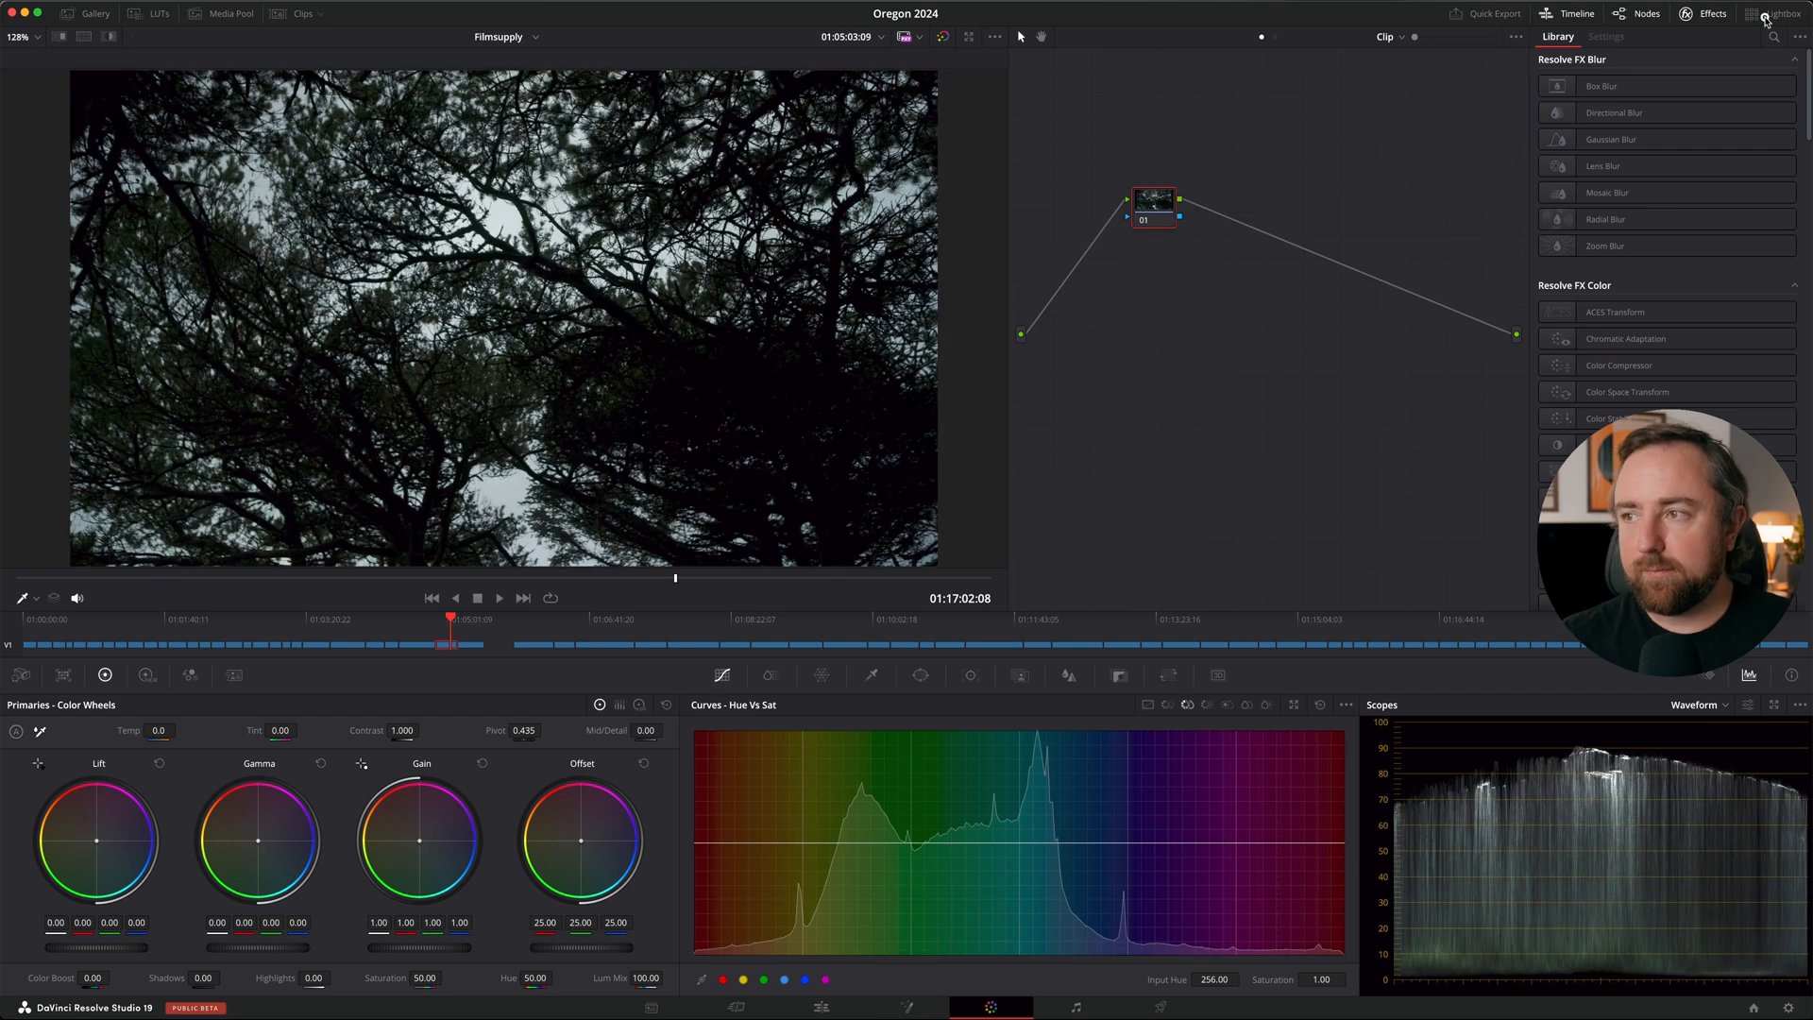
Step: Paste the five-node look onto all Lightbox clips and verify it on the dark rock and coastal town clips
click(1781, 13)
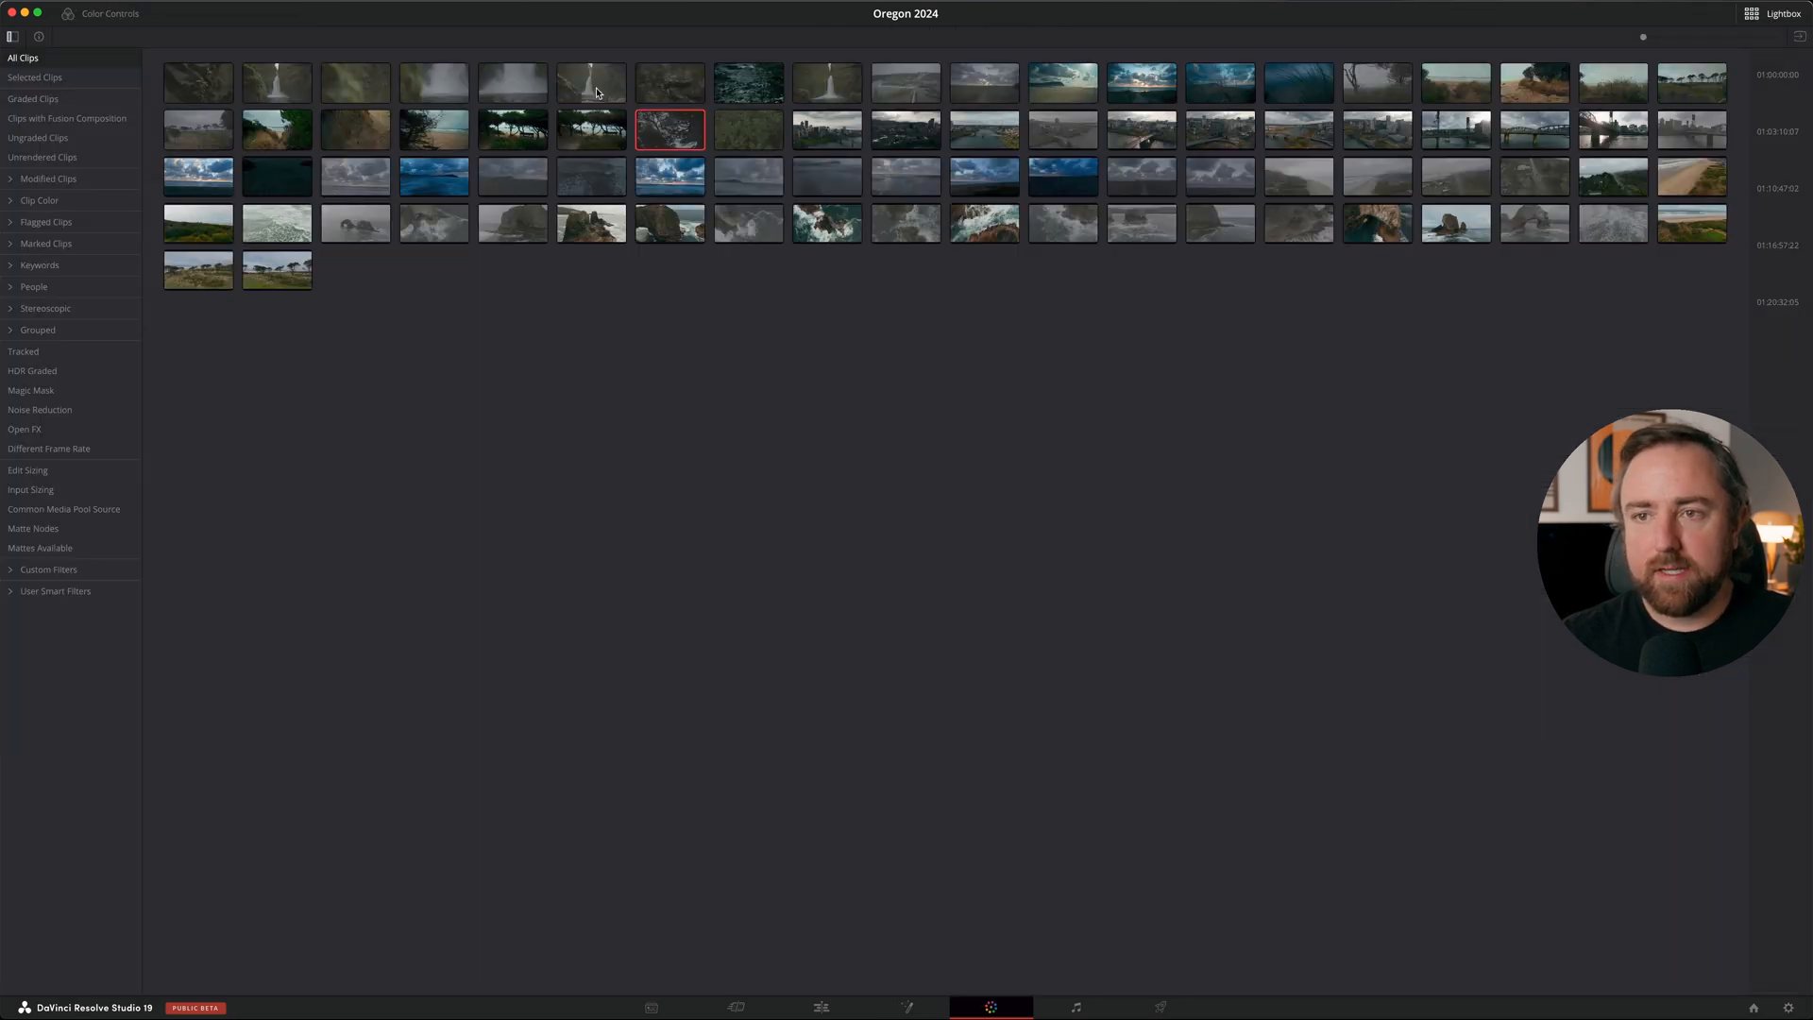
key(cmd+a)
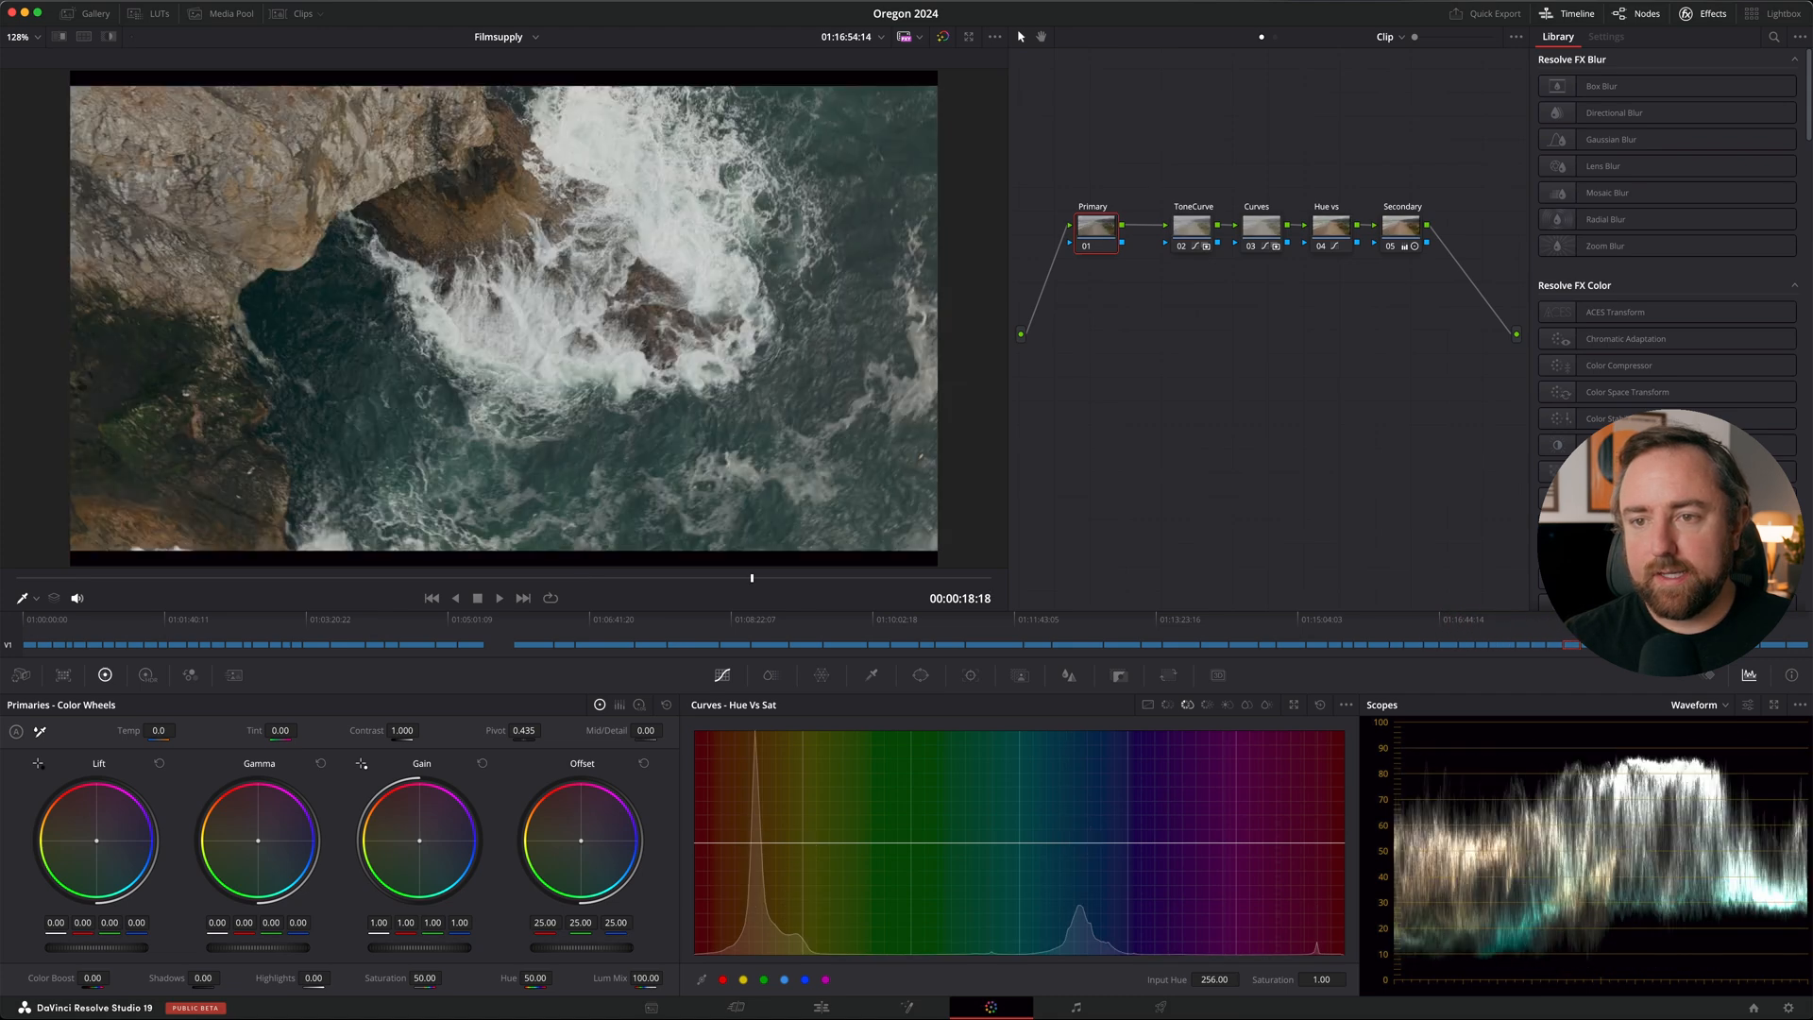
click(219, 644)
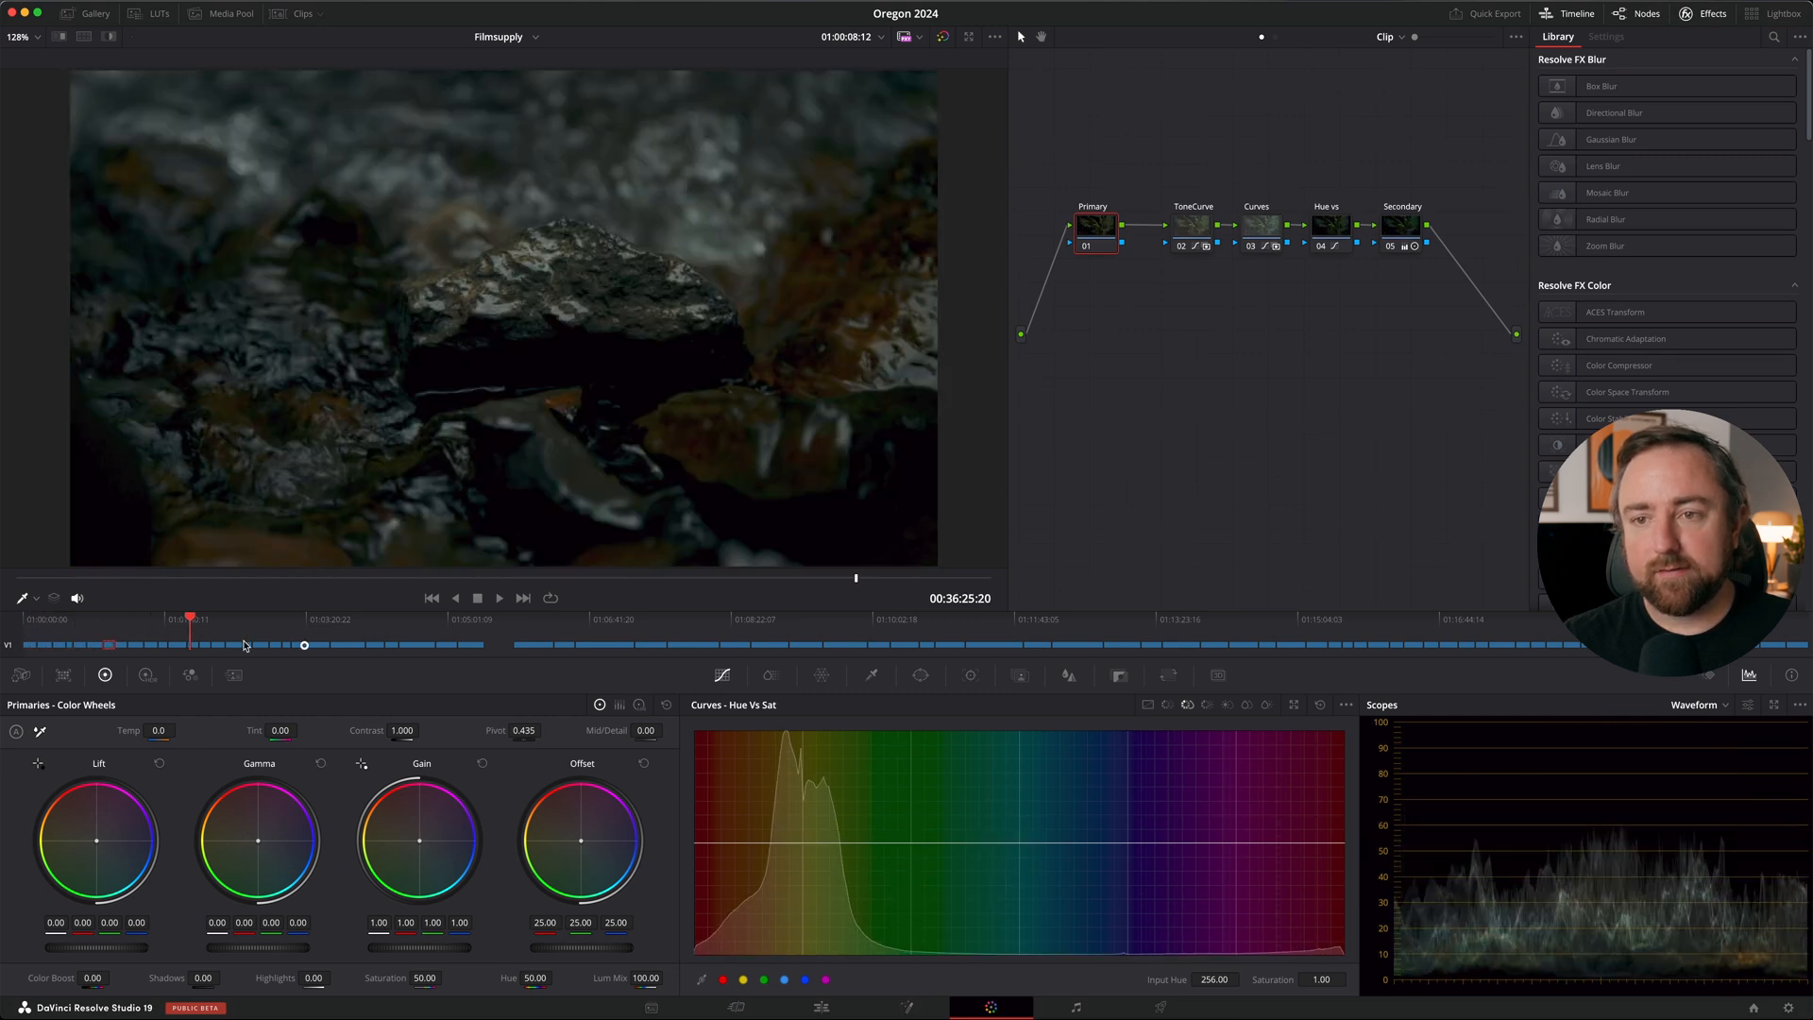
click(1420, 644)
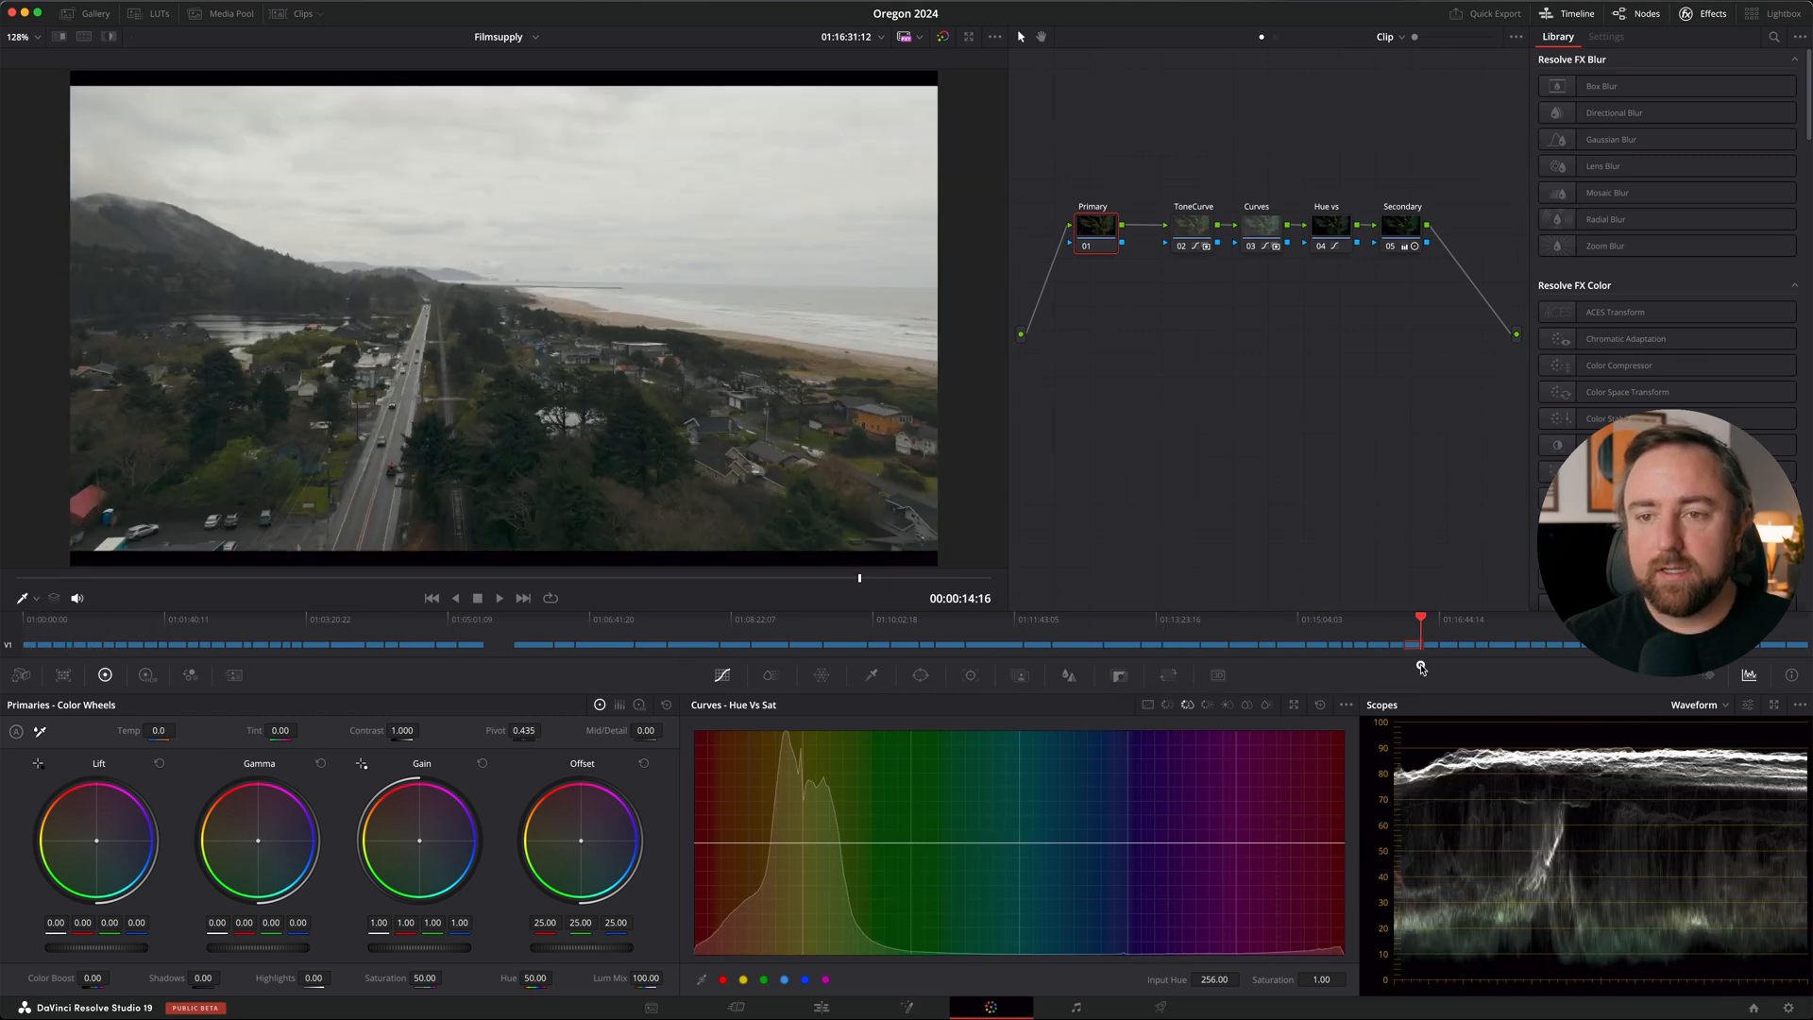
Step: Lower the waterfall clip's primary node to contrast 0.856, gain 0.91, saturation 45 and compare on/off
click(431, 599)
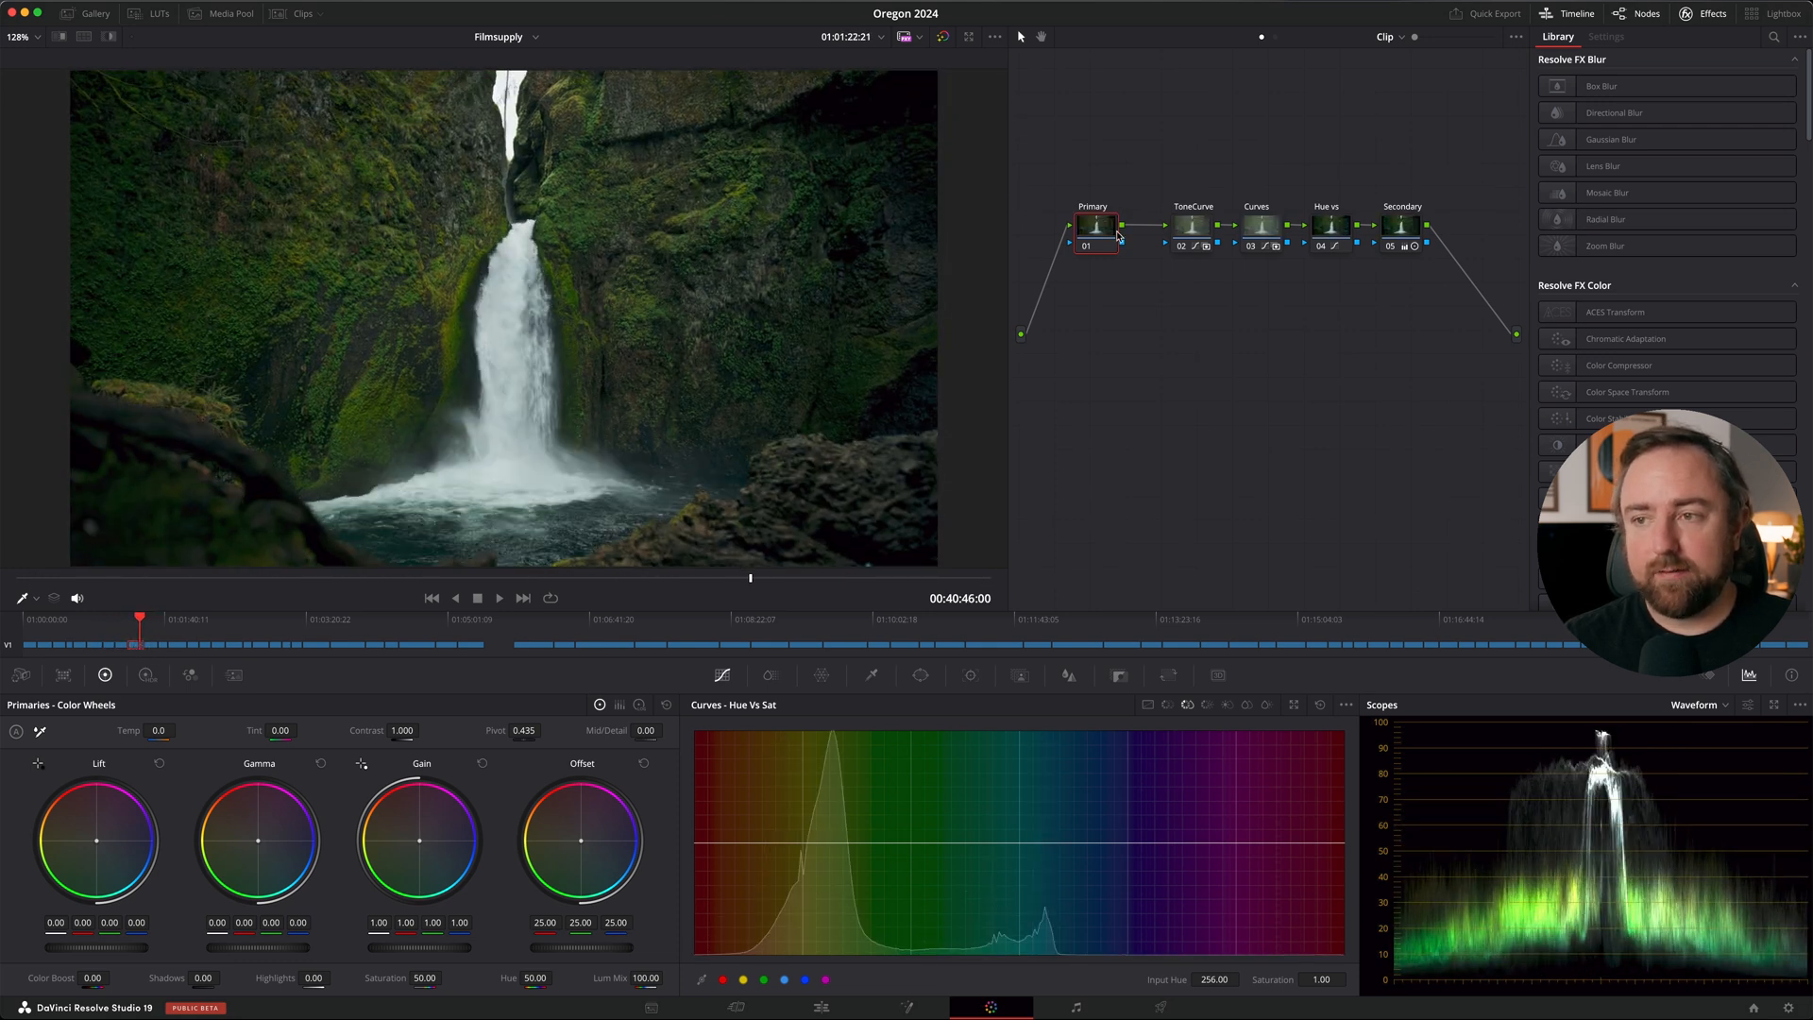
click(1093, 225)
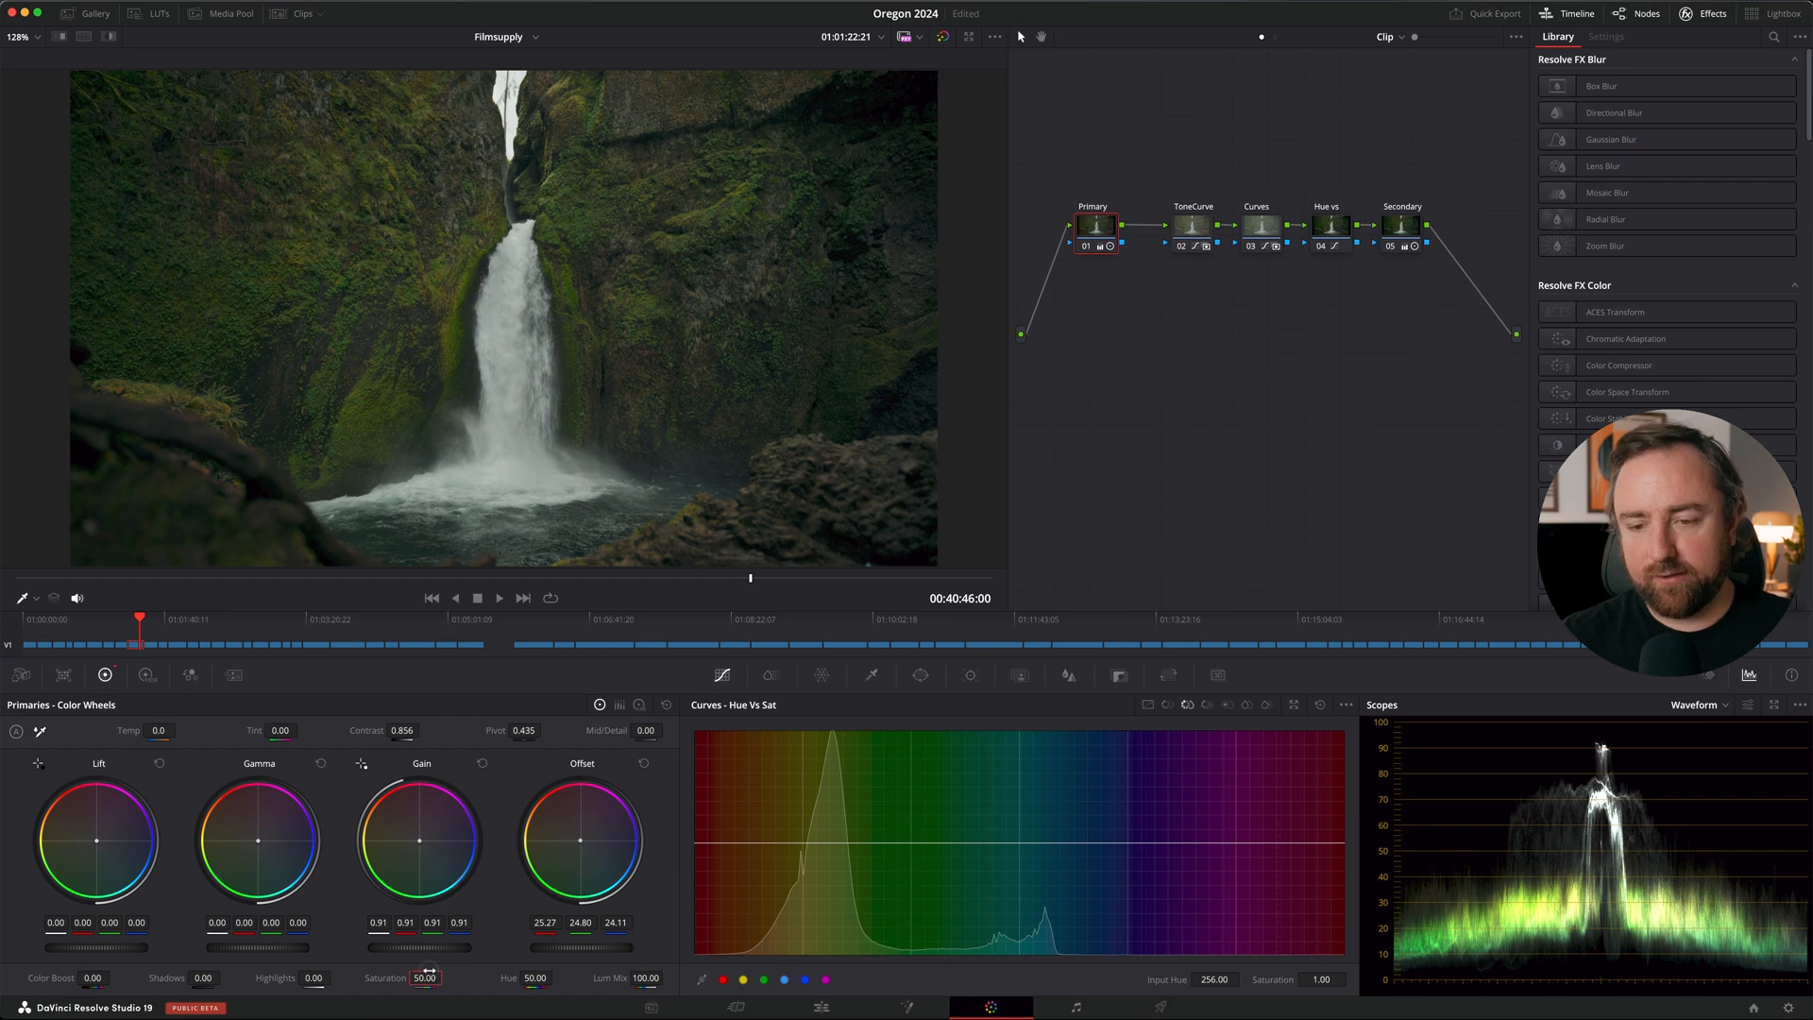
key(cmd+d)
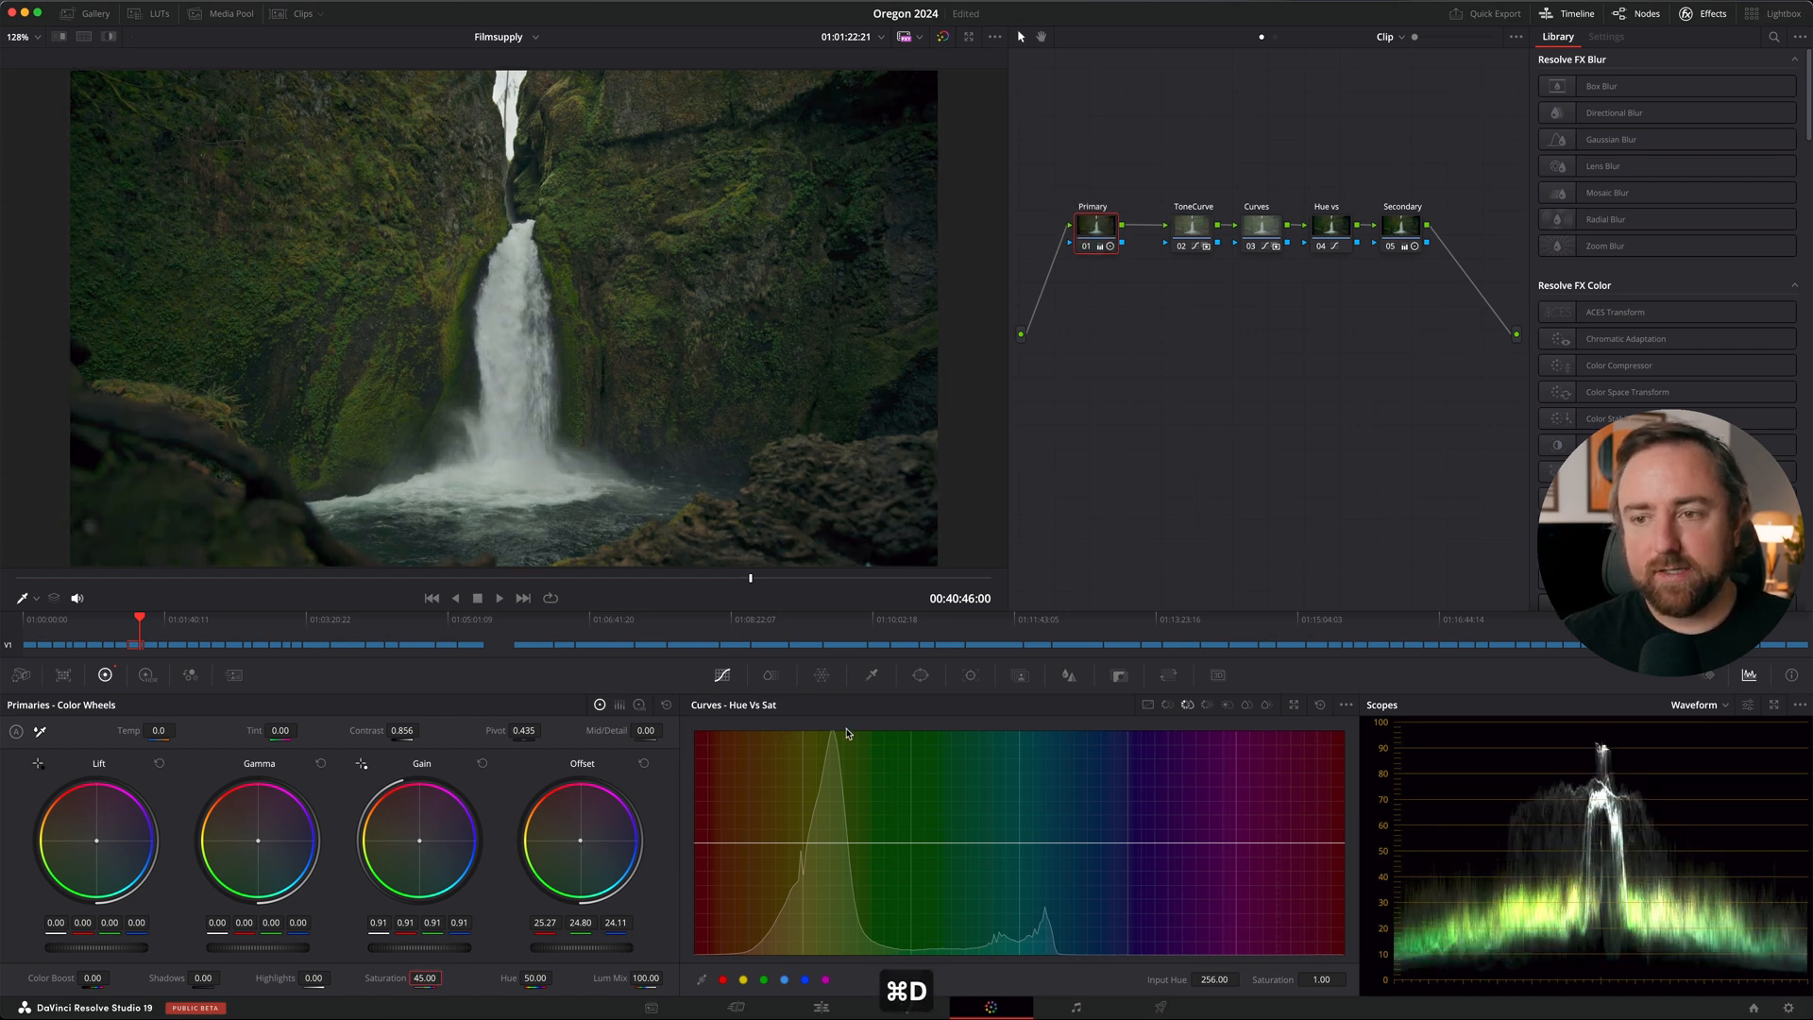
Step: Apply the waterfall grade to the selected forest clips in the Lightbox, replacing their existing grades
click(1763, 13)
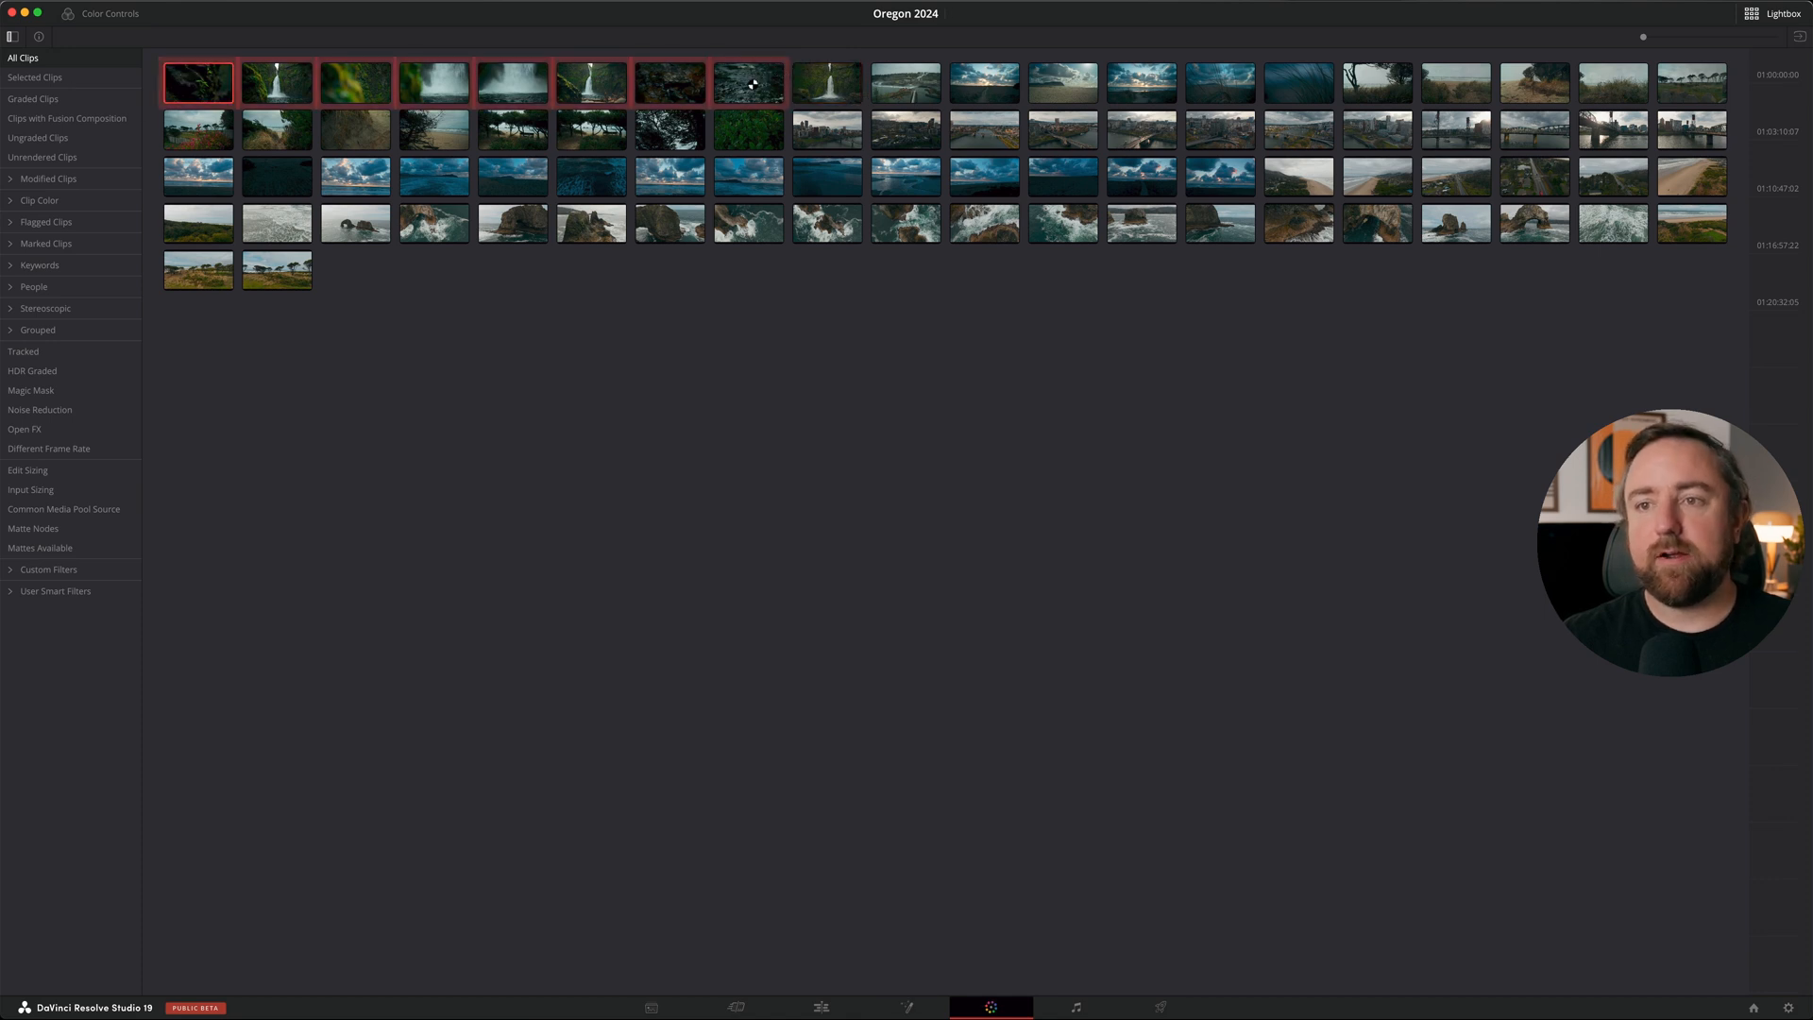
right_click(826, 81)
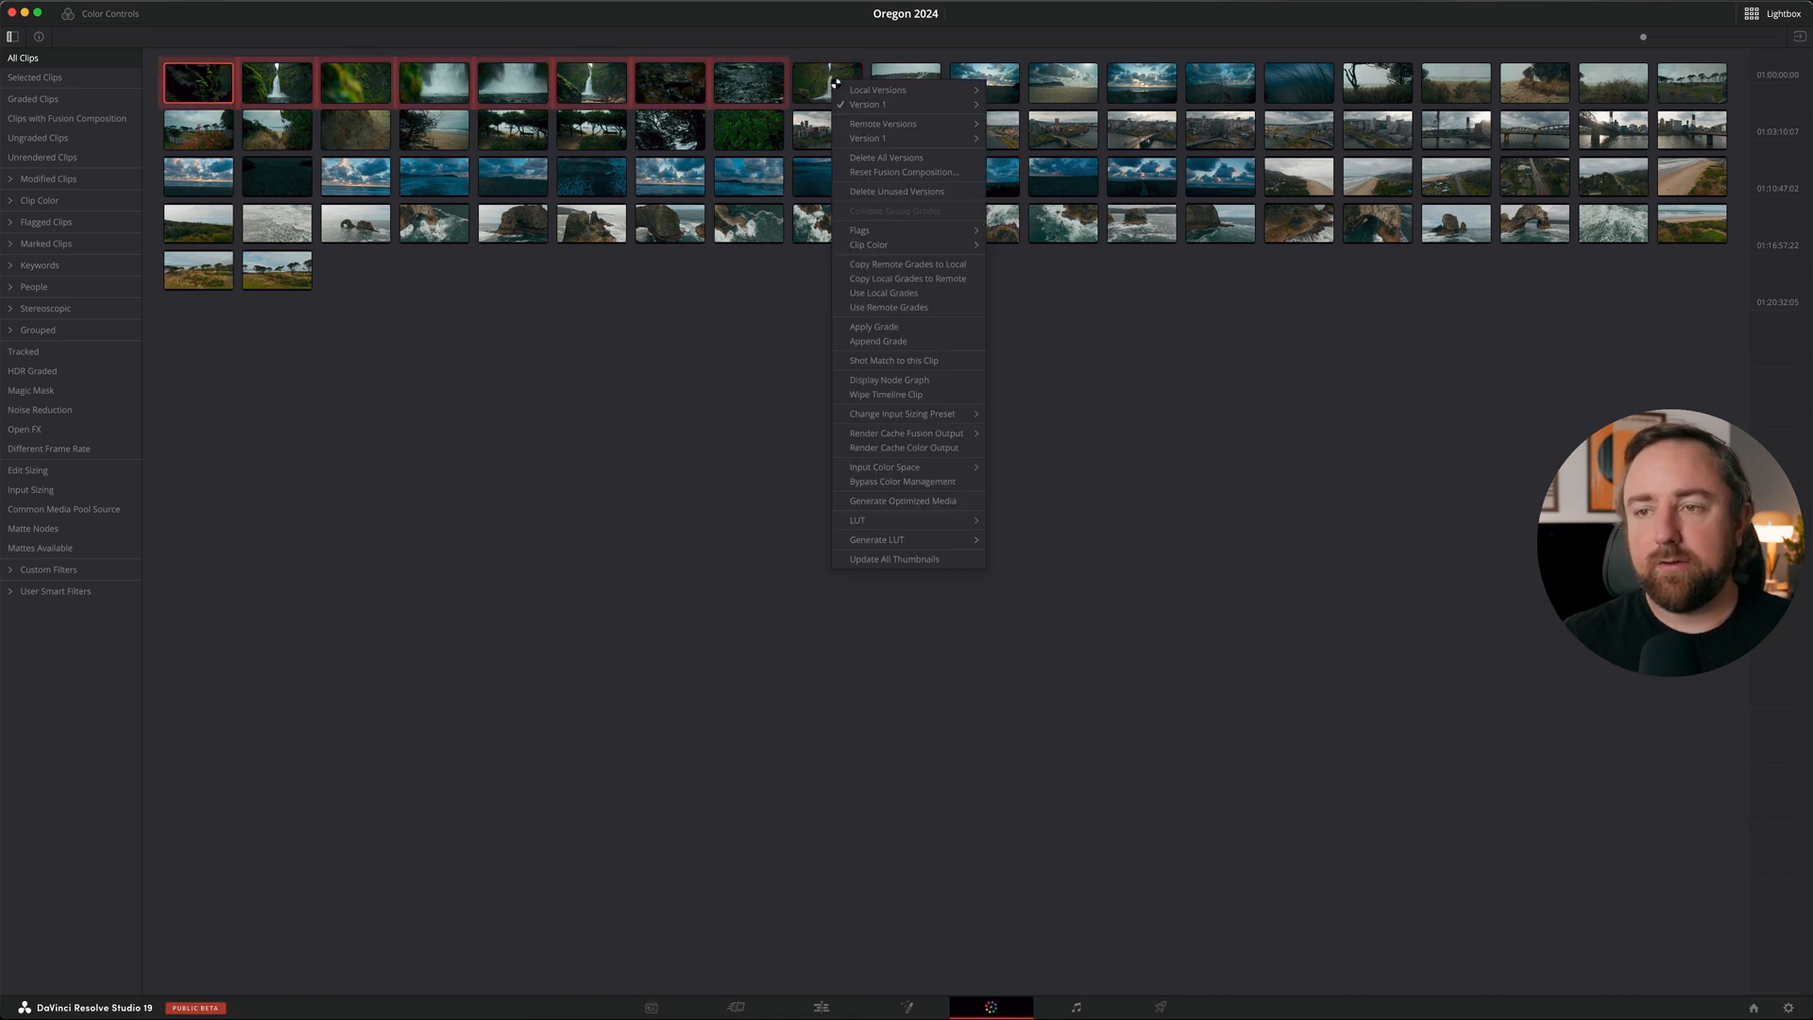
click(874, 327)
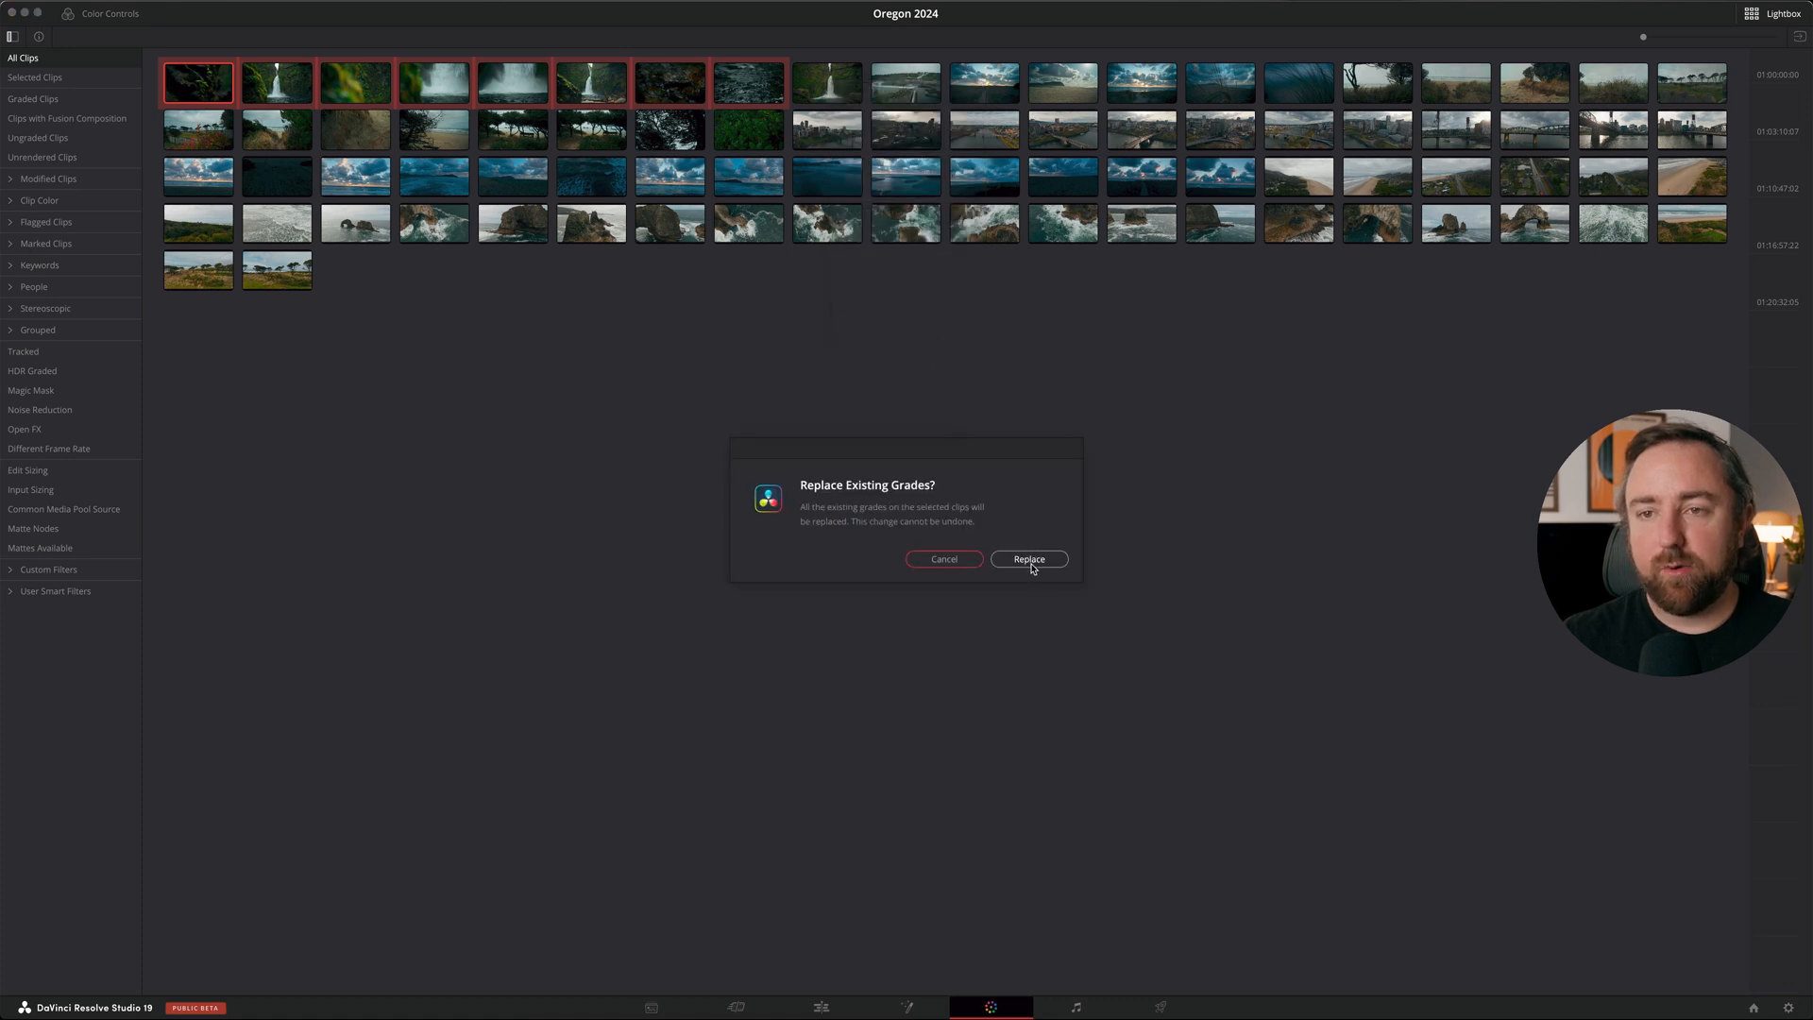
mouse_move(1084, 580)
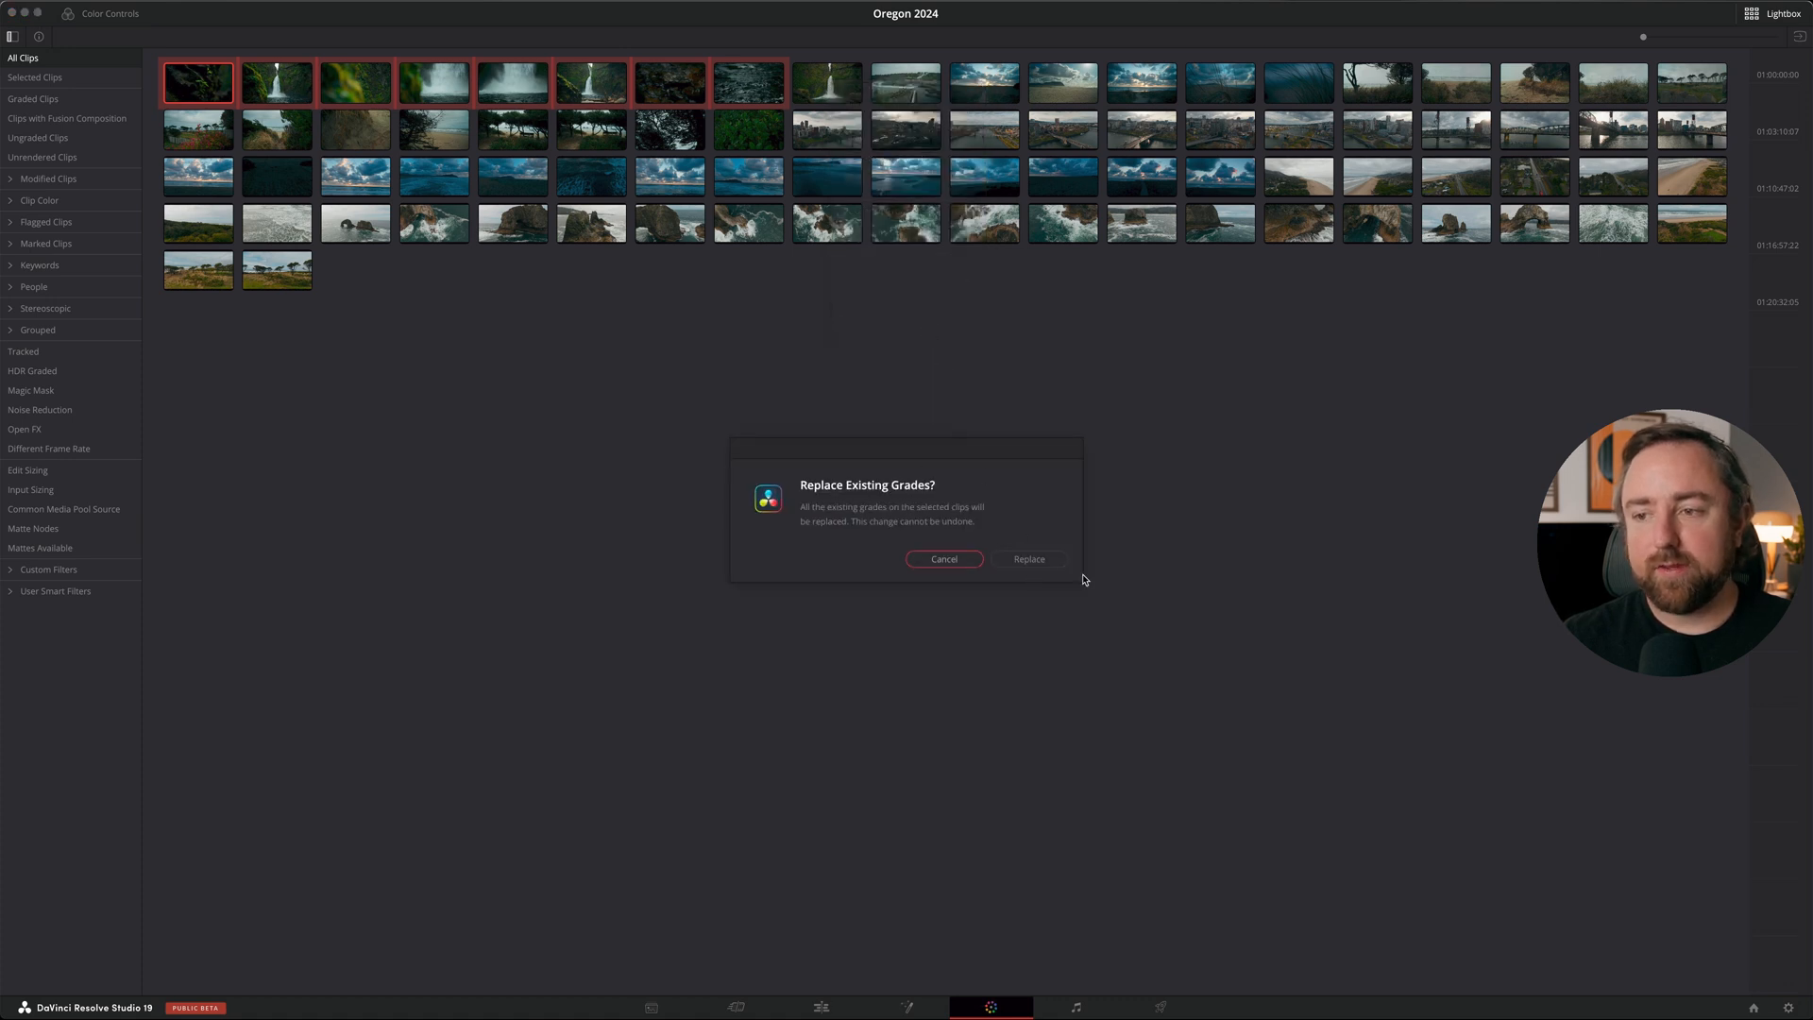
click(1028, 559)
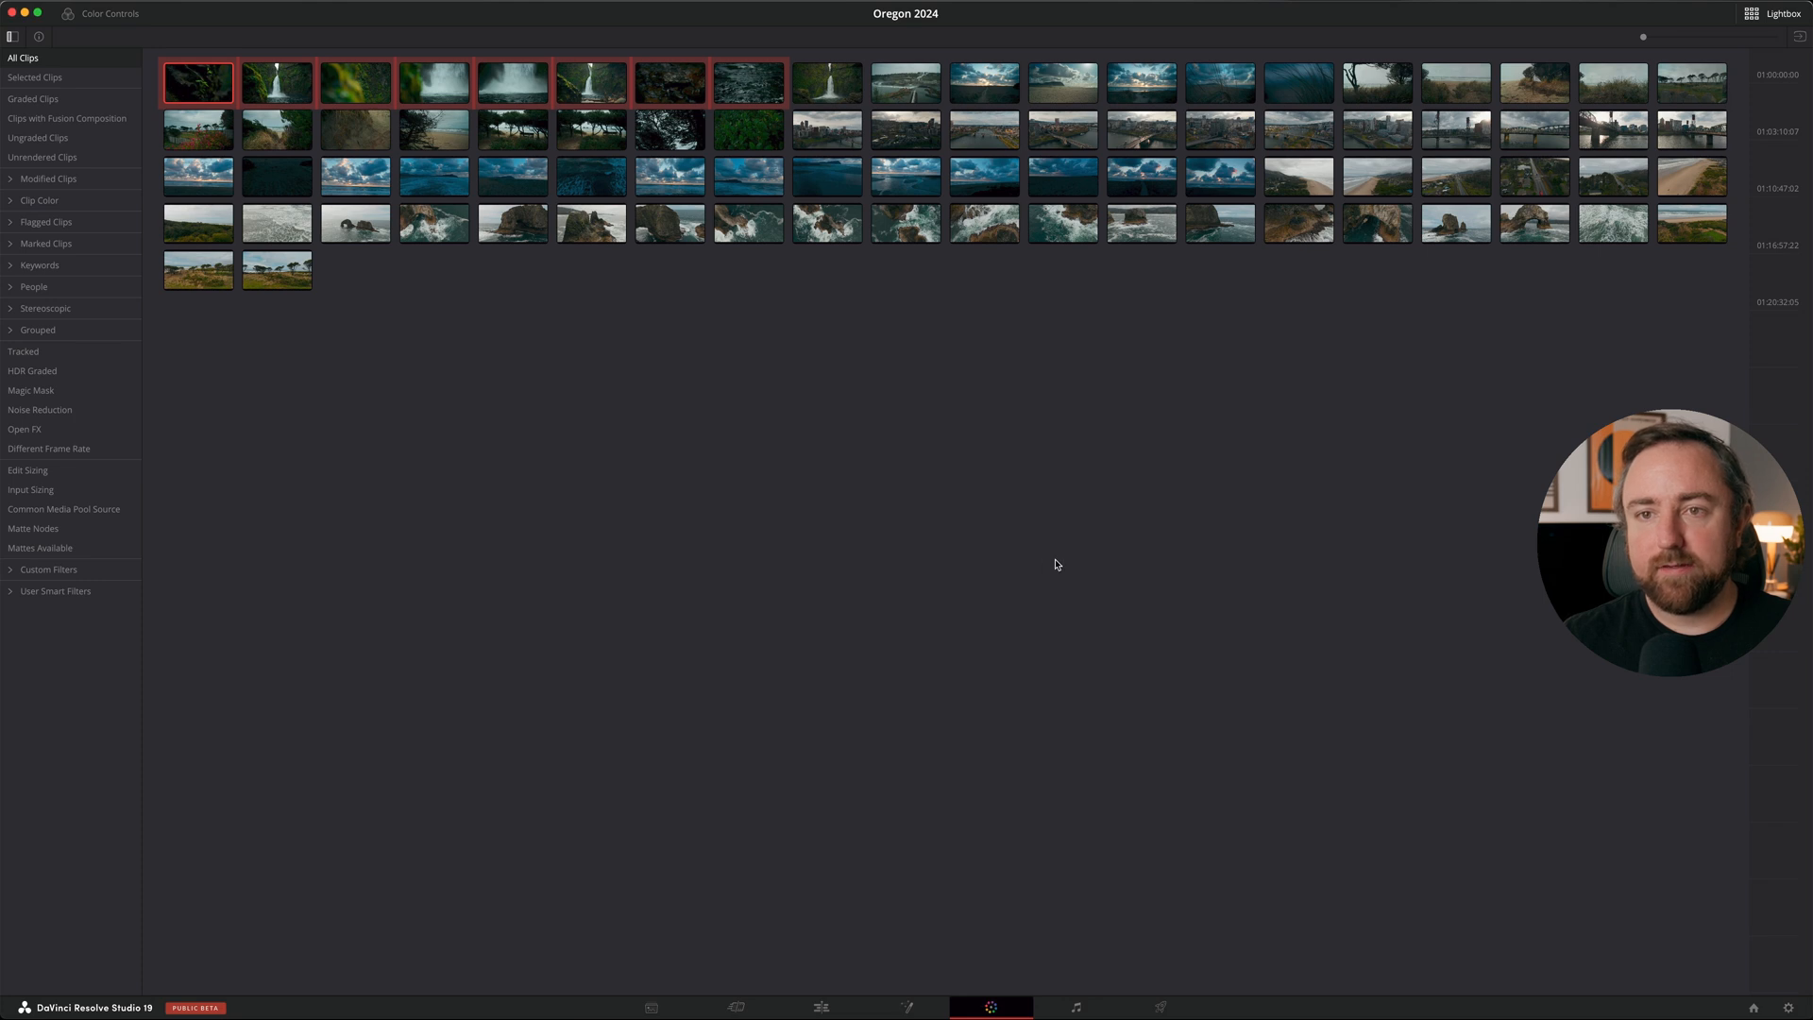
click(276, 81)
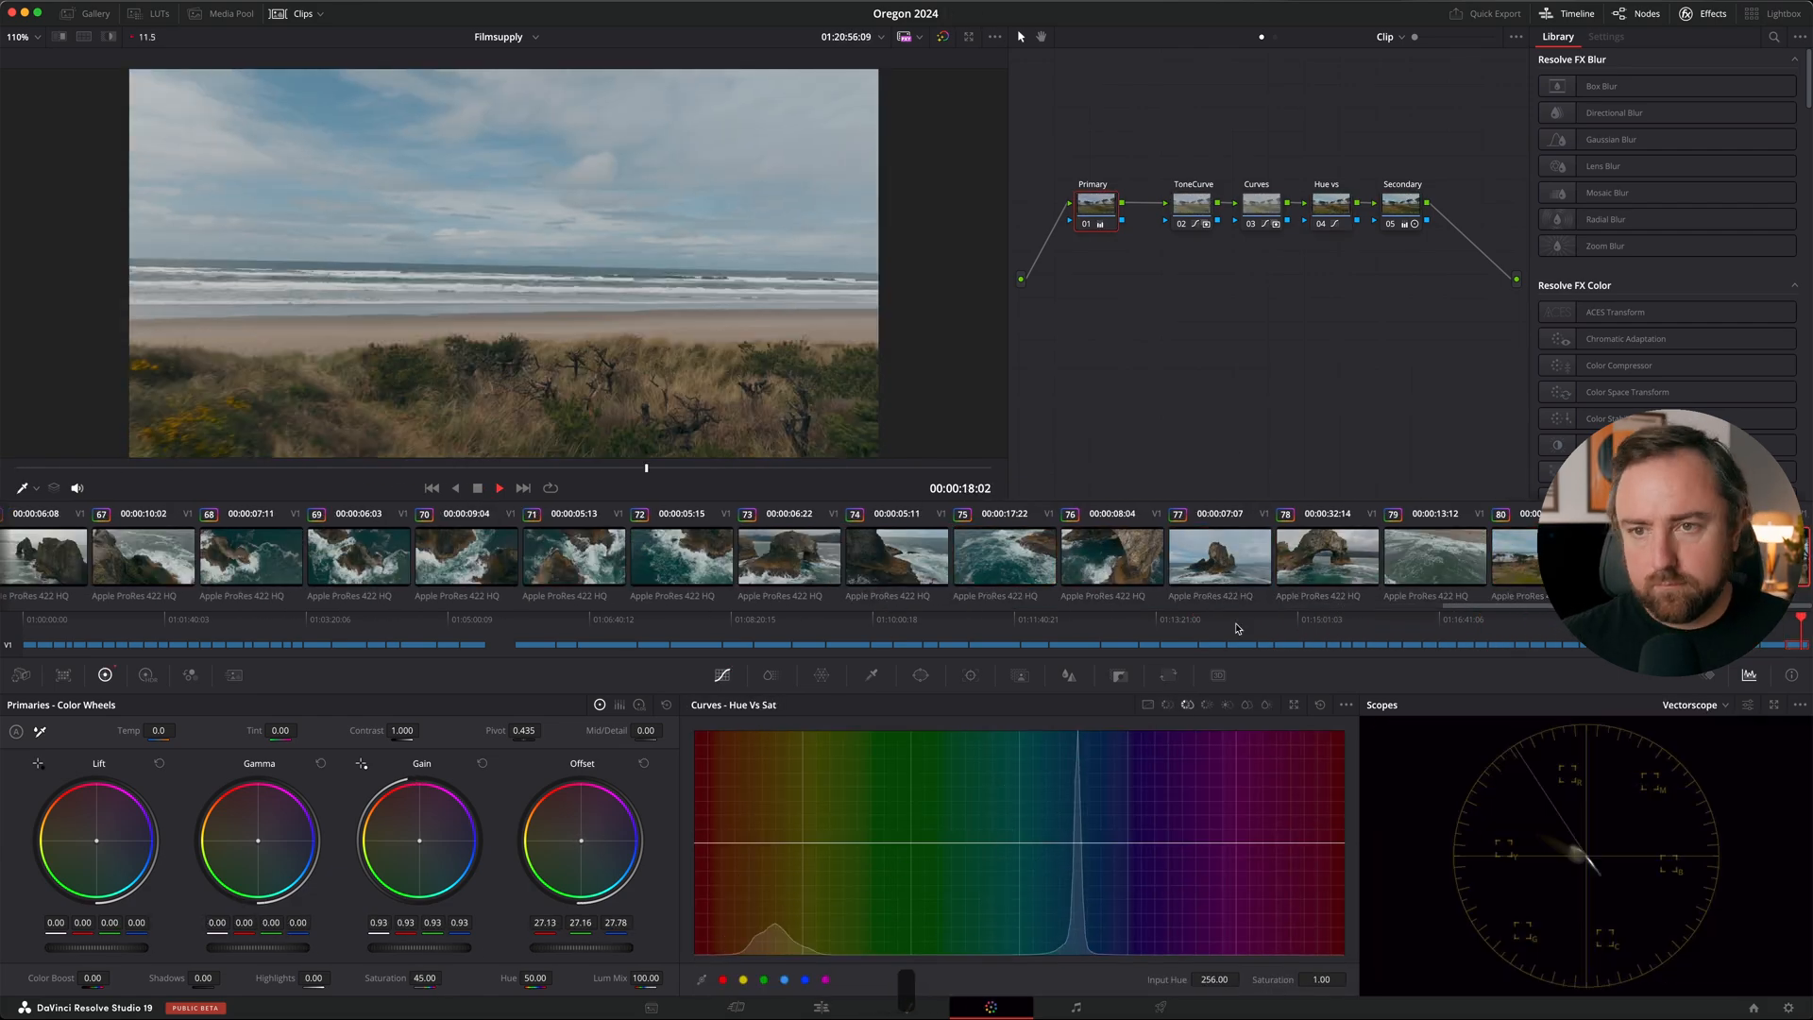
click(1109, 625)
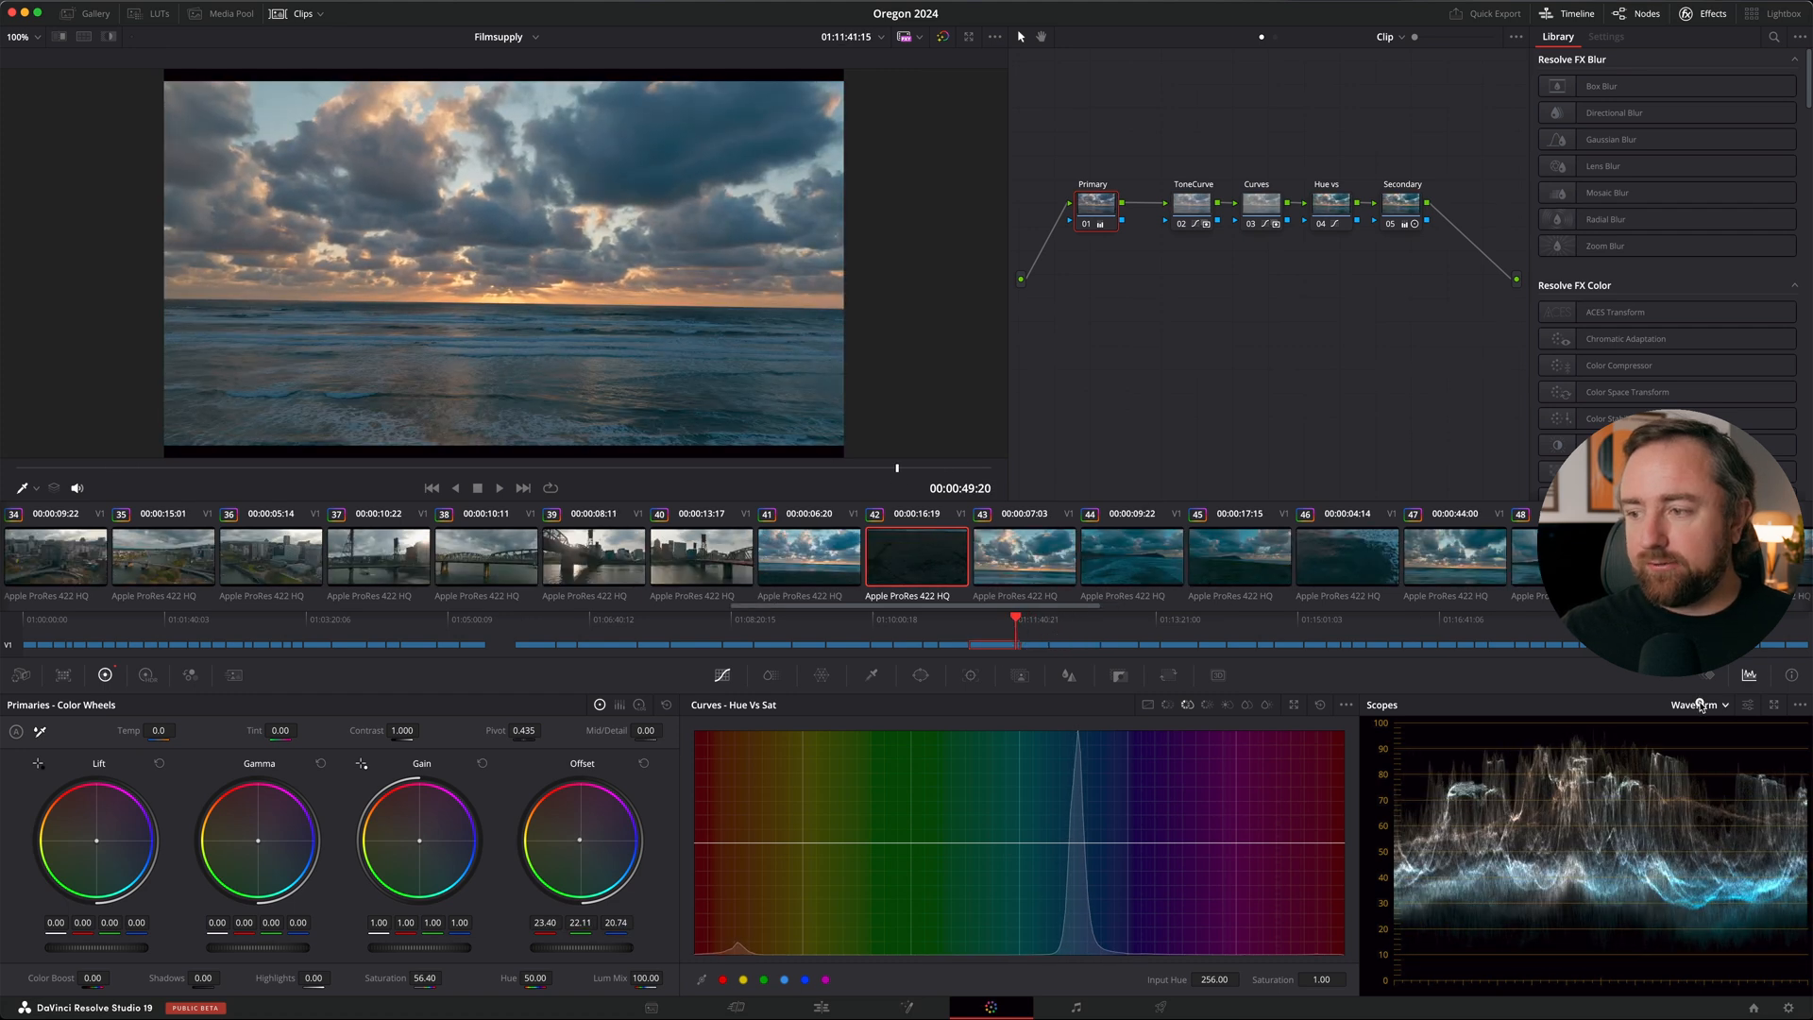
click(1698, 704)
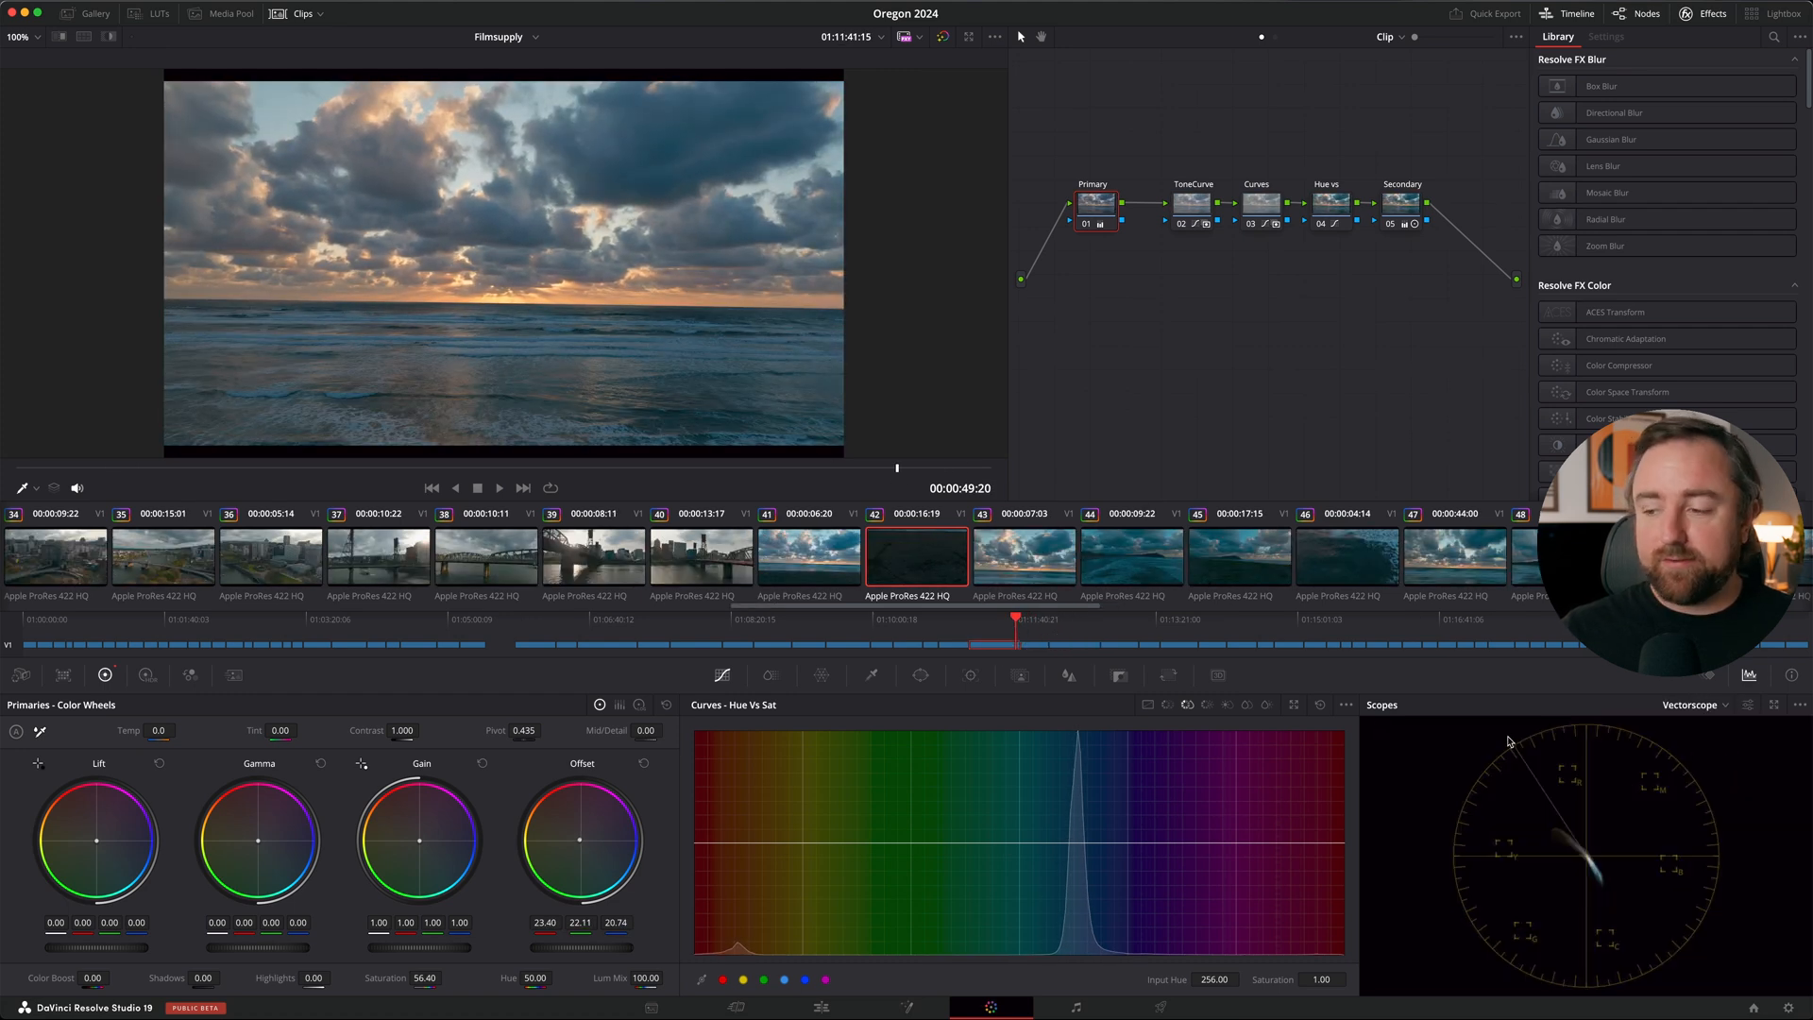
mouse_move(1573, 880)
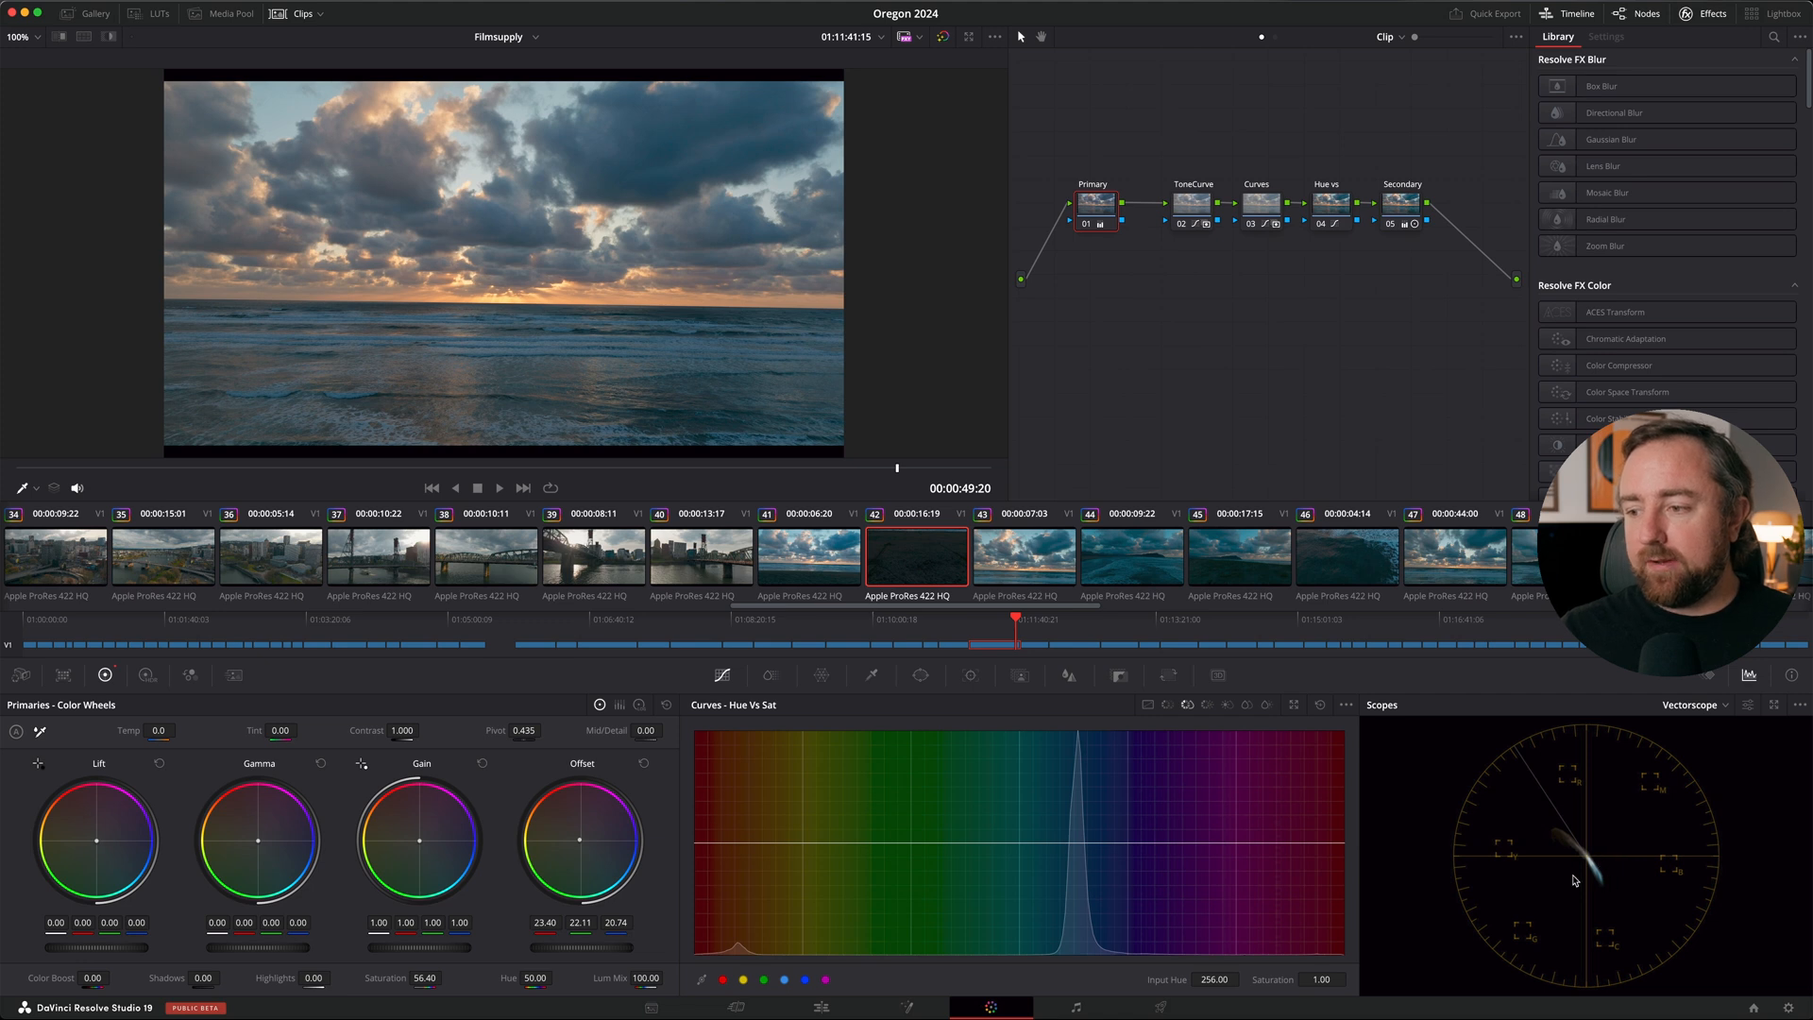
key(cmd+d)
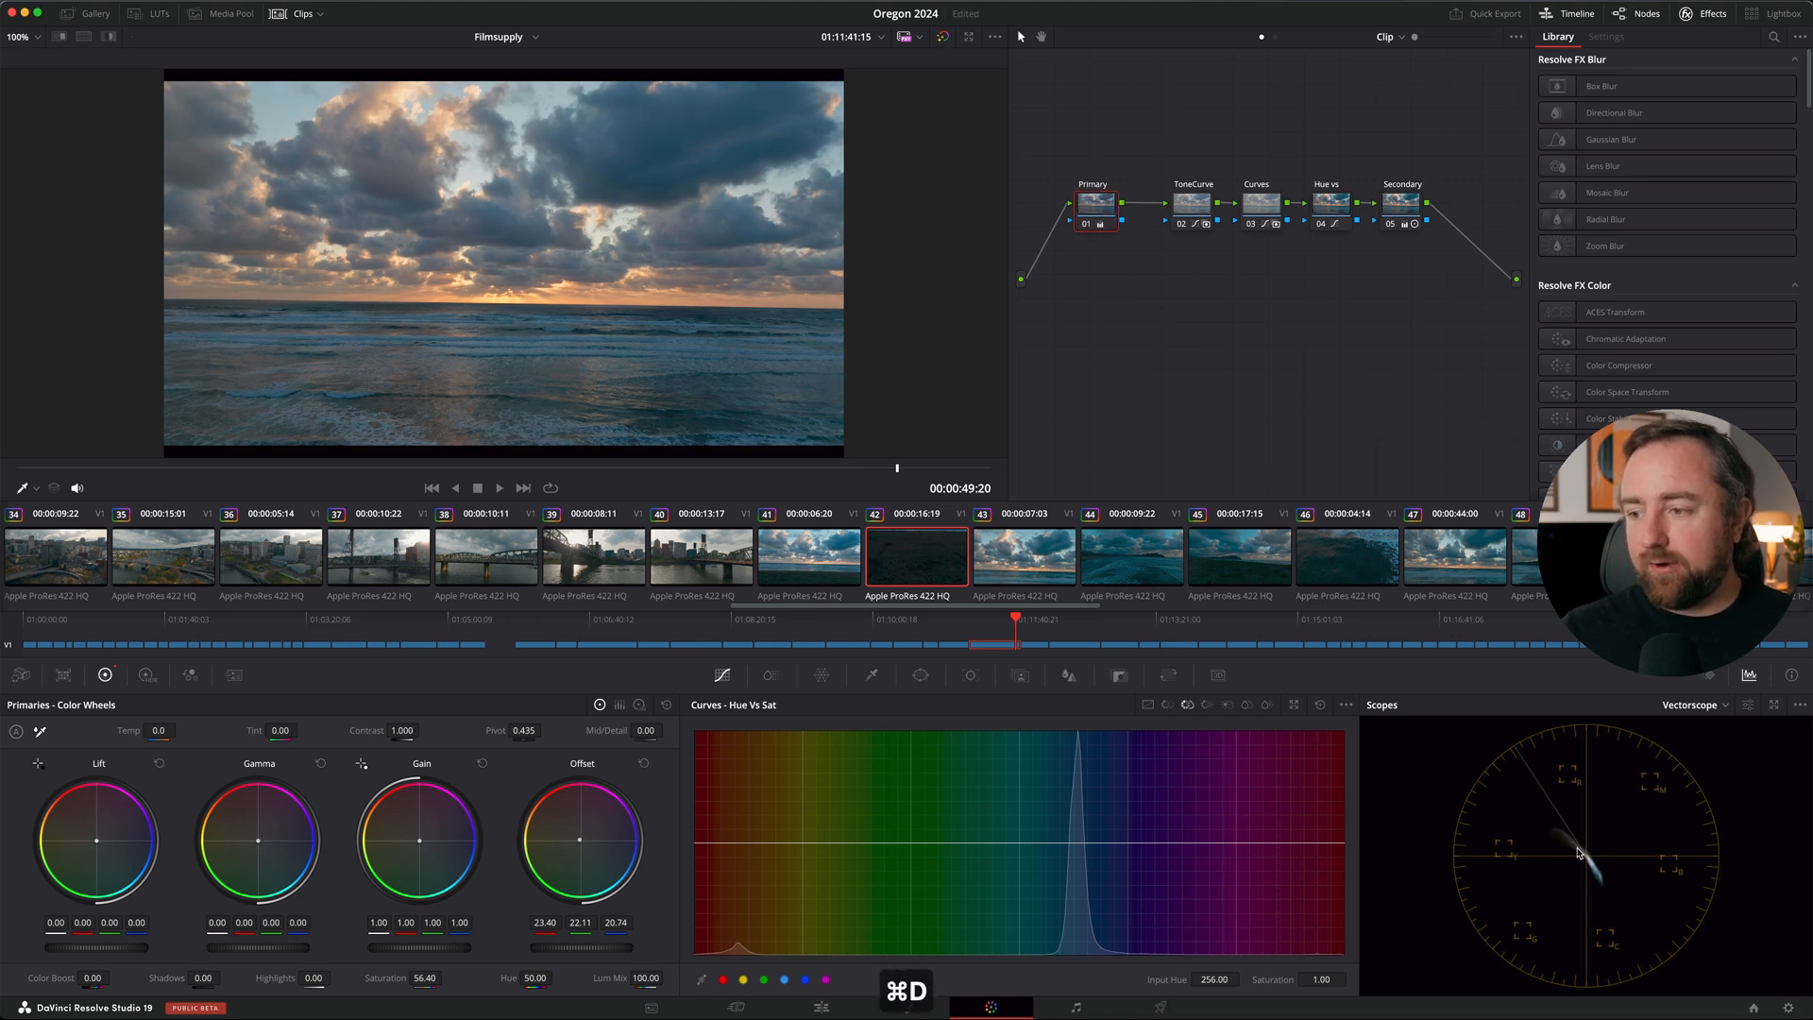
mouse_move(1596, 869)
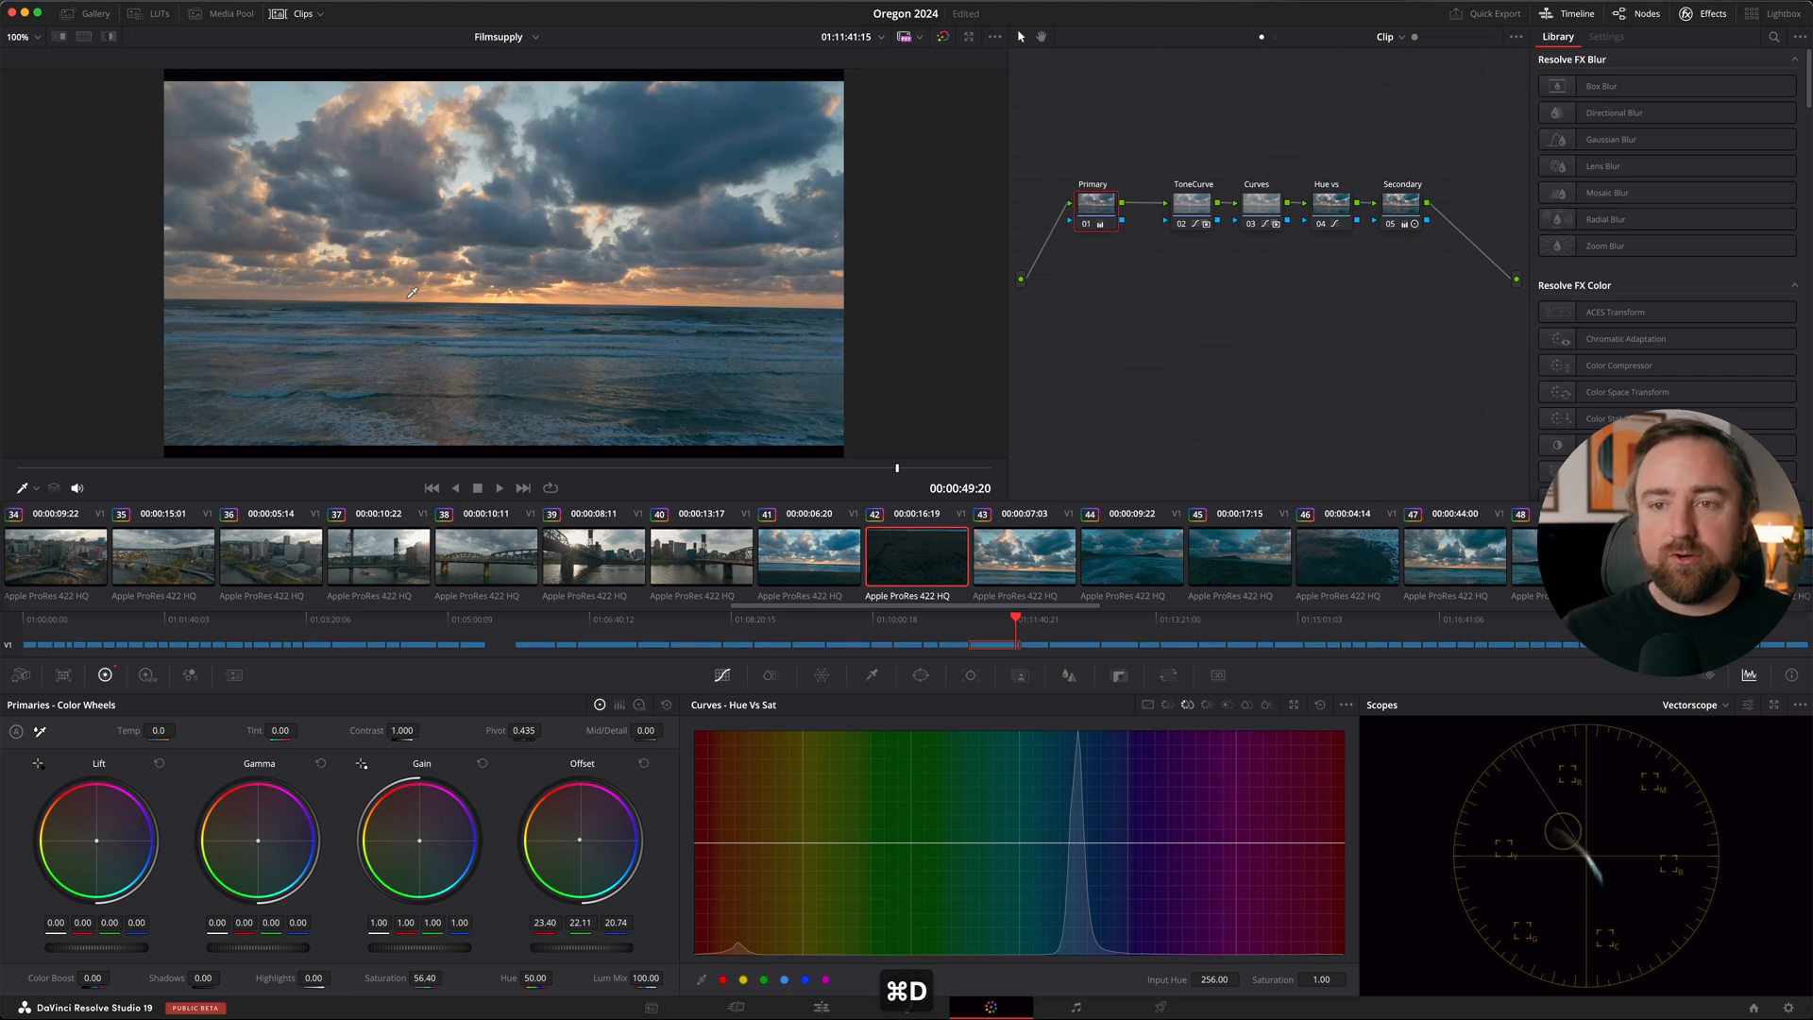
key(cmd+f)
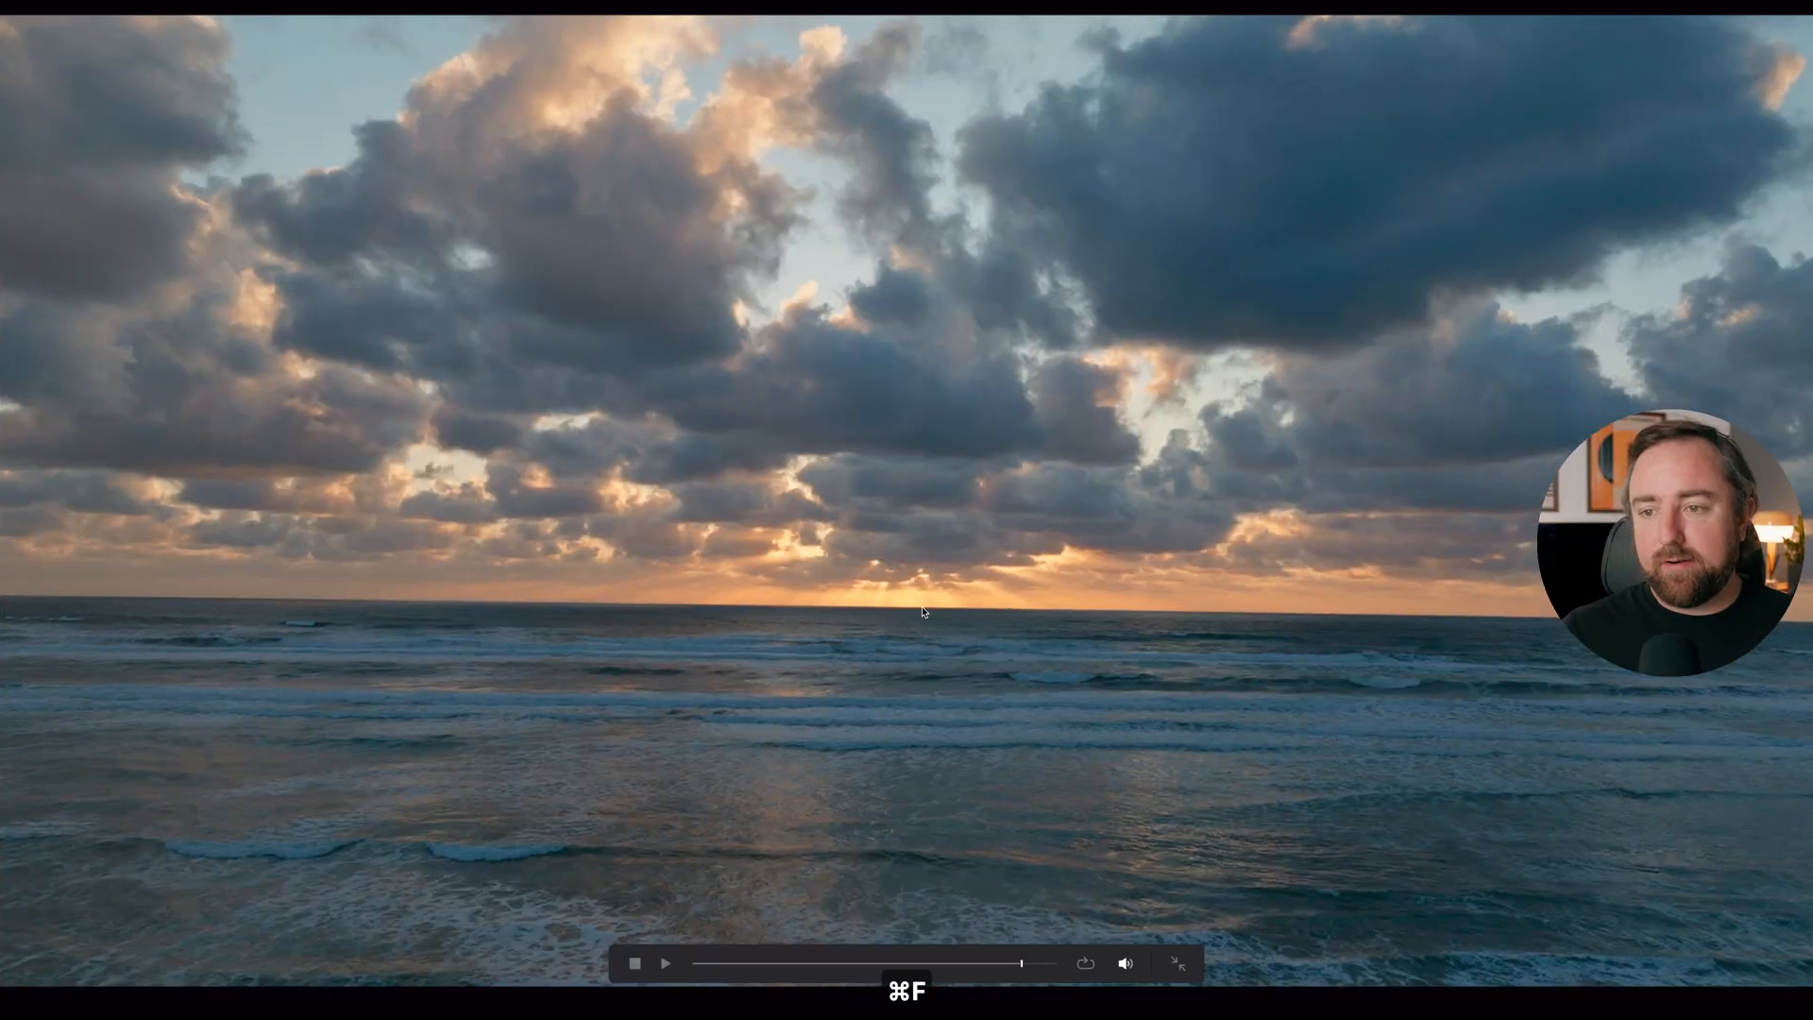
key(cmd+d)
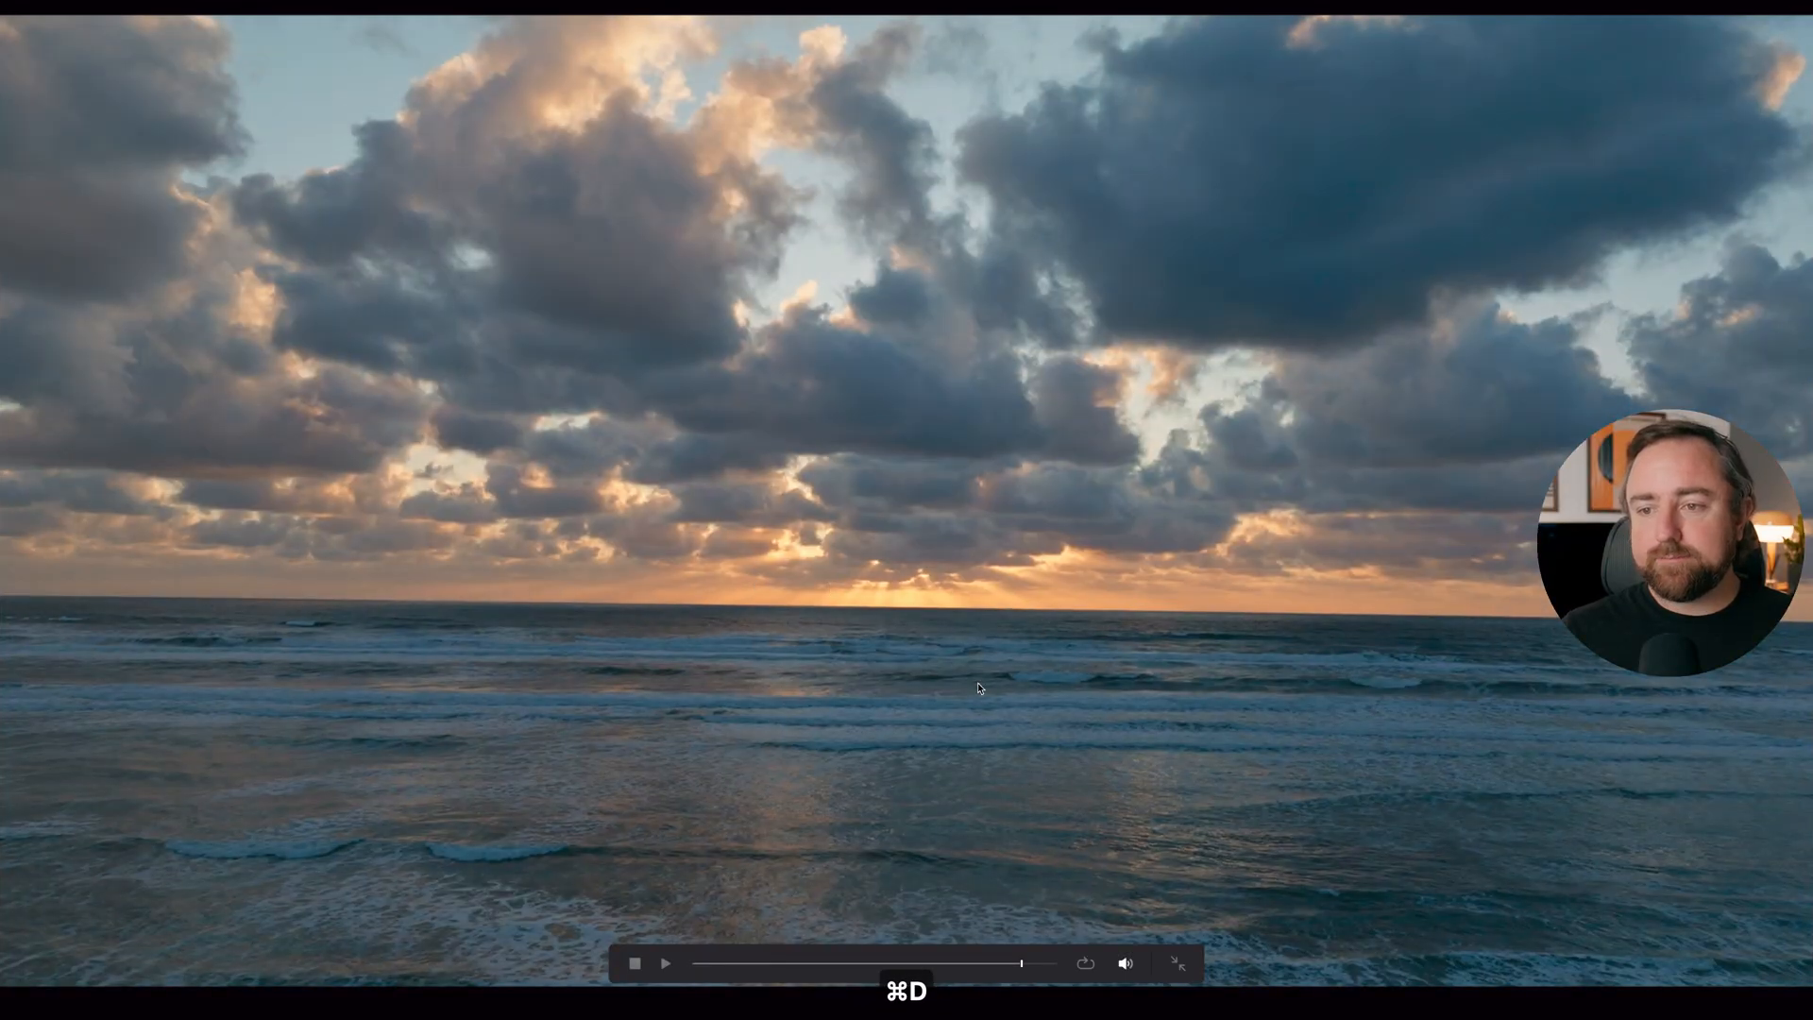
key(cmd+d)
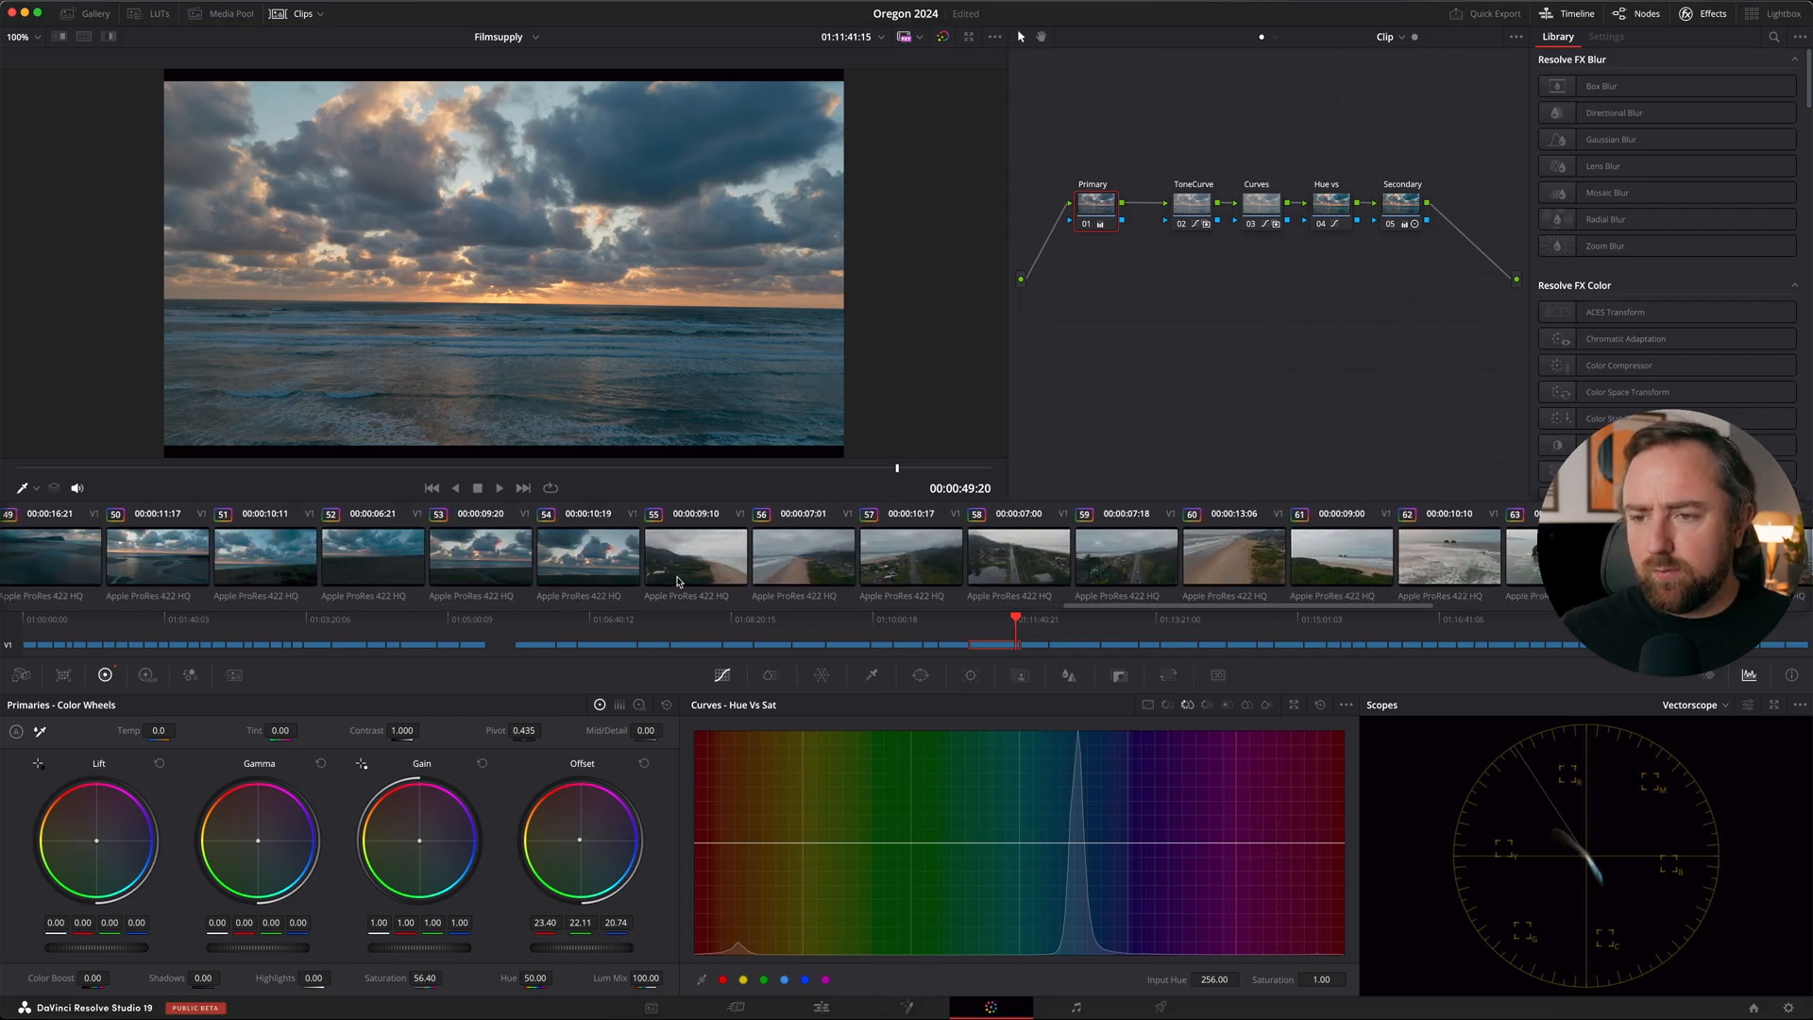
Step: Browse the beach aerials, then give the rocky coast clip gain 0.98, a warmer offset and saturation 55
click(803, 559)
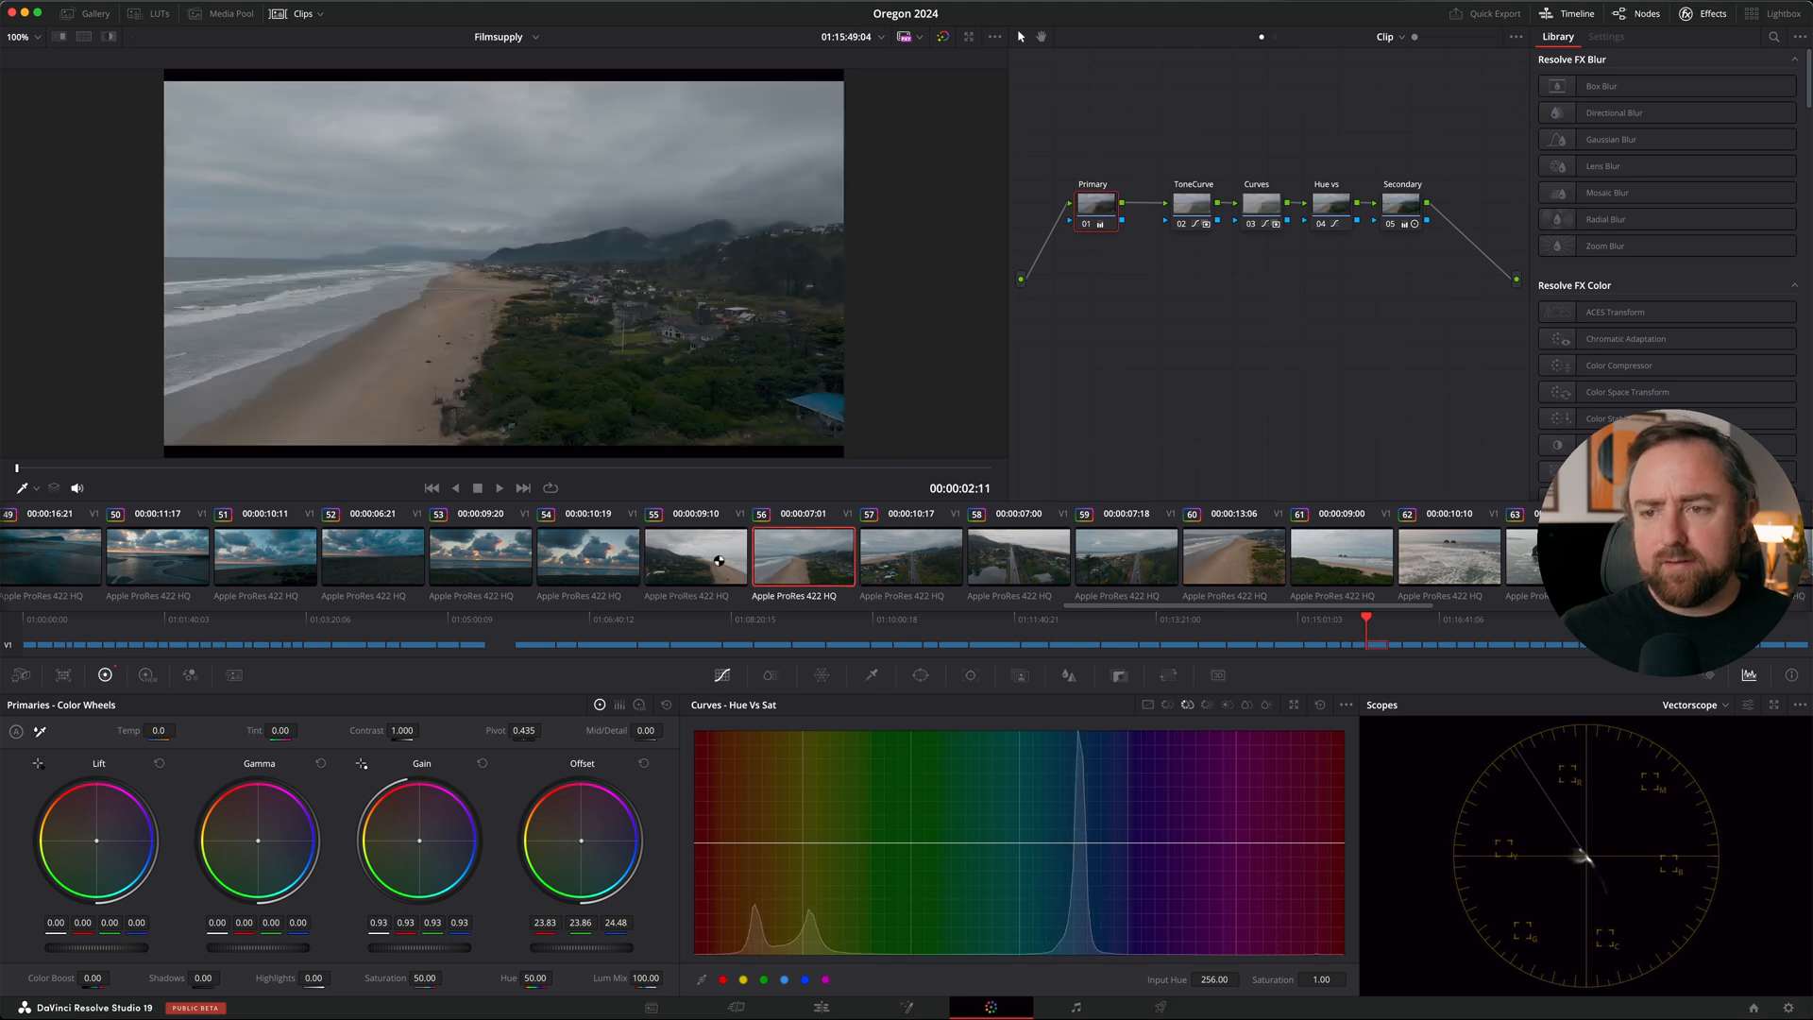
click(695, 559)
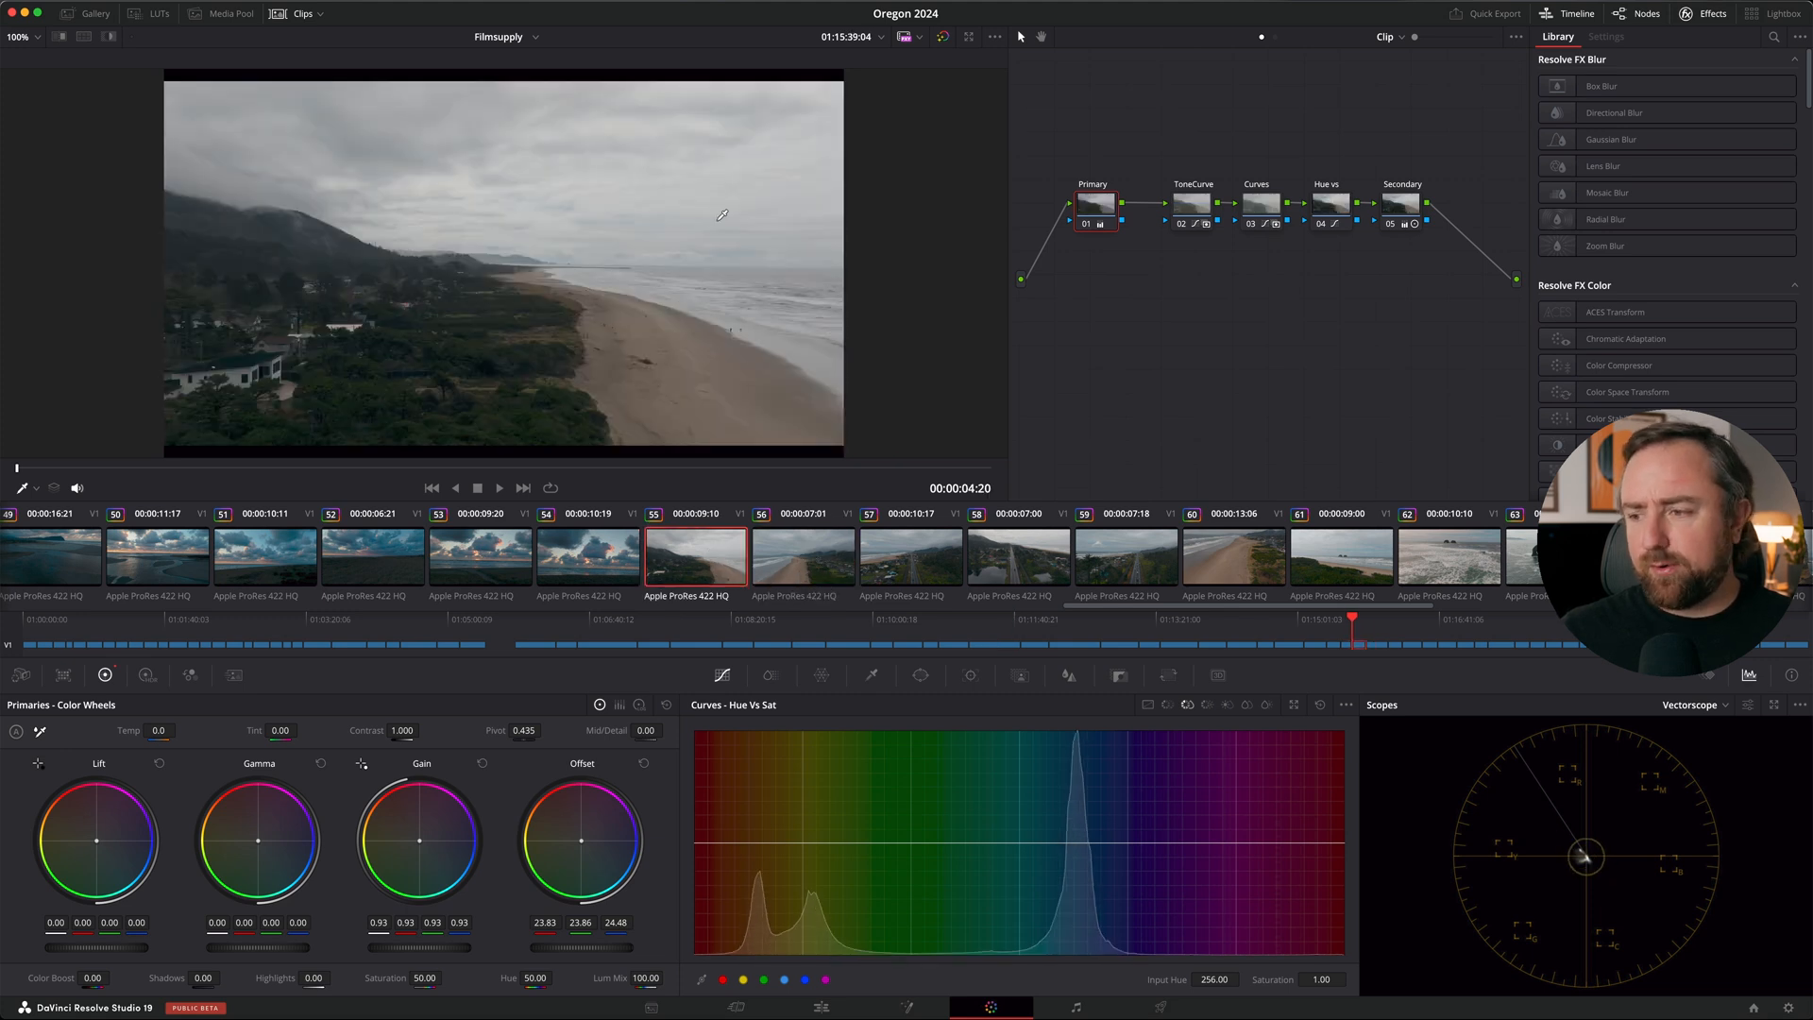
mouse_move(771, 219)
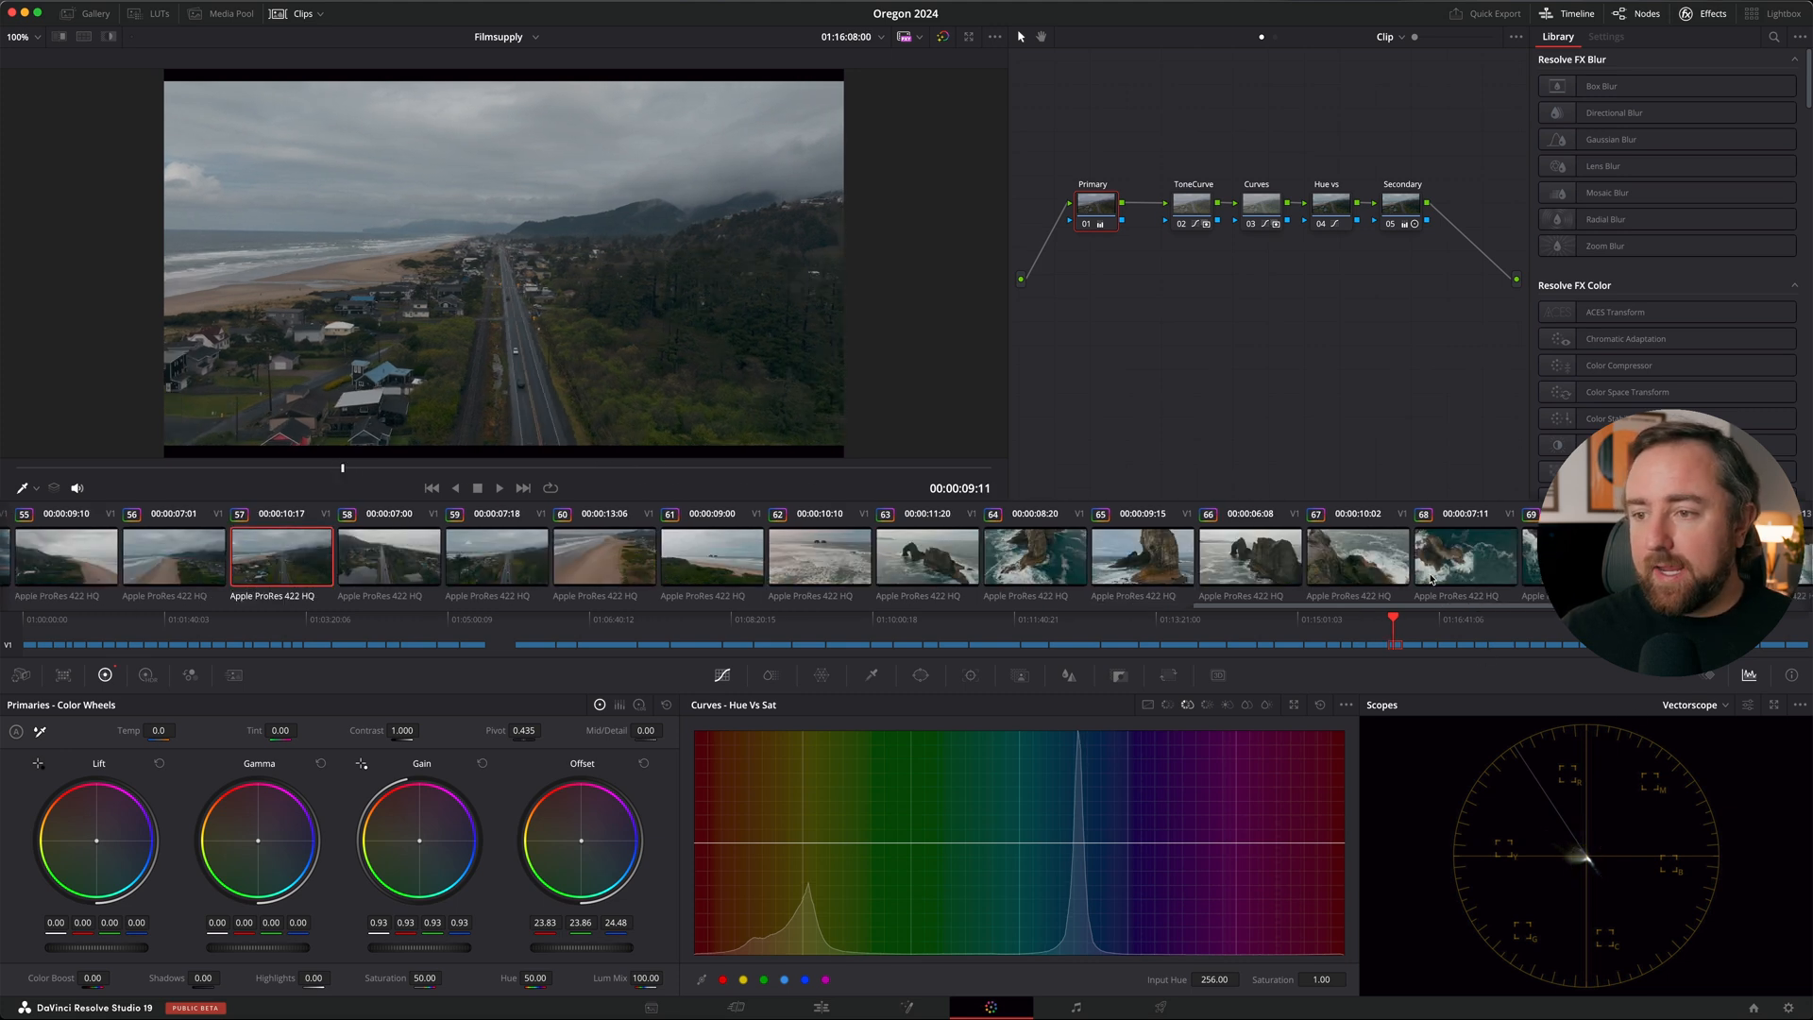
click(1033, 561)
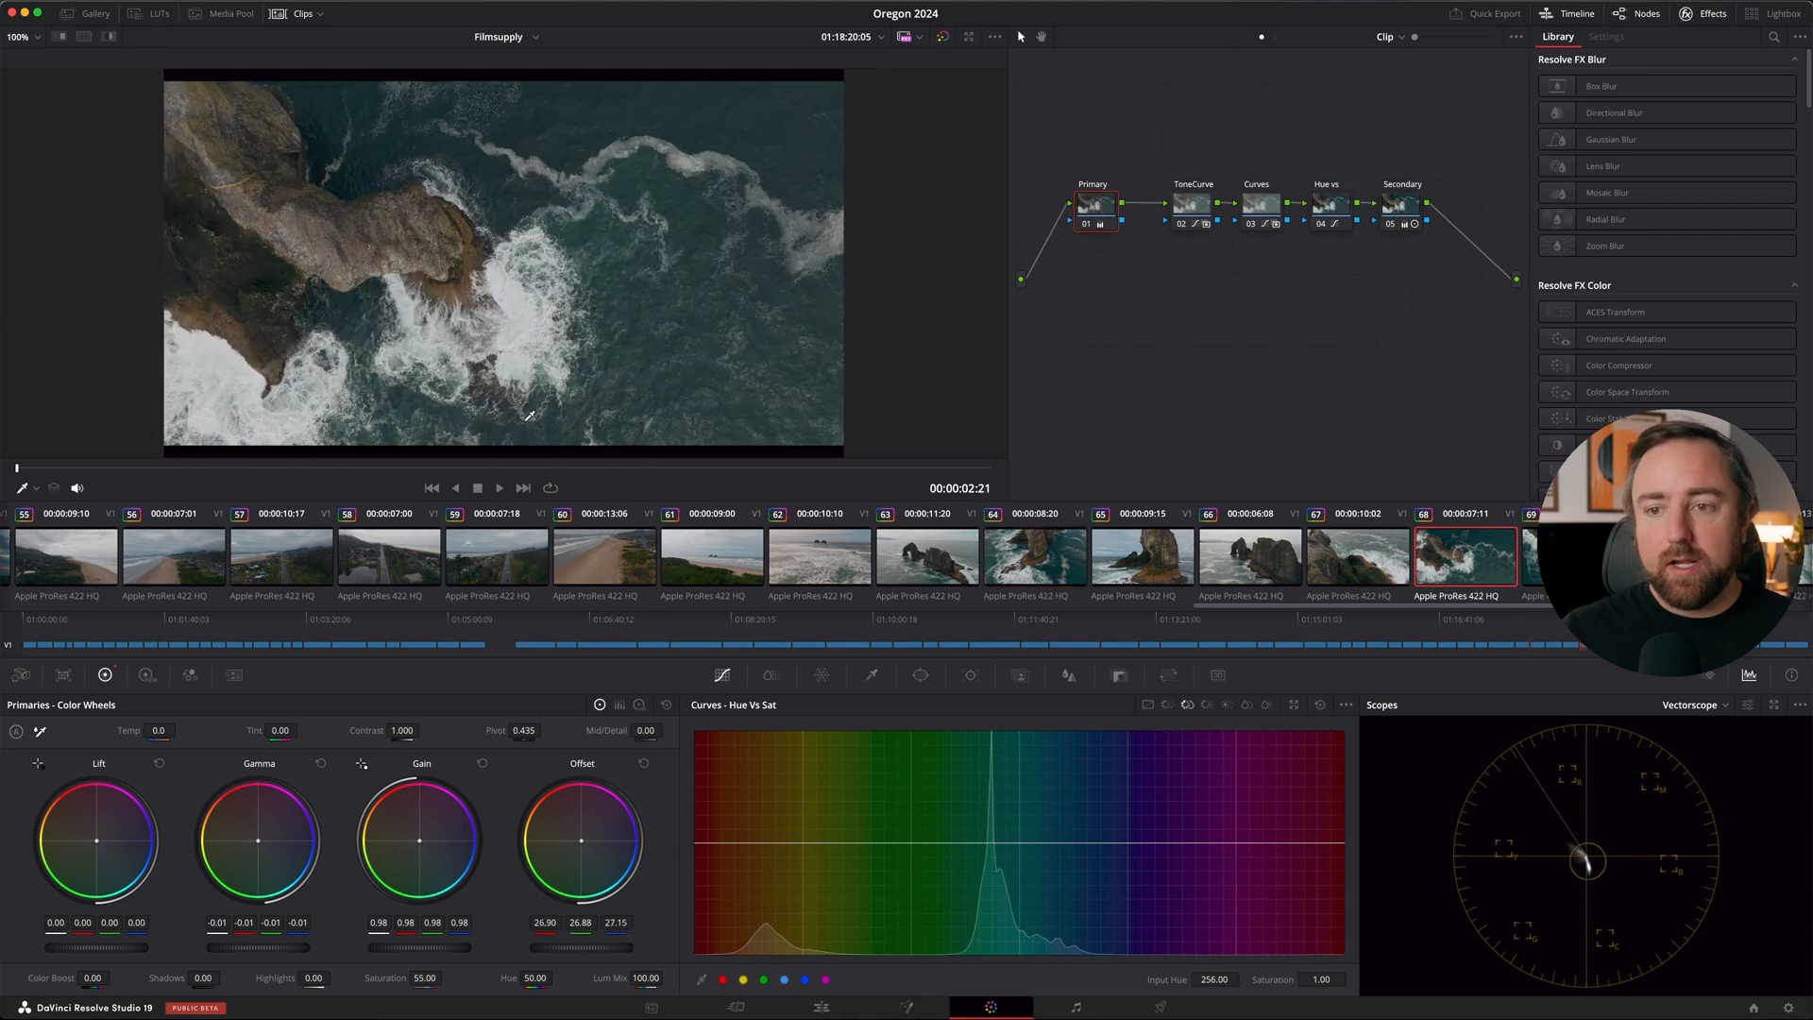
click(1328, 202)
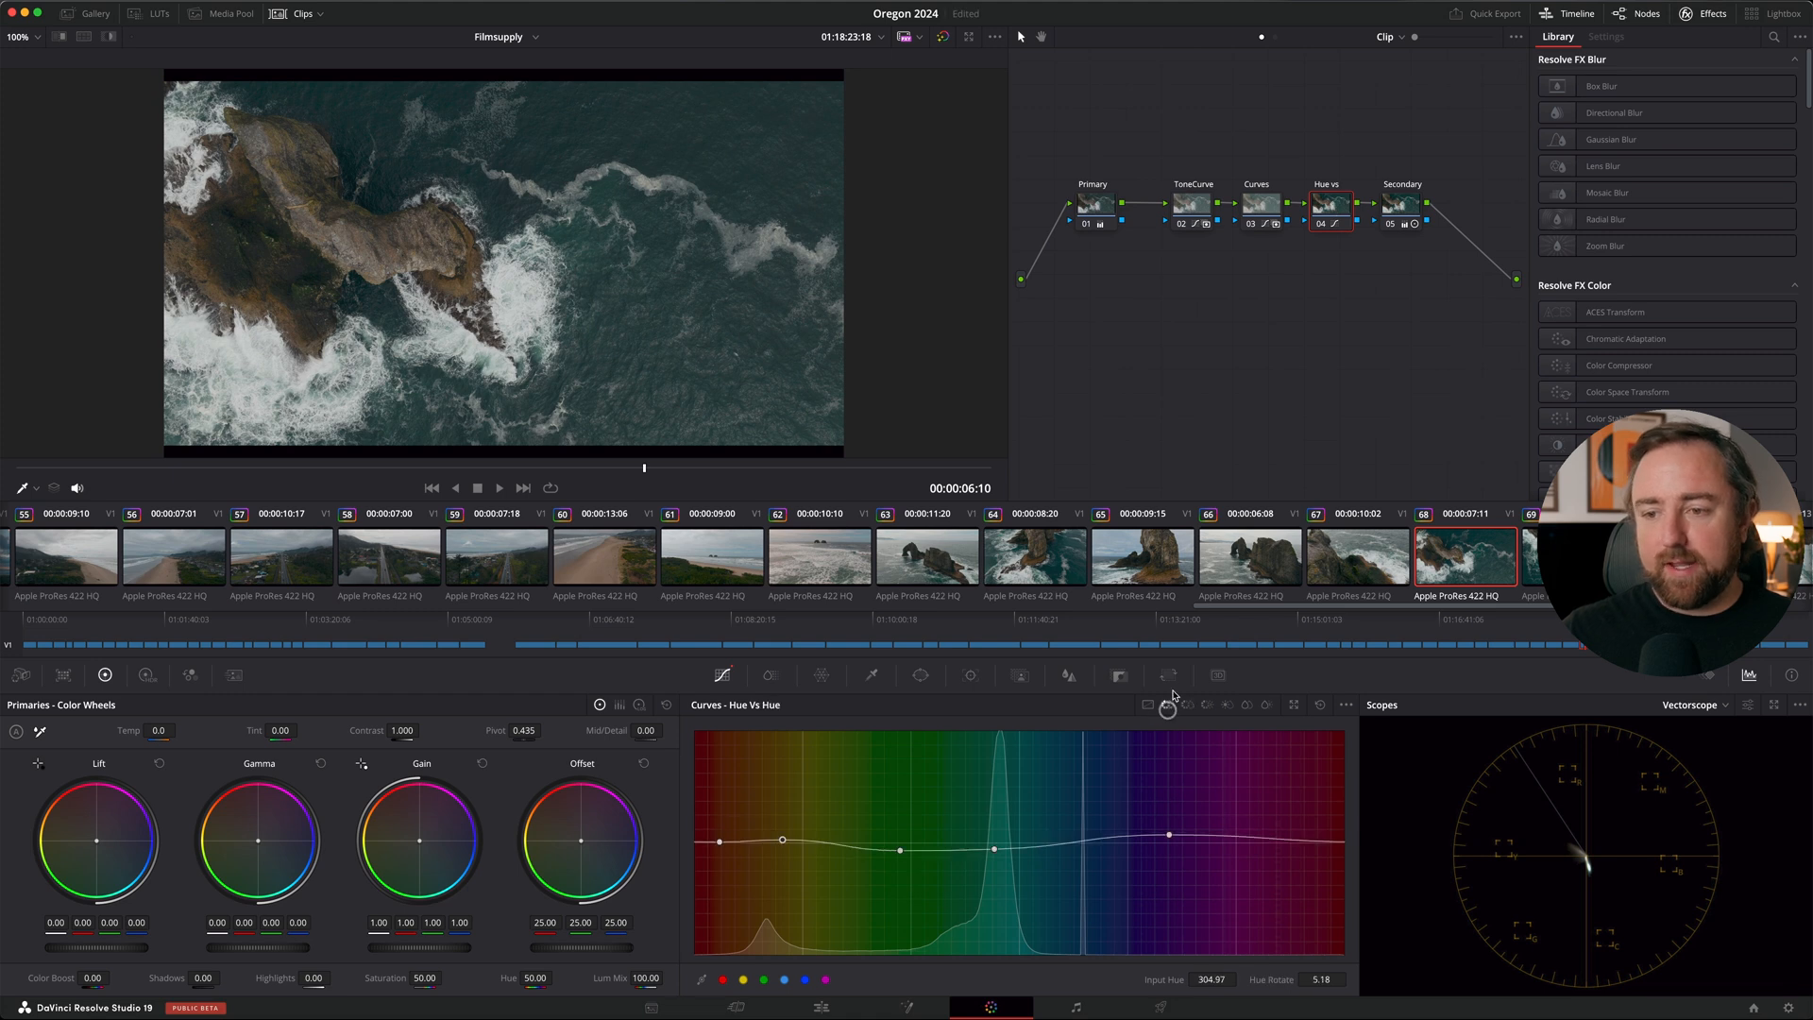
mouse_move(969, 833)
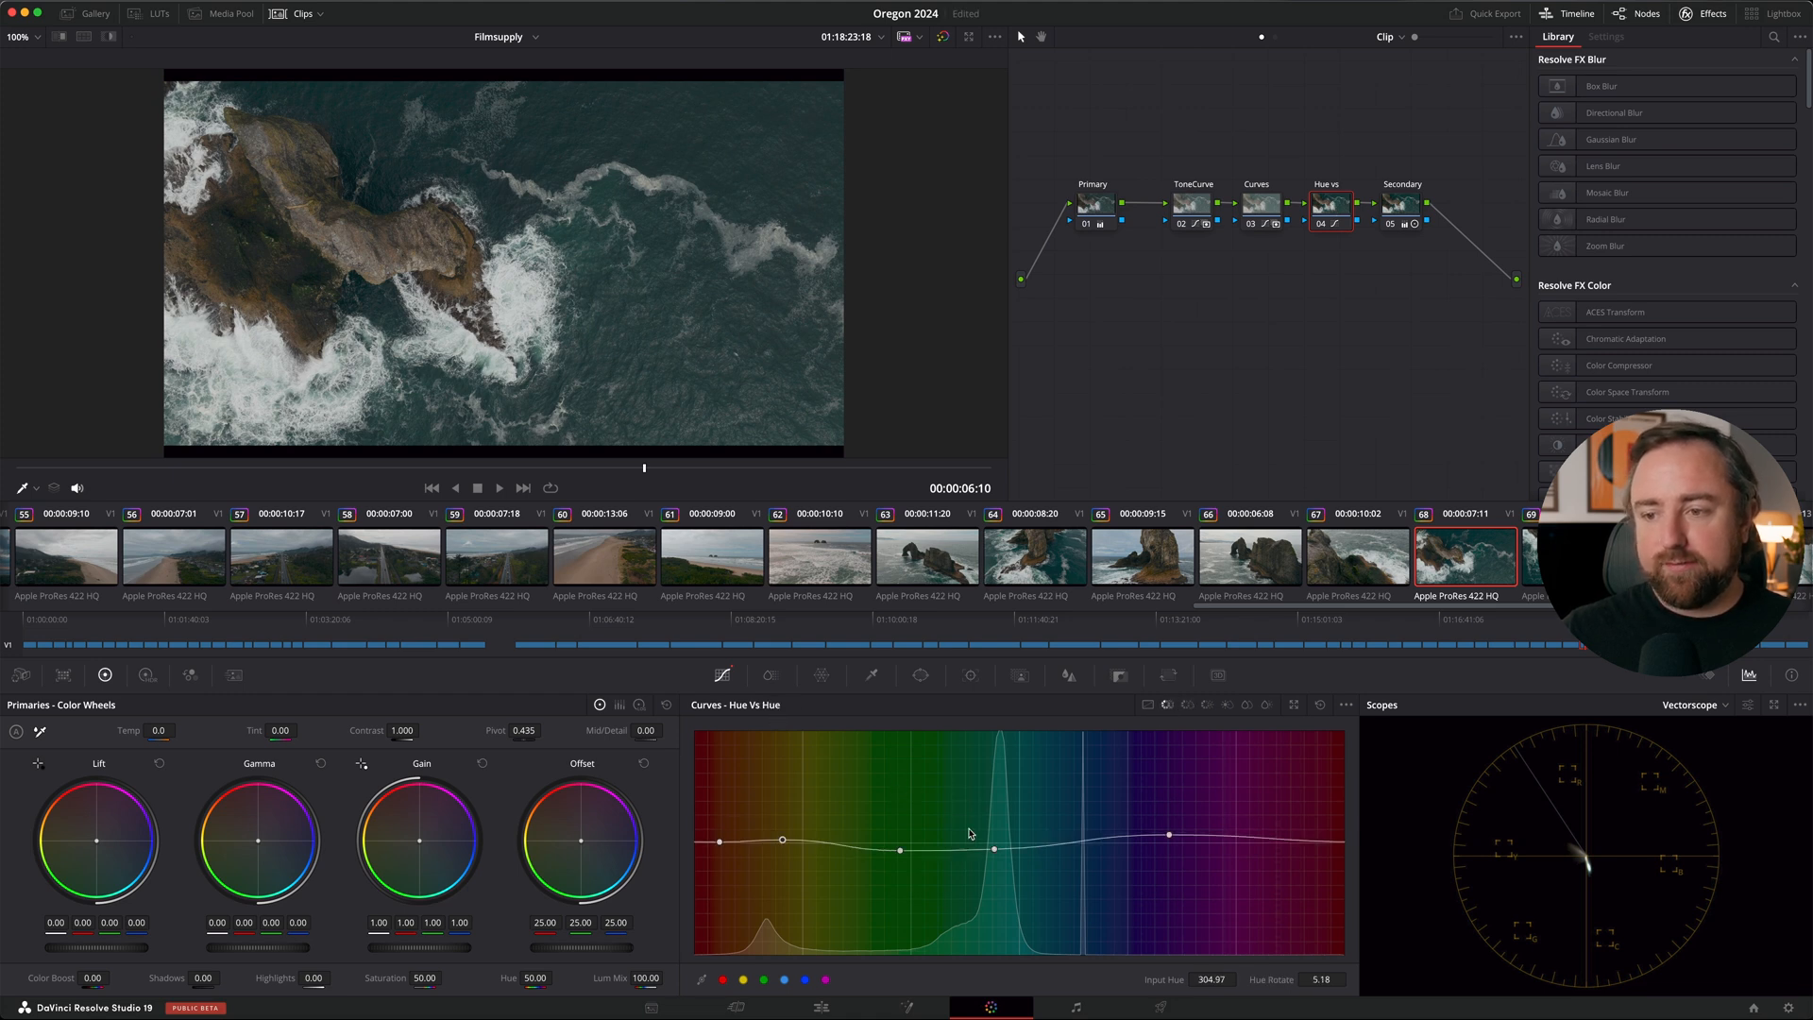